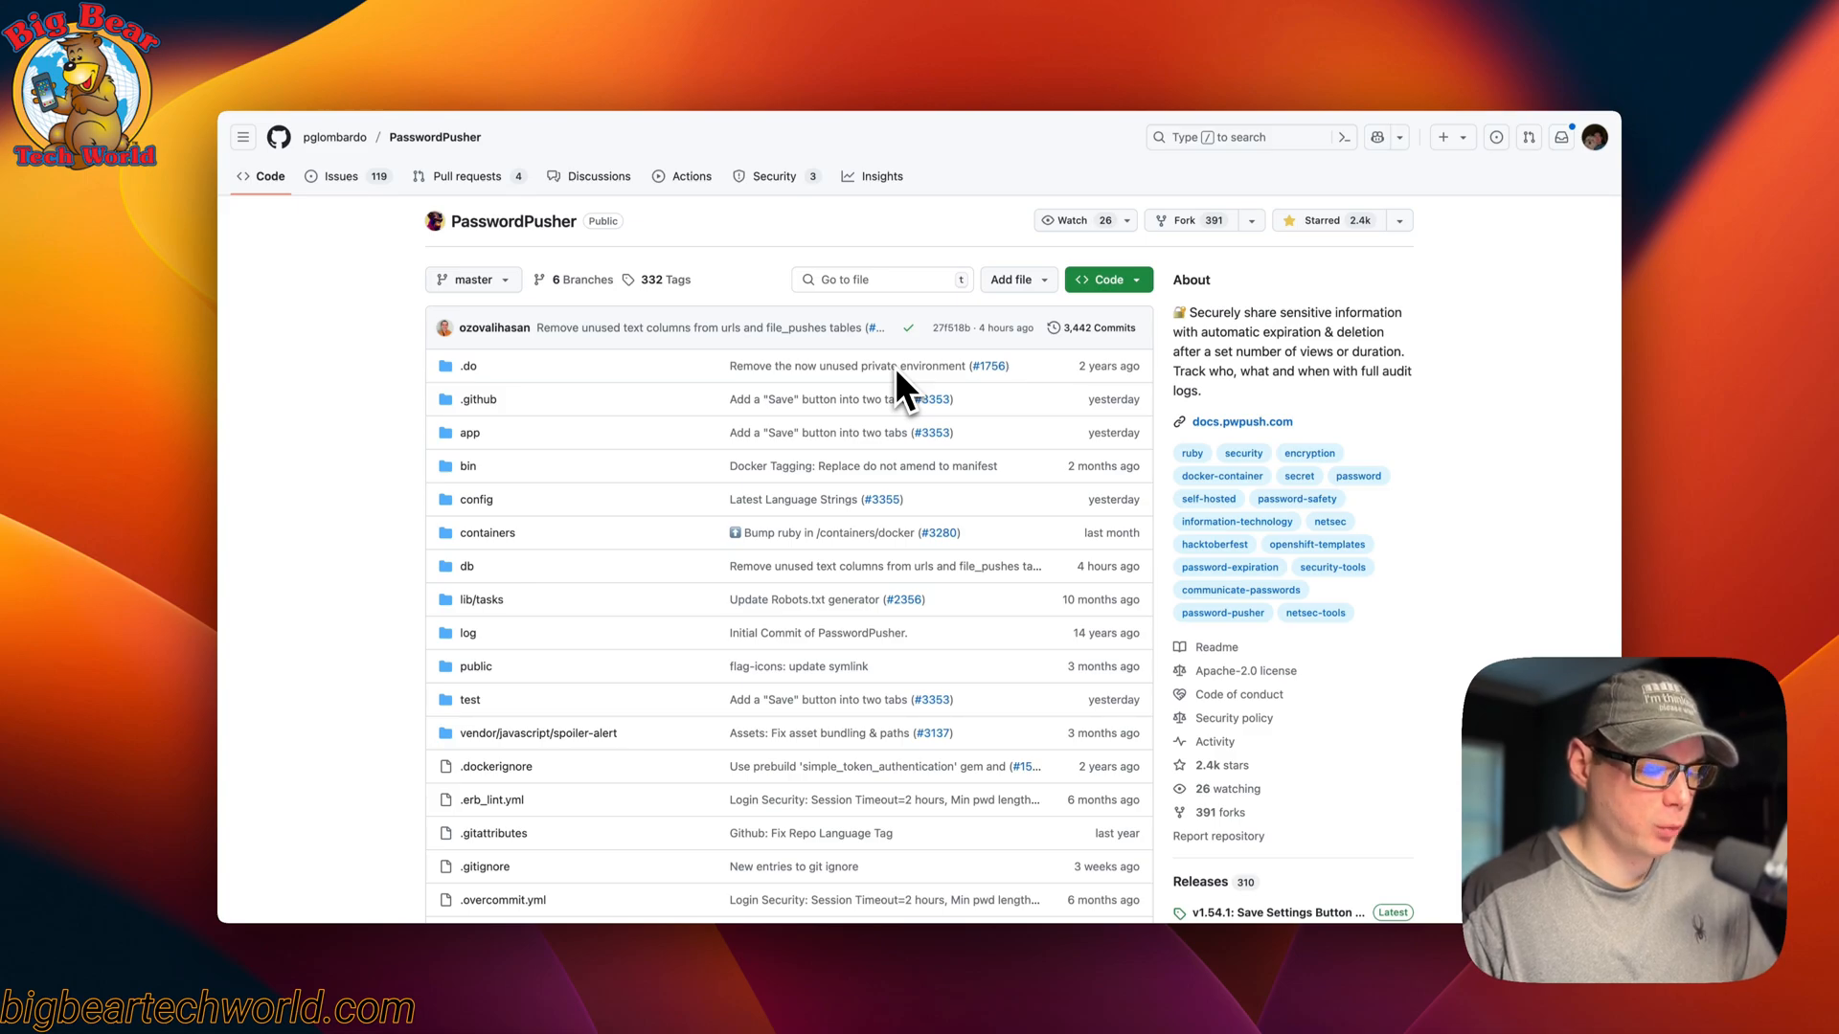
mouse_move(914, 404)
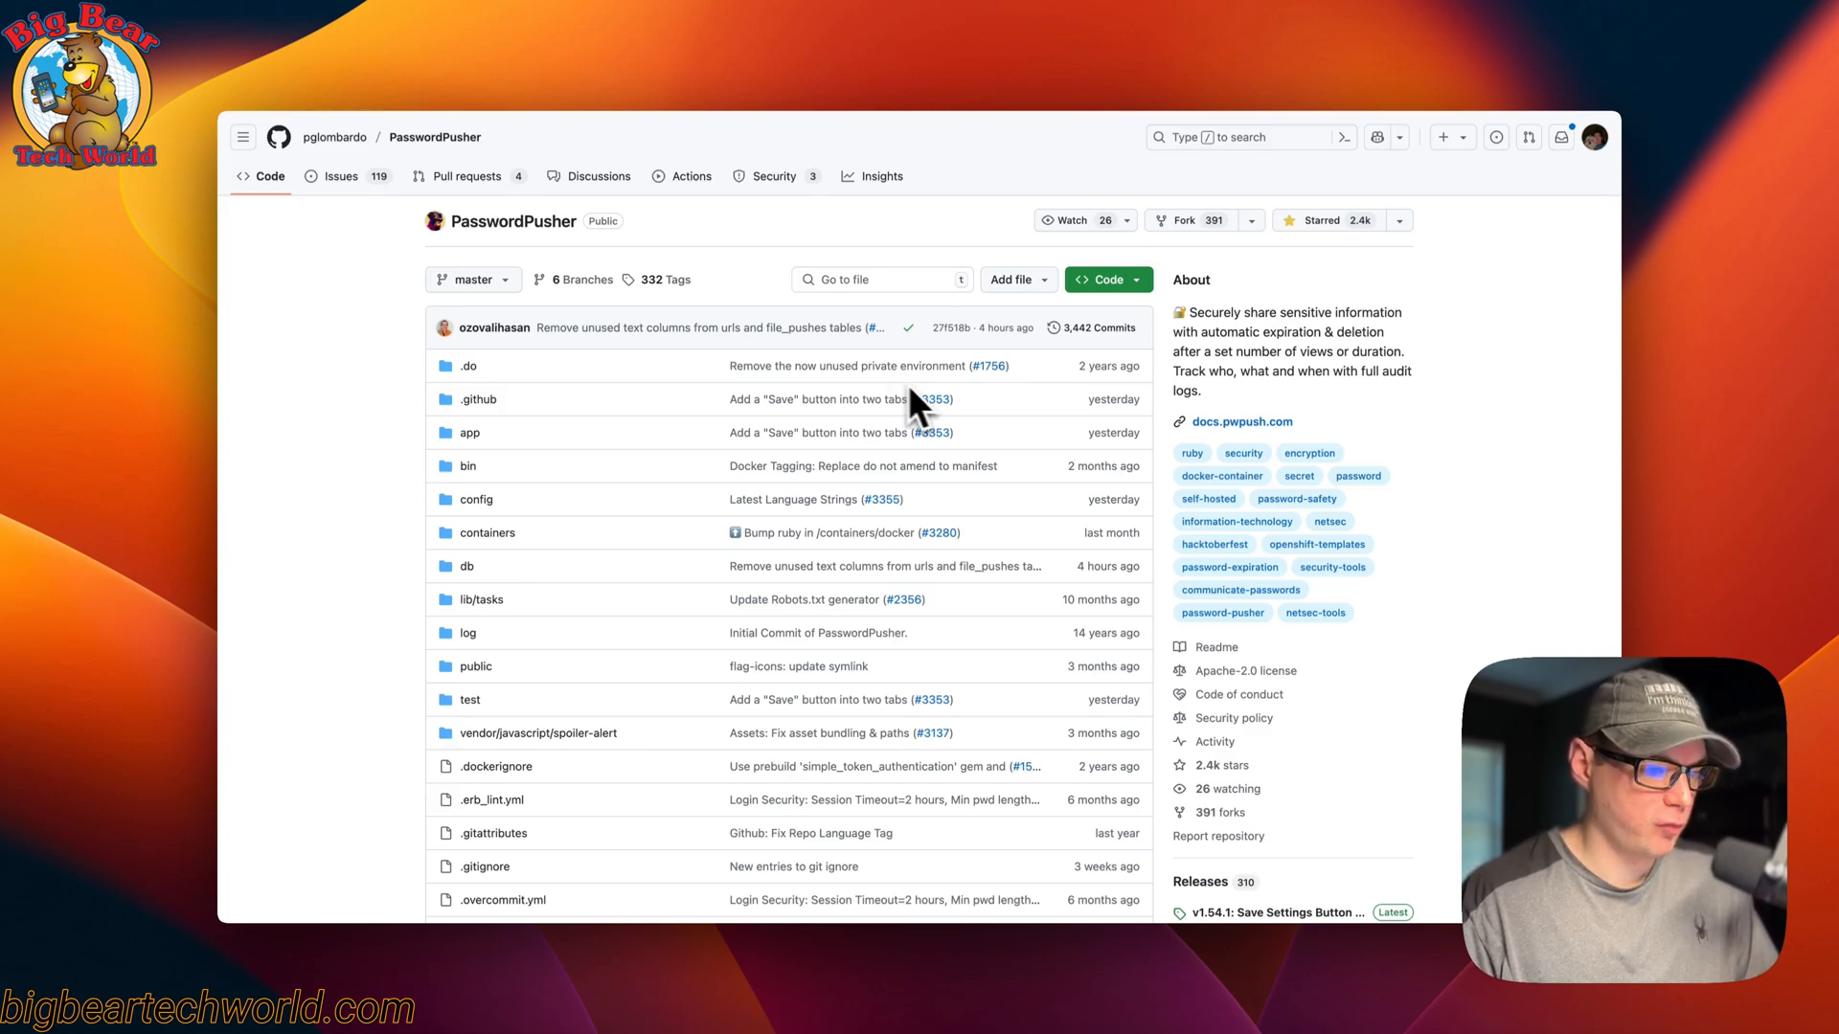
mouse_move(769, 377)
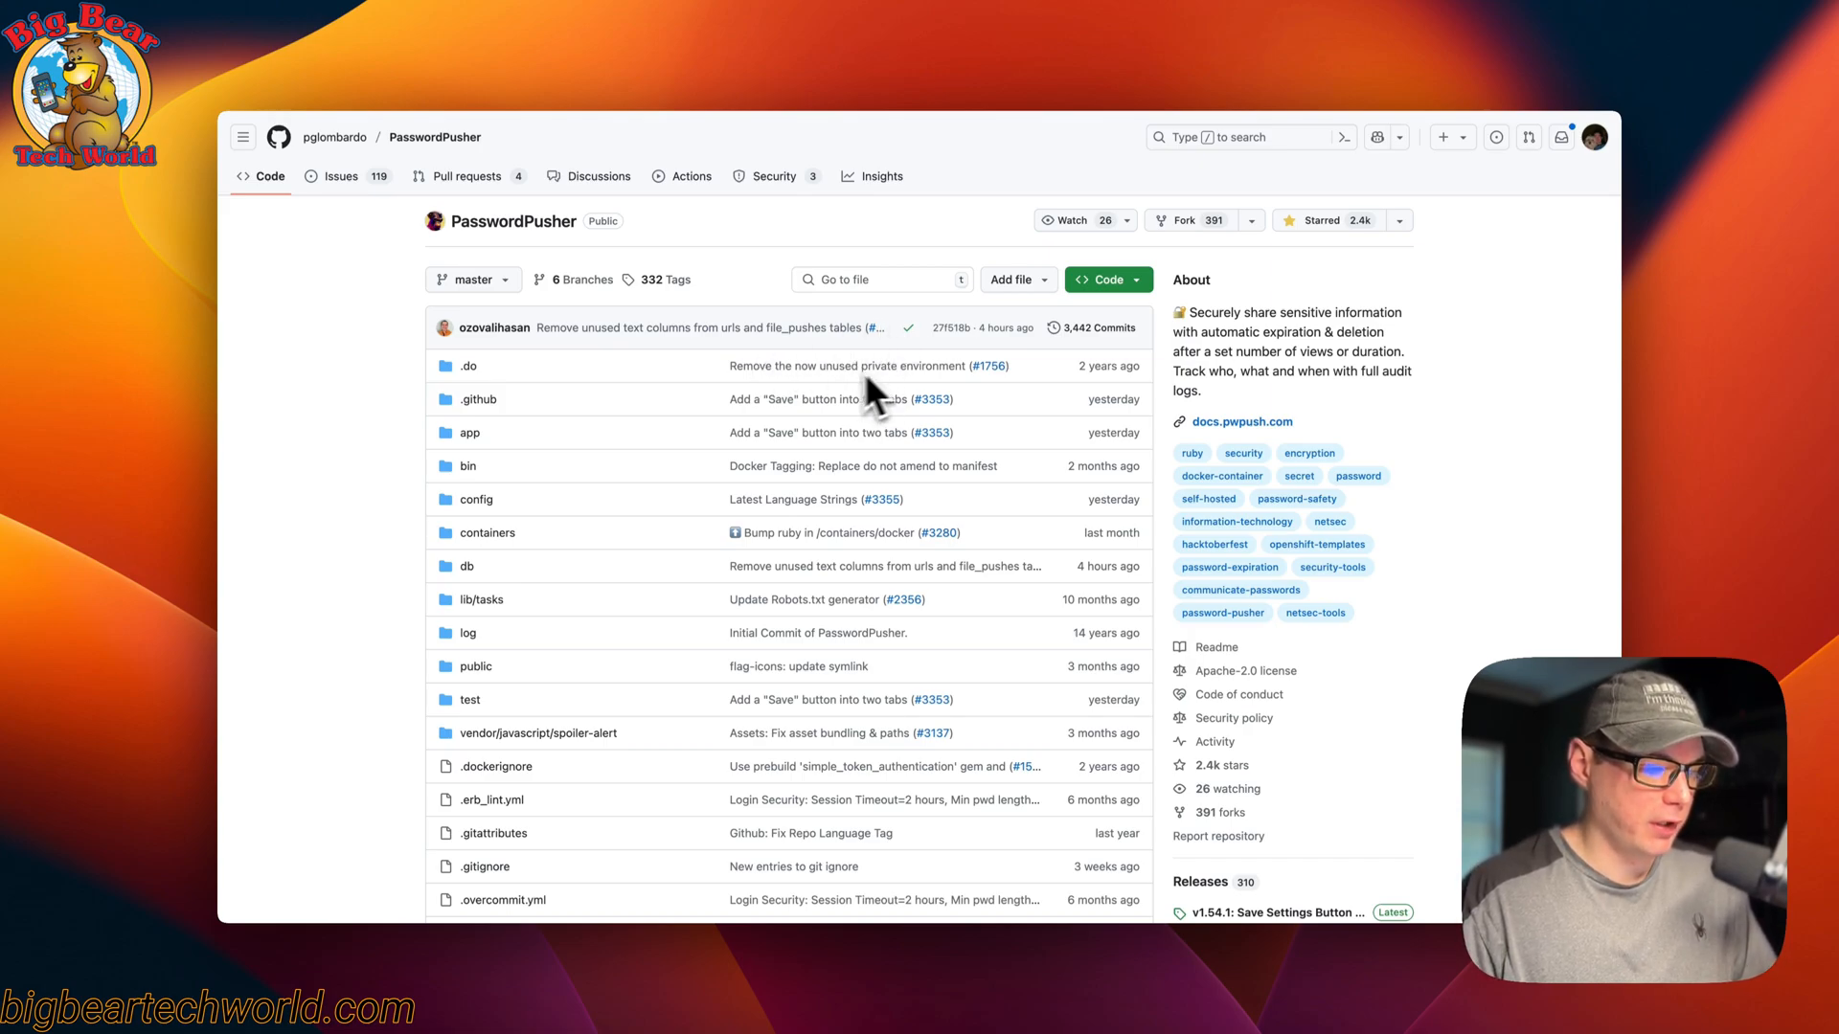
mouse_move(757, 487)
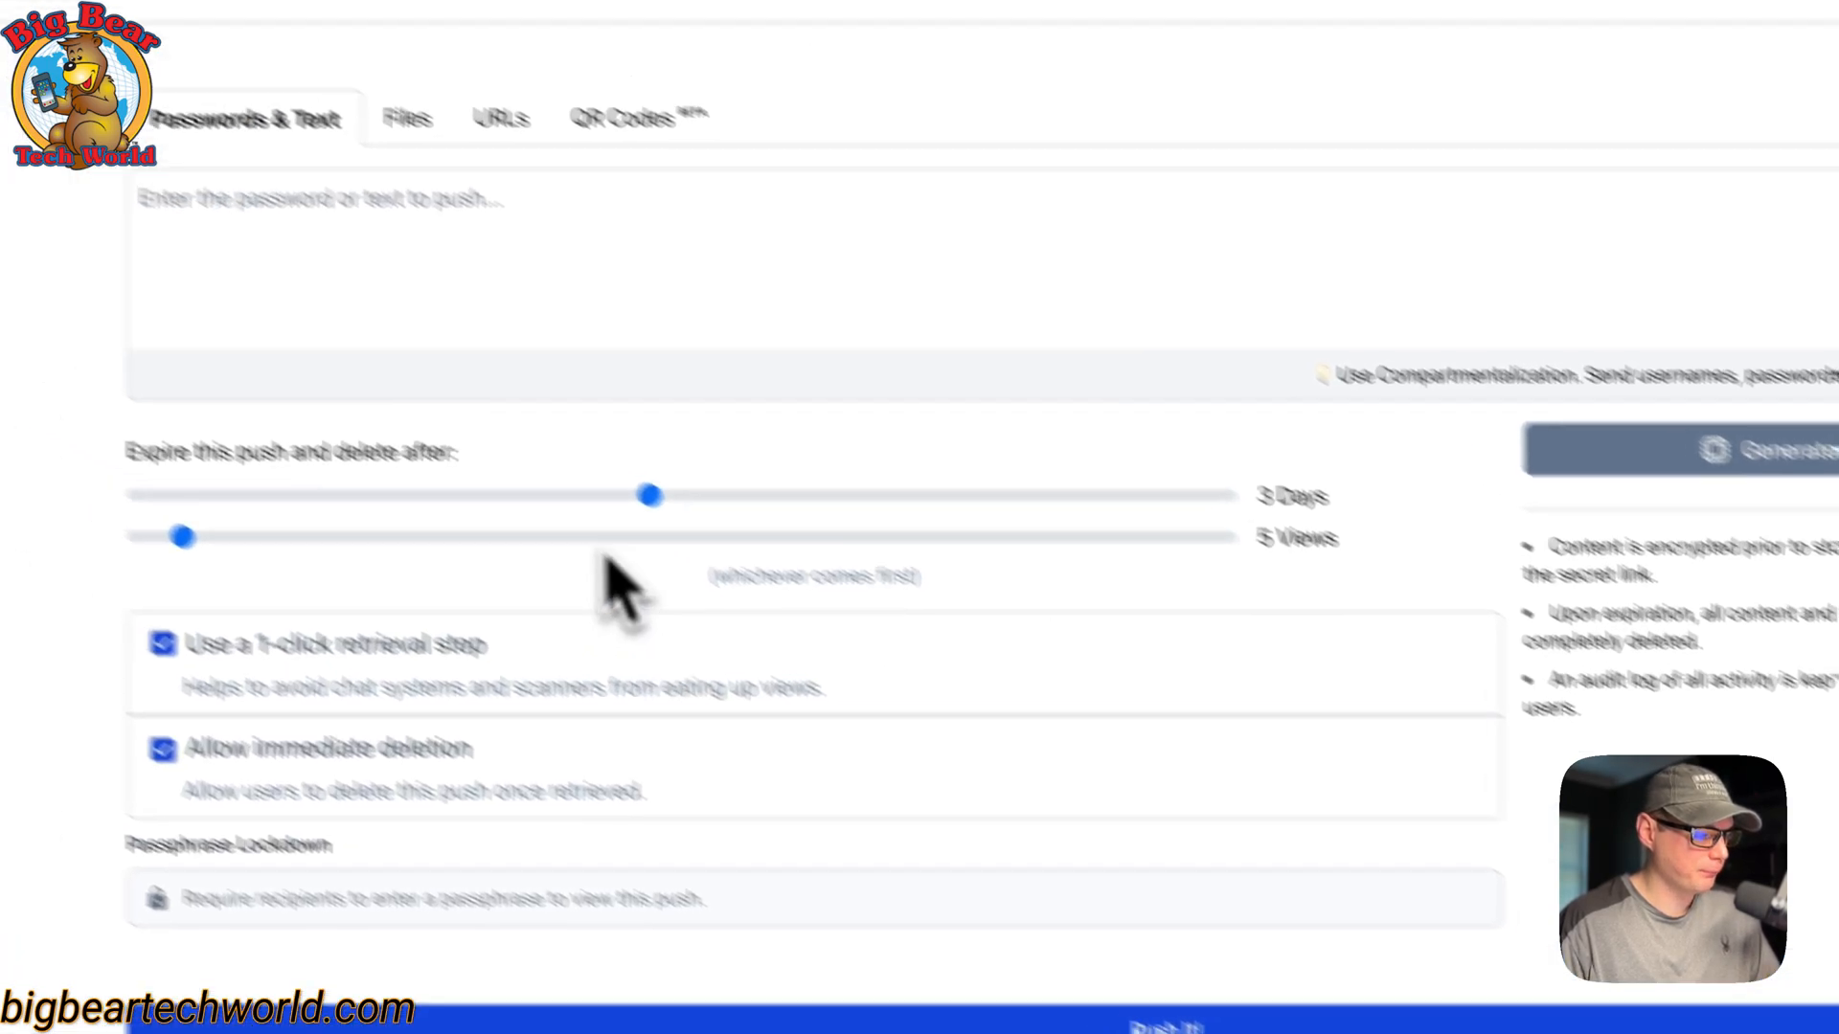
Step: Open the big-bear-casaos repo and find the passwordpusher docker-compose.yml by searching 'password'
left_click(998, 843)
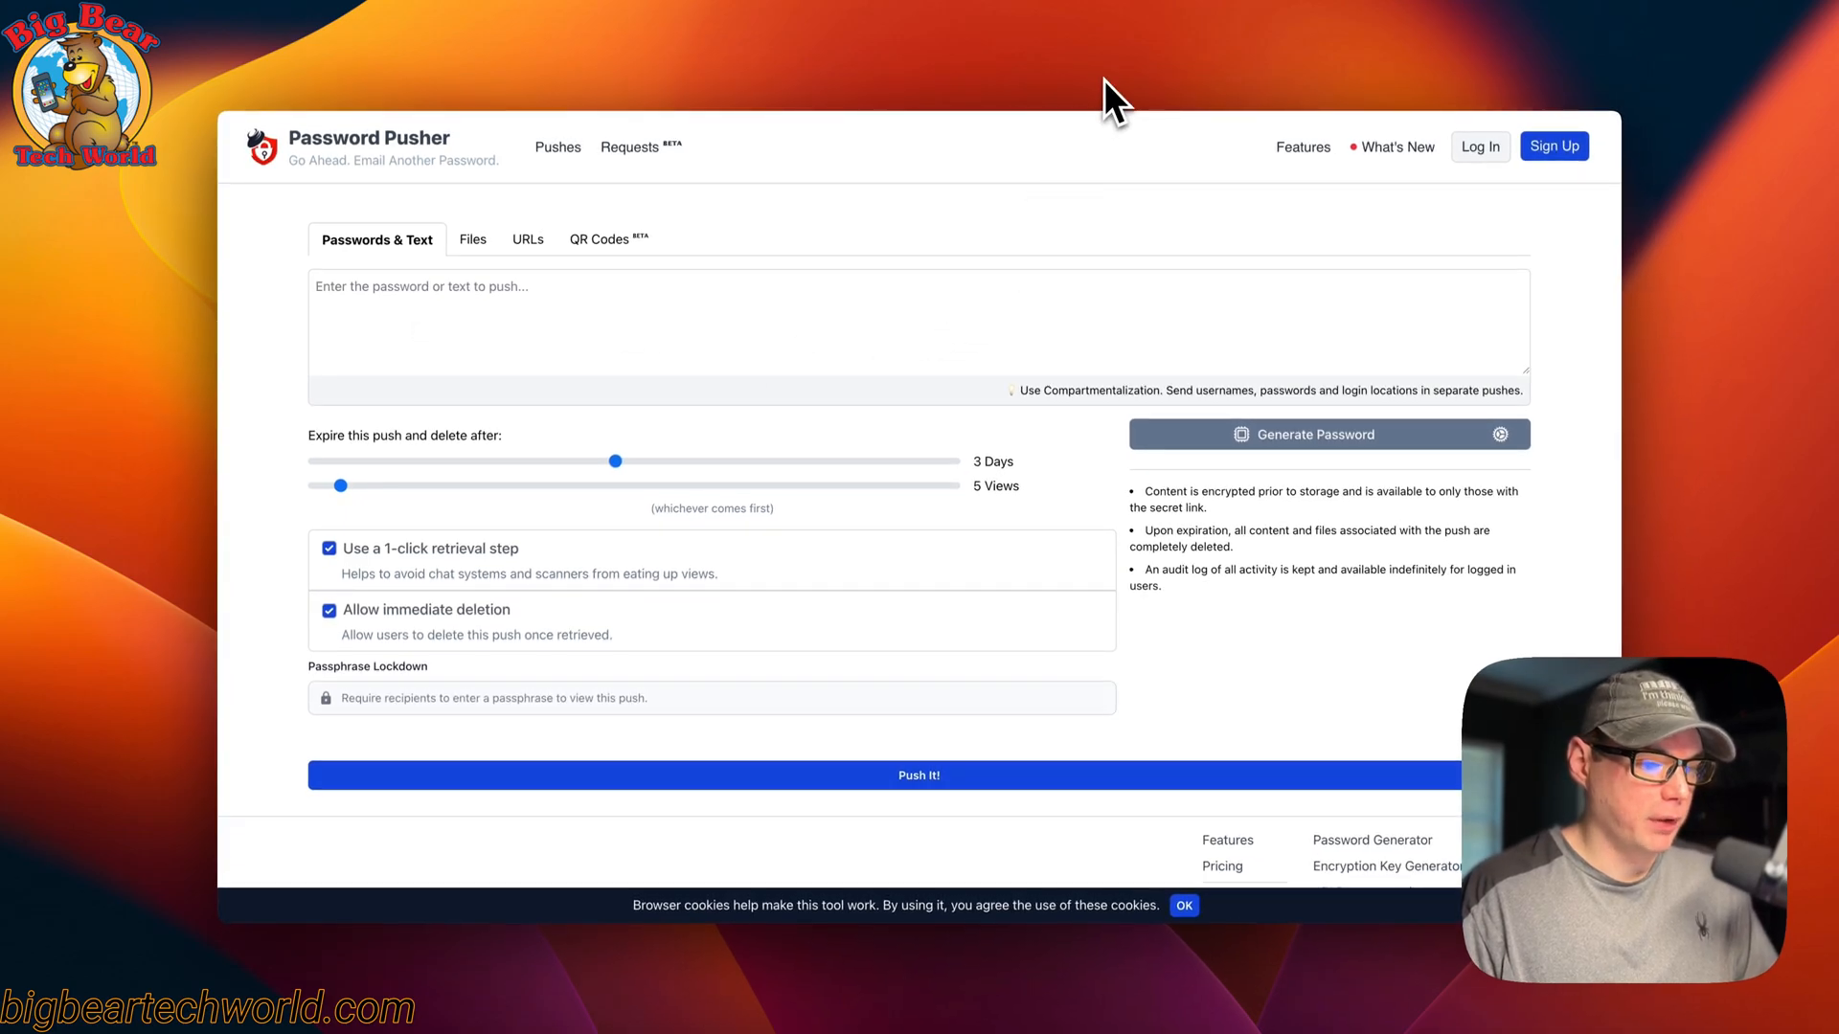
mouse_move(972, 721)
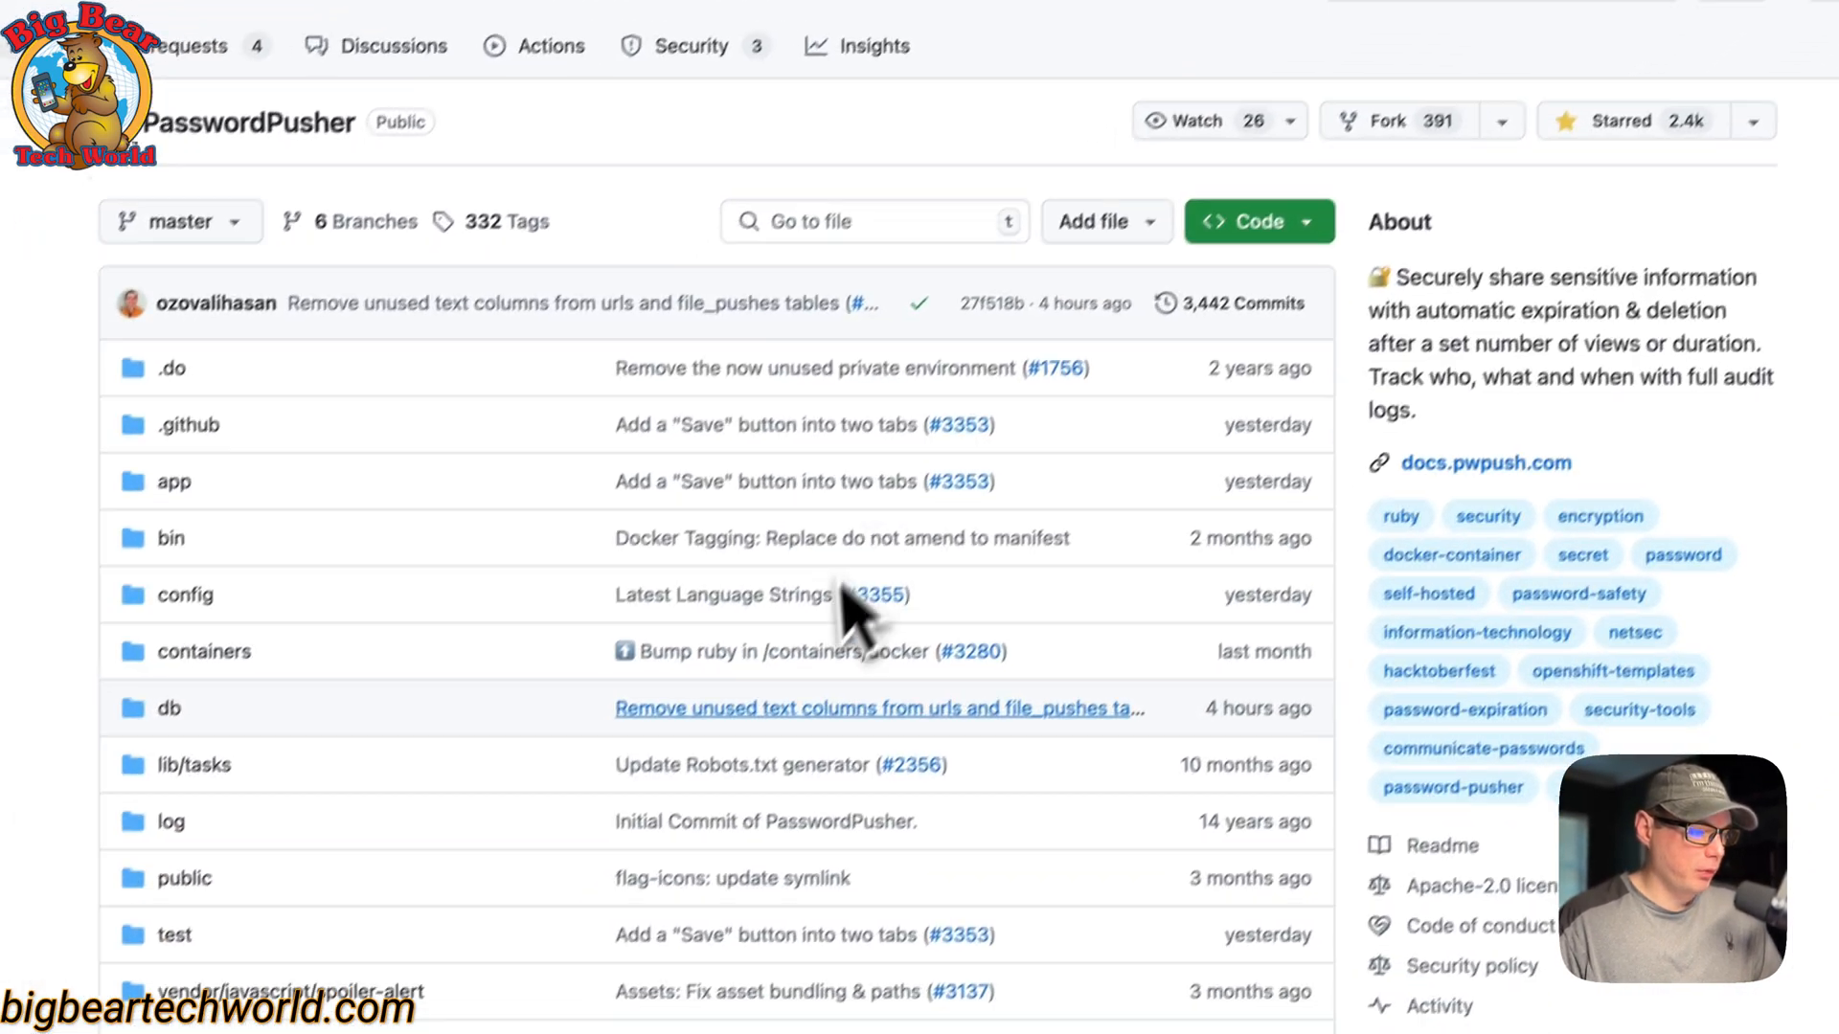
scroll("down", 3)
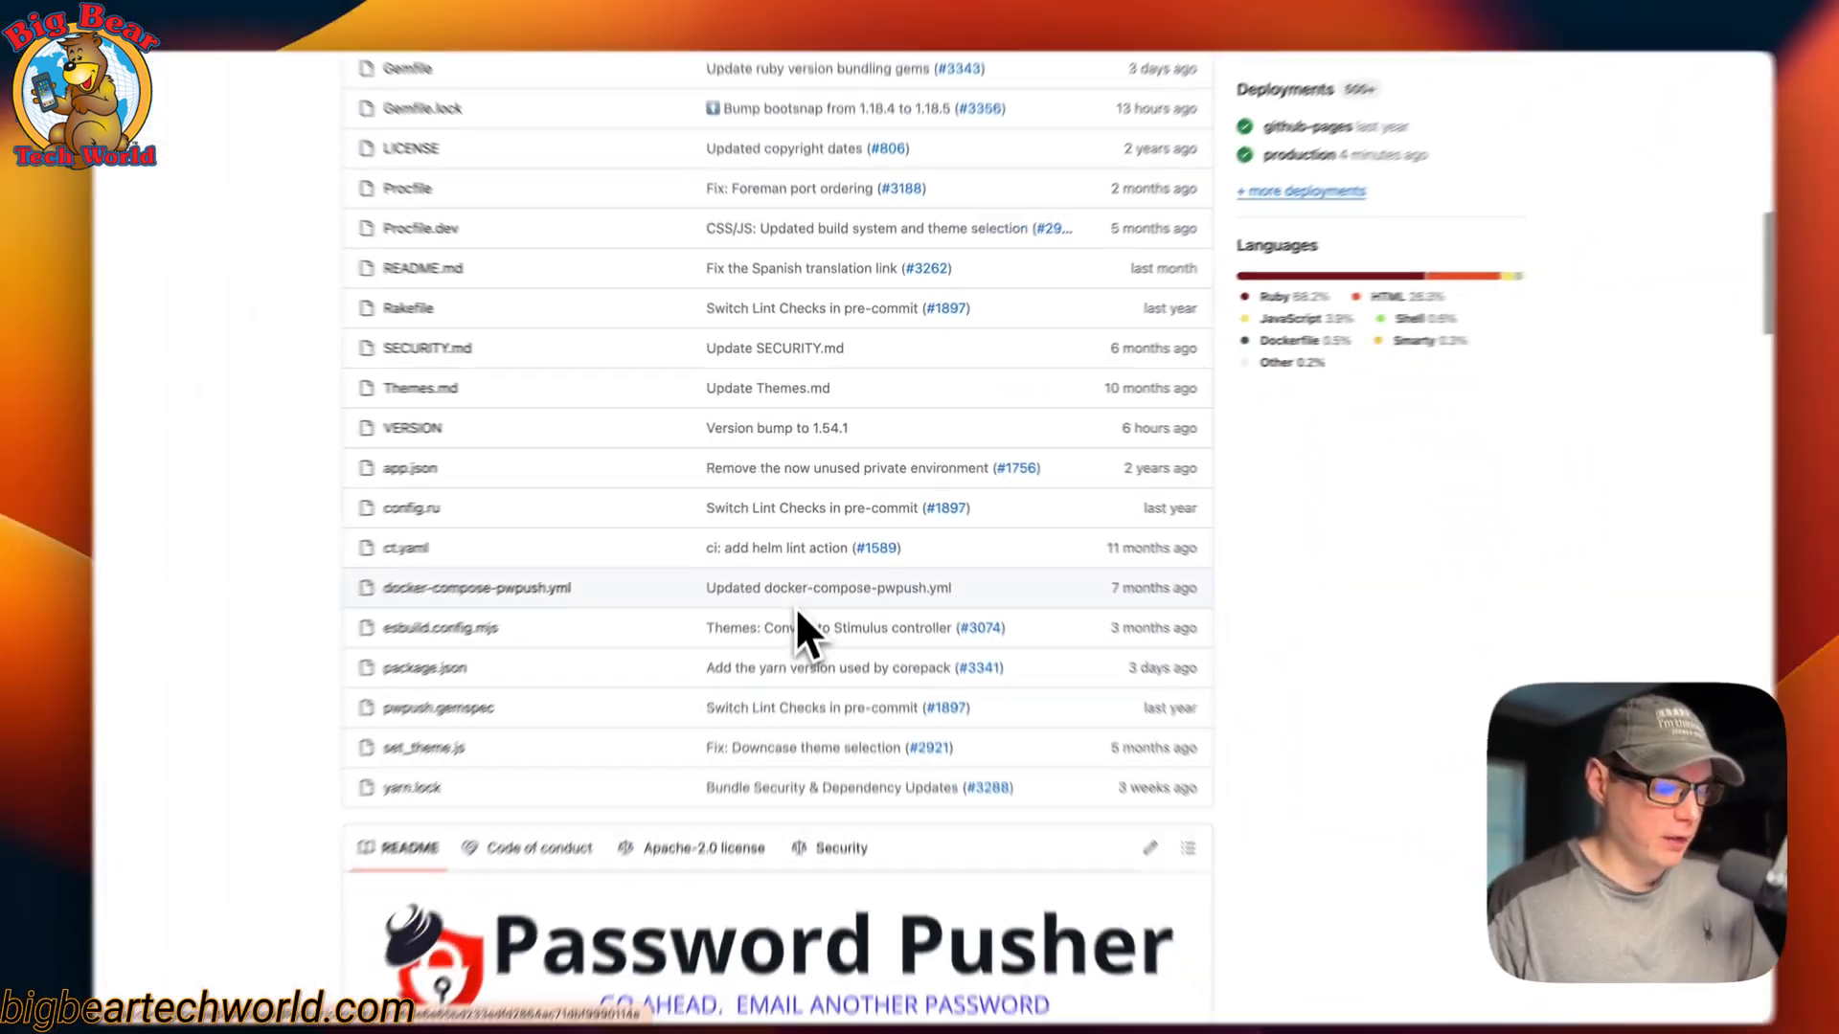
scroll("down", 3)
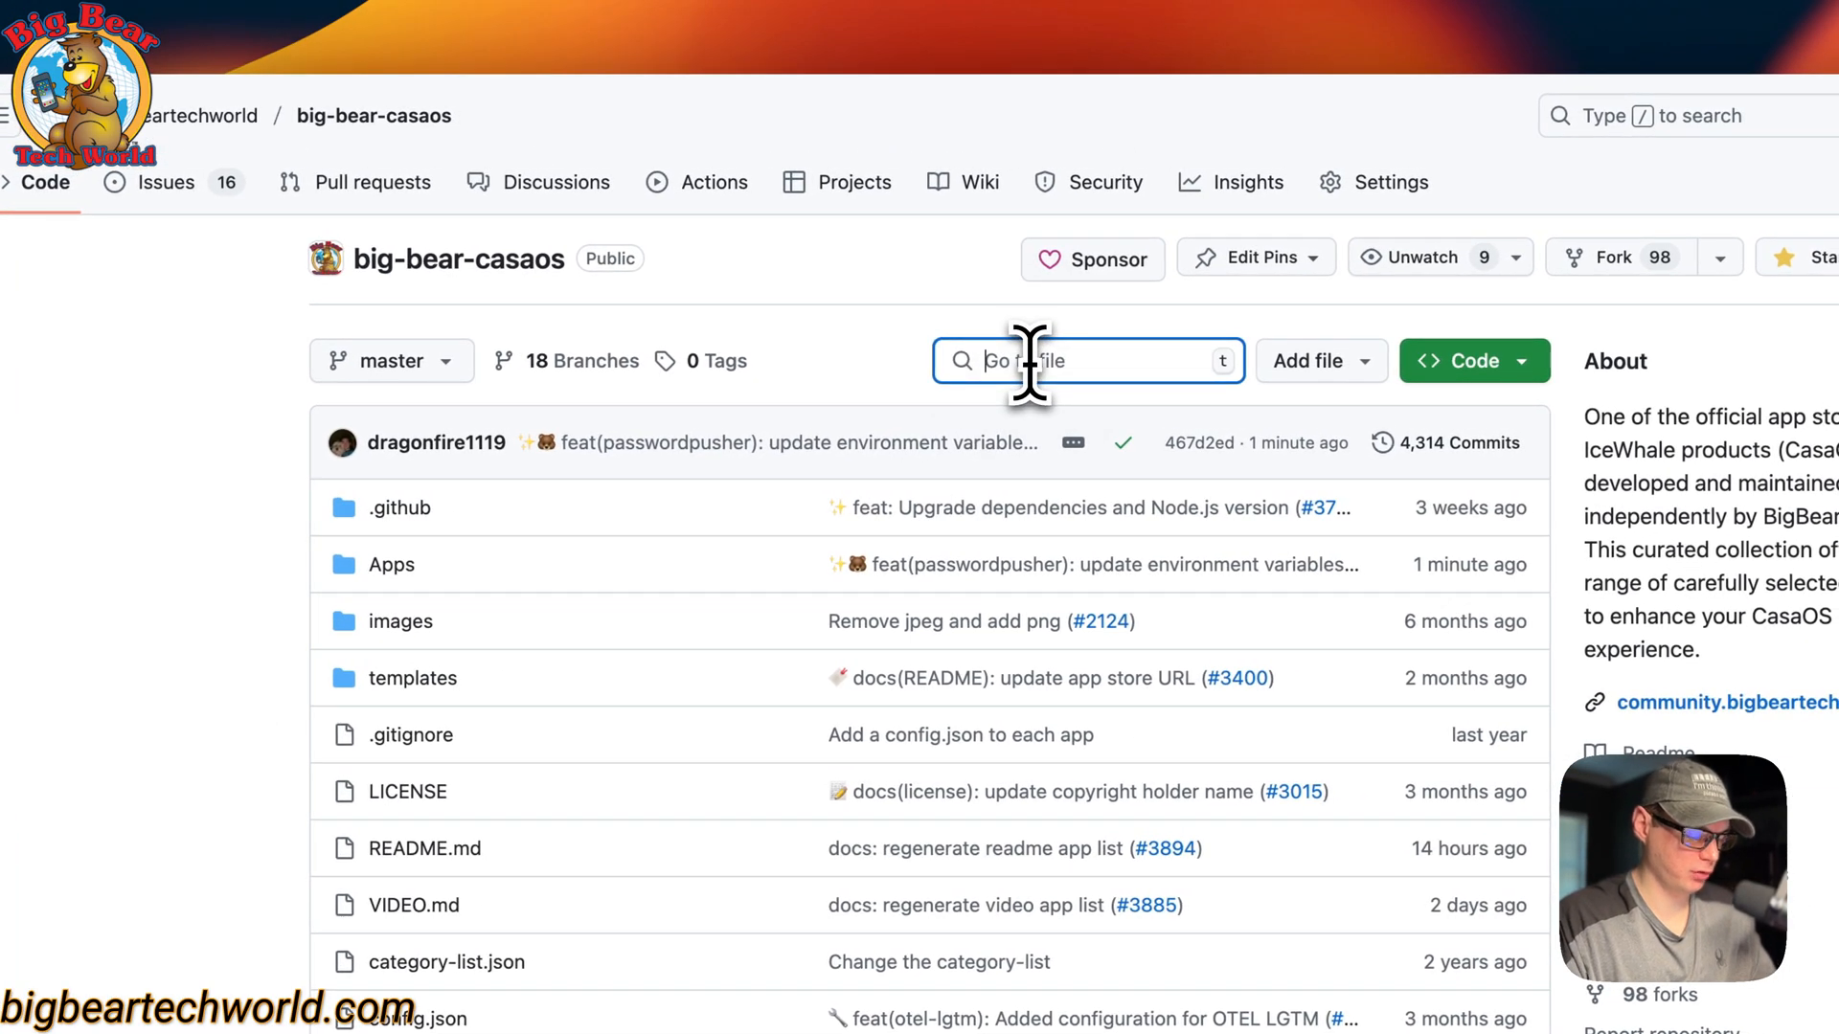
type("password")
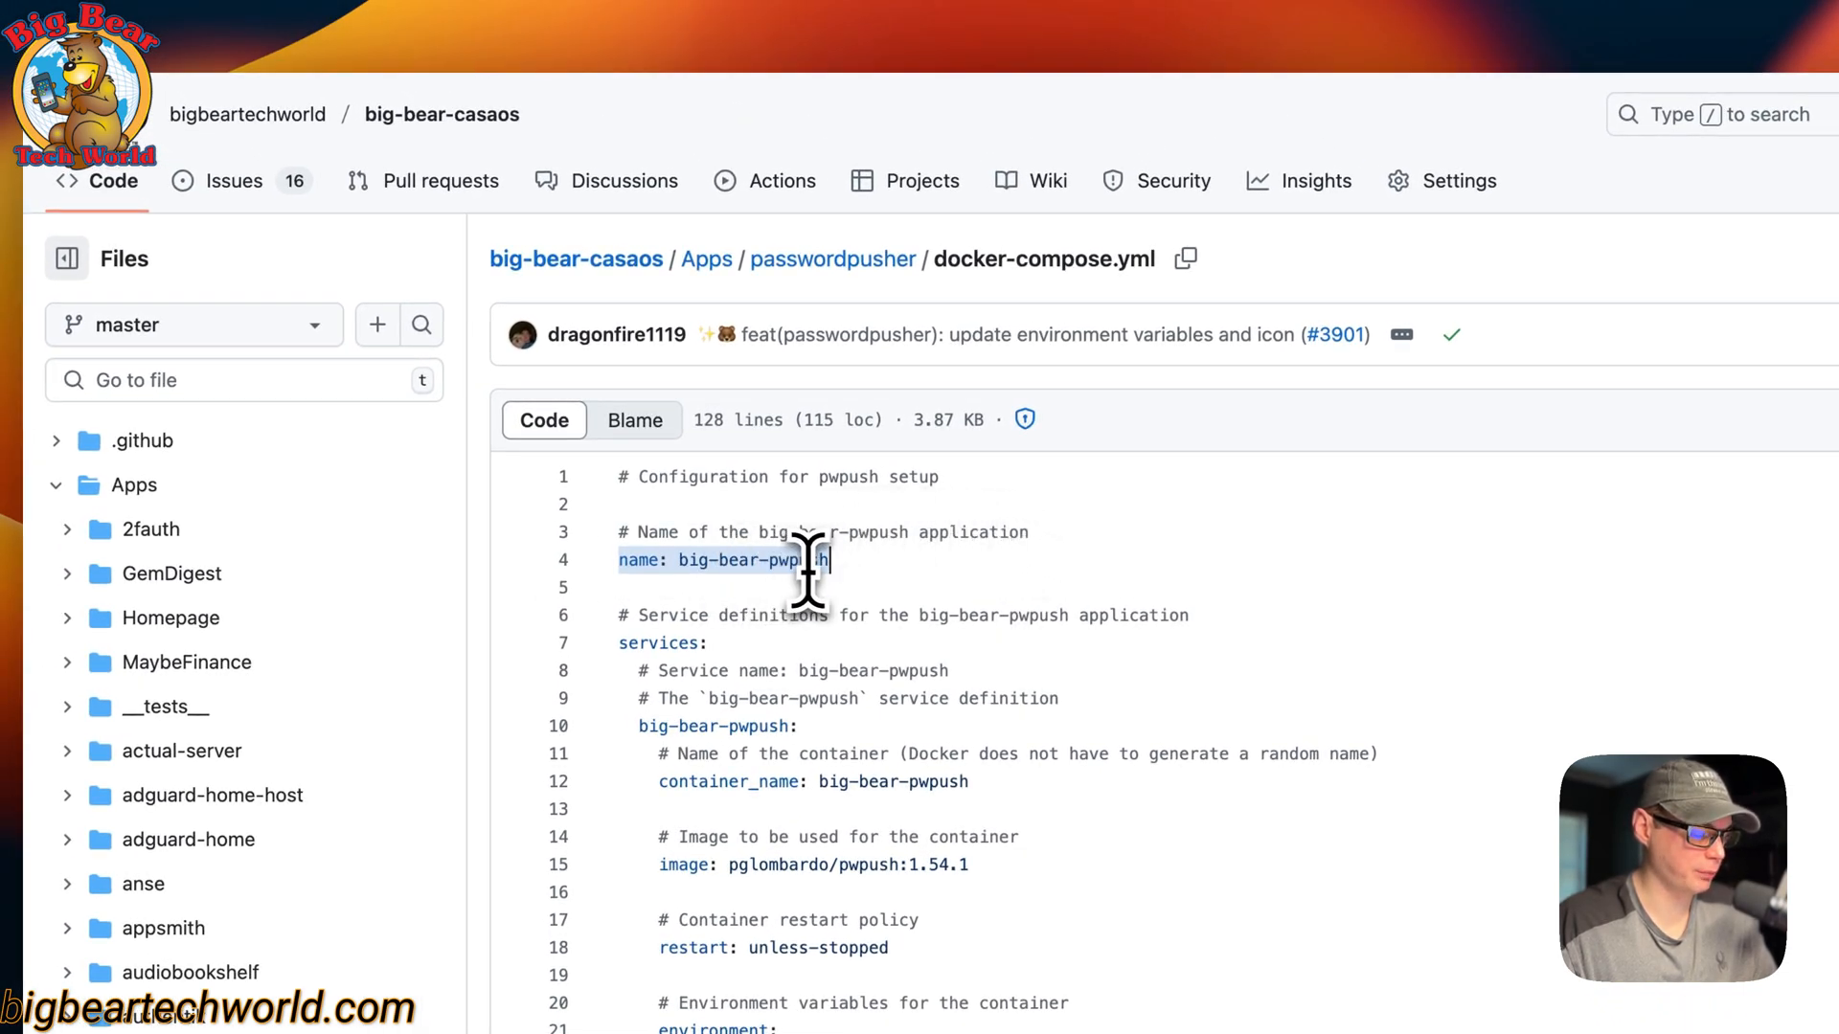
scroll("down", 3)
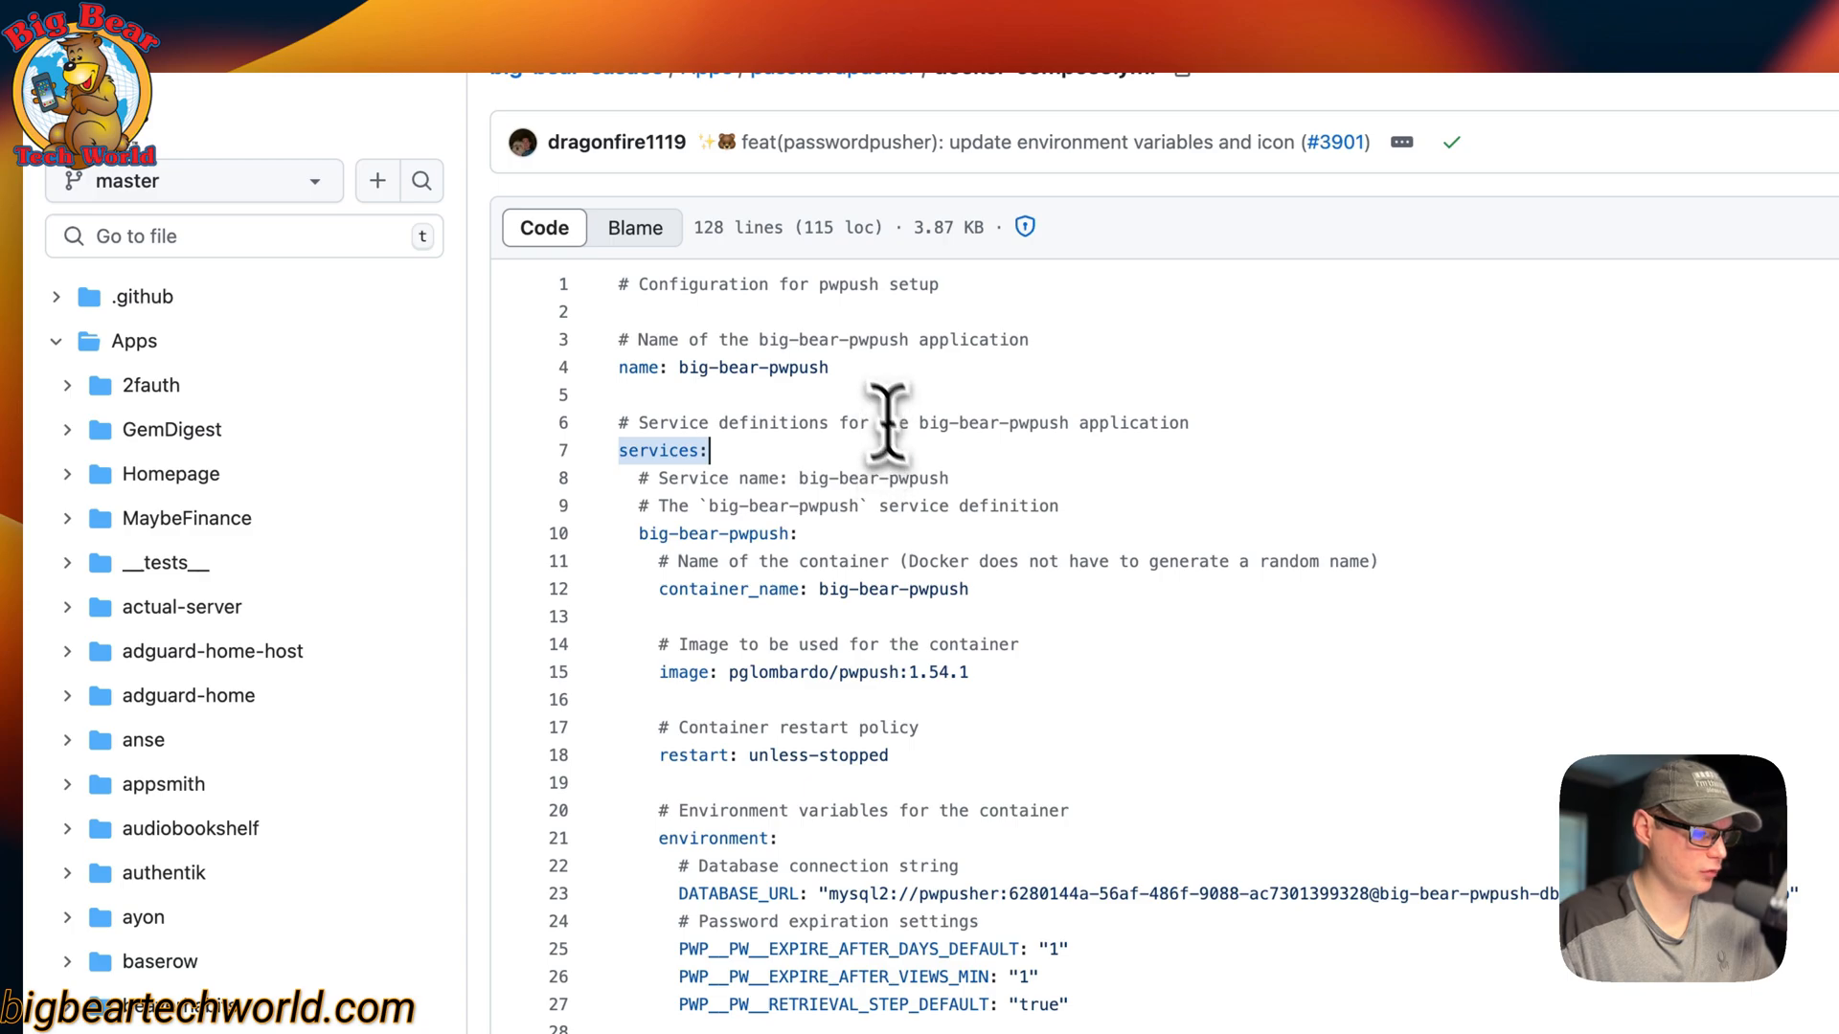
mouse_move(633, 534)
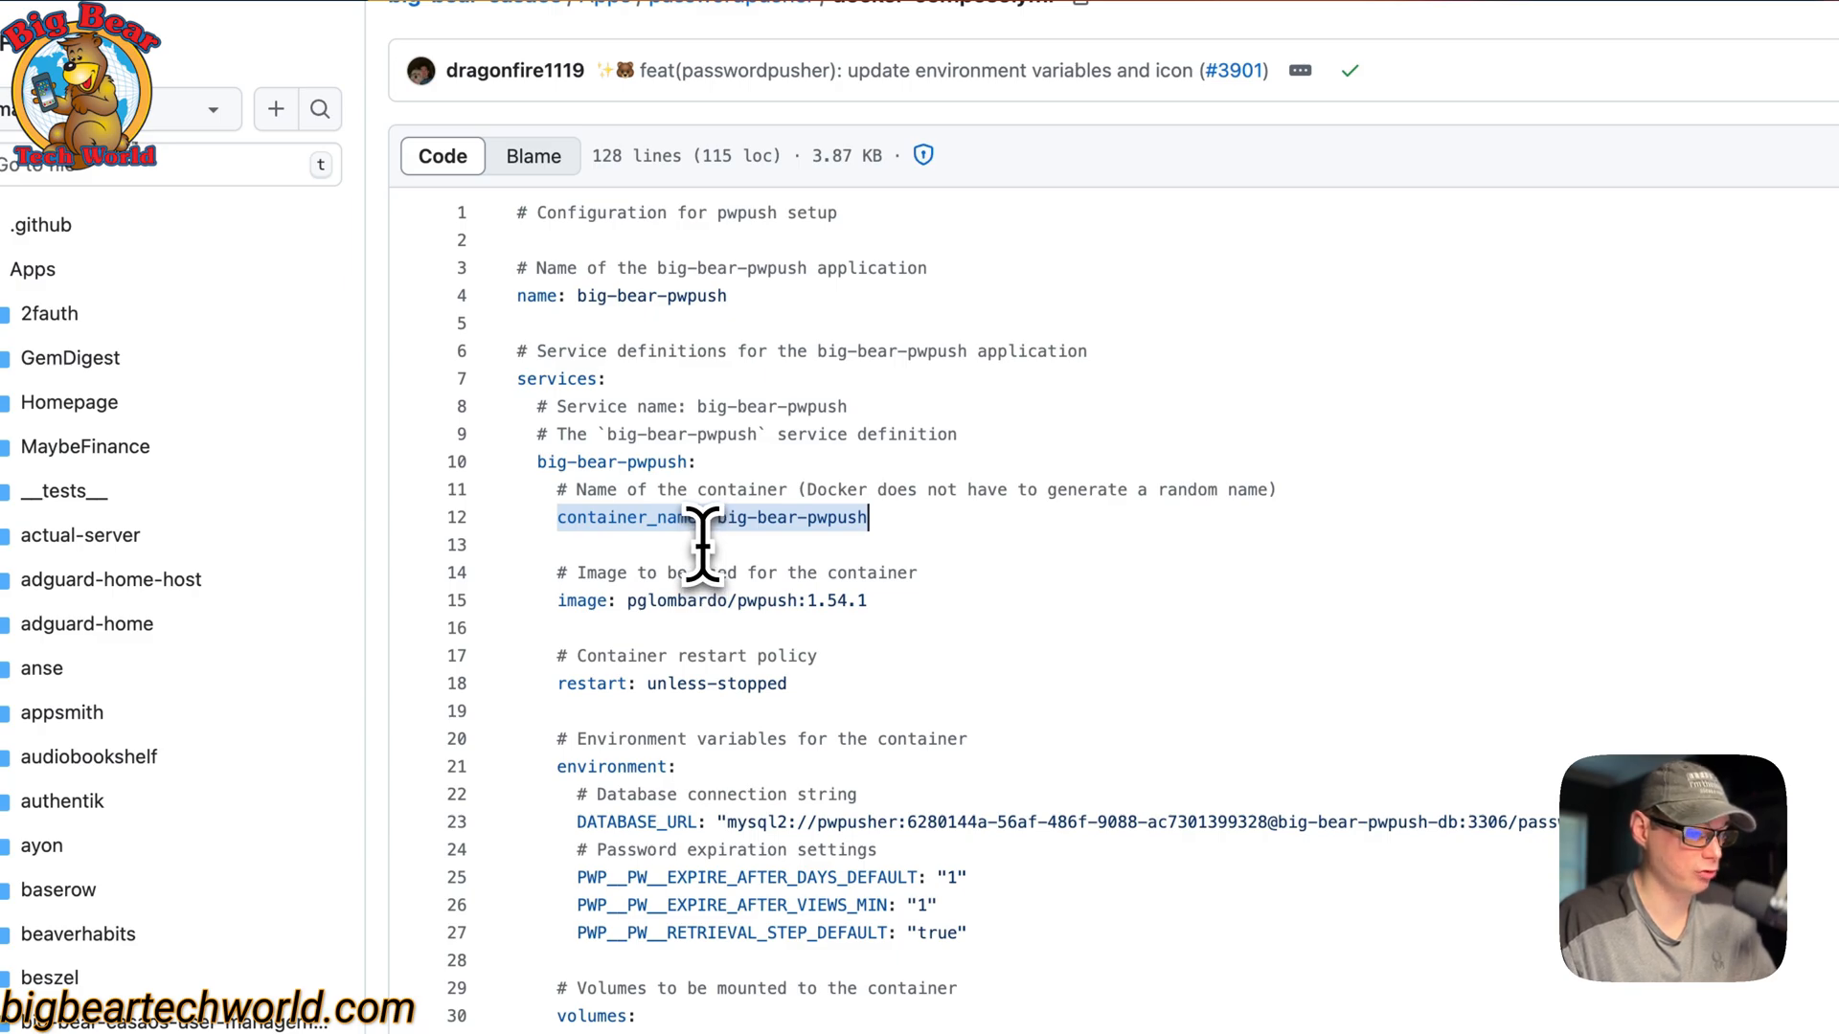
scroll("down", 3)
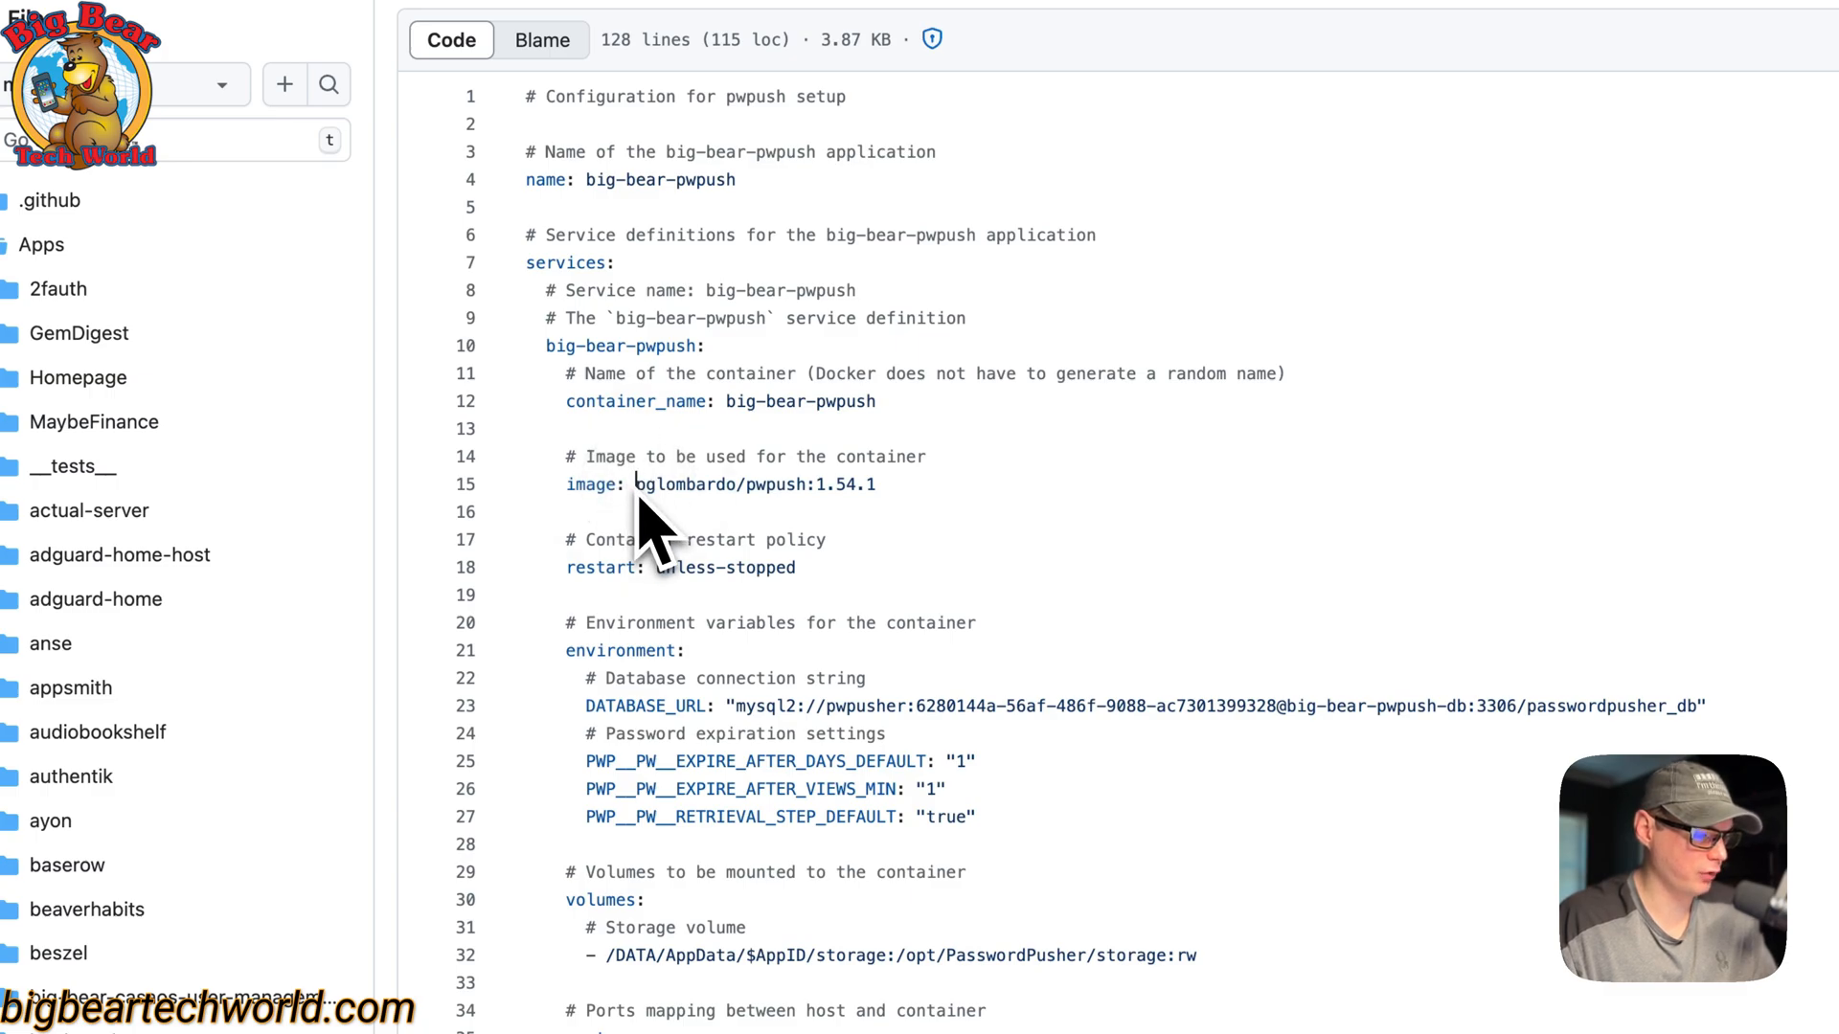
double_click(720, 484)
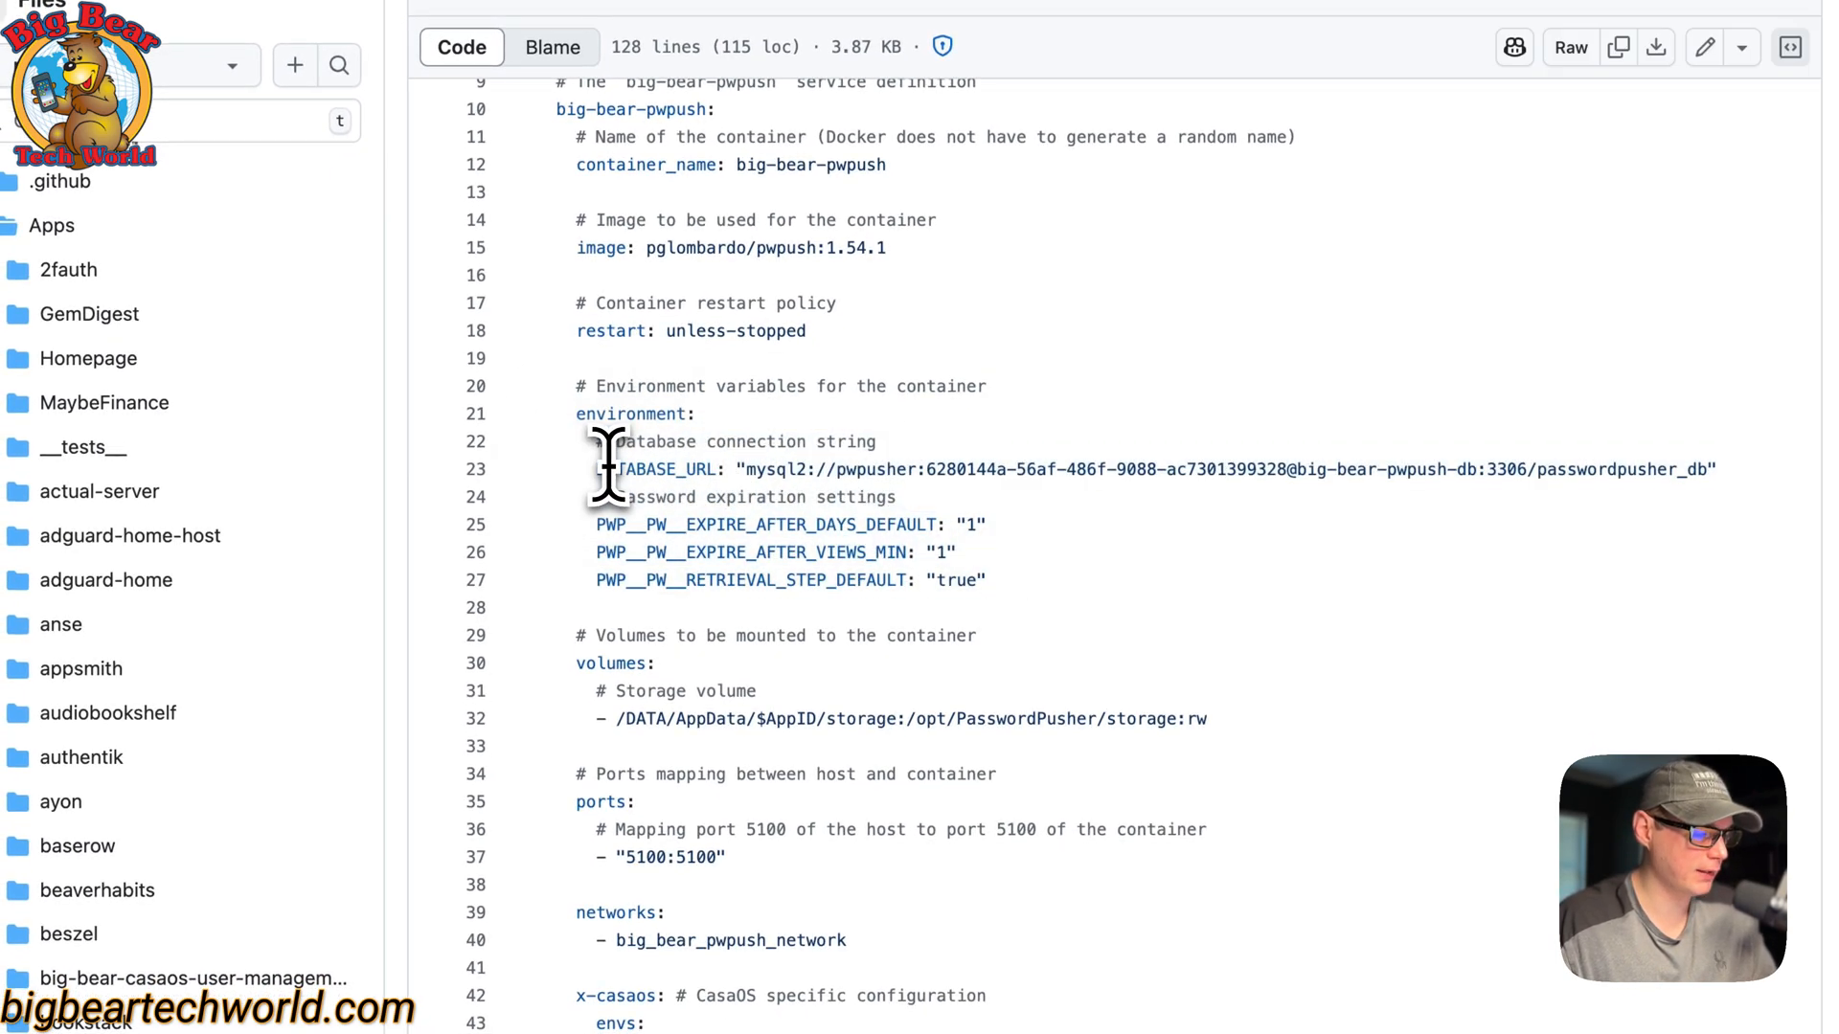
double_click(669, 469)
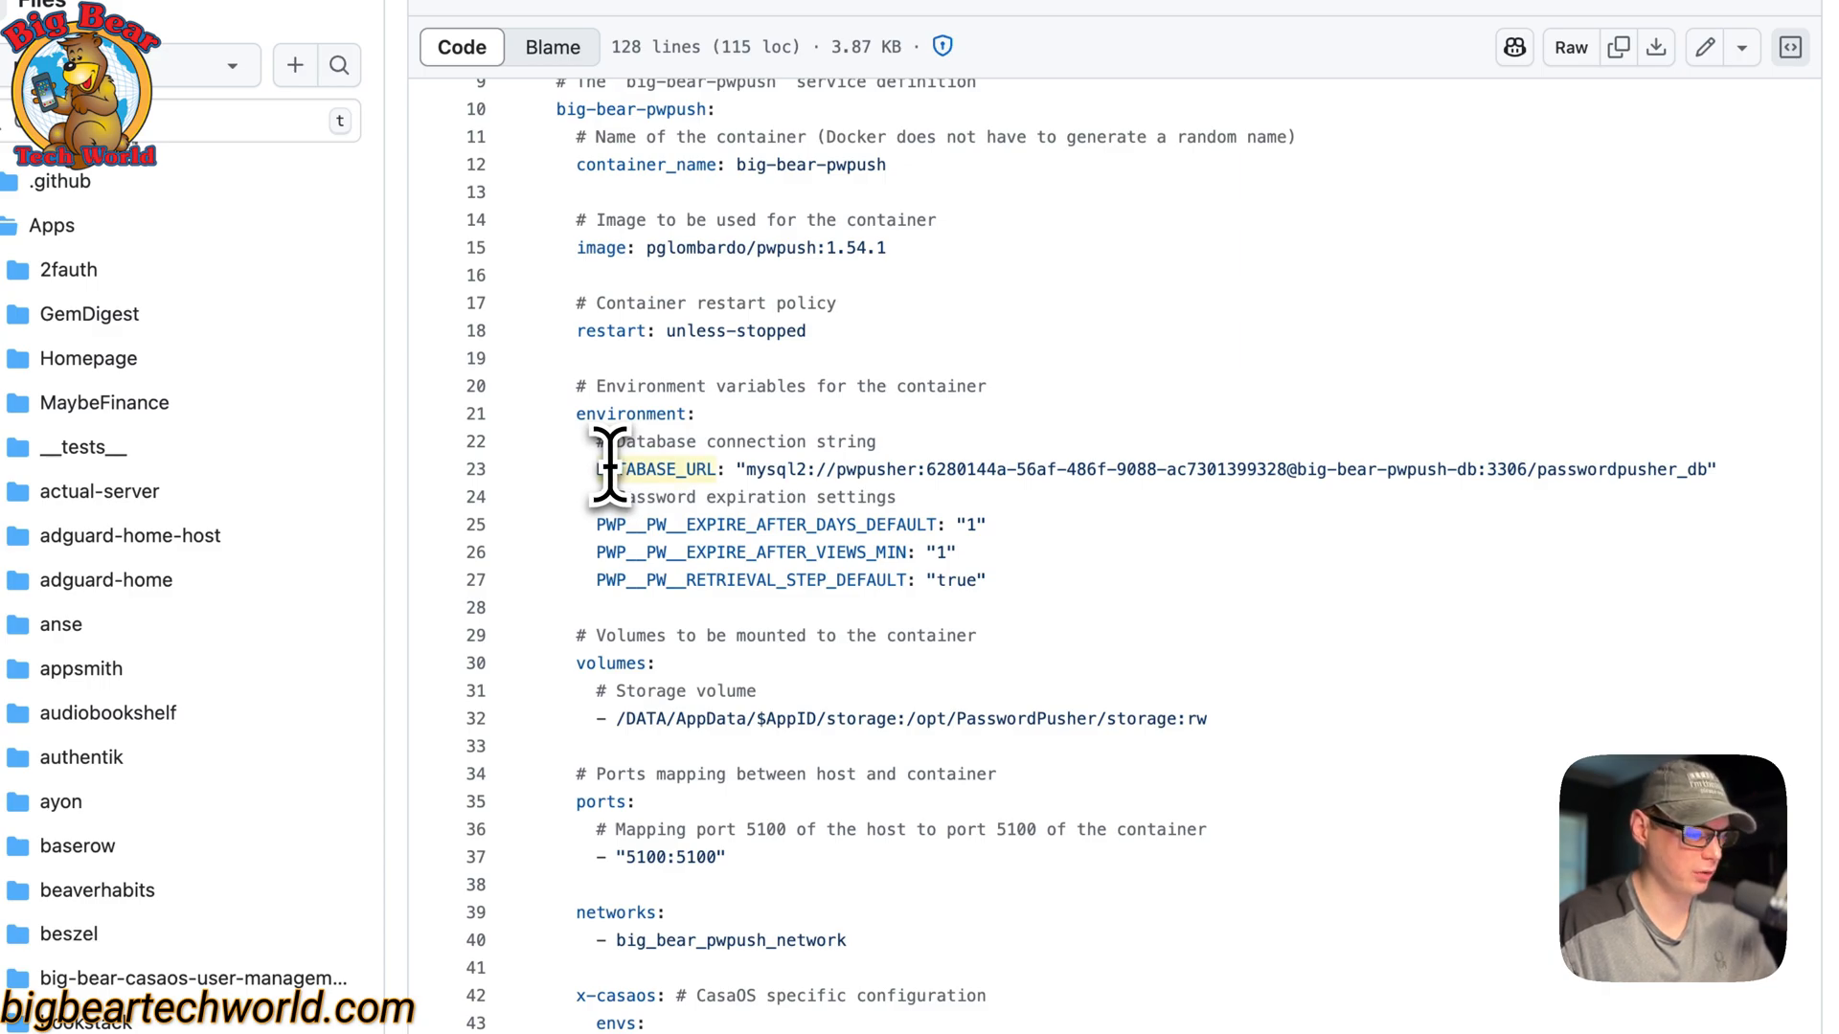
scroll("down", 3)
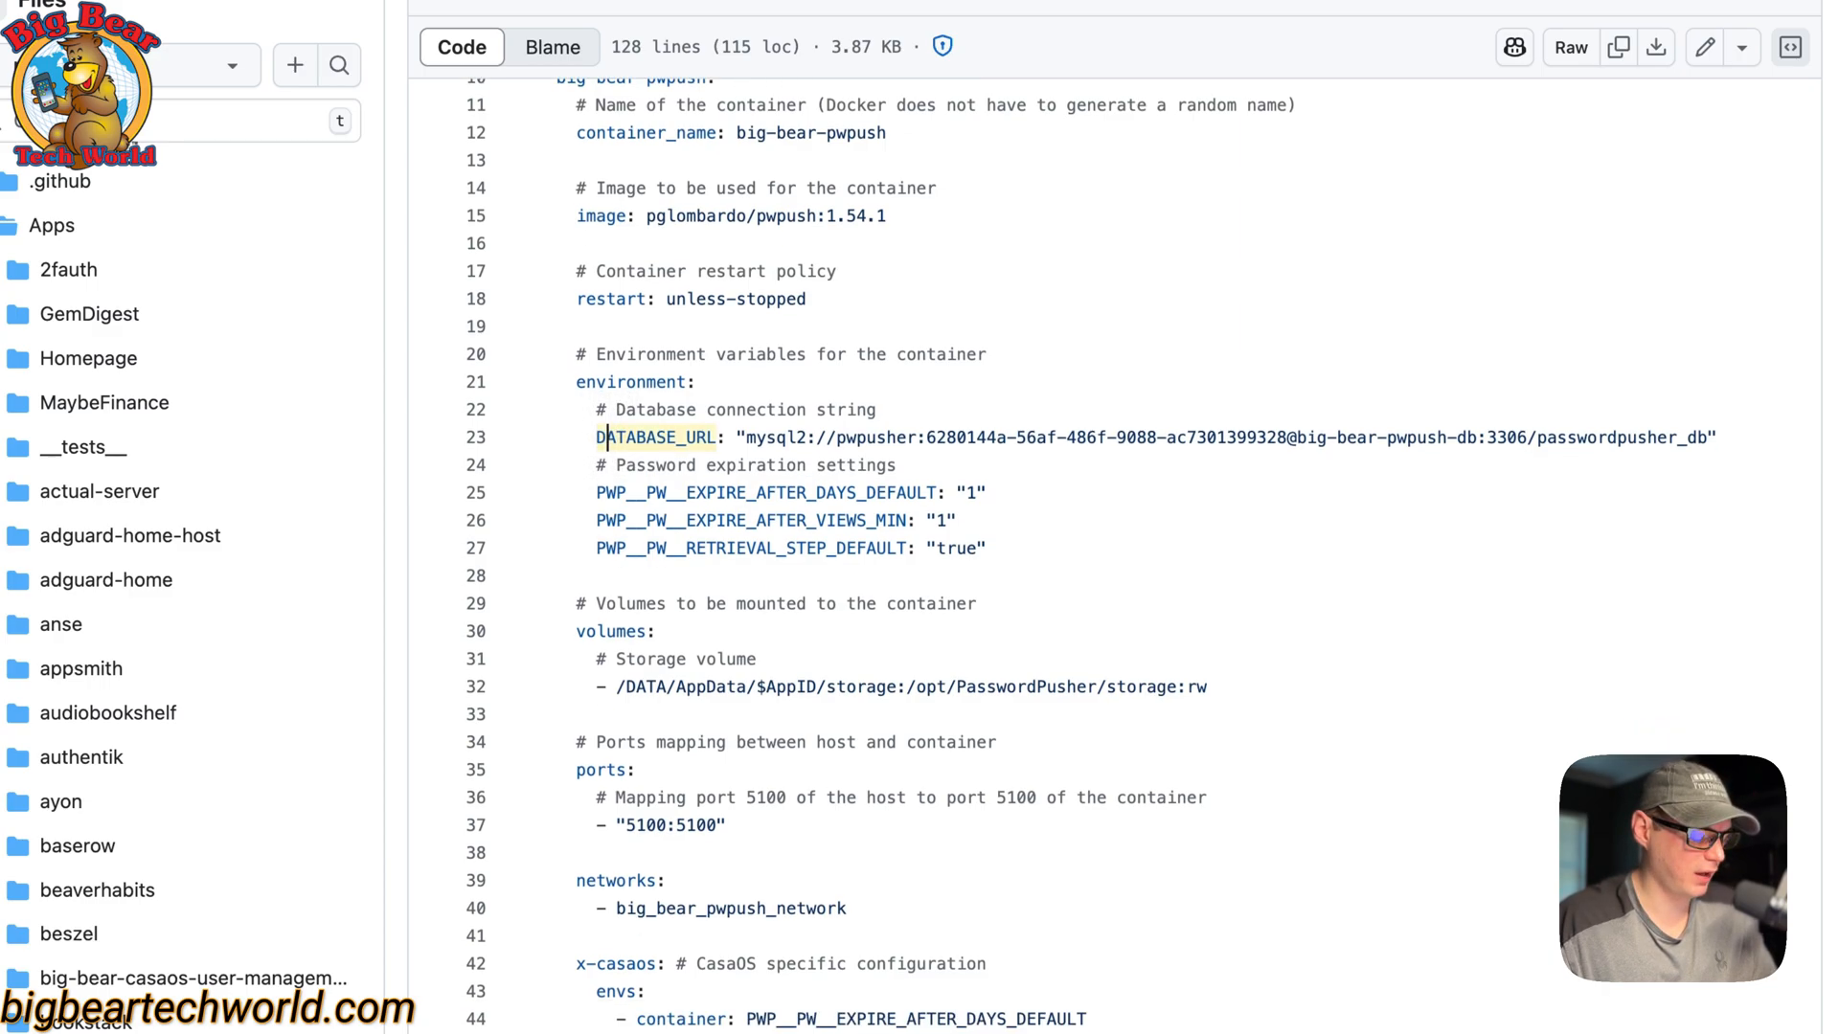
scroll("down", 3)
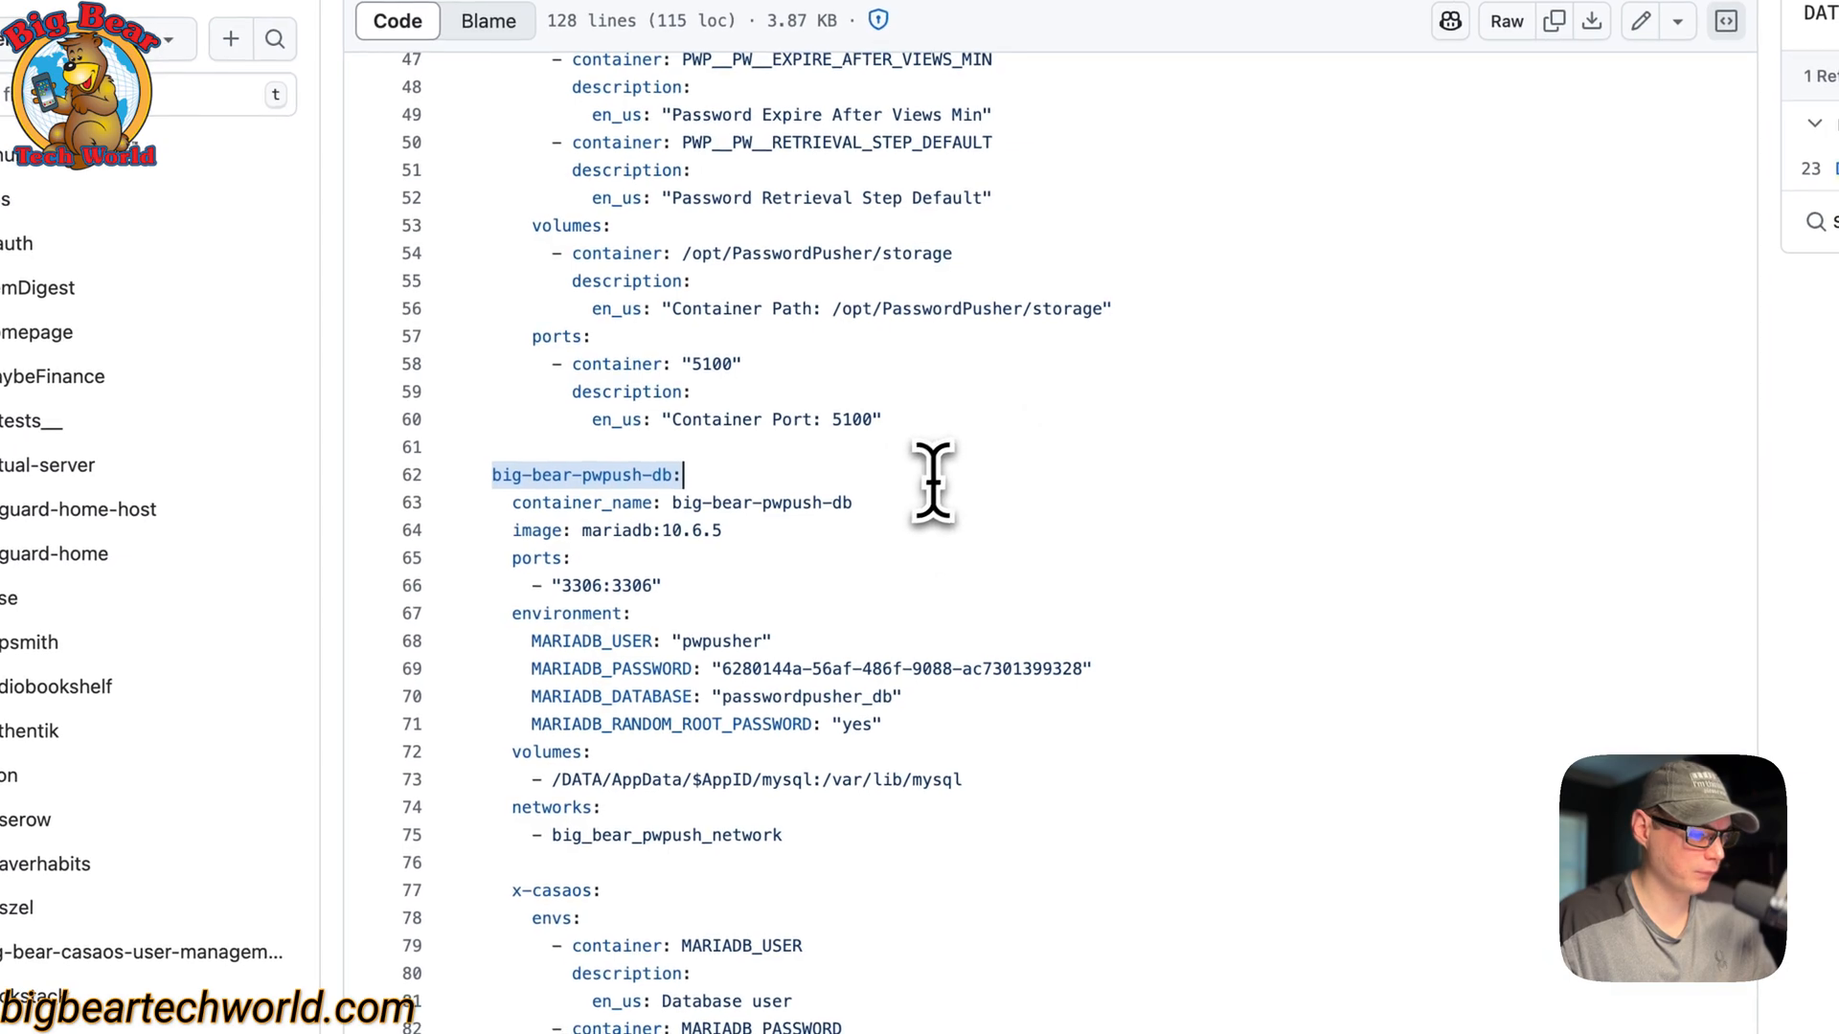
scroll("up", 3)
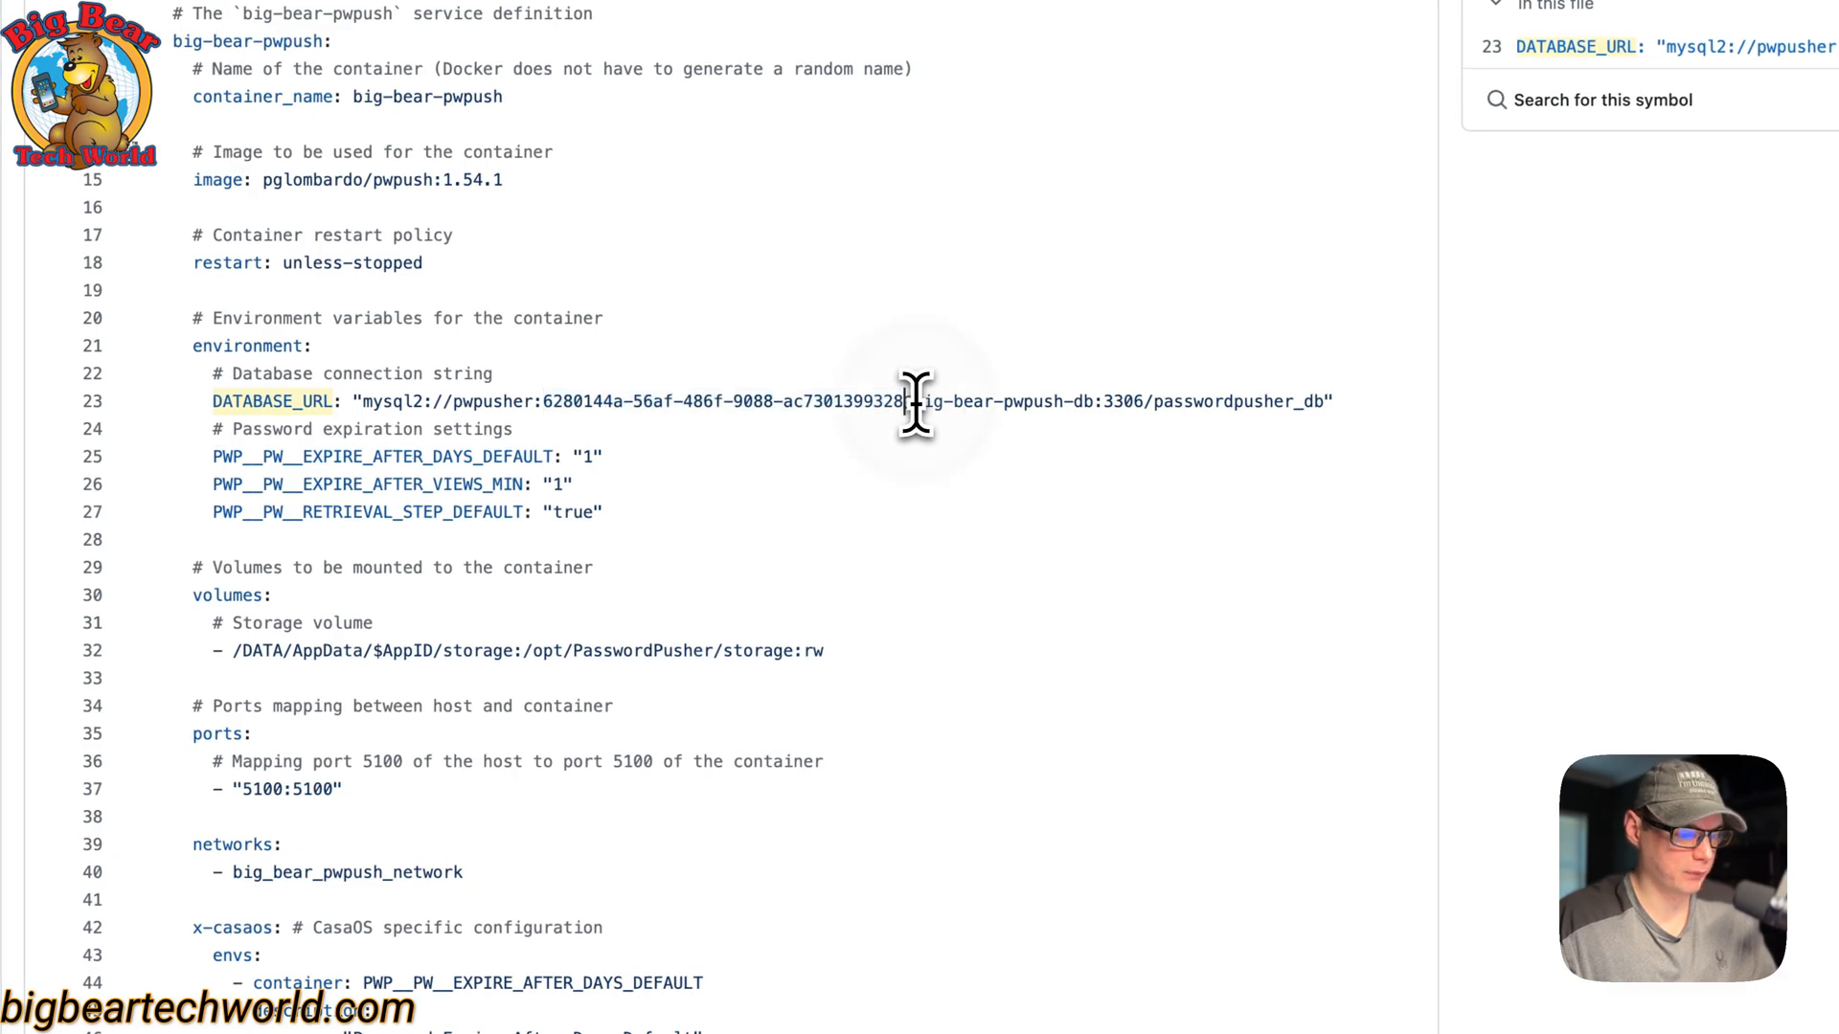
double_click(1003, 401)
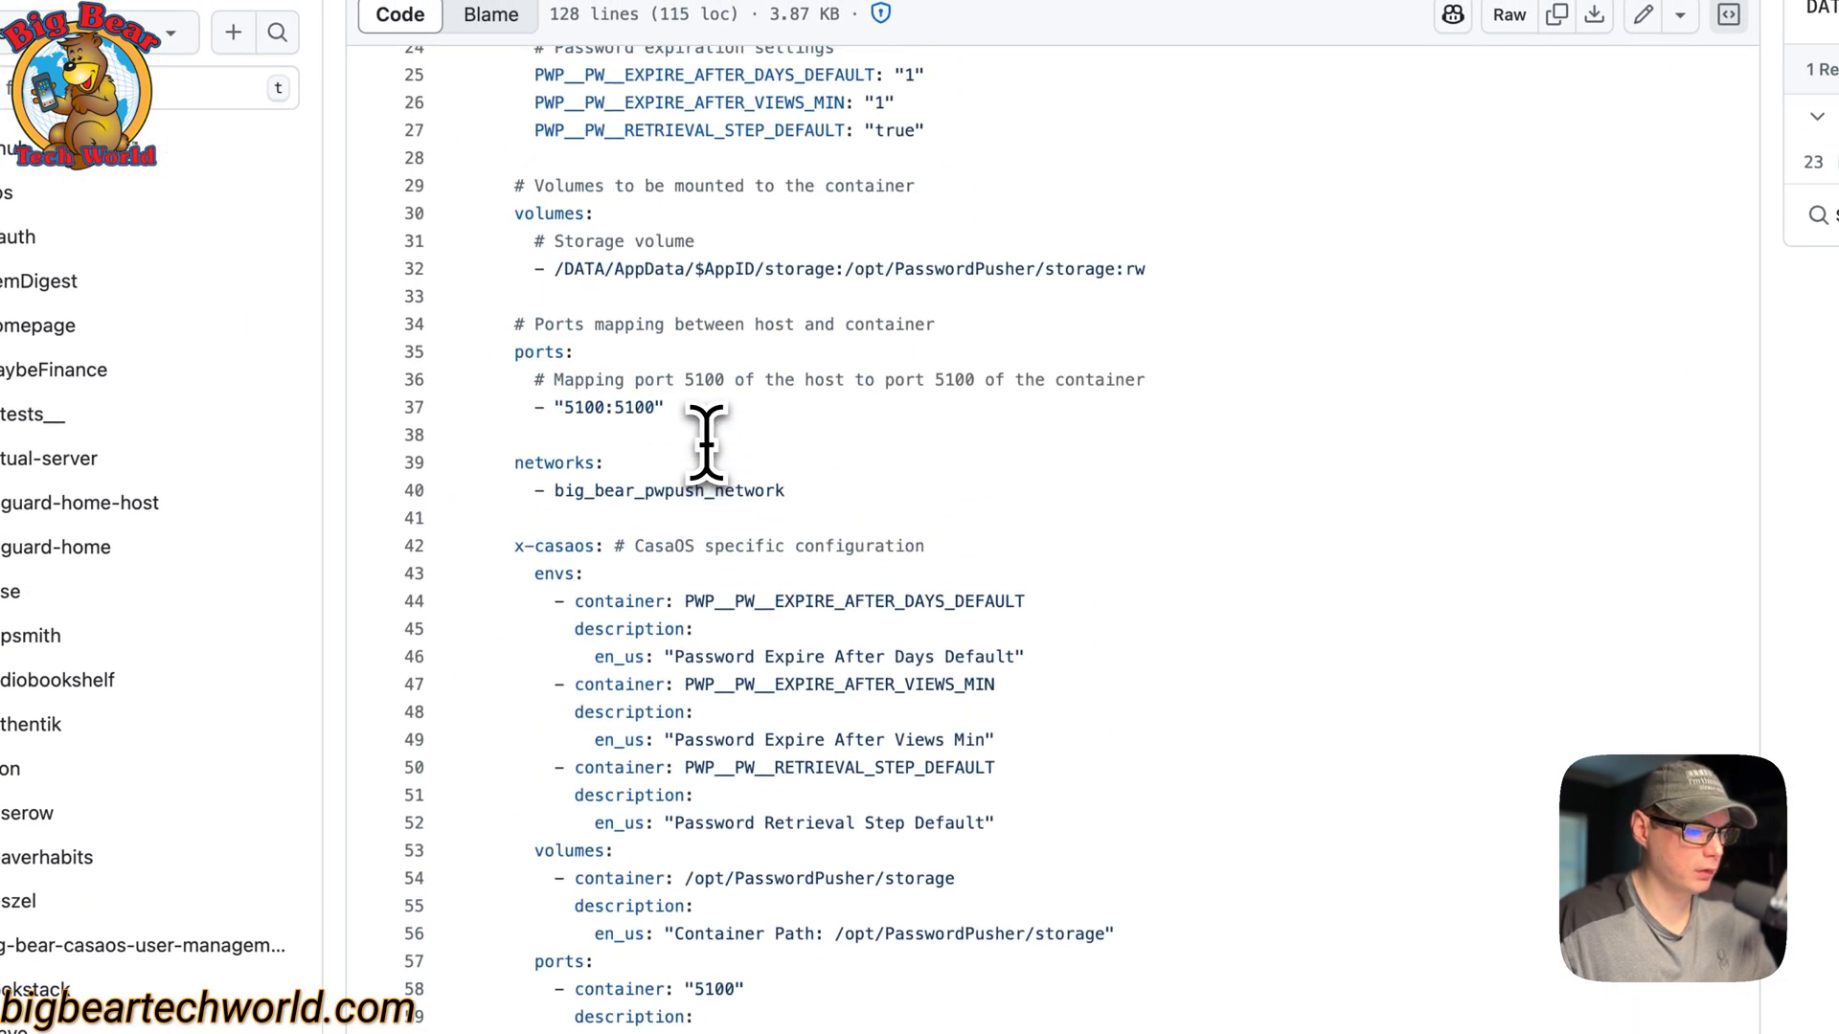
scroll("up", 3)
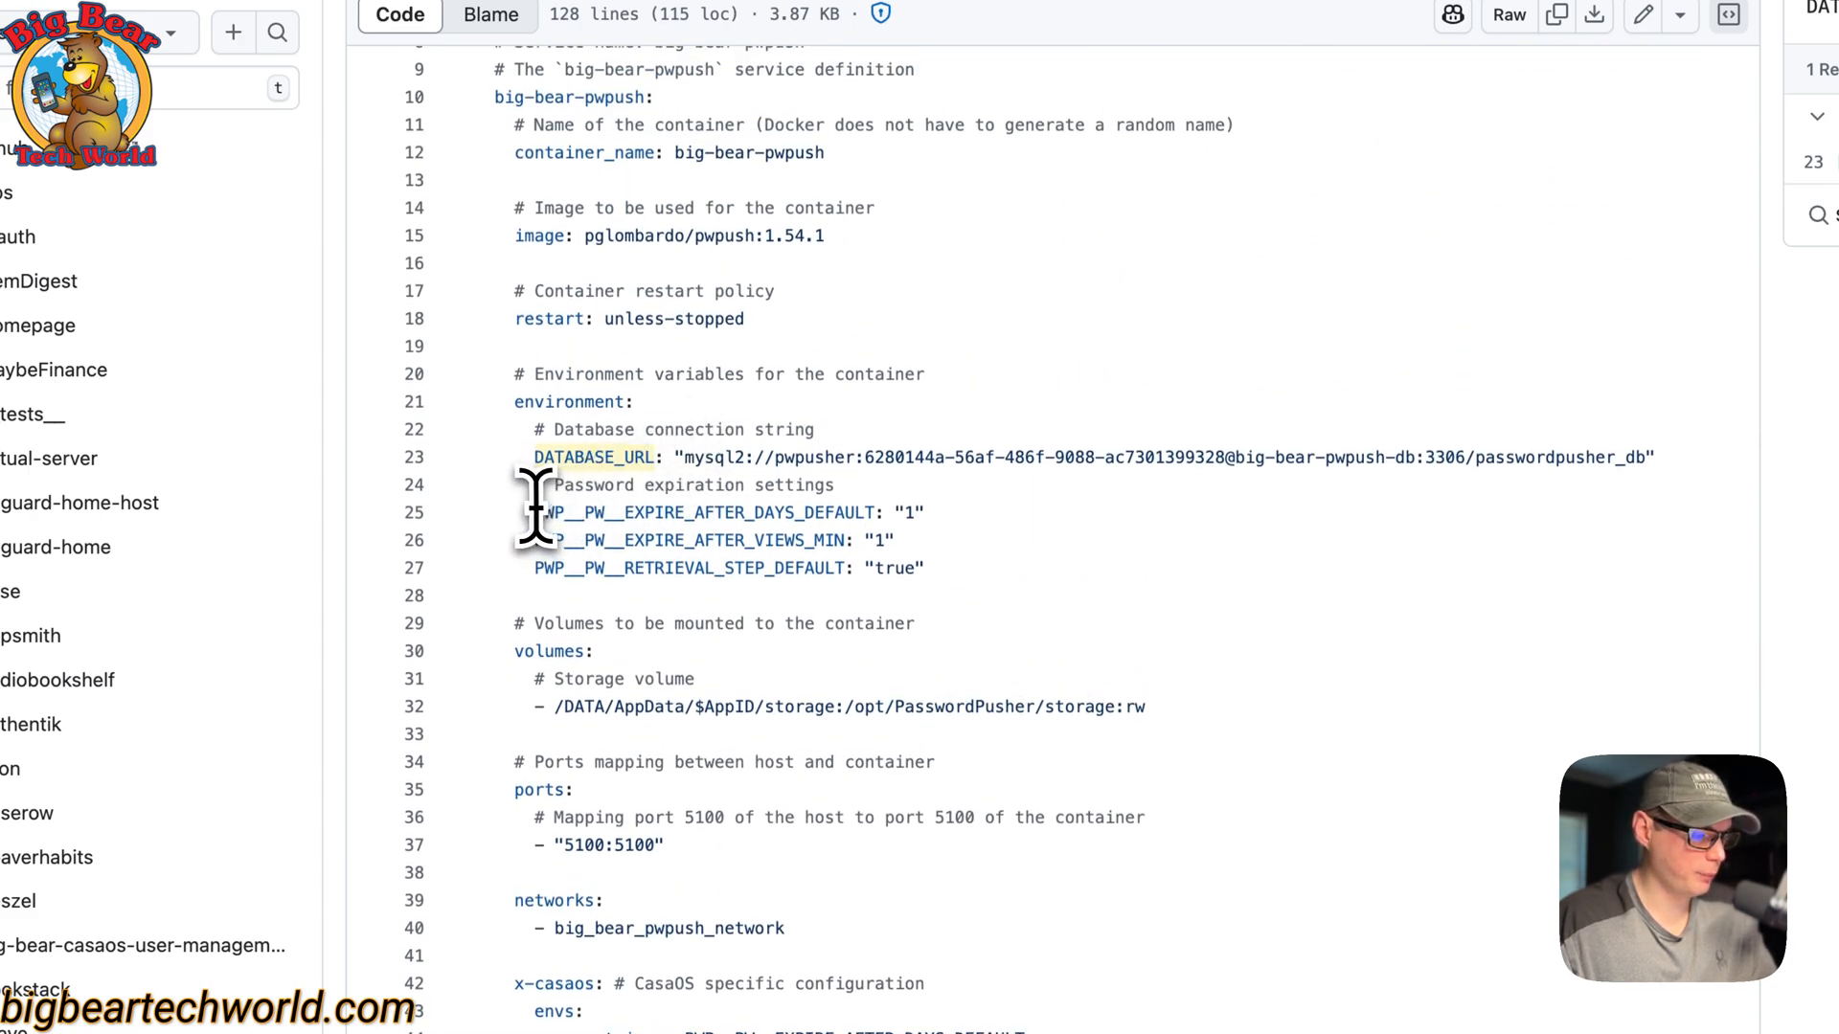
left_click_drag(534, 485, 925, 568)
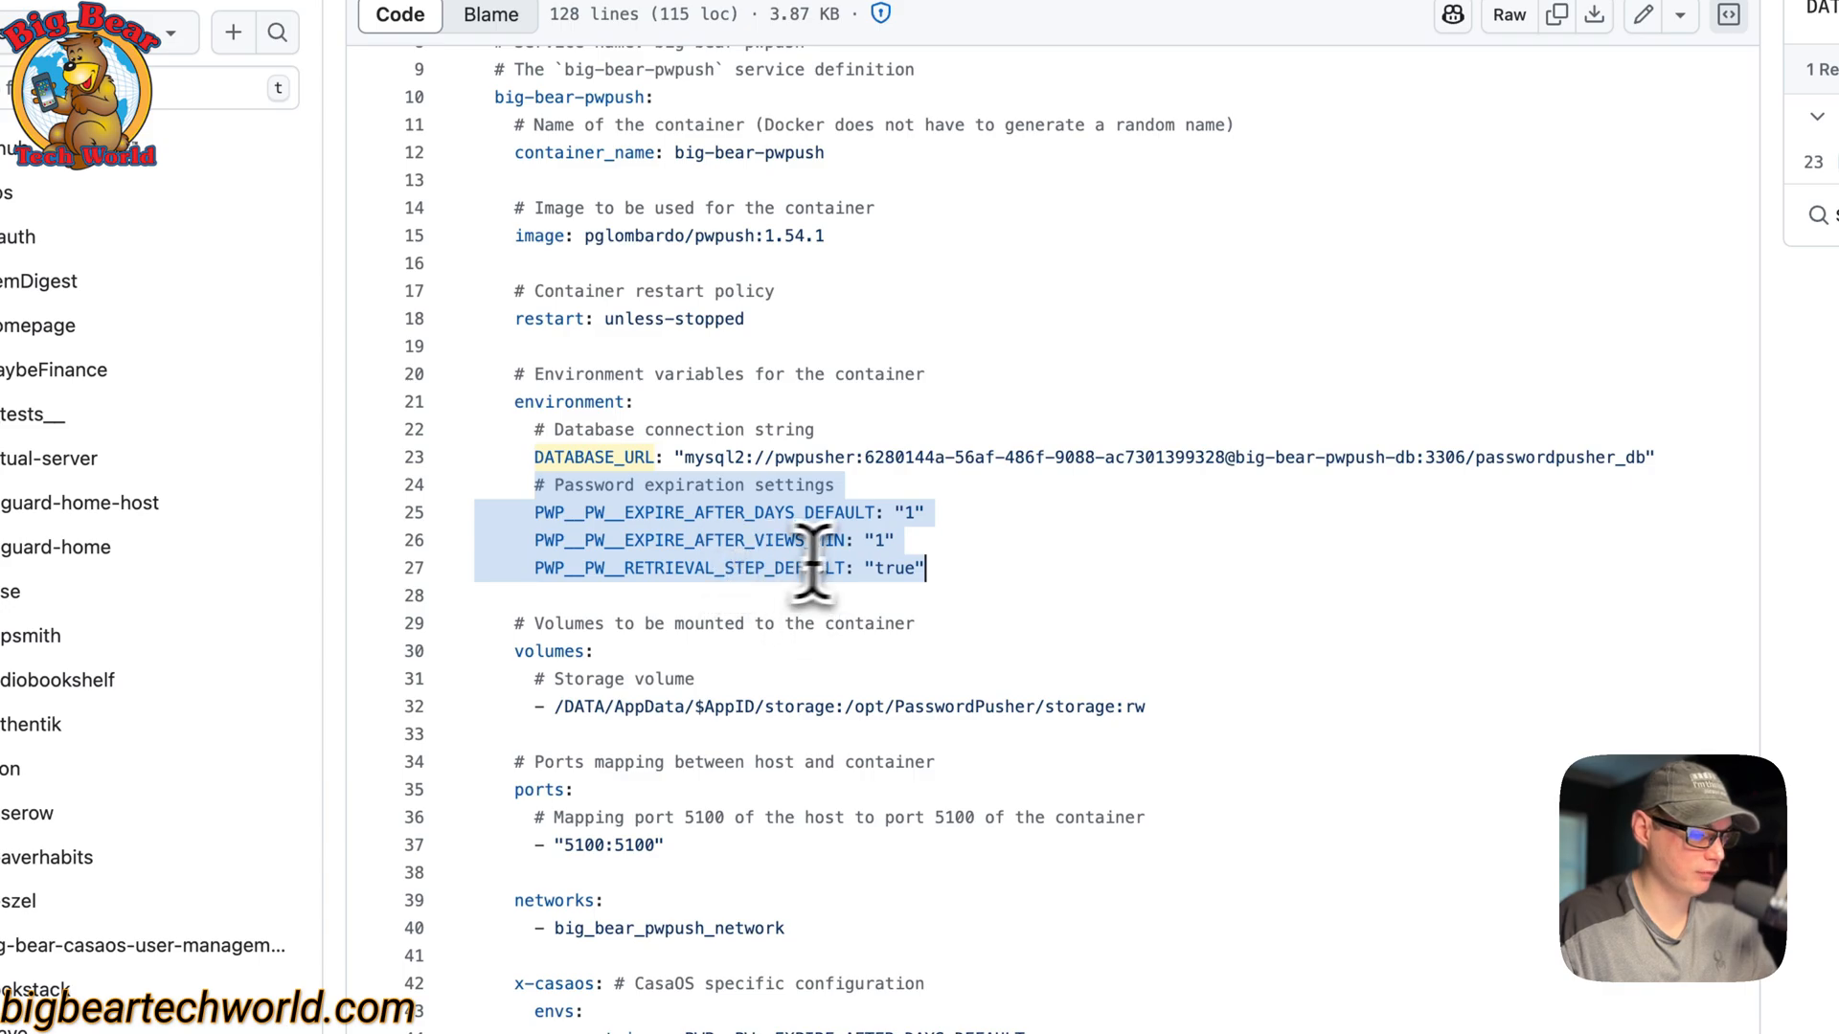
scroll("down", 3)
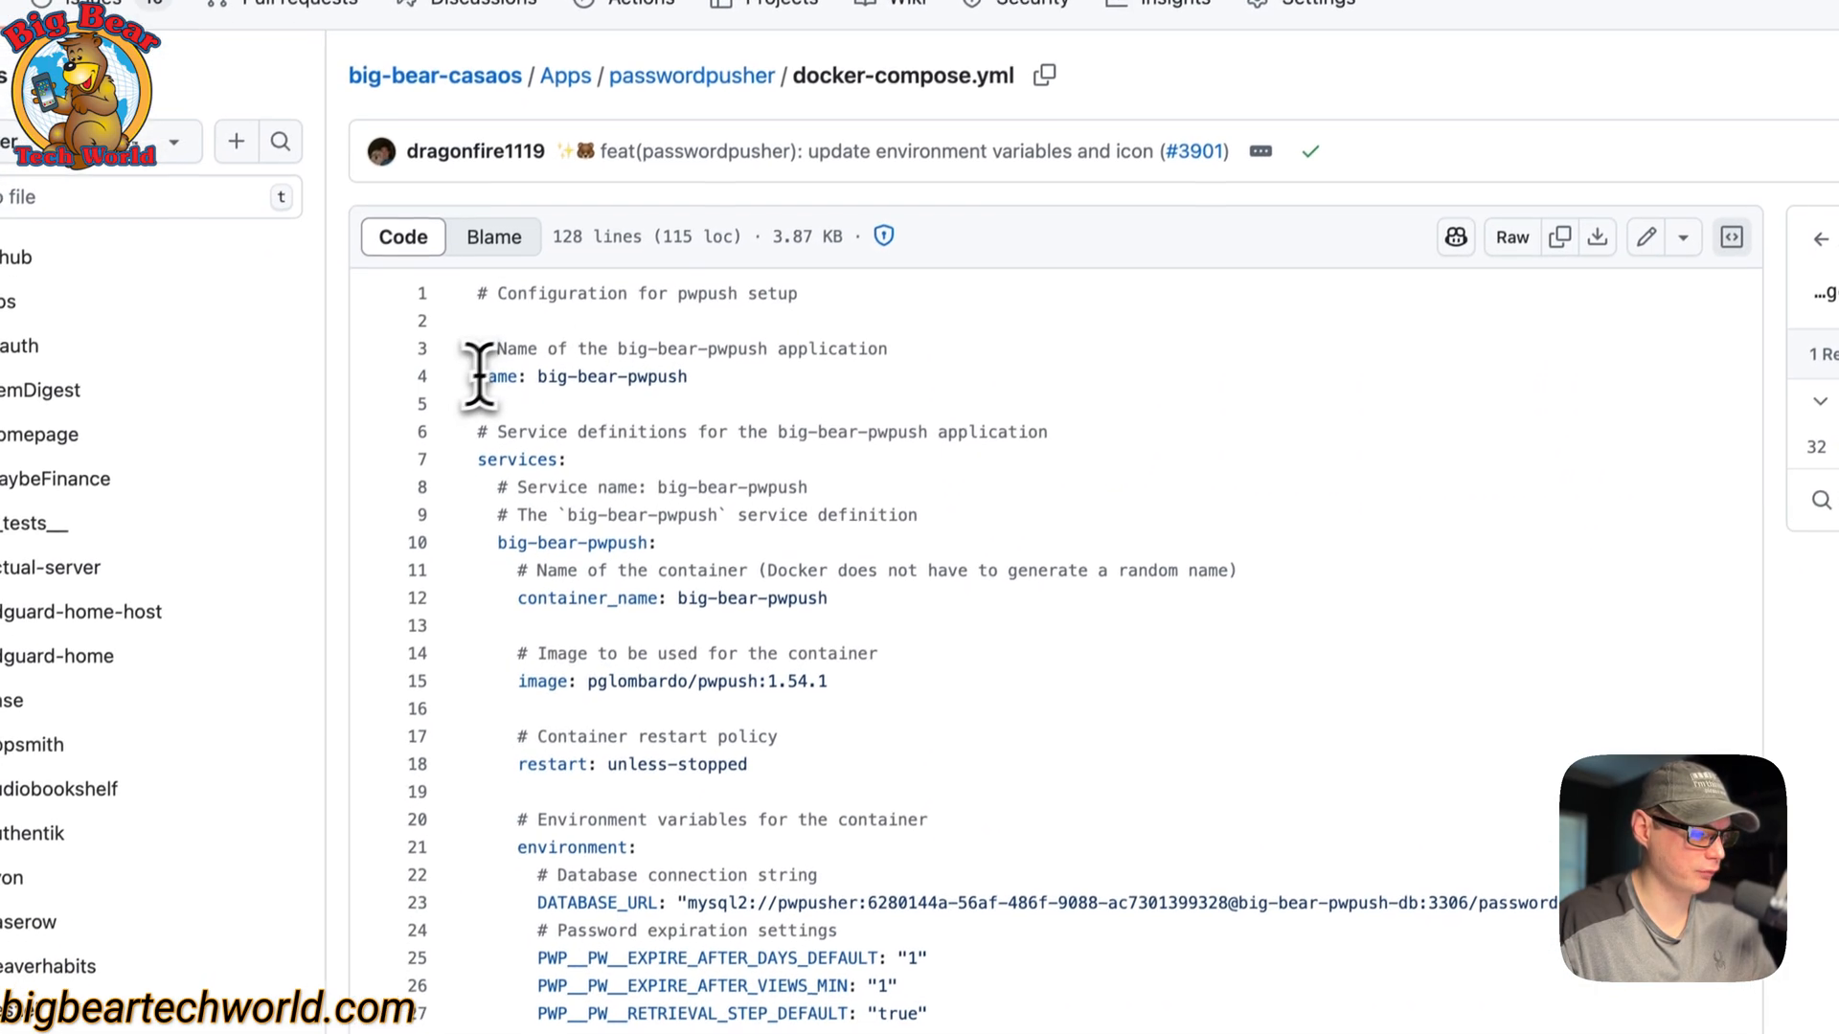
scroll("down", 3)
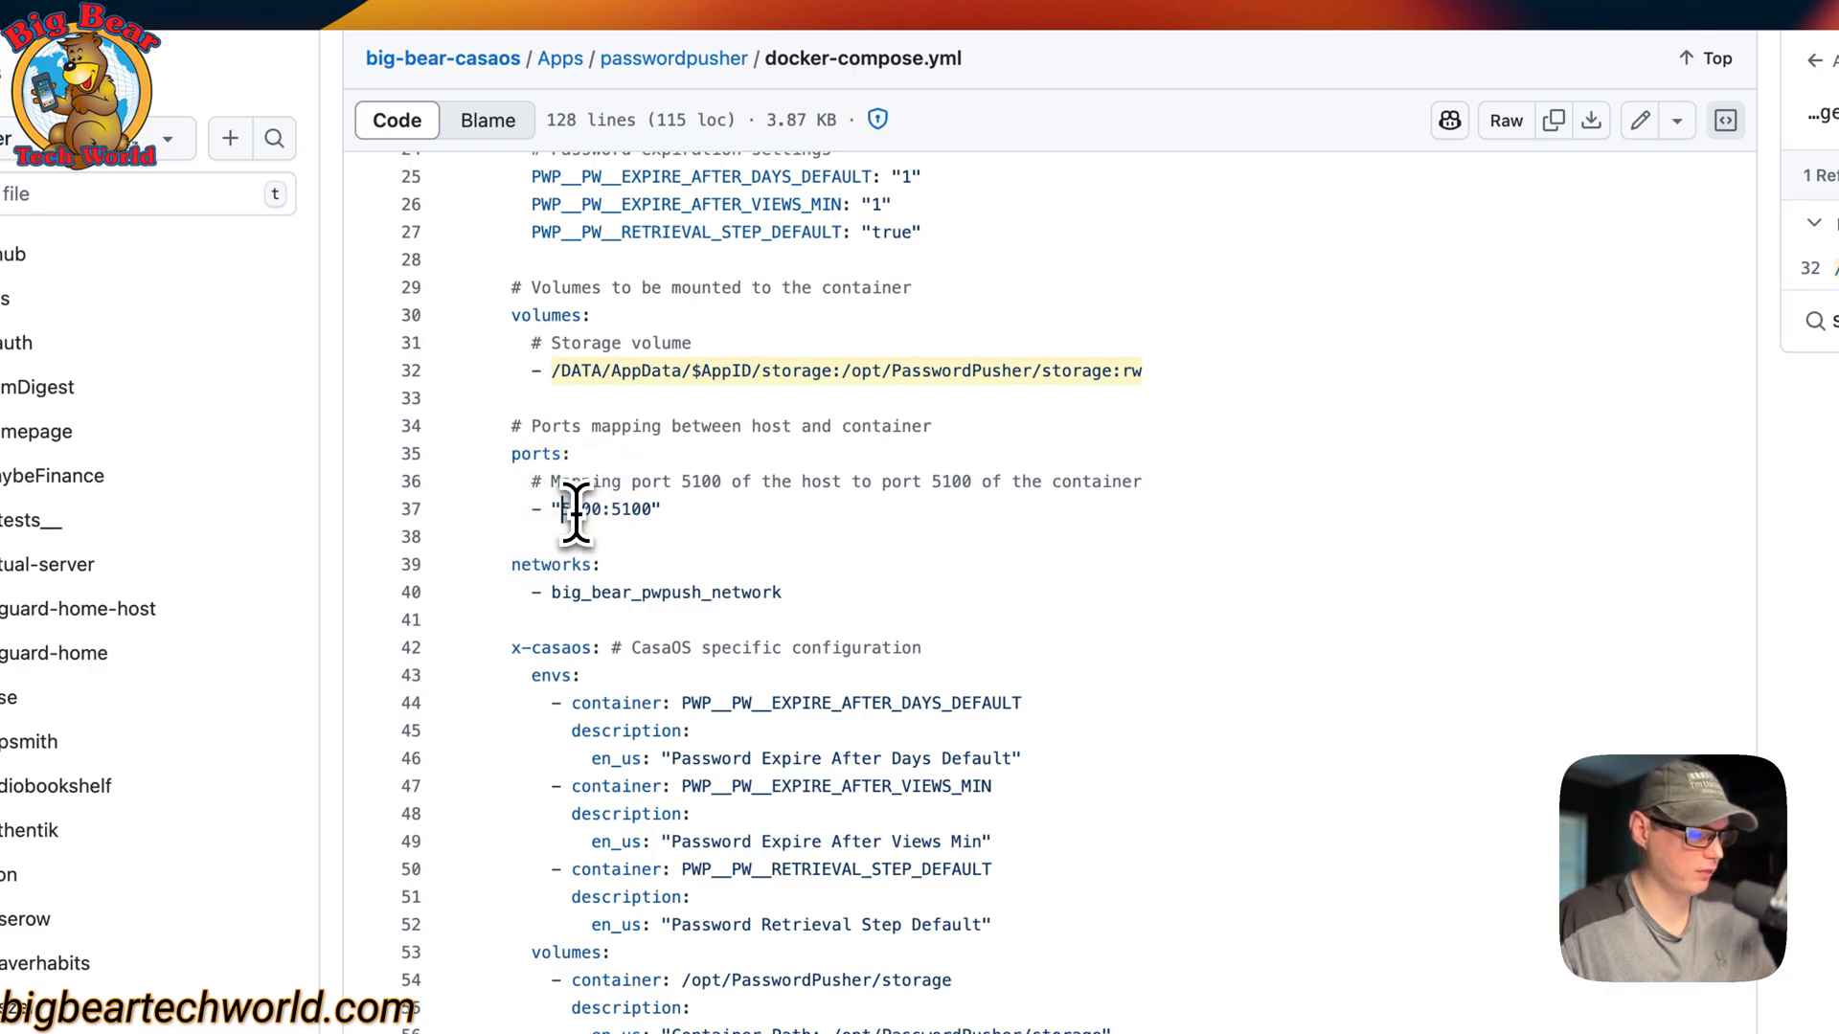
double_click(580, 507)
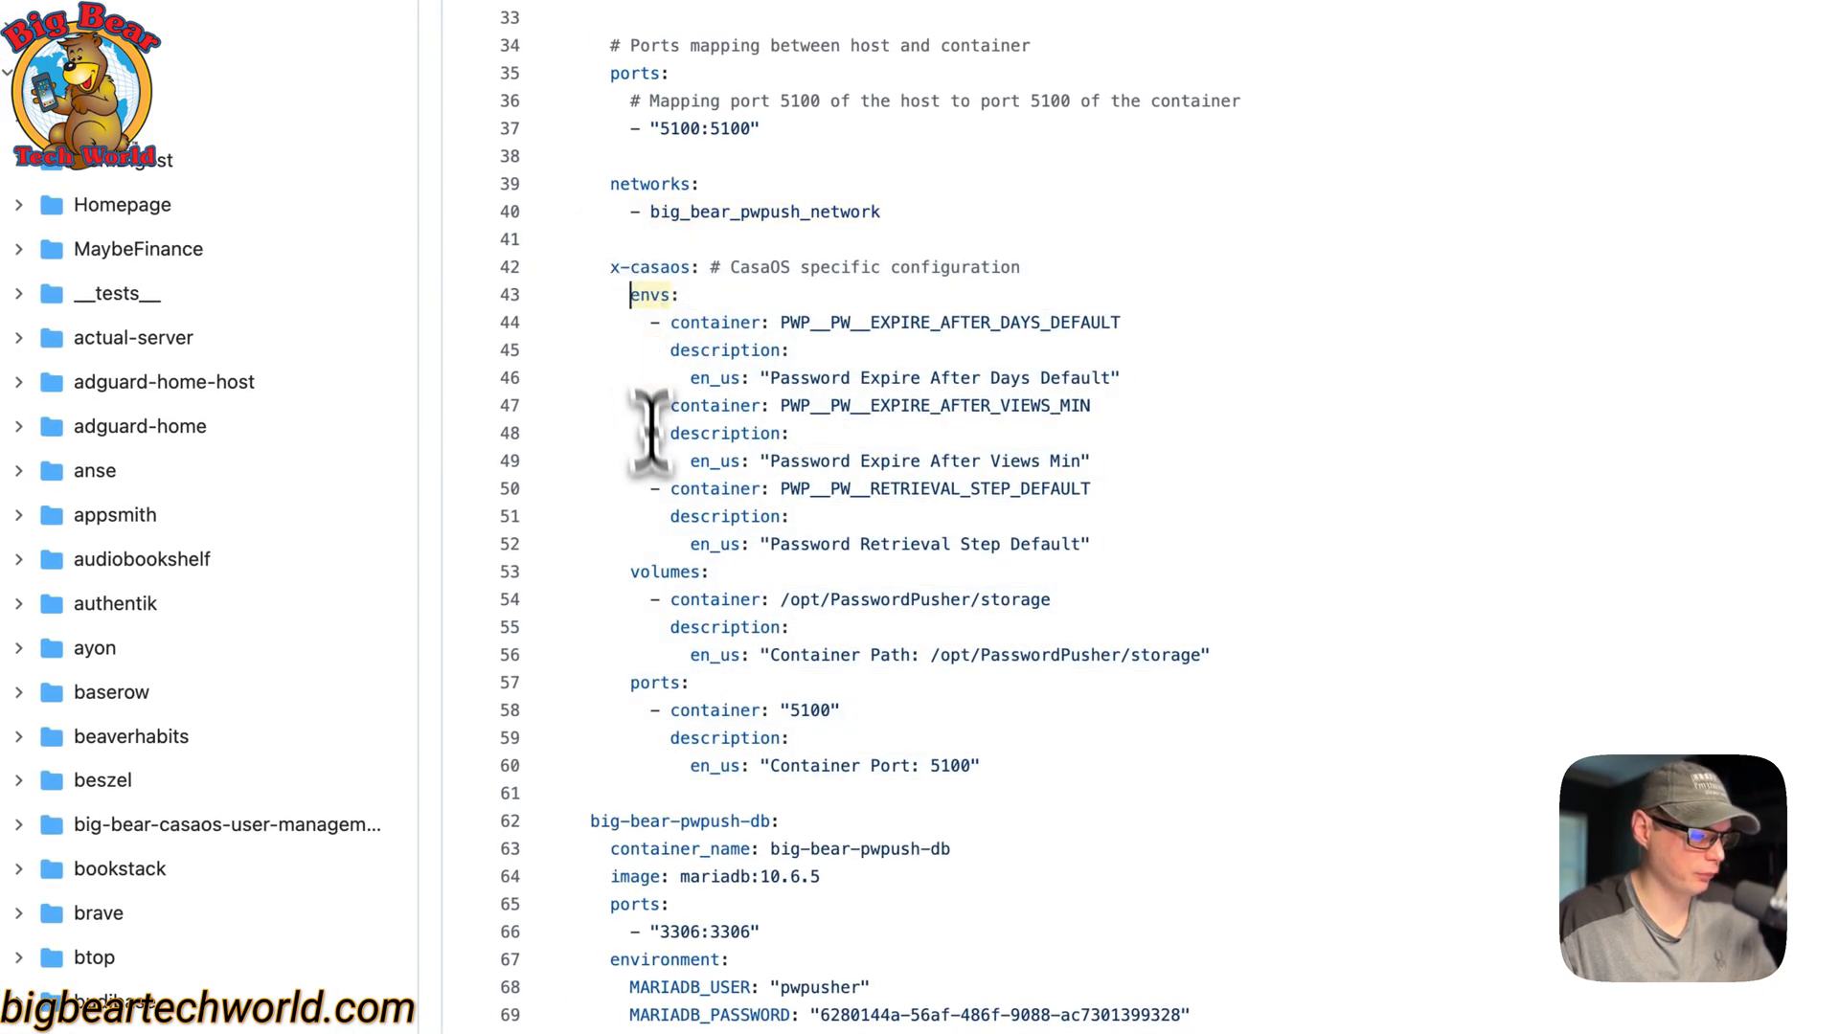
scroll("down", 3)
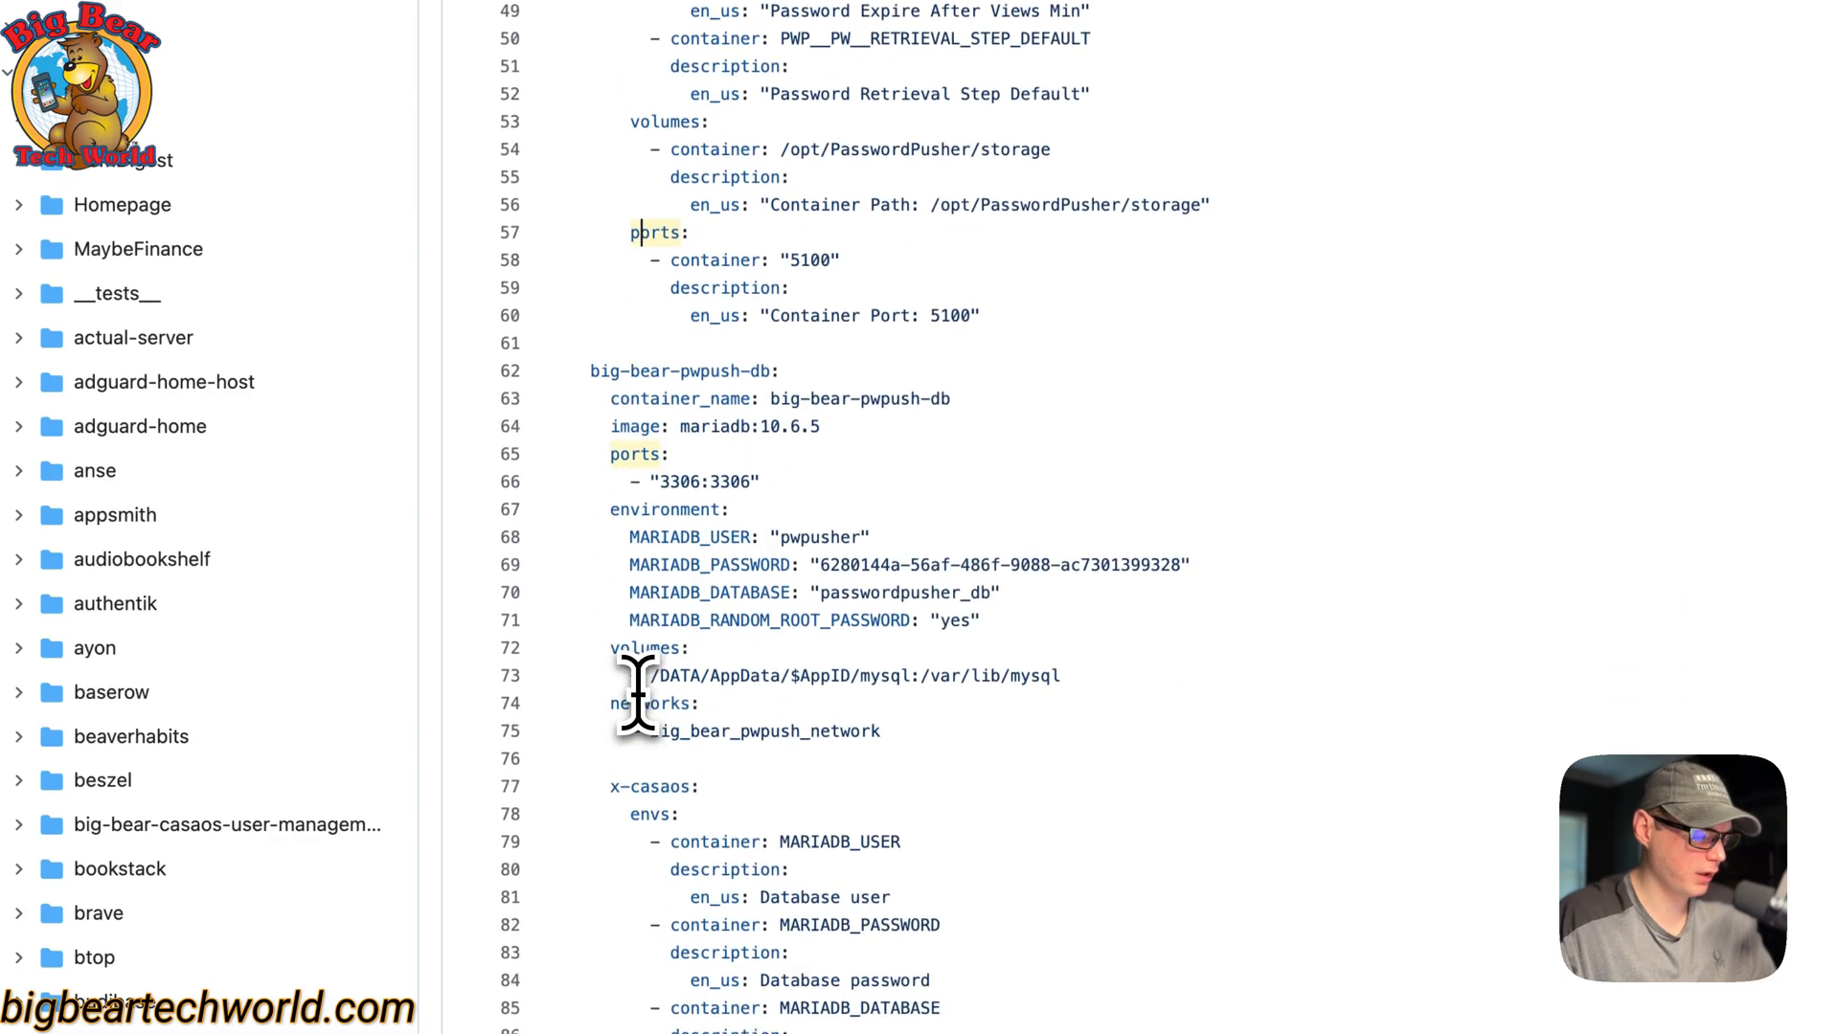
left_click_drag(590, 371, 774, 731)
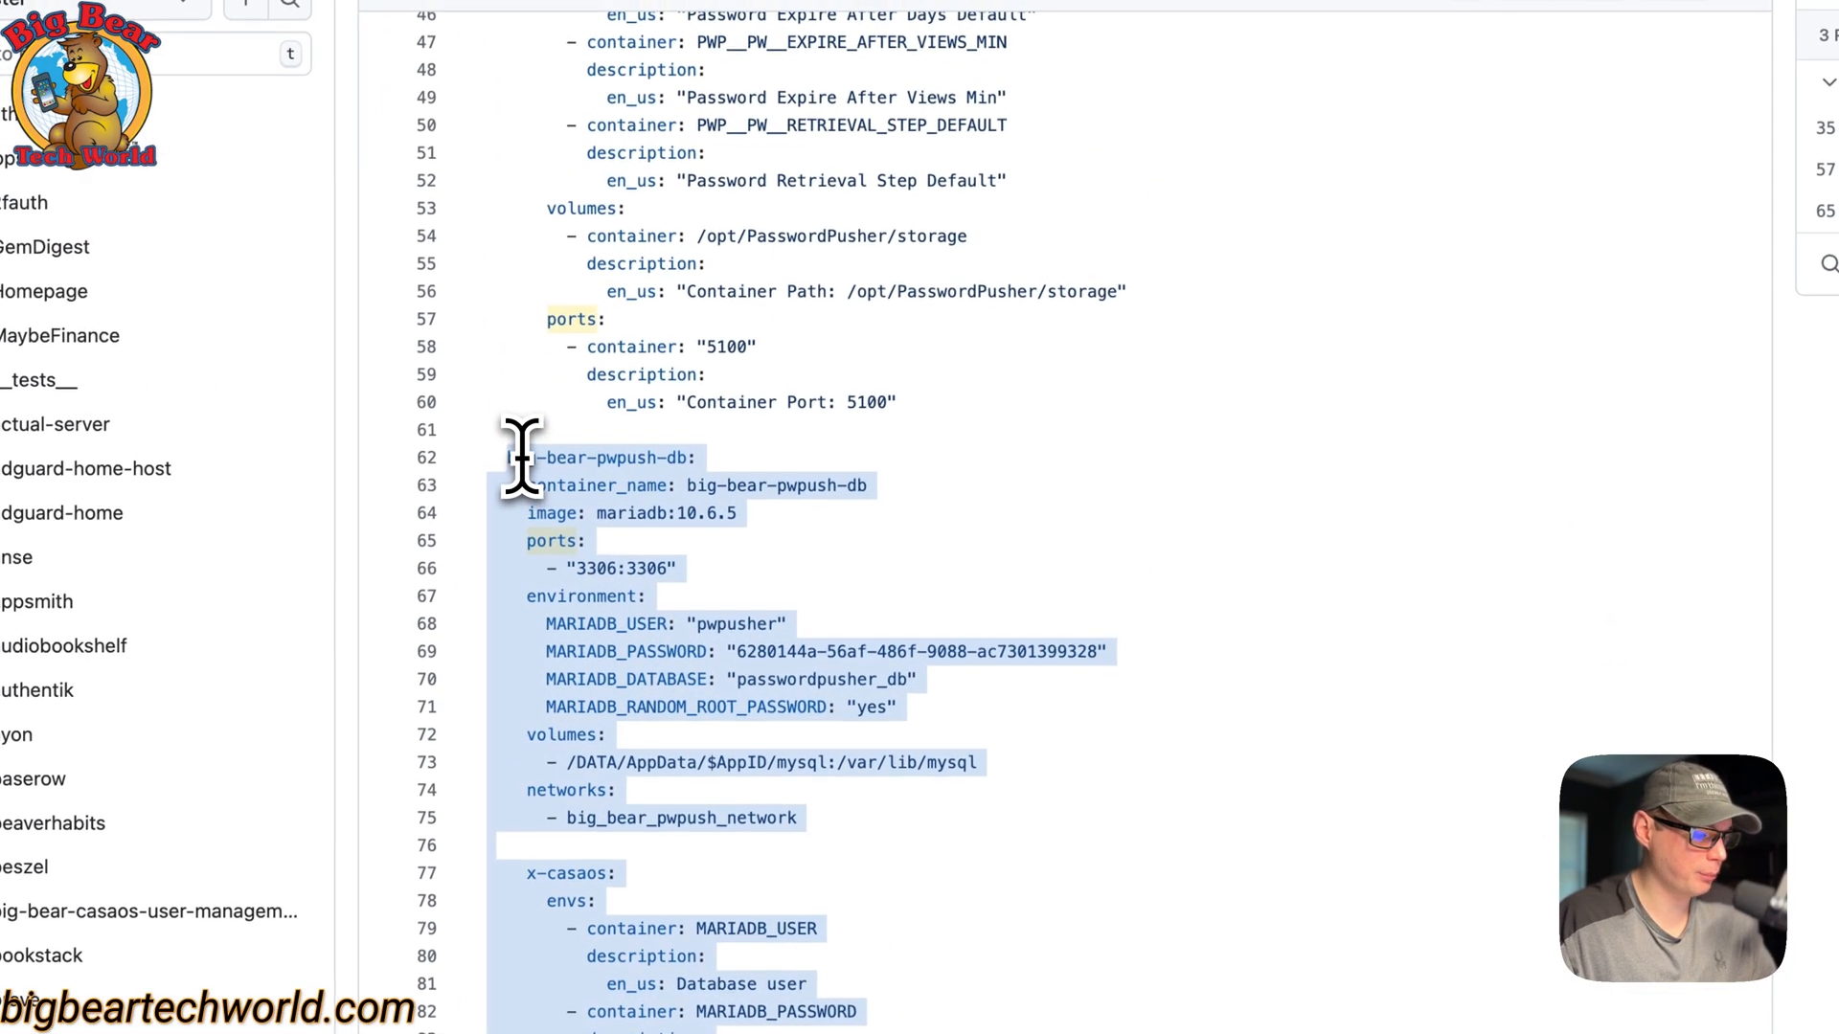
left_click(551, 458)
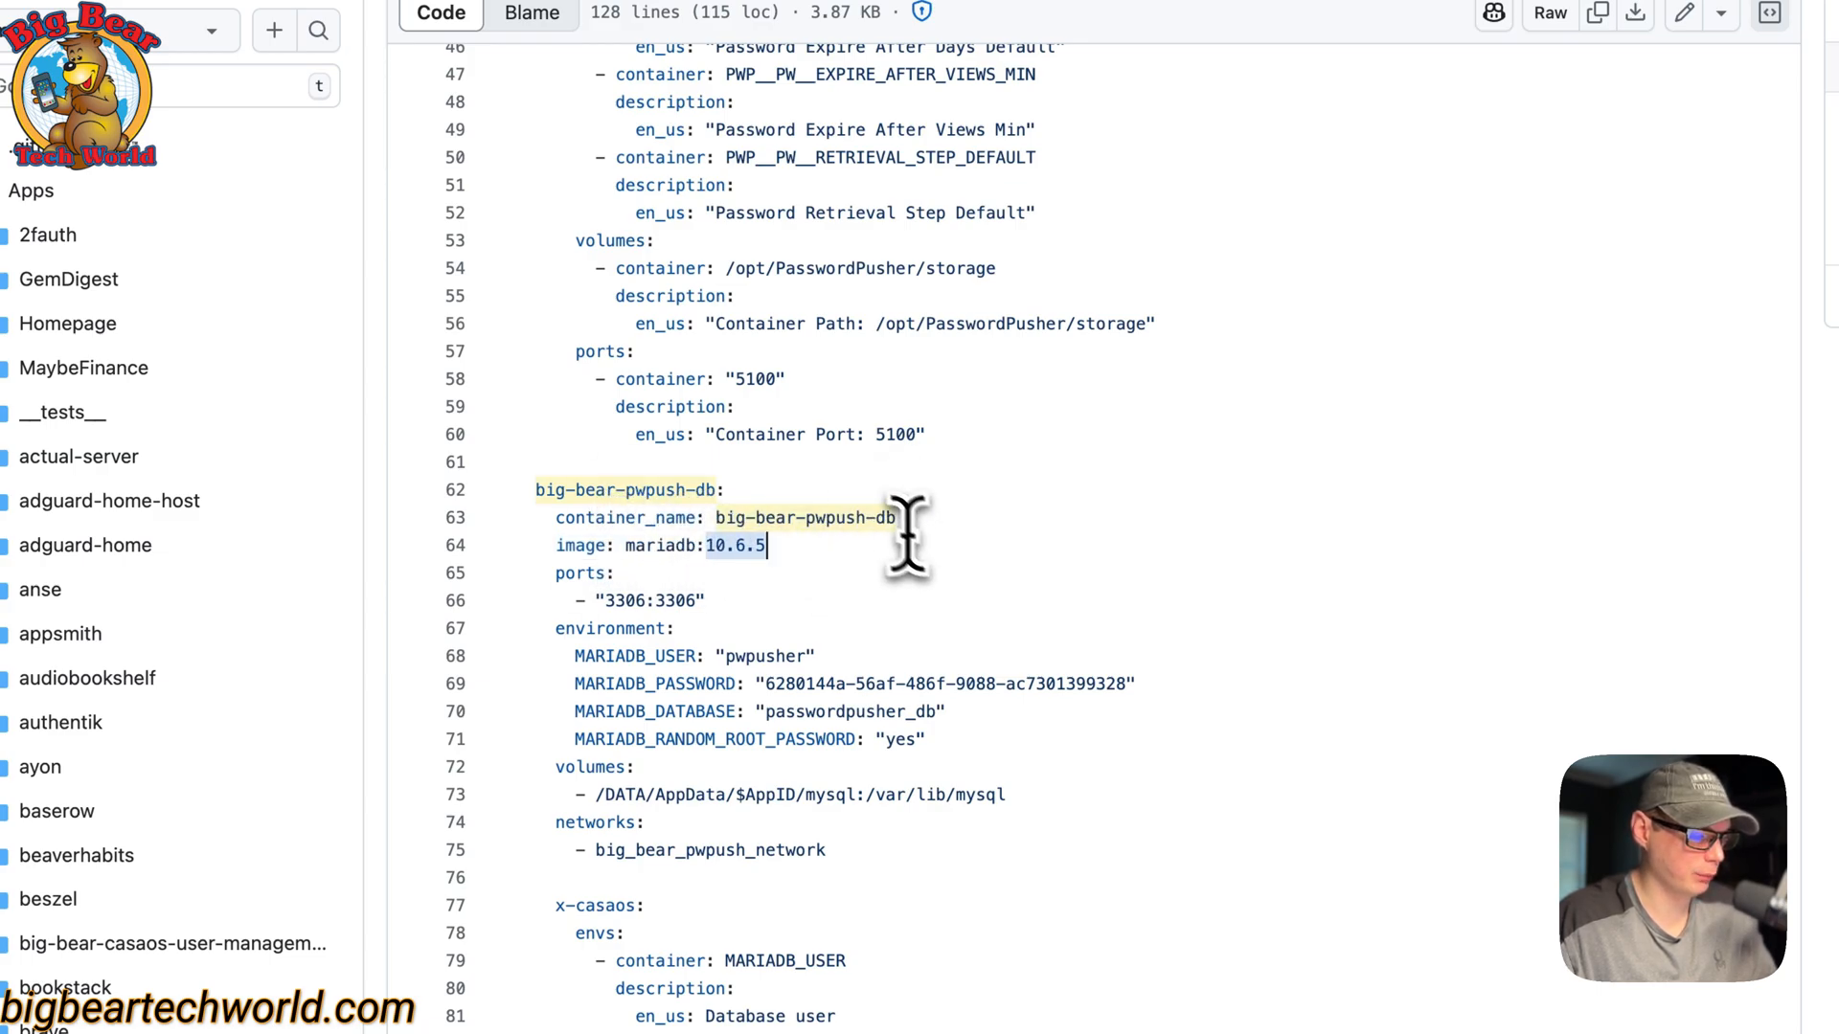
scroll("down", 3)
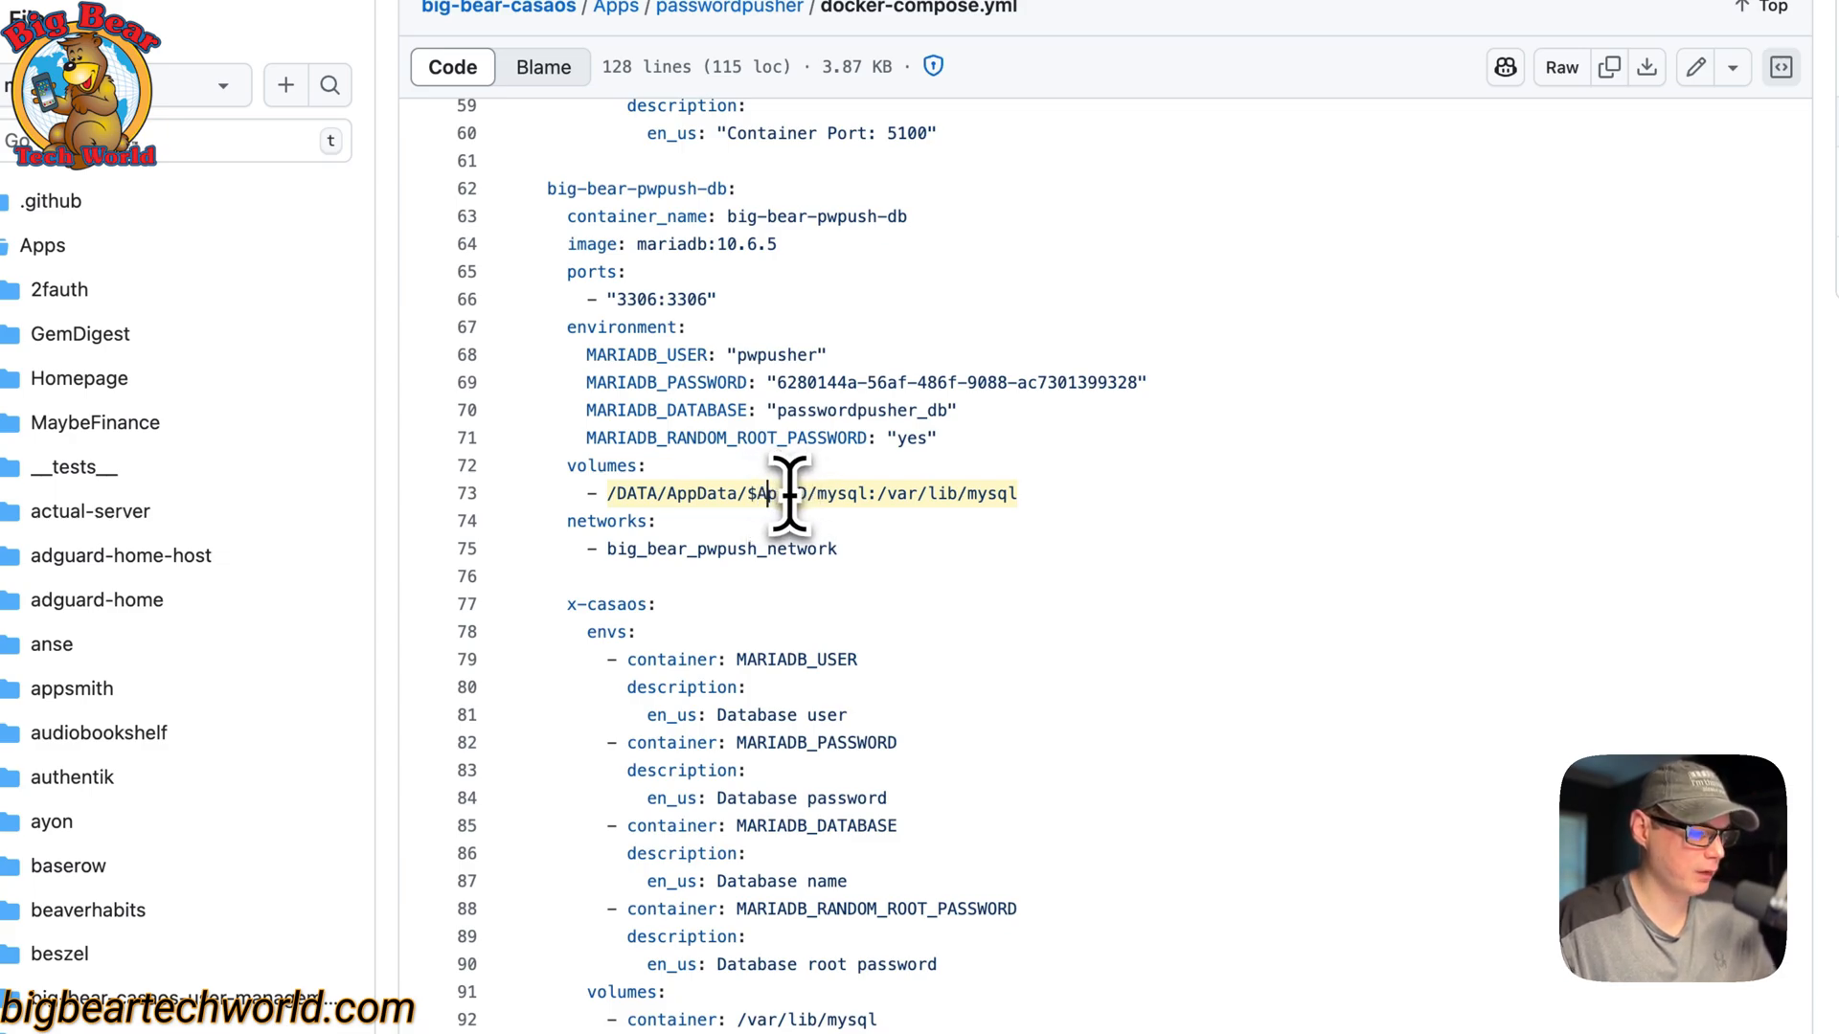
scroll("down", 3)
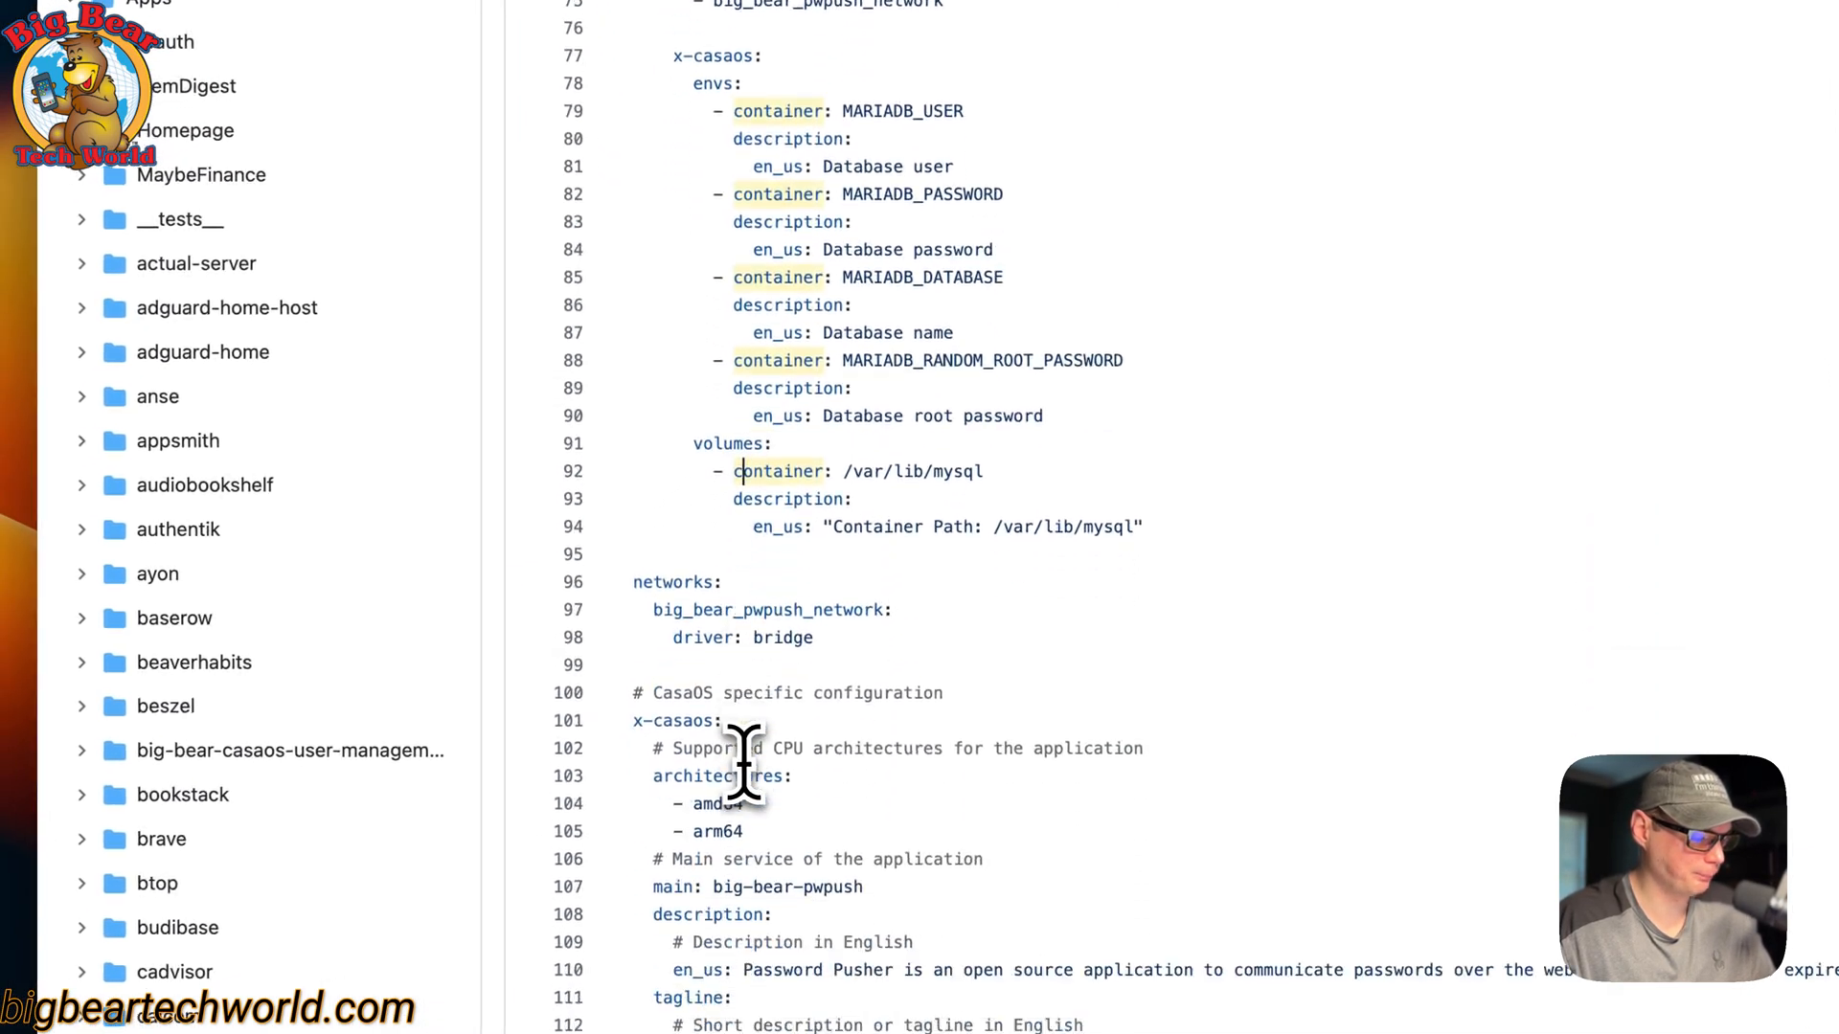
scroll("down", 3)
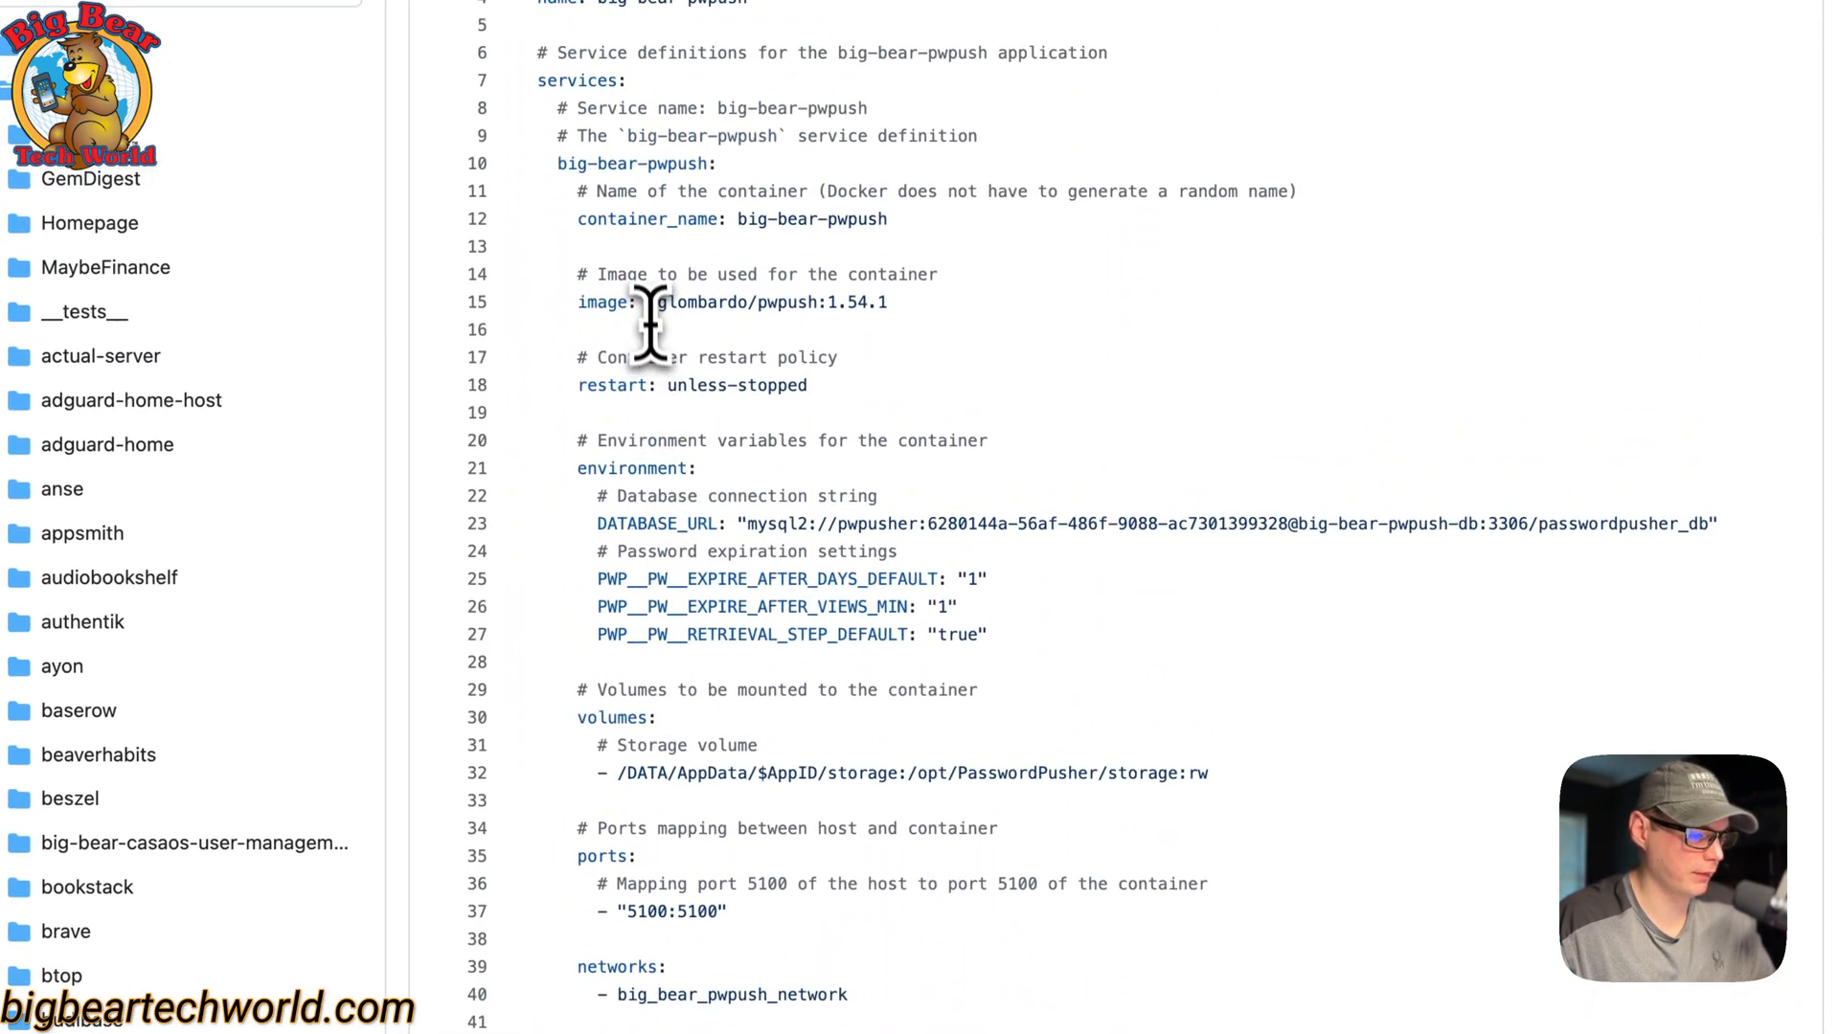
scroll("down", 3)
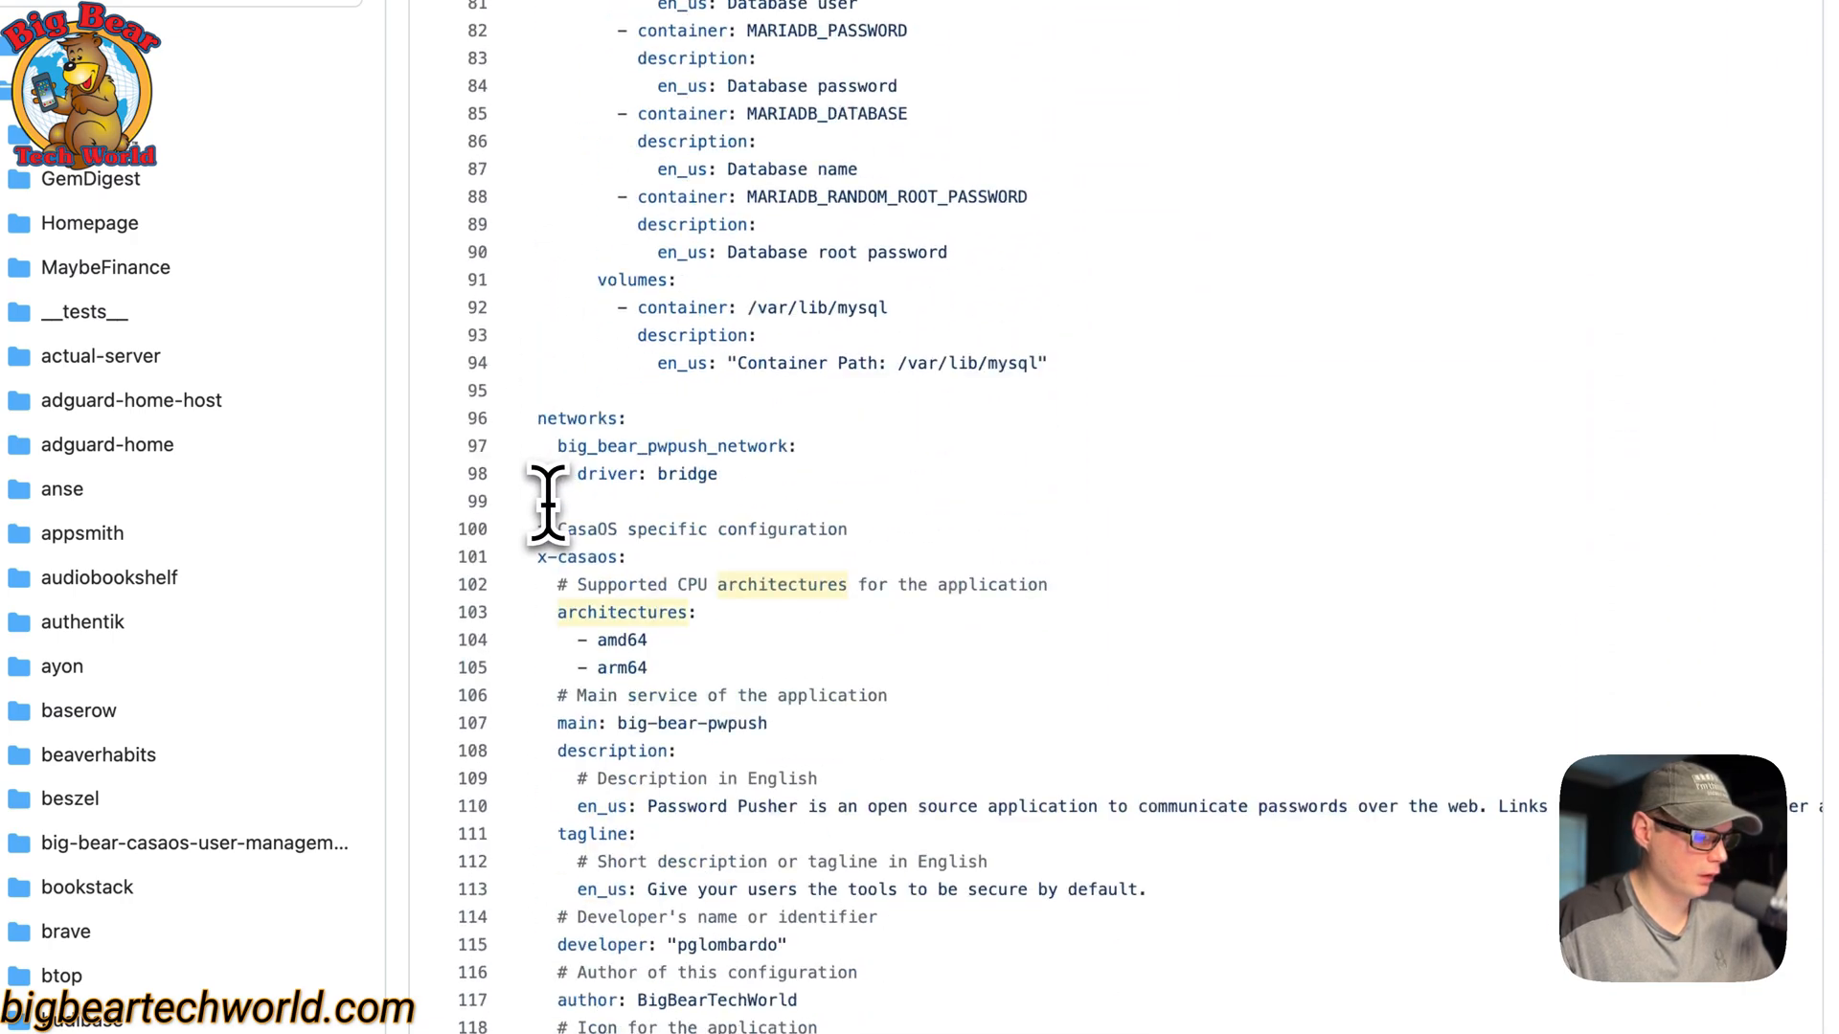
scroll("down", 3)
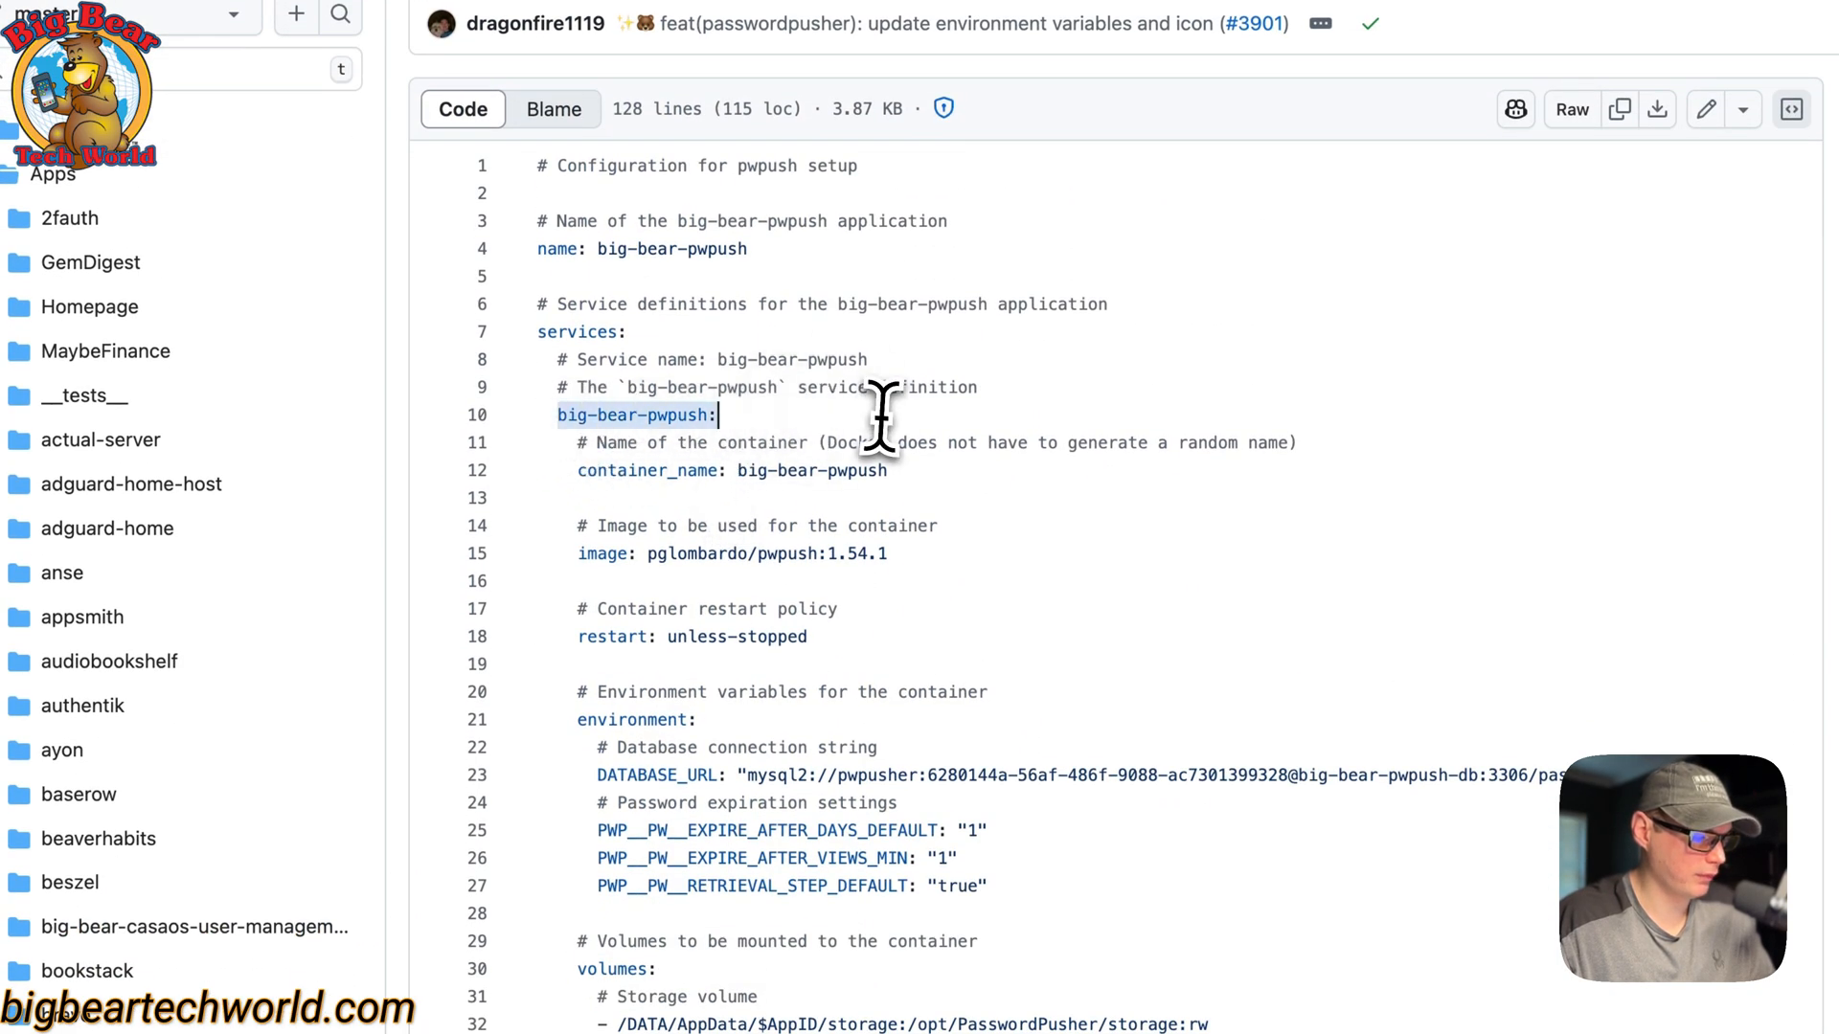
scroll("down", 3)
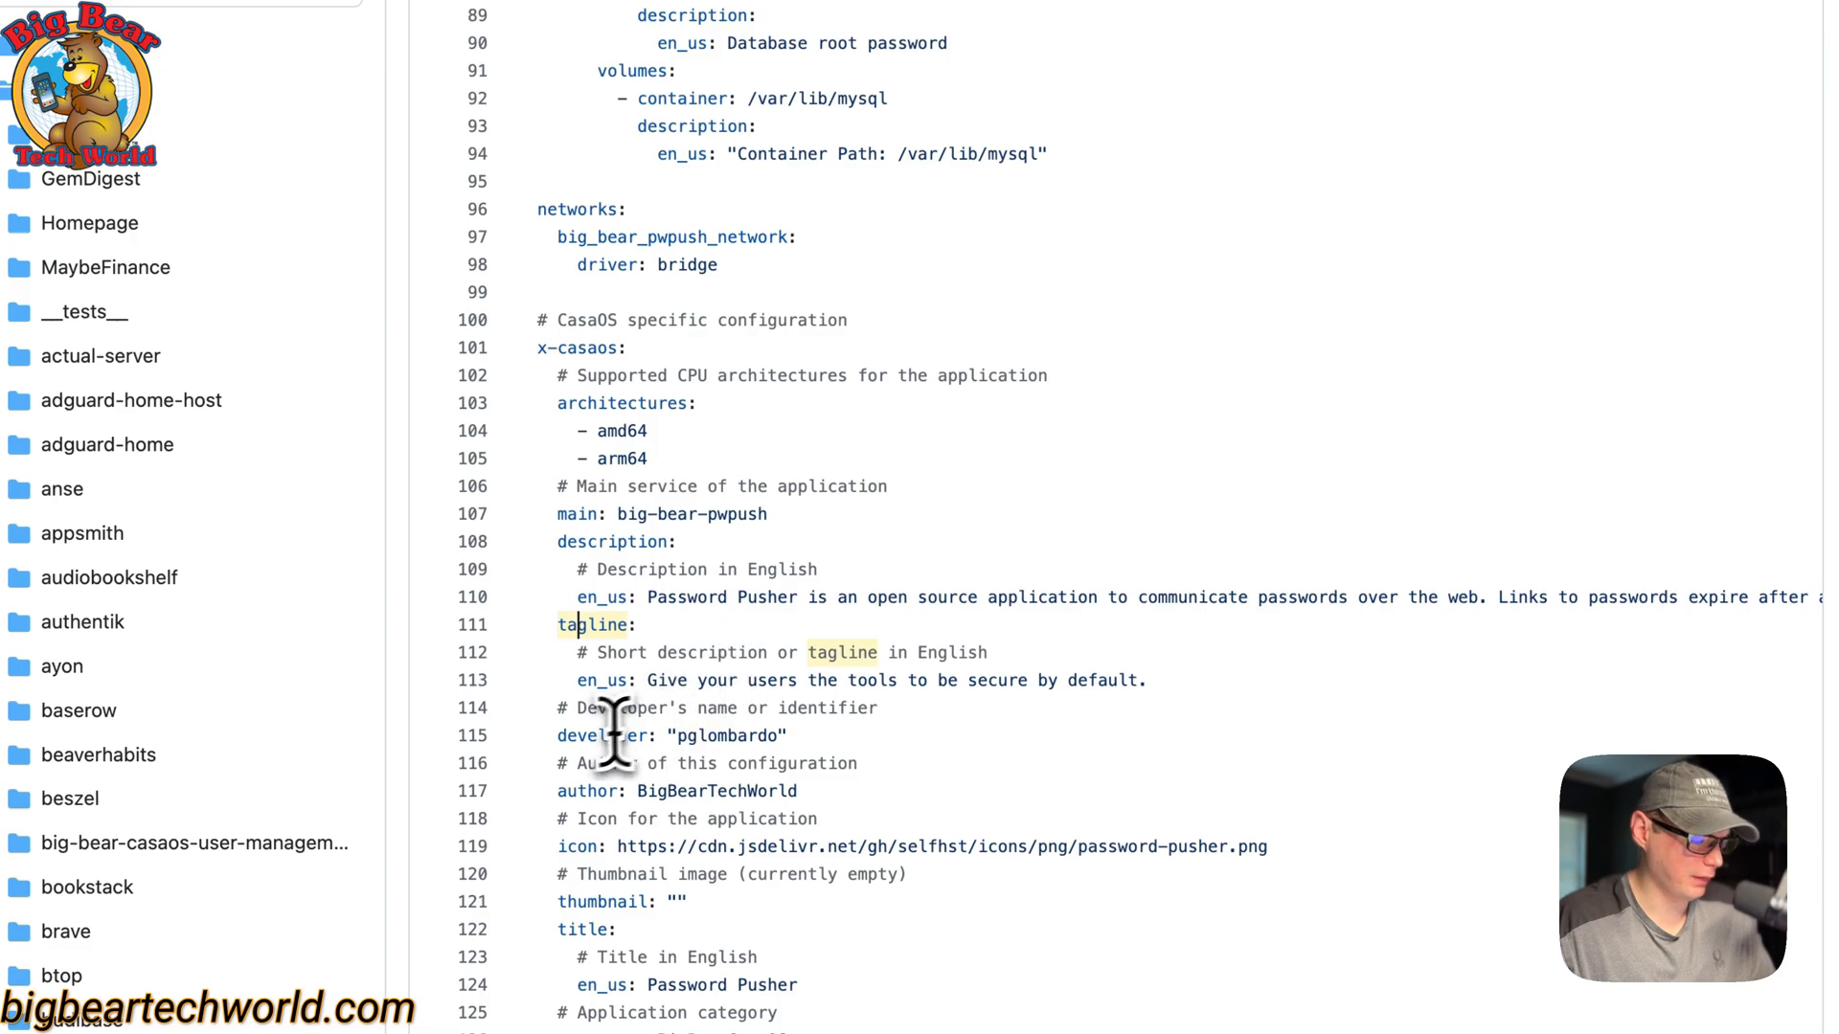
scroll("down", 3)
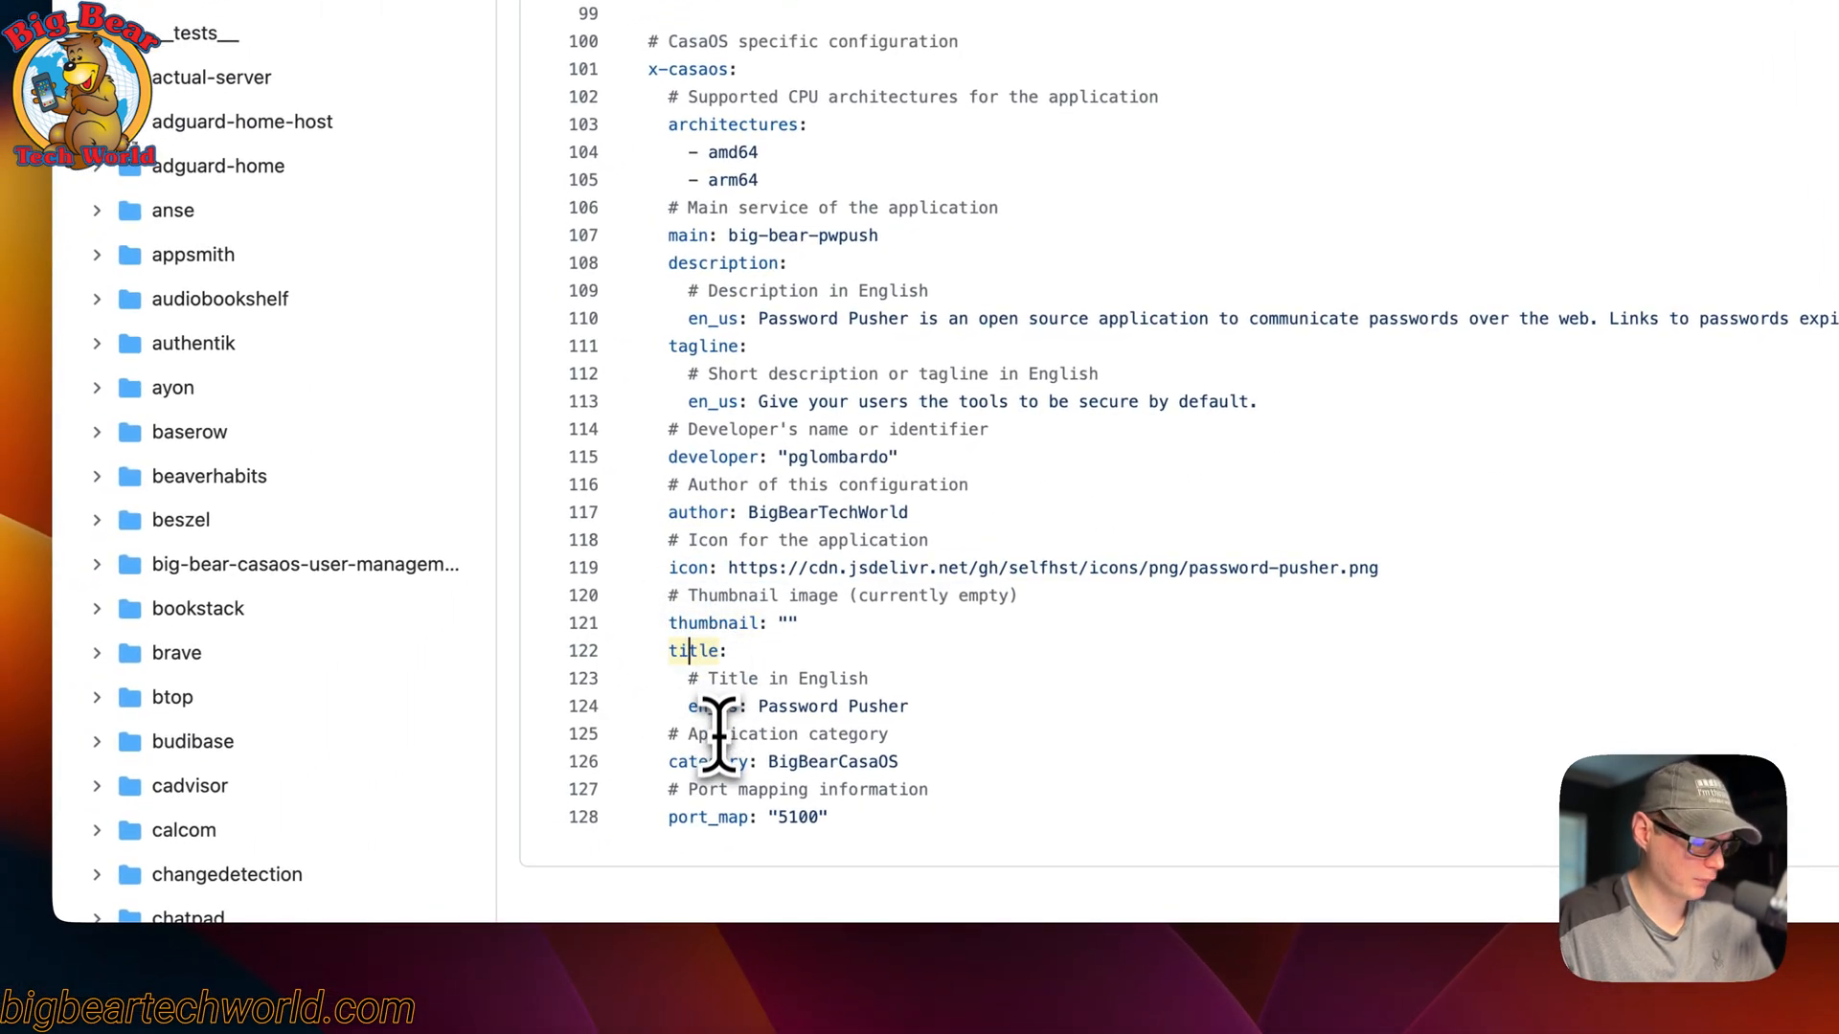
mouse_move(754, 741)
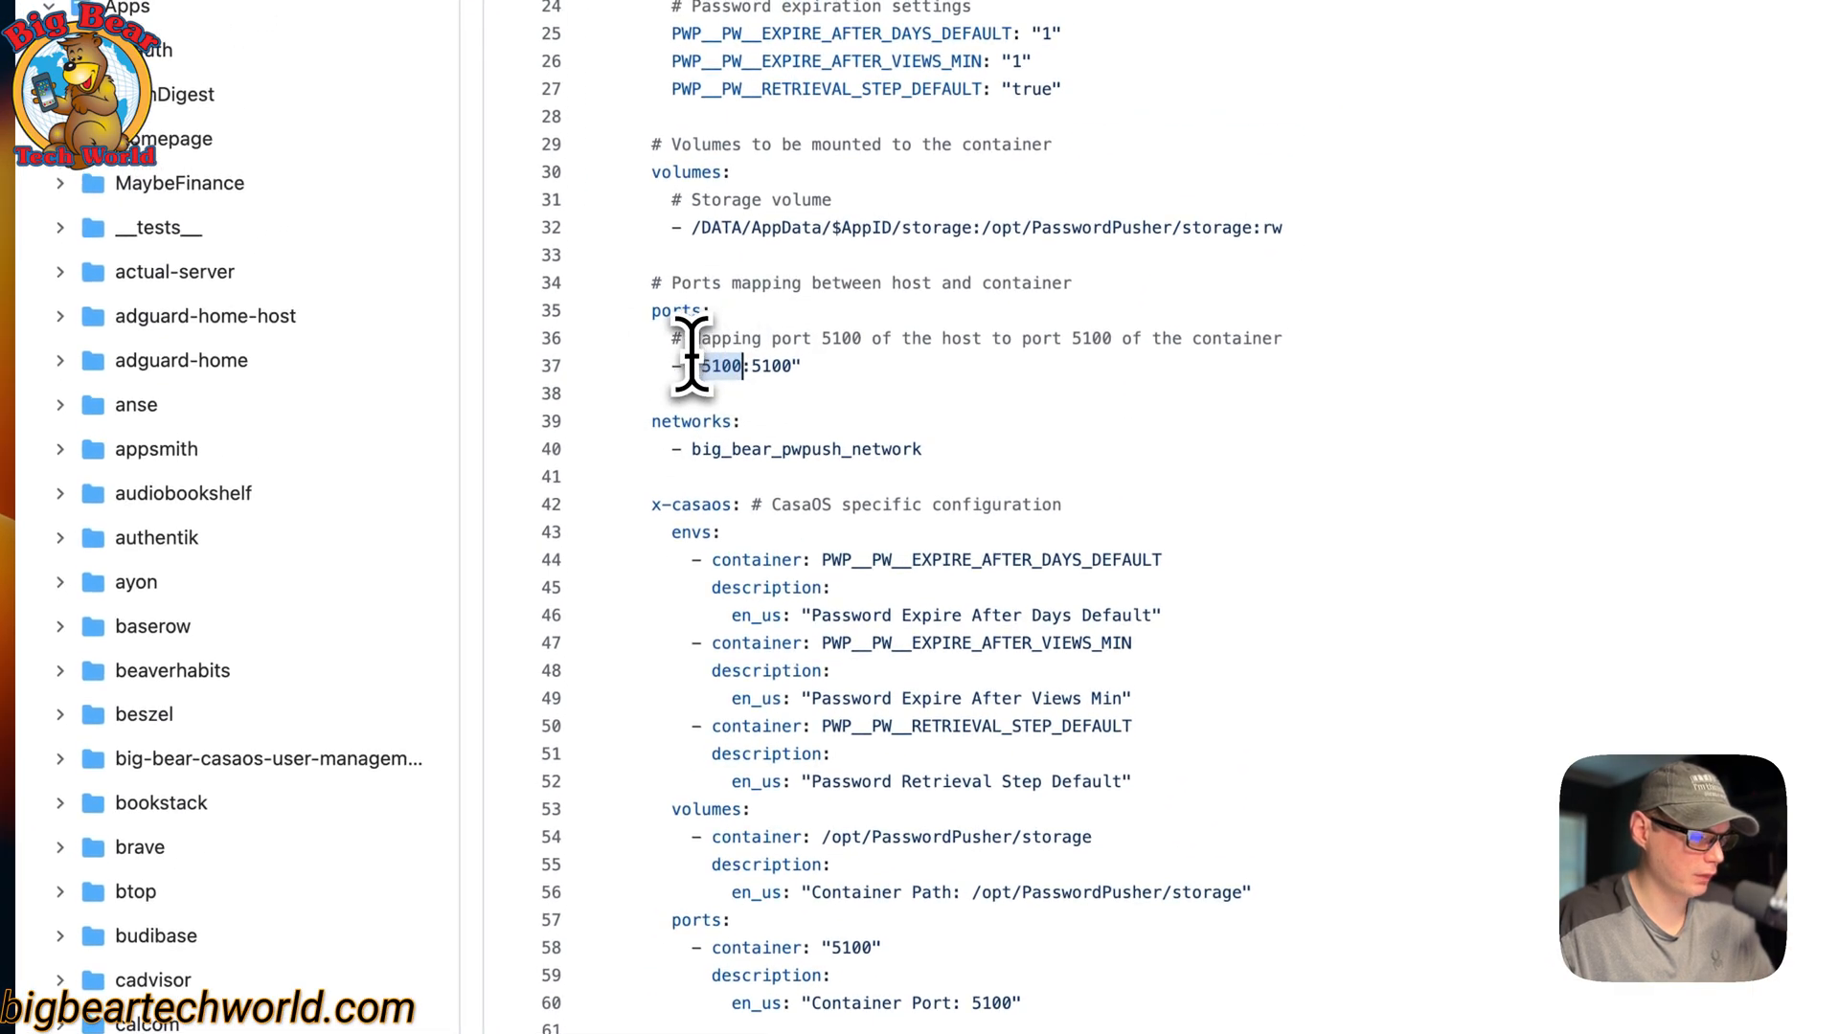
scroll("down", 3)
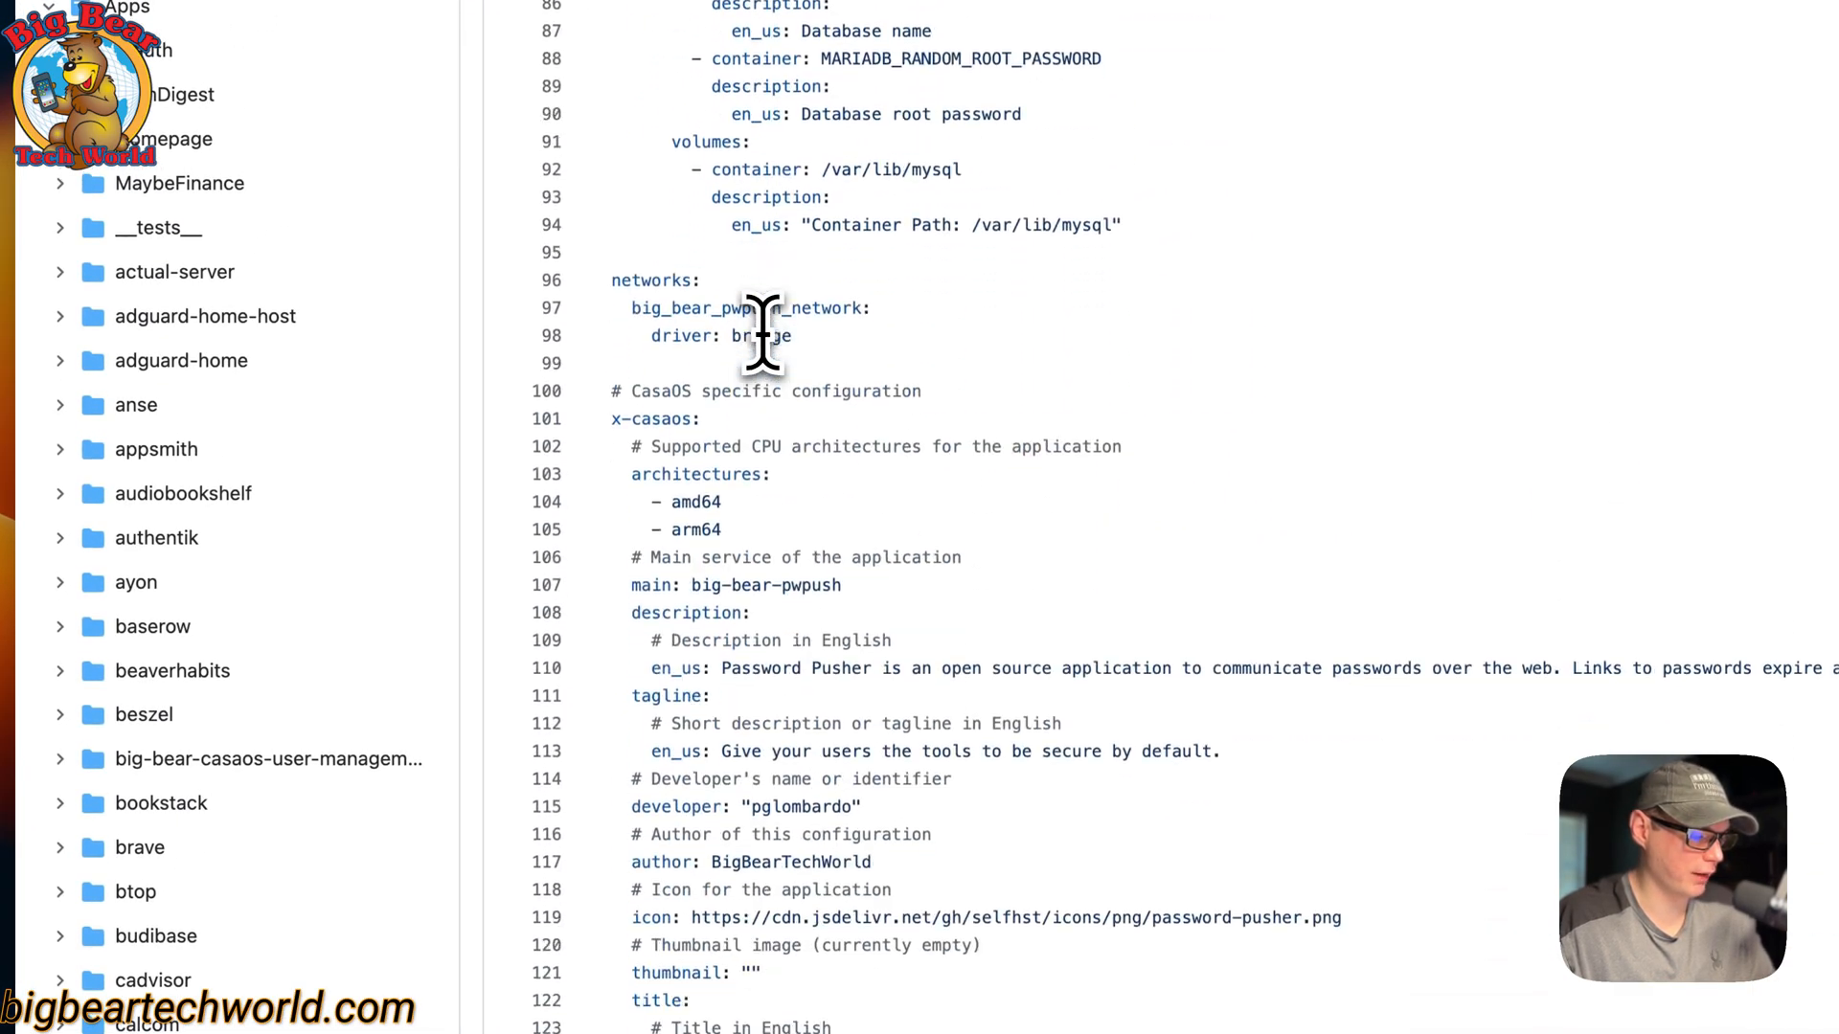
scroll("down", 3)
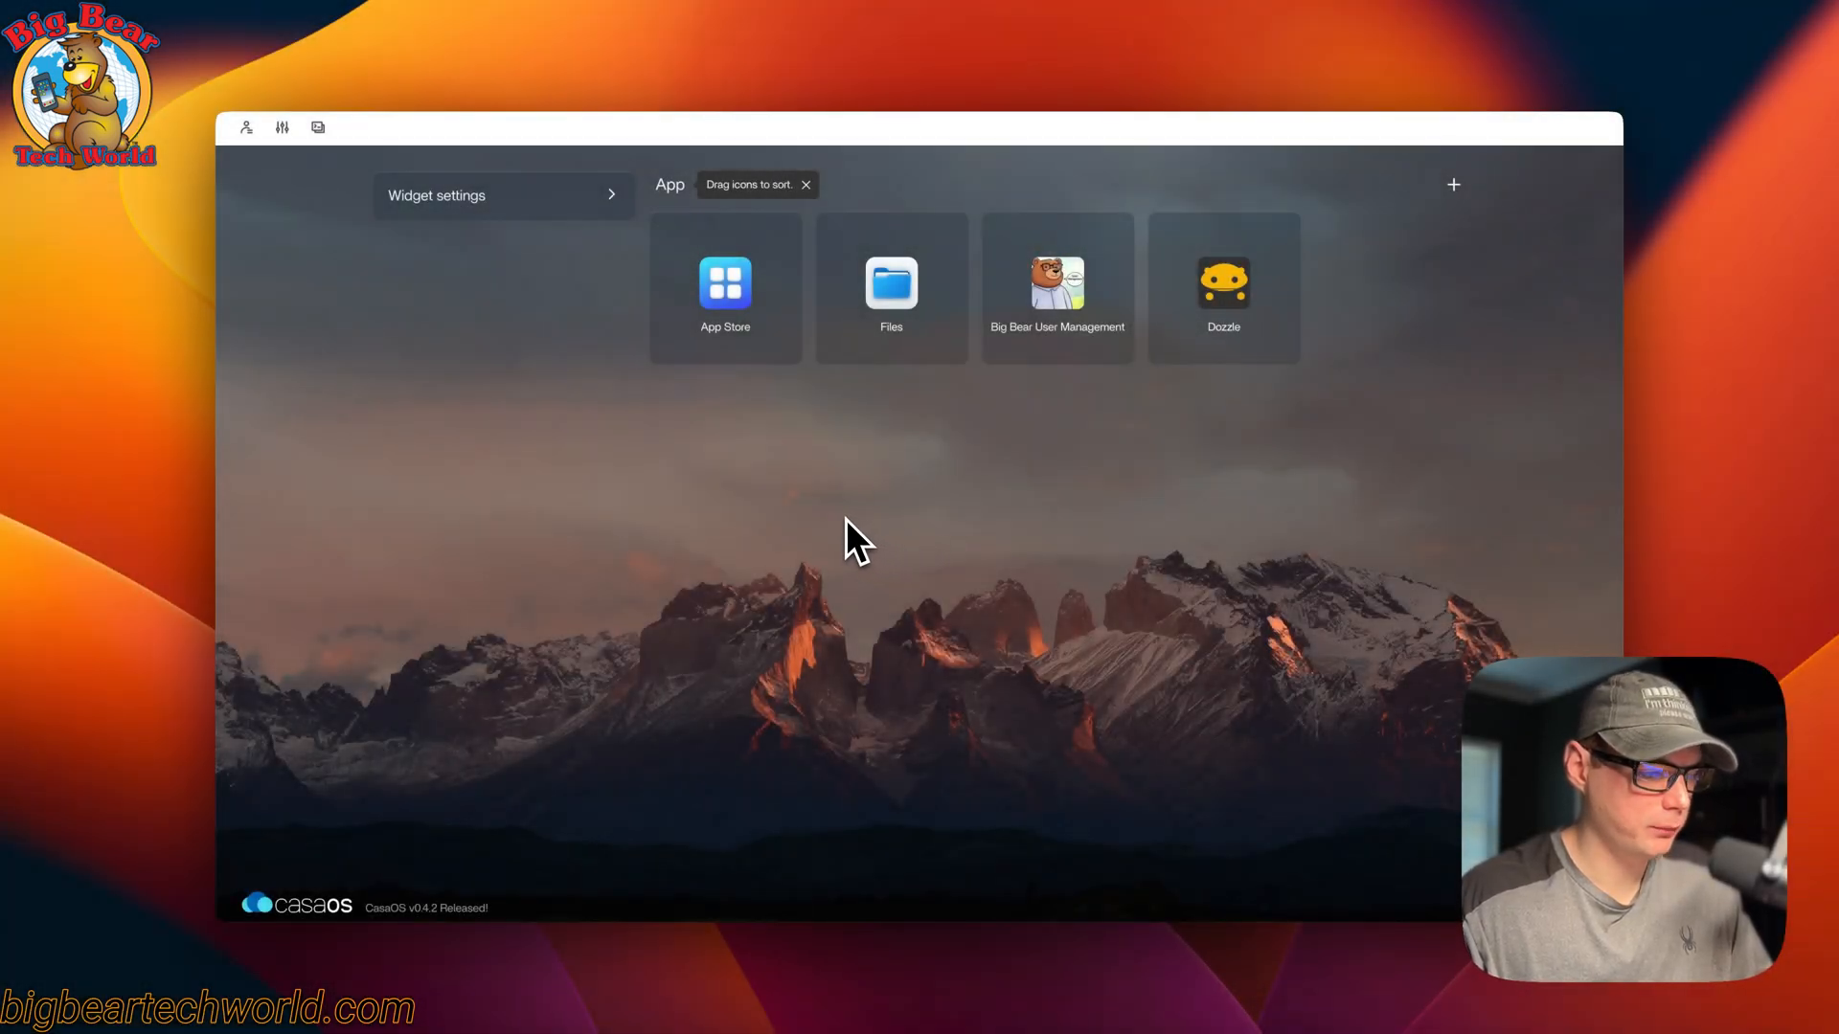
Step: Search the App Store for 'password' and install Password Pusher
left_click(725, 281)
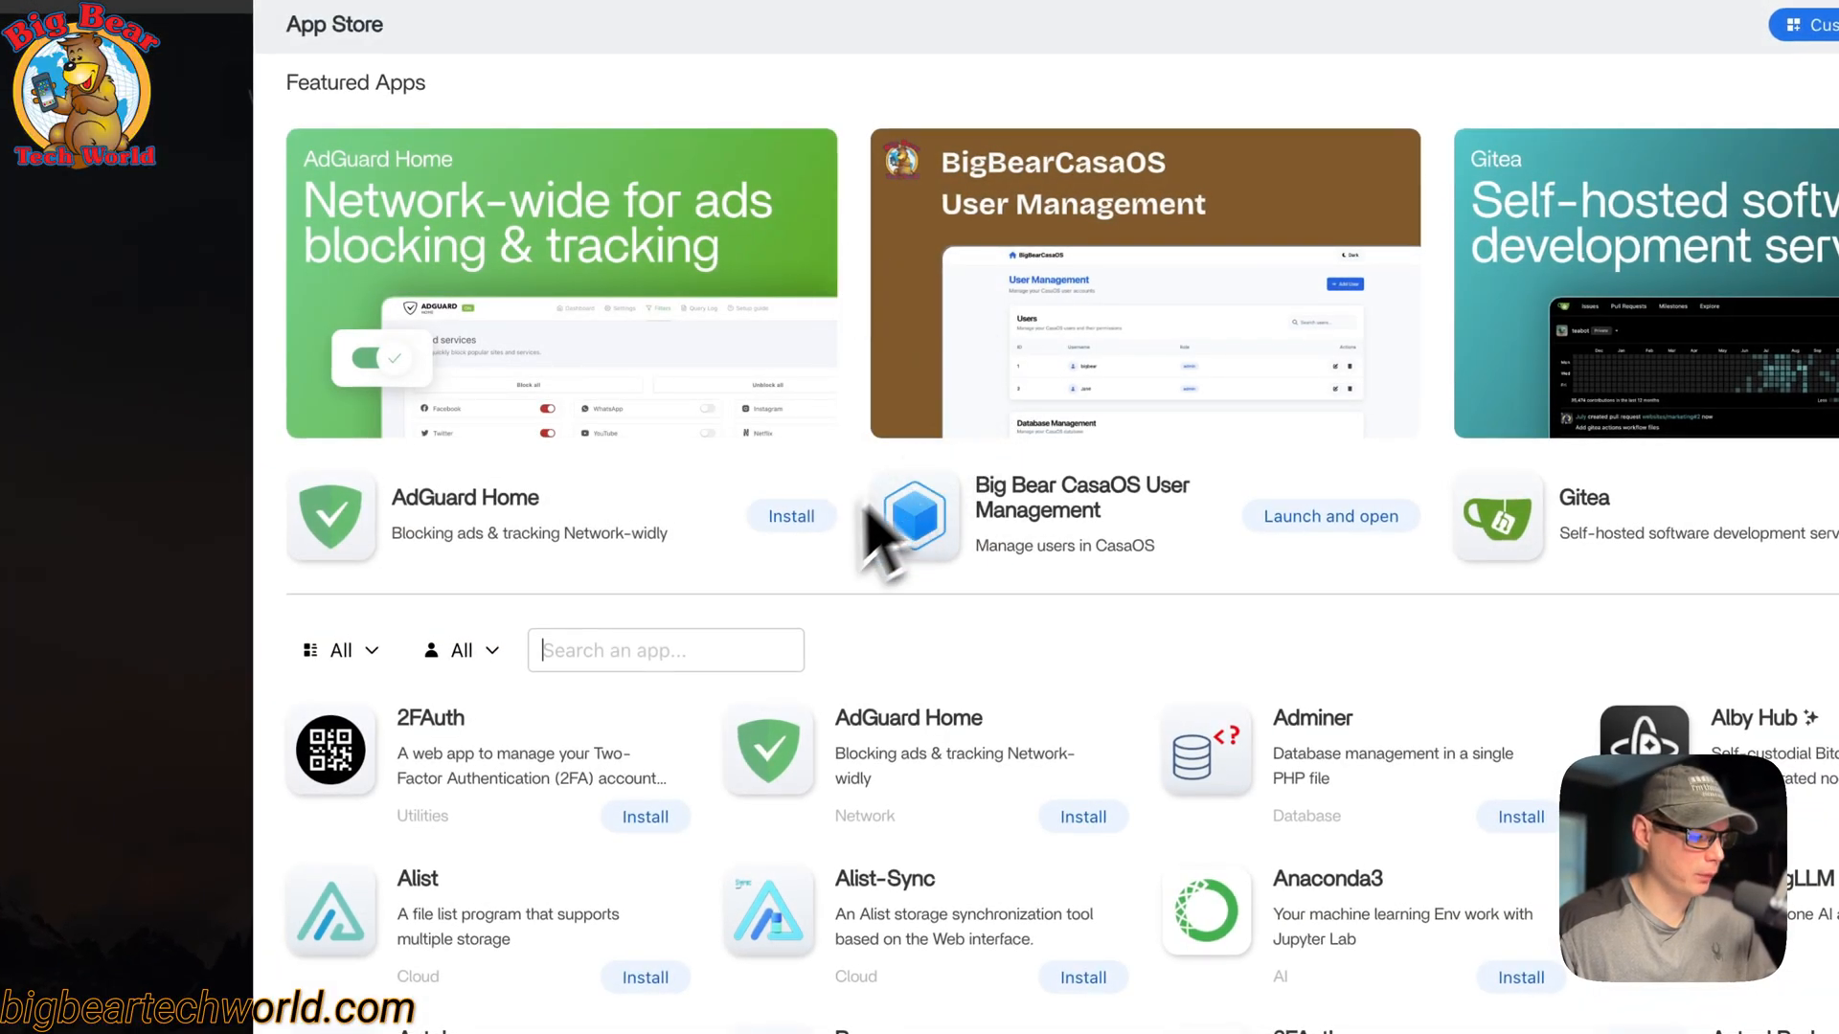
type("p")
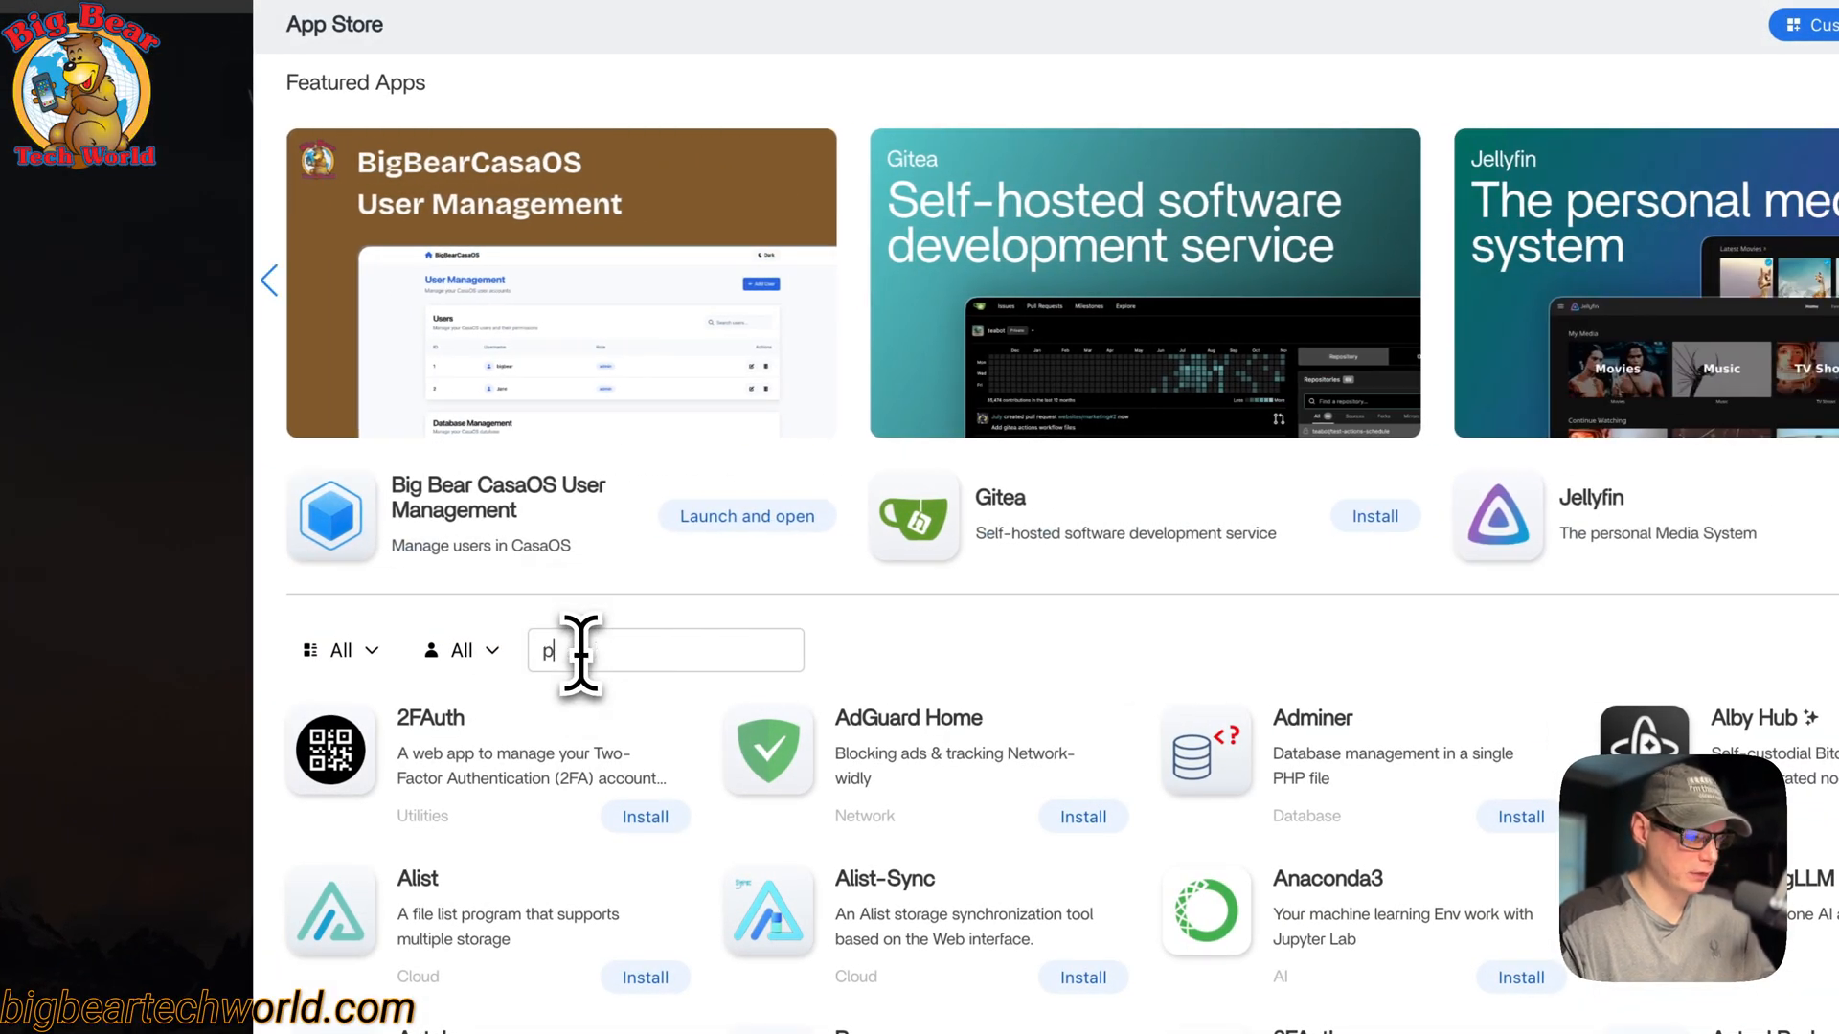
type("password")
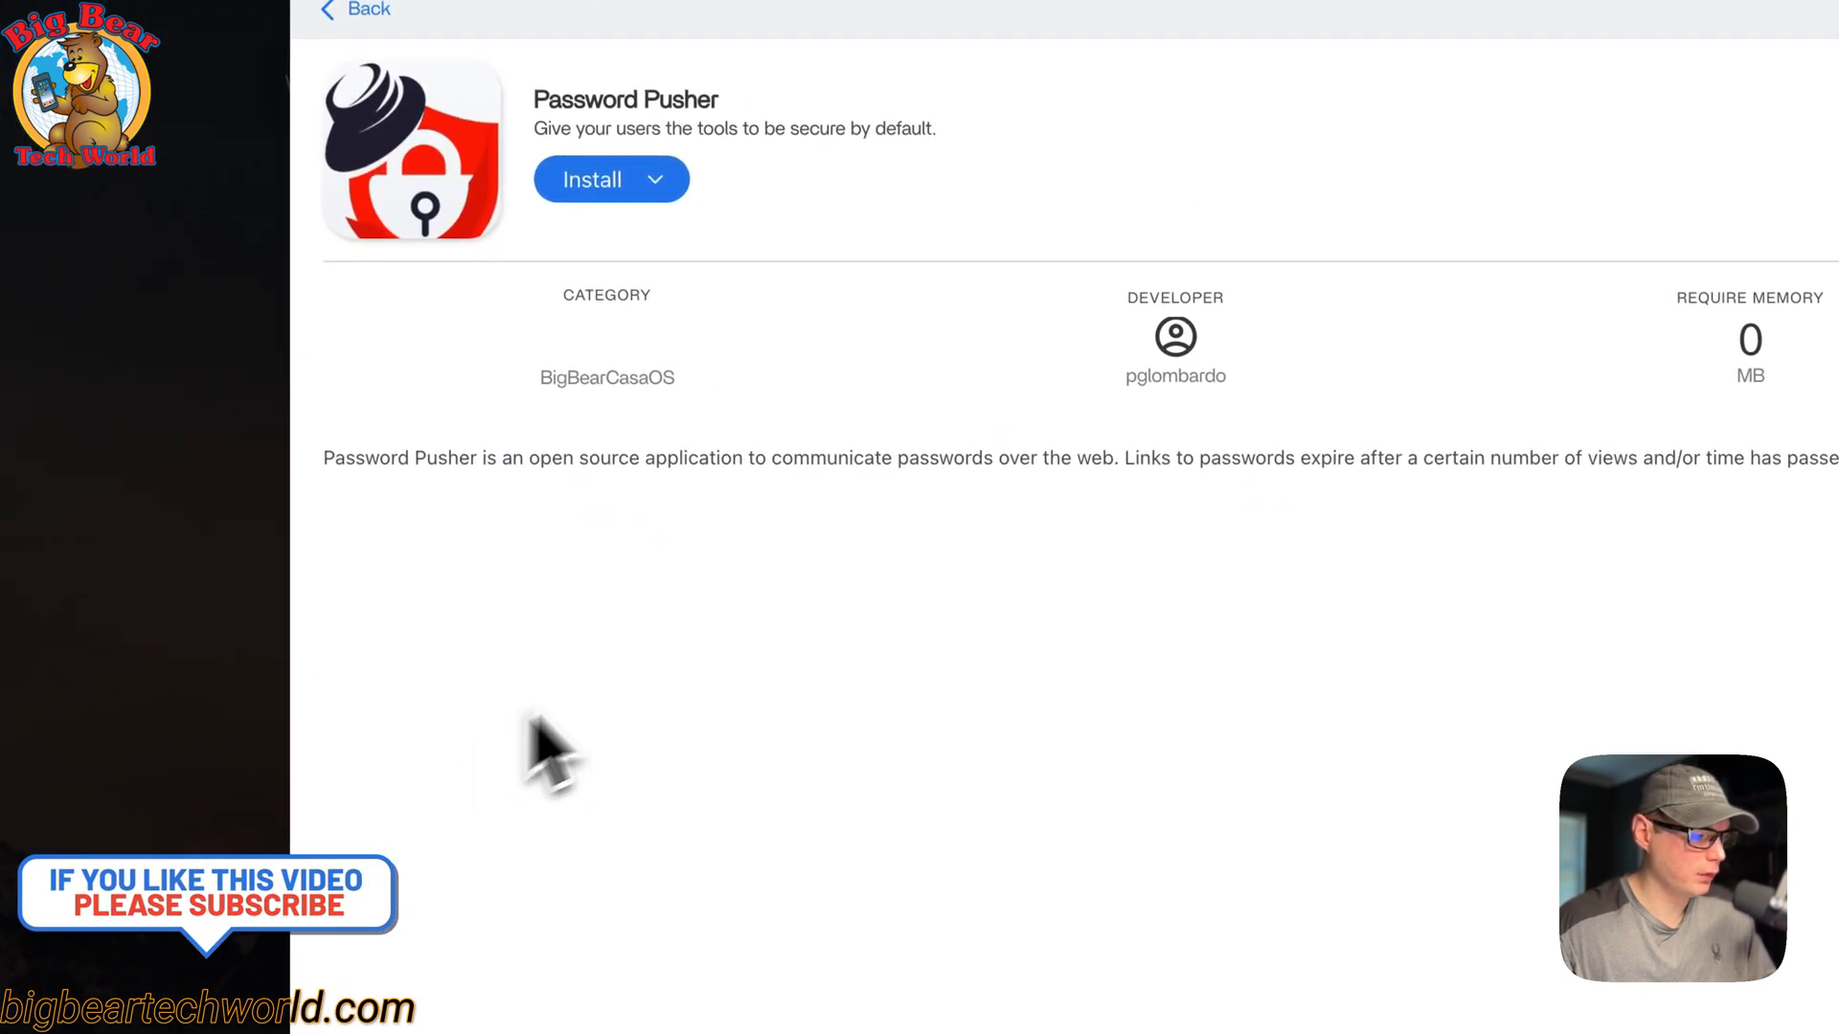
left_click(591, 179)
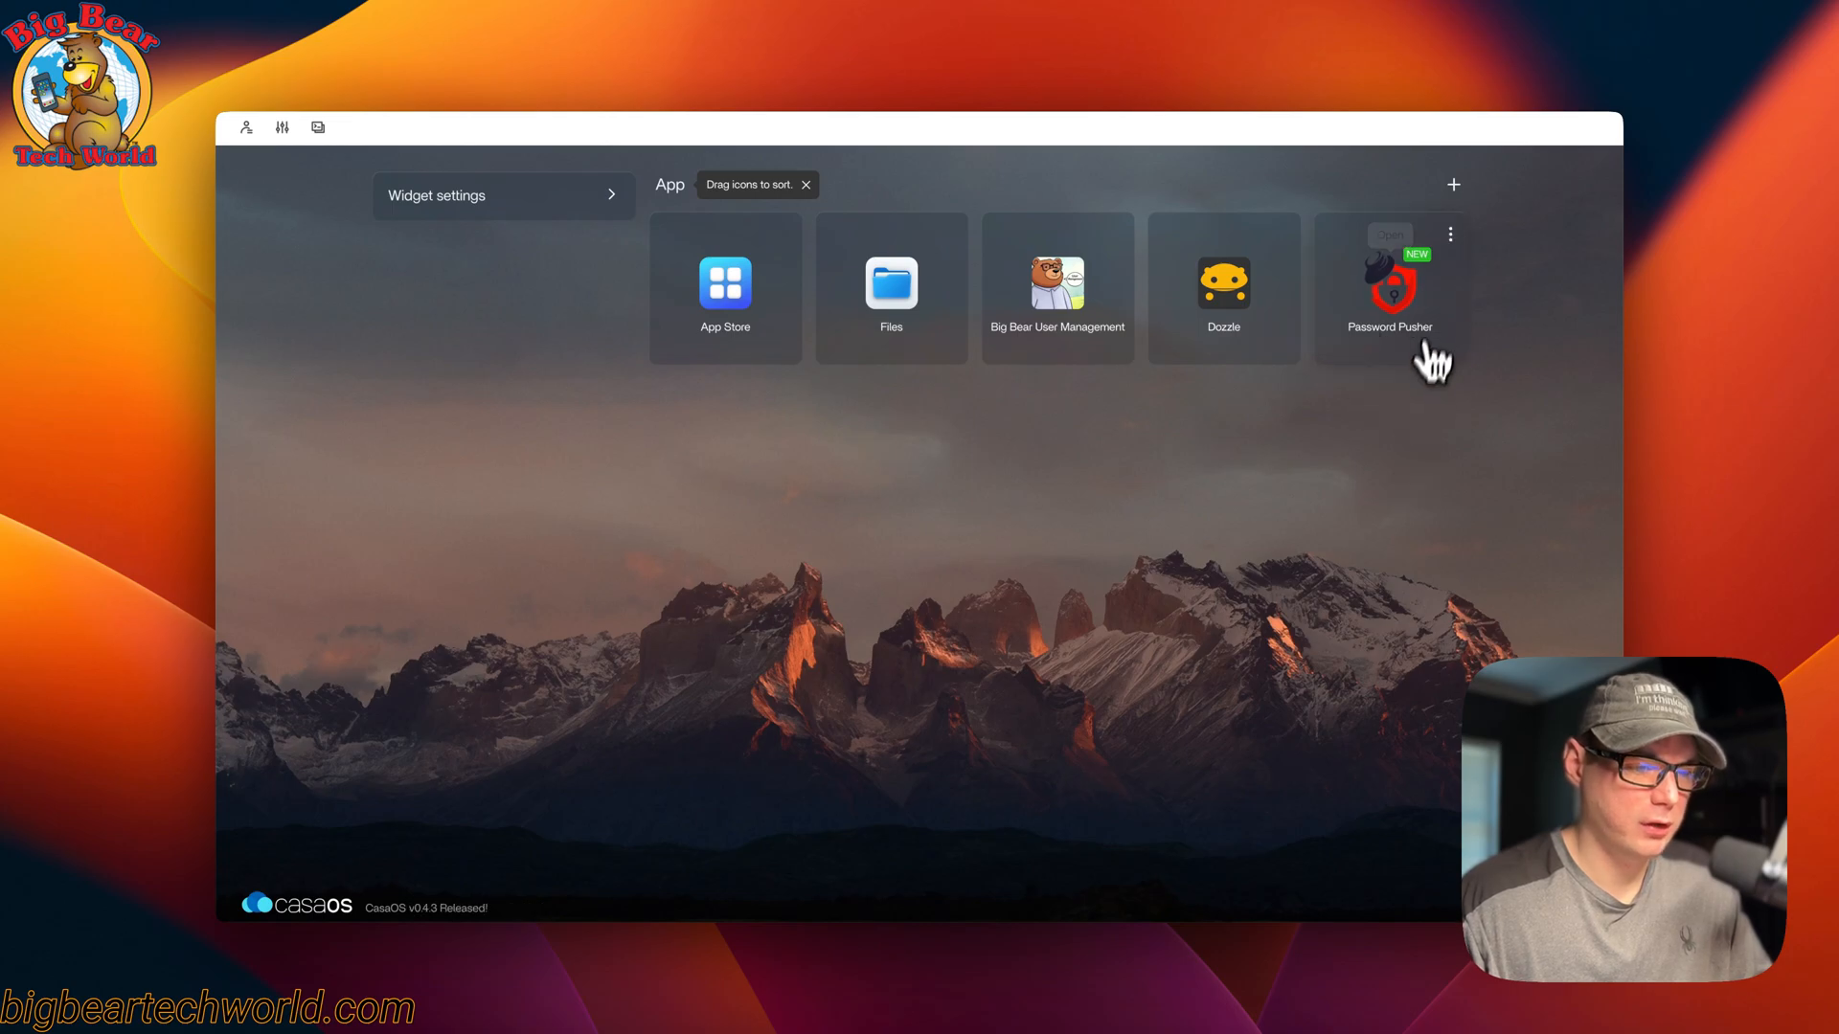
mouse_move(1414, 357)
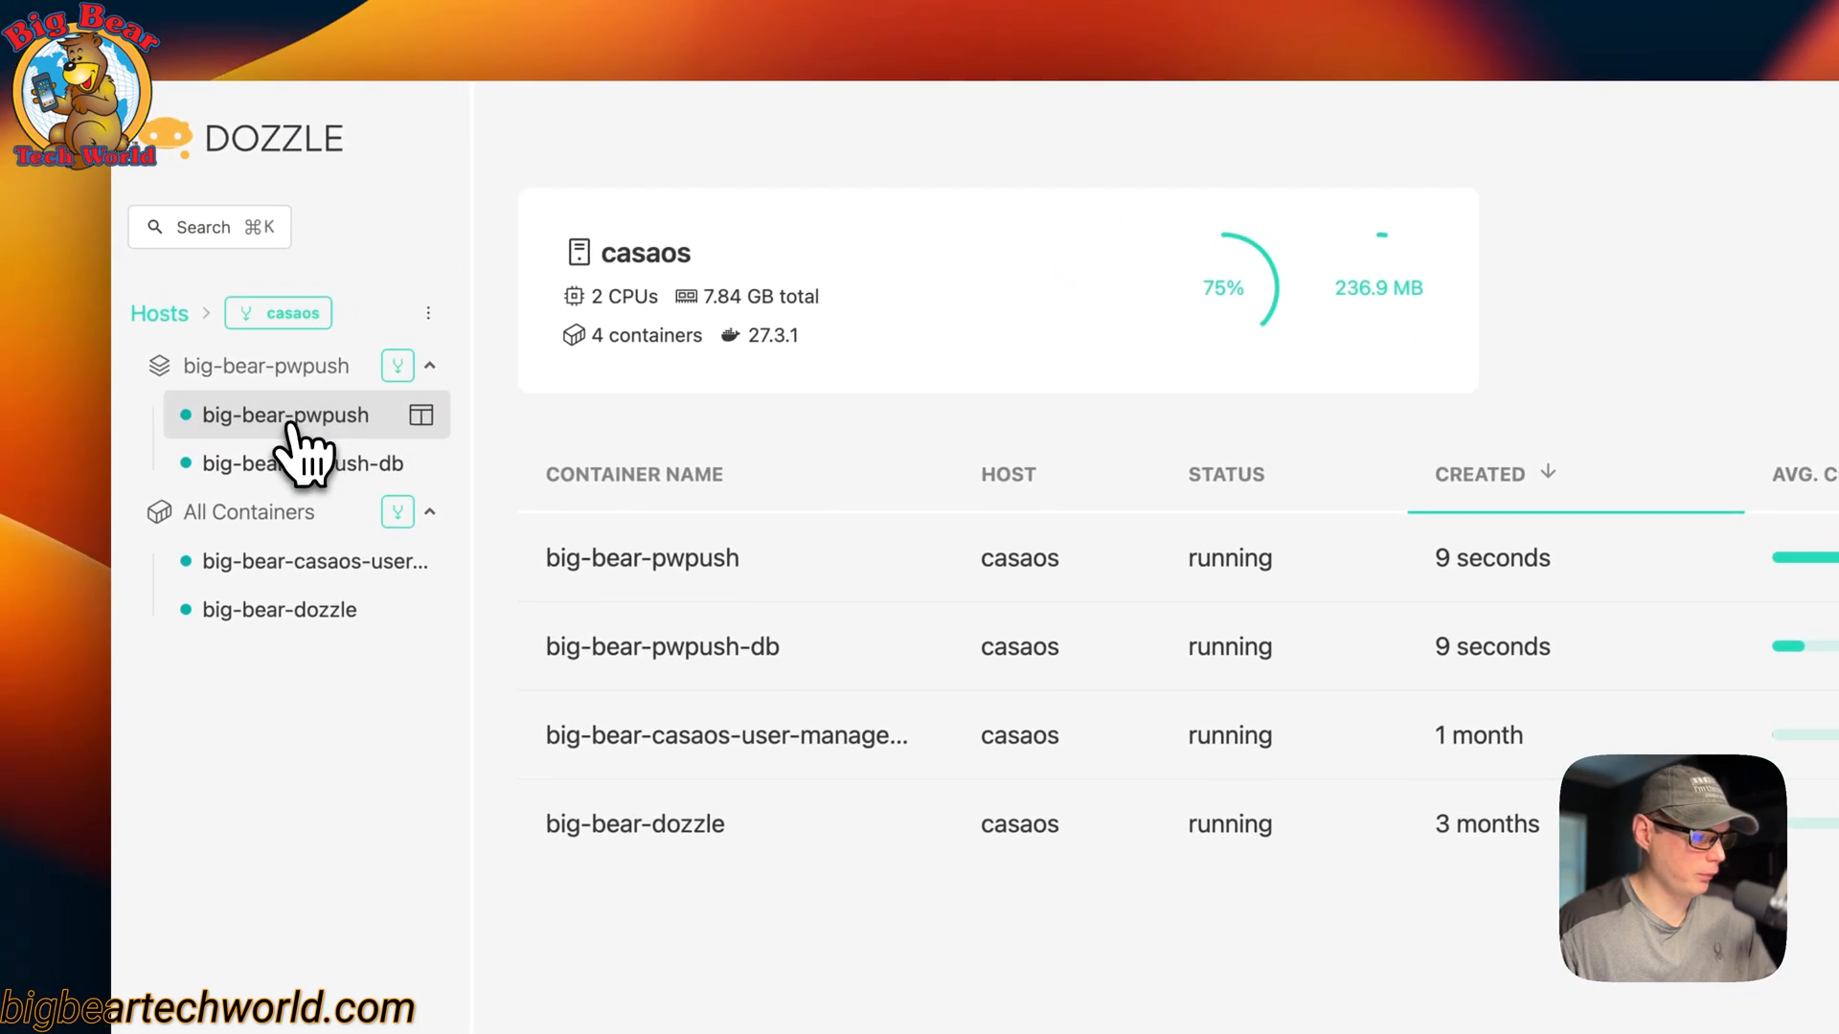
left_click(282, 413)
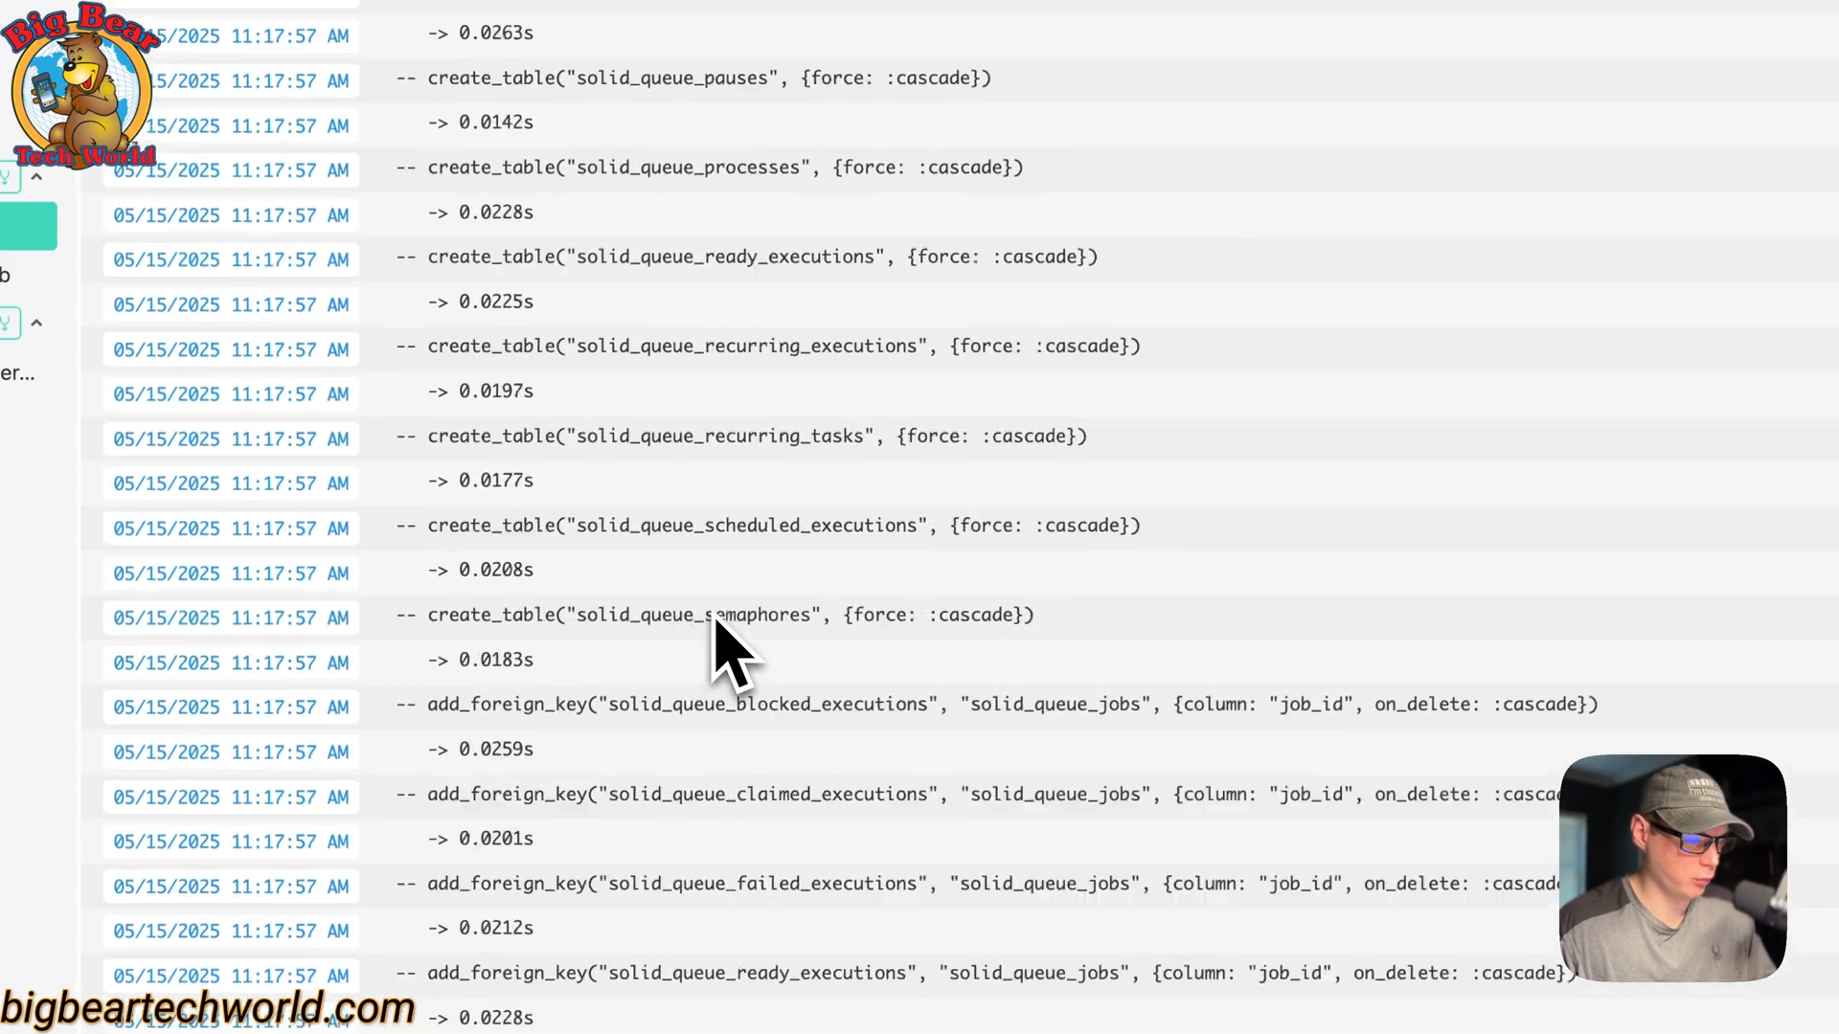
scroll("down", 3)
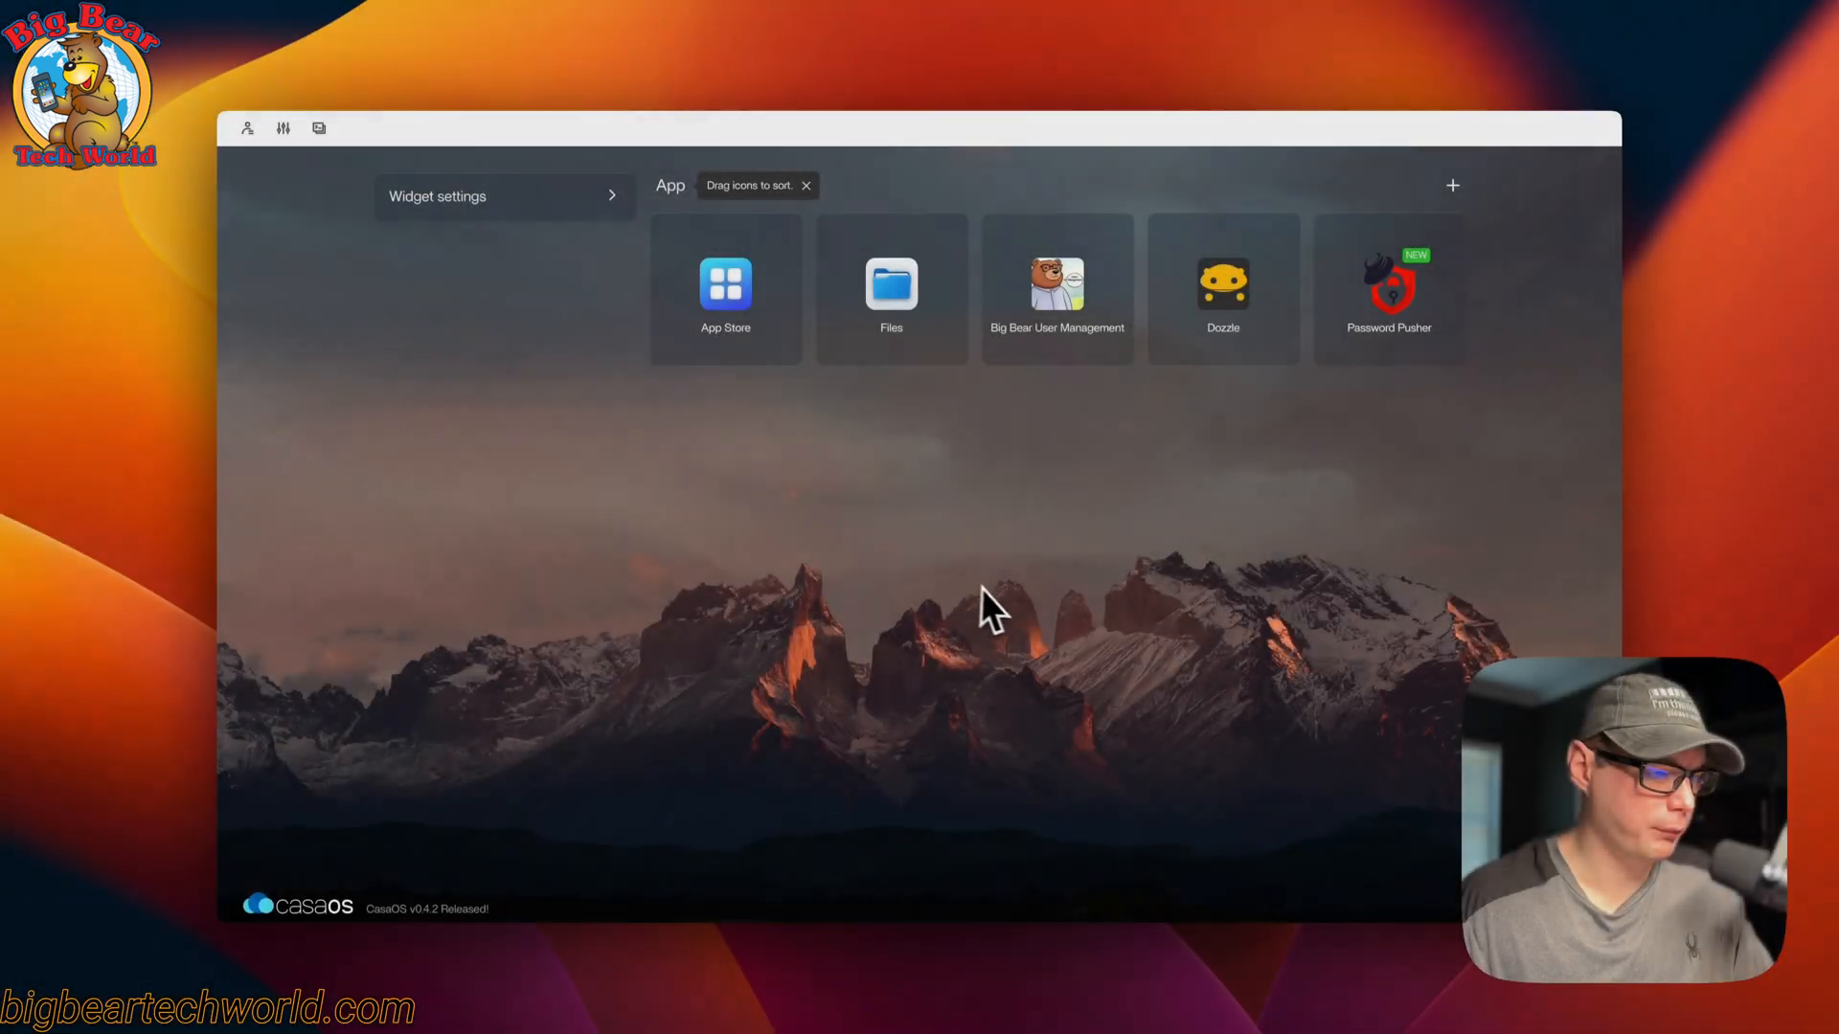
mouse_move(955, 586)
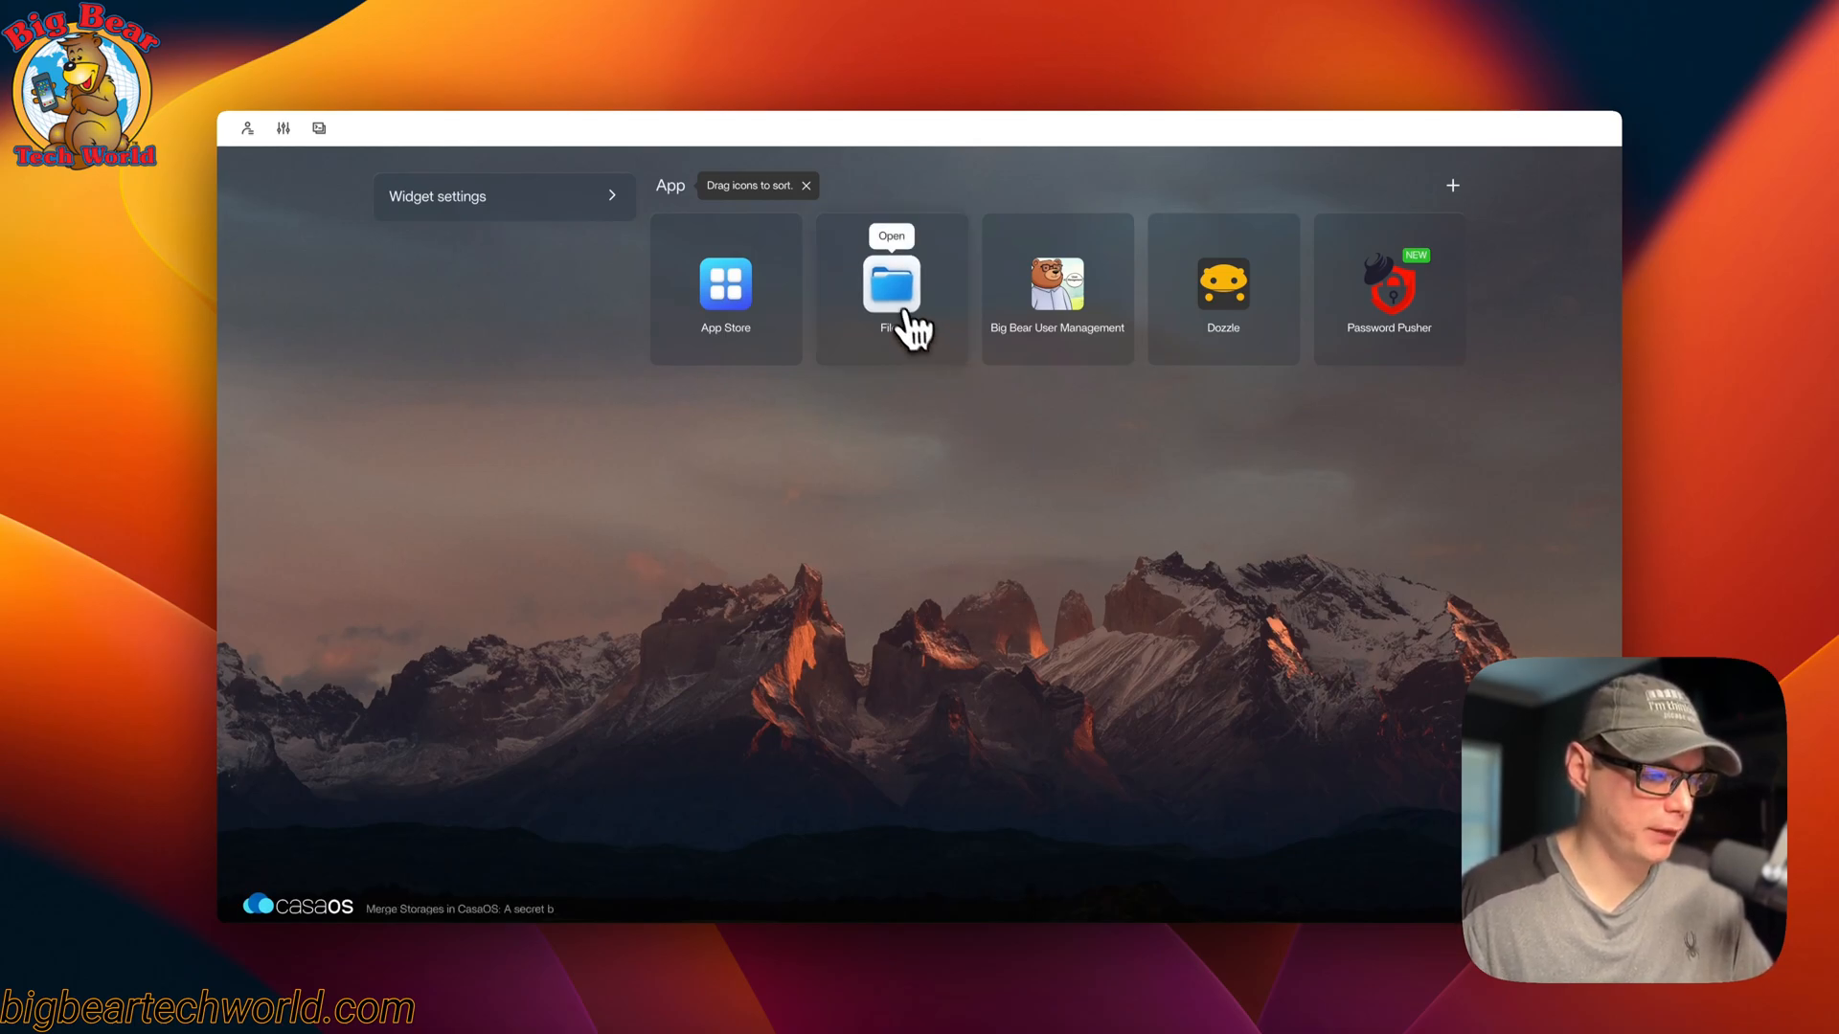
Step: Browse Files into AppData, then big-bear-pwpush, then its mysql folder
left_click(890, 285)
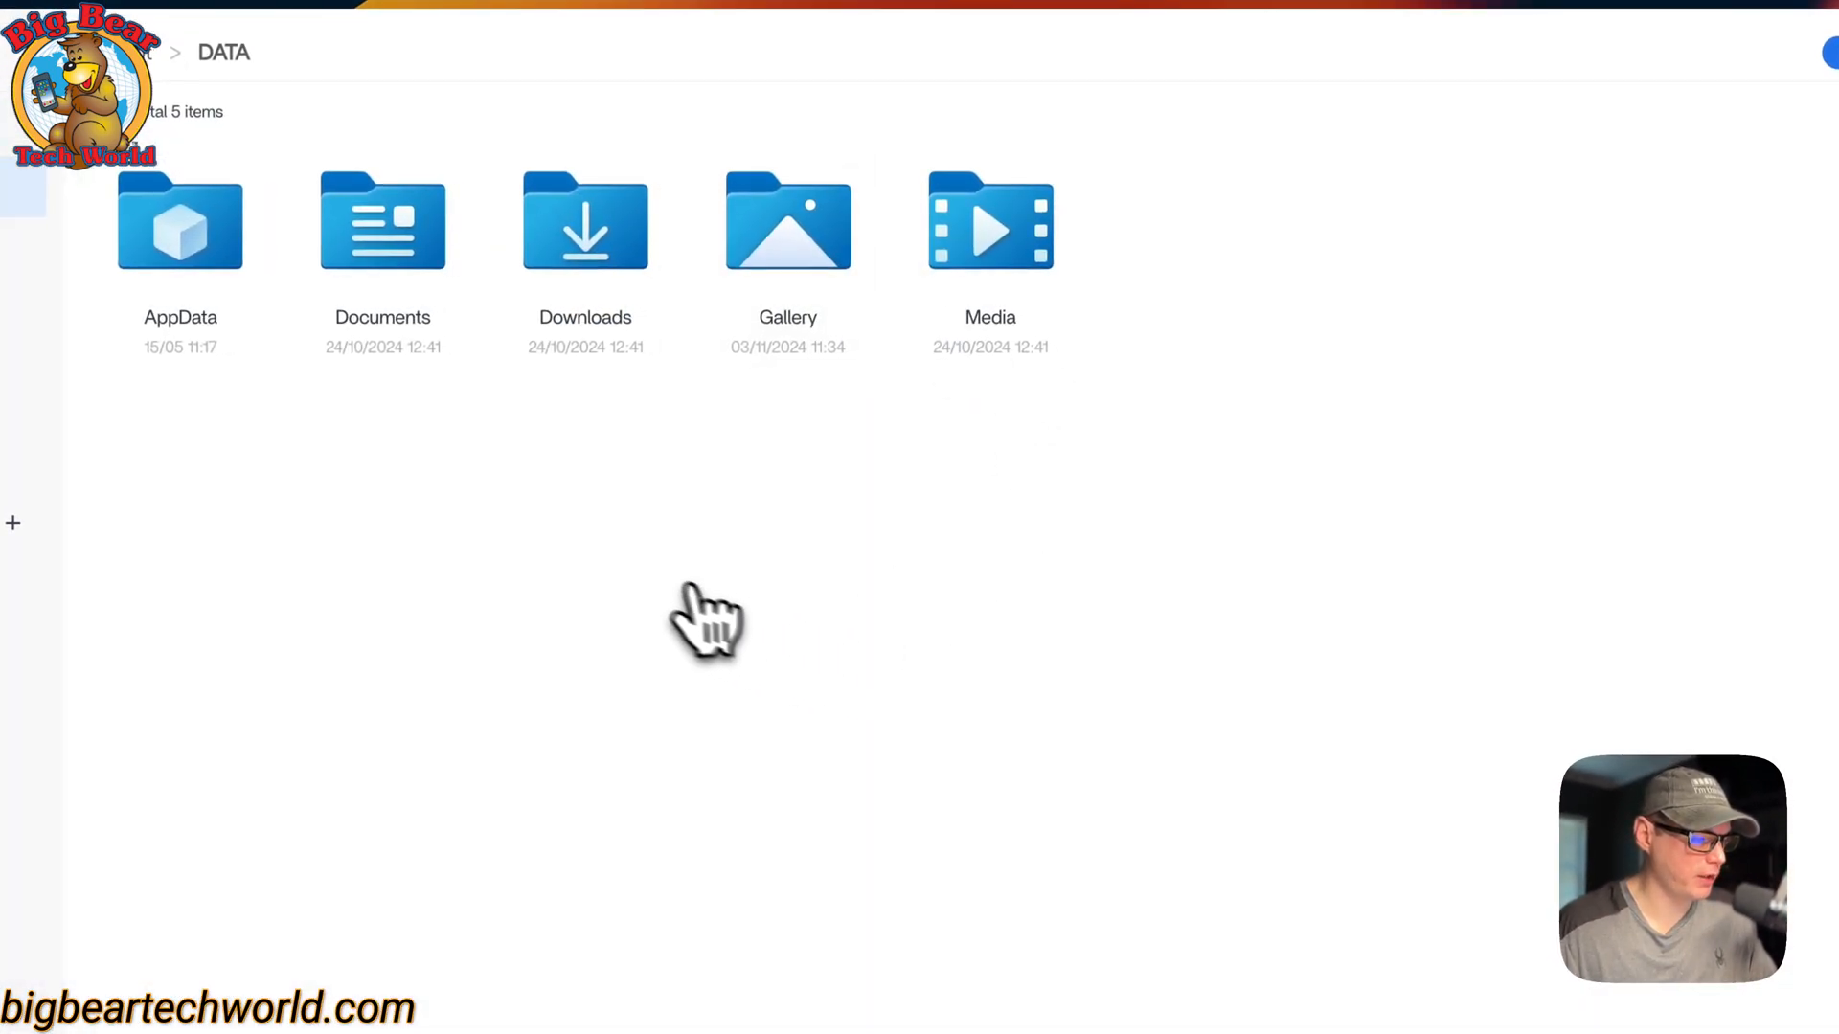
double_click(179, 221)
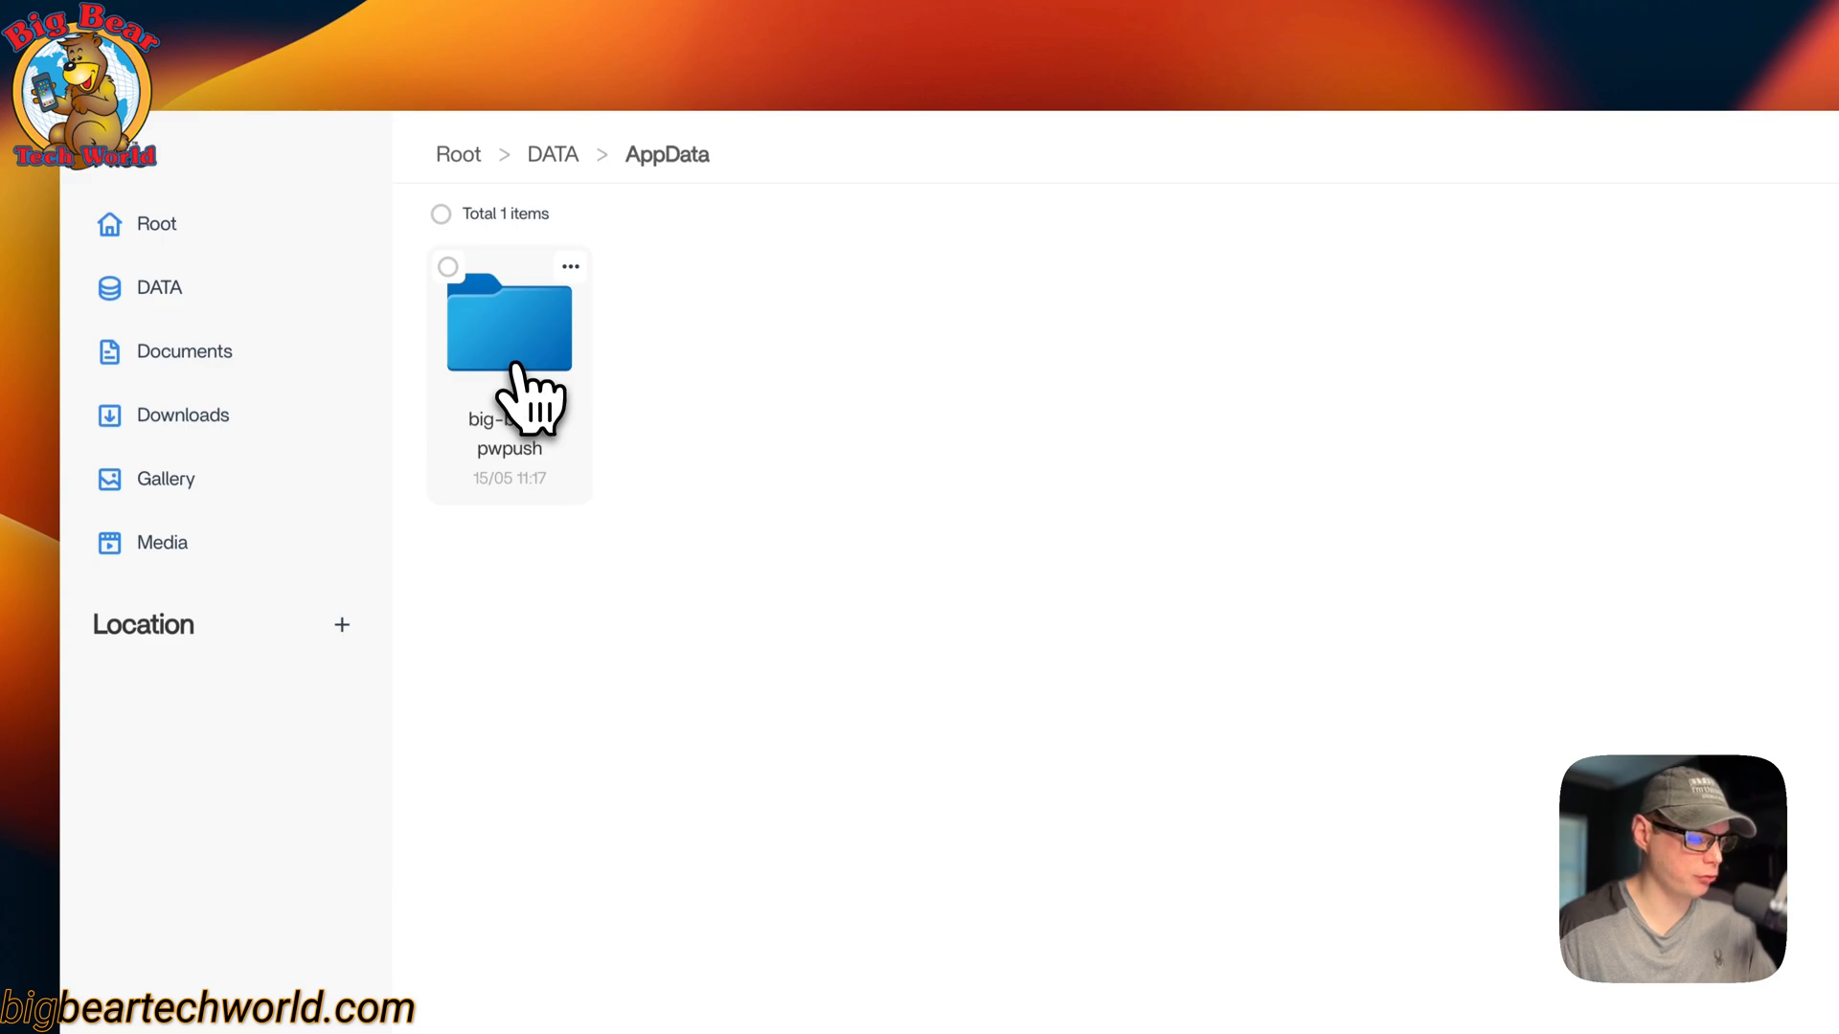
double_click(508, 325)
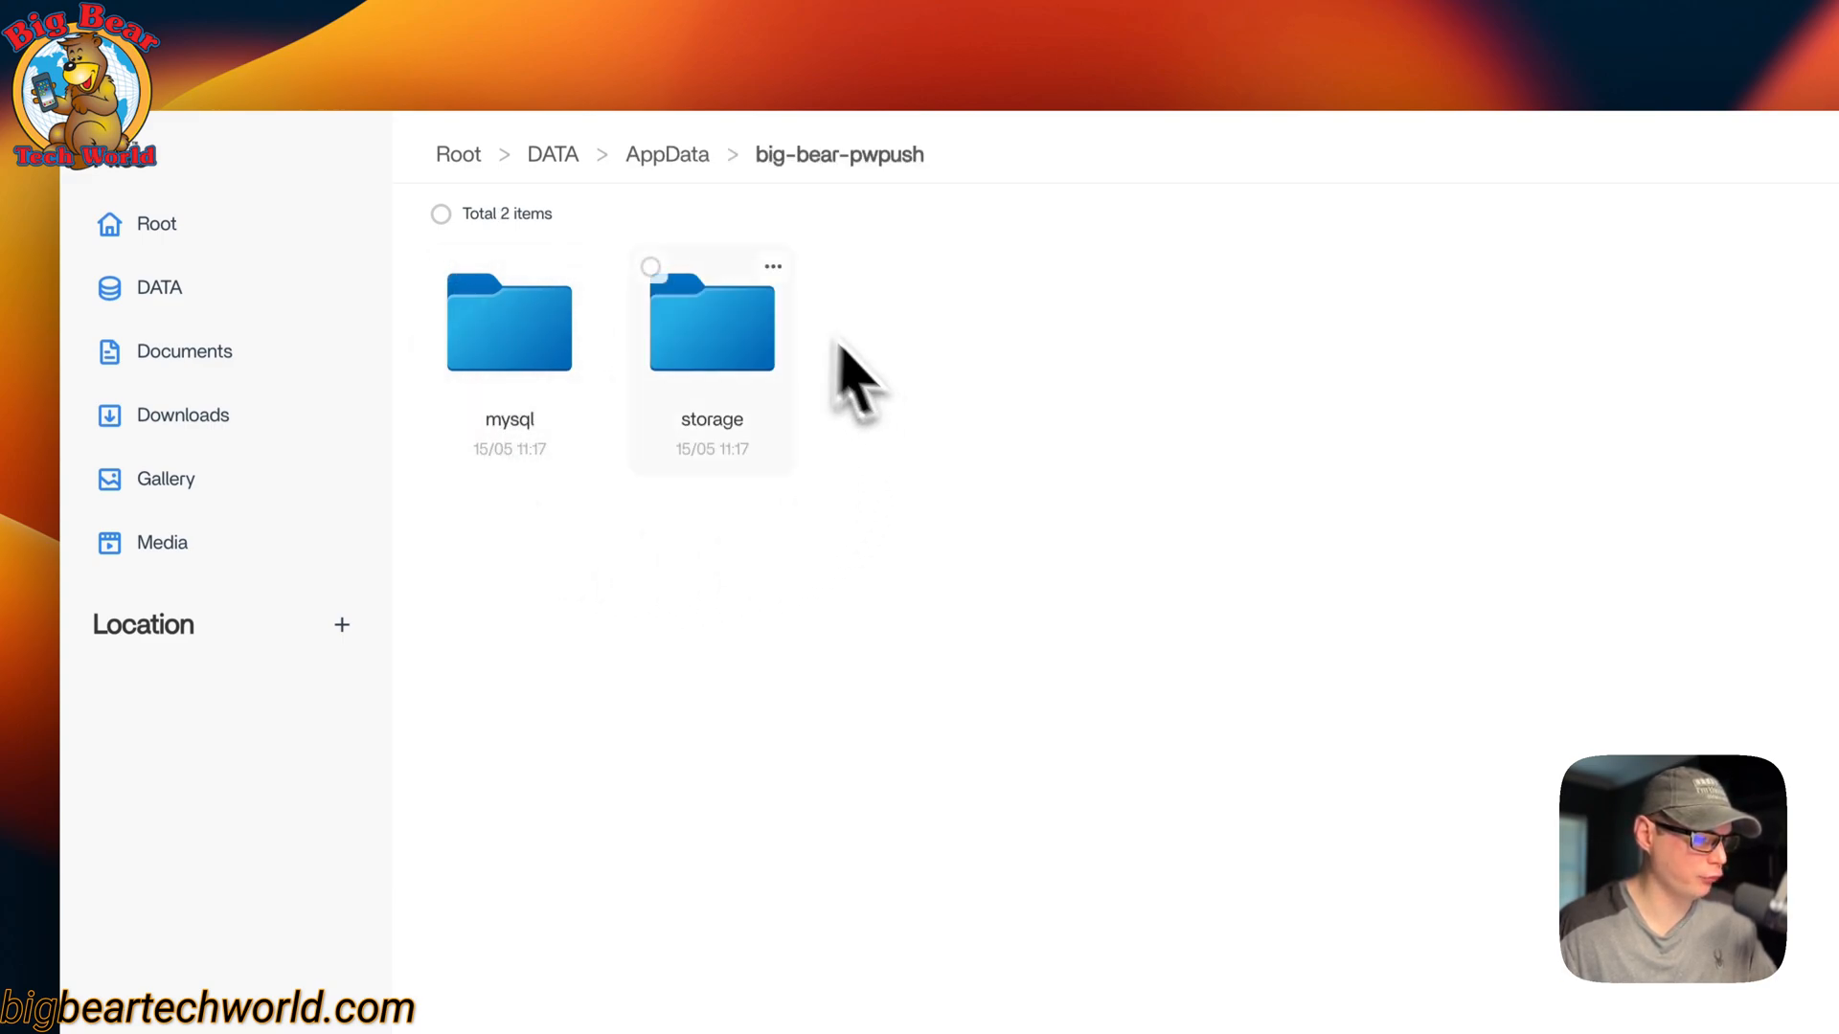
double_click(711, 323)
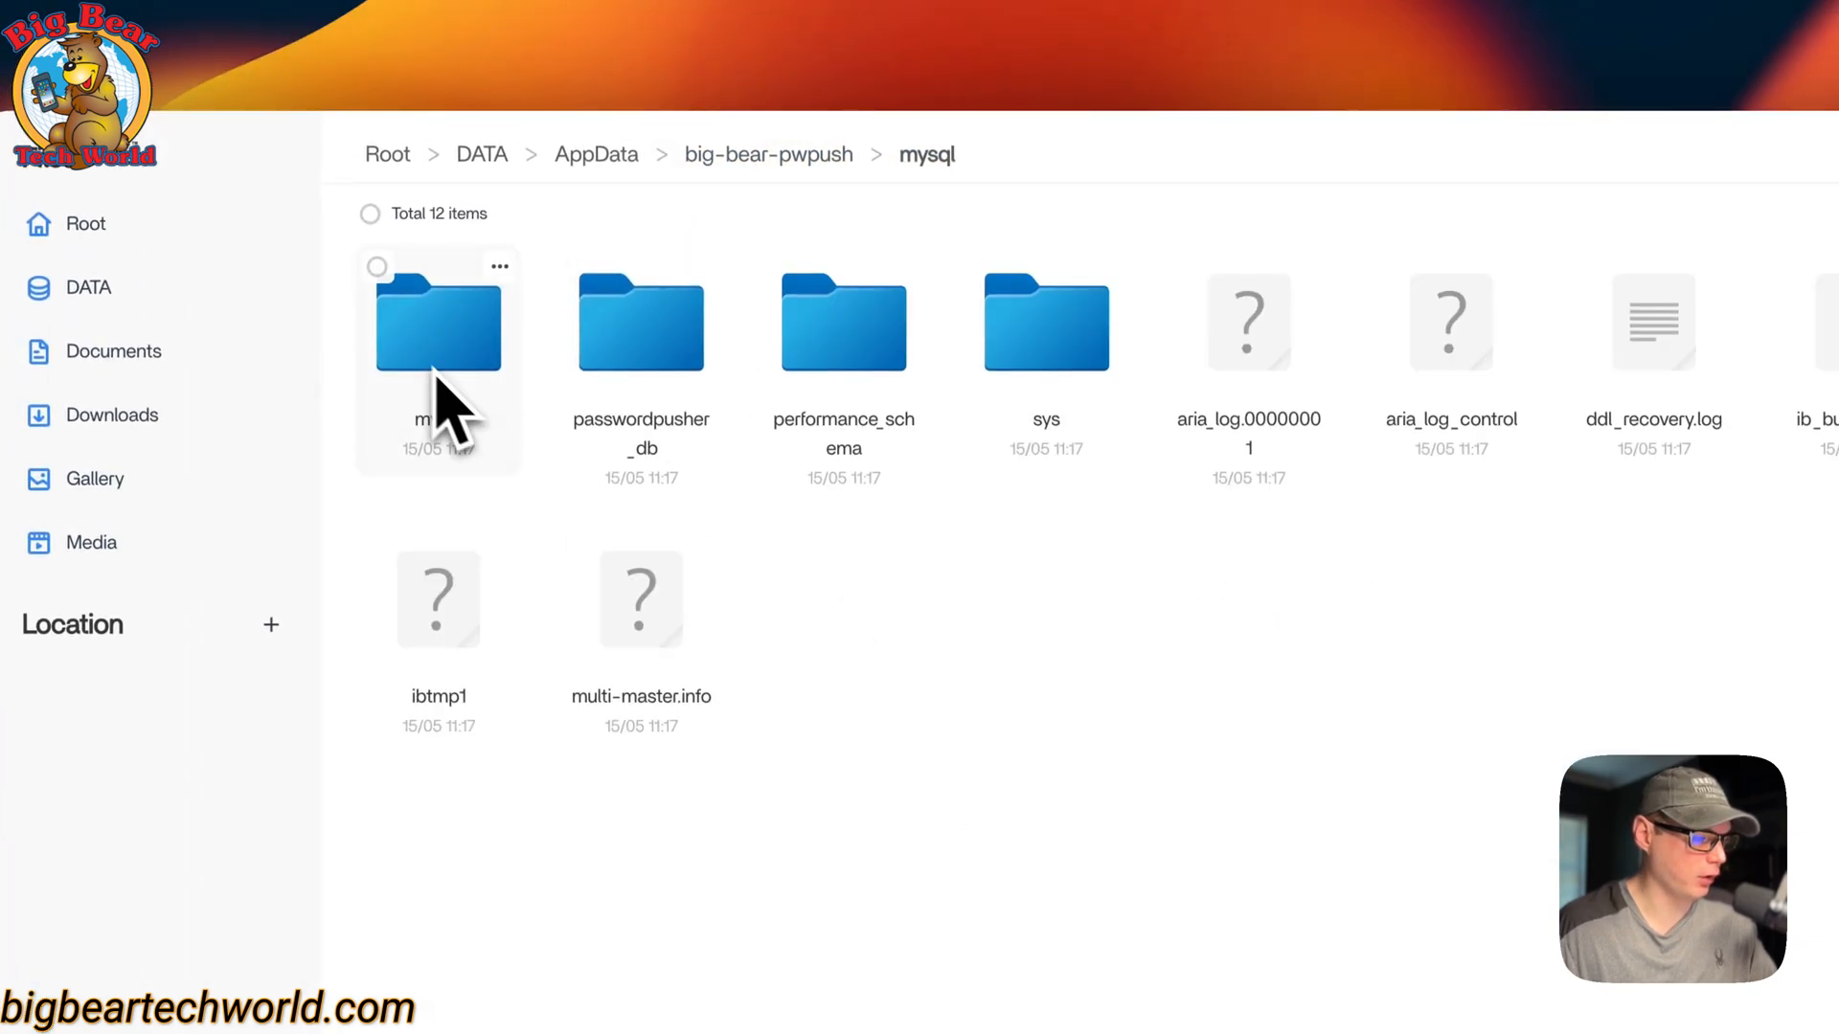
mouse_move(641, 340)
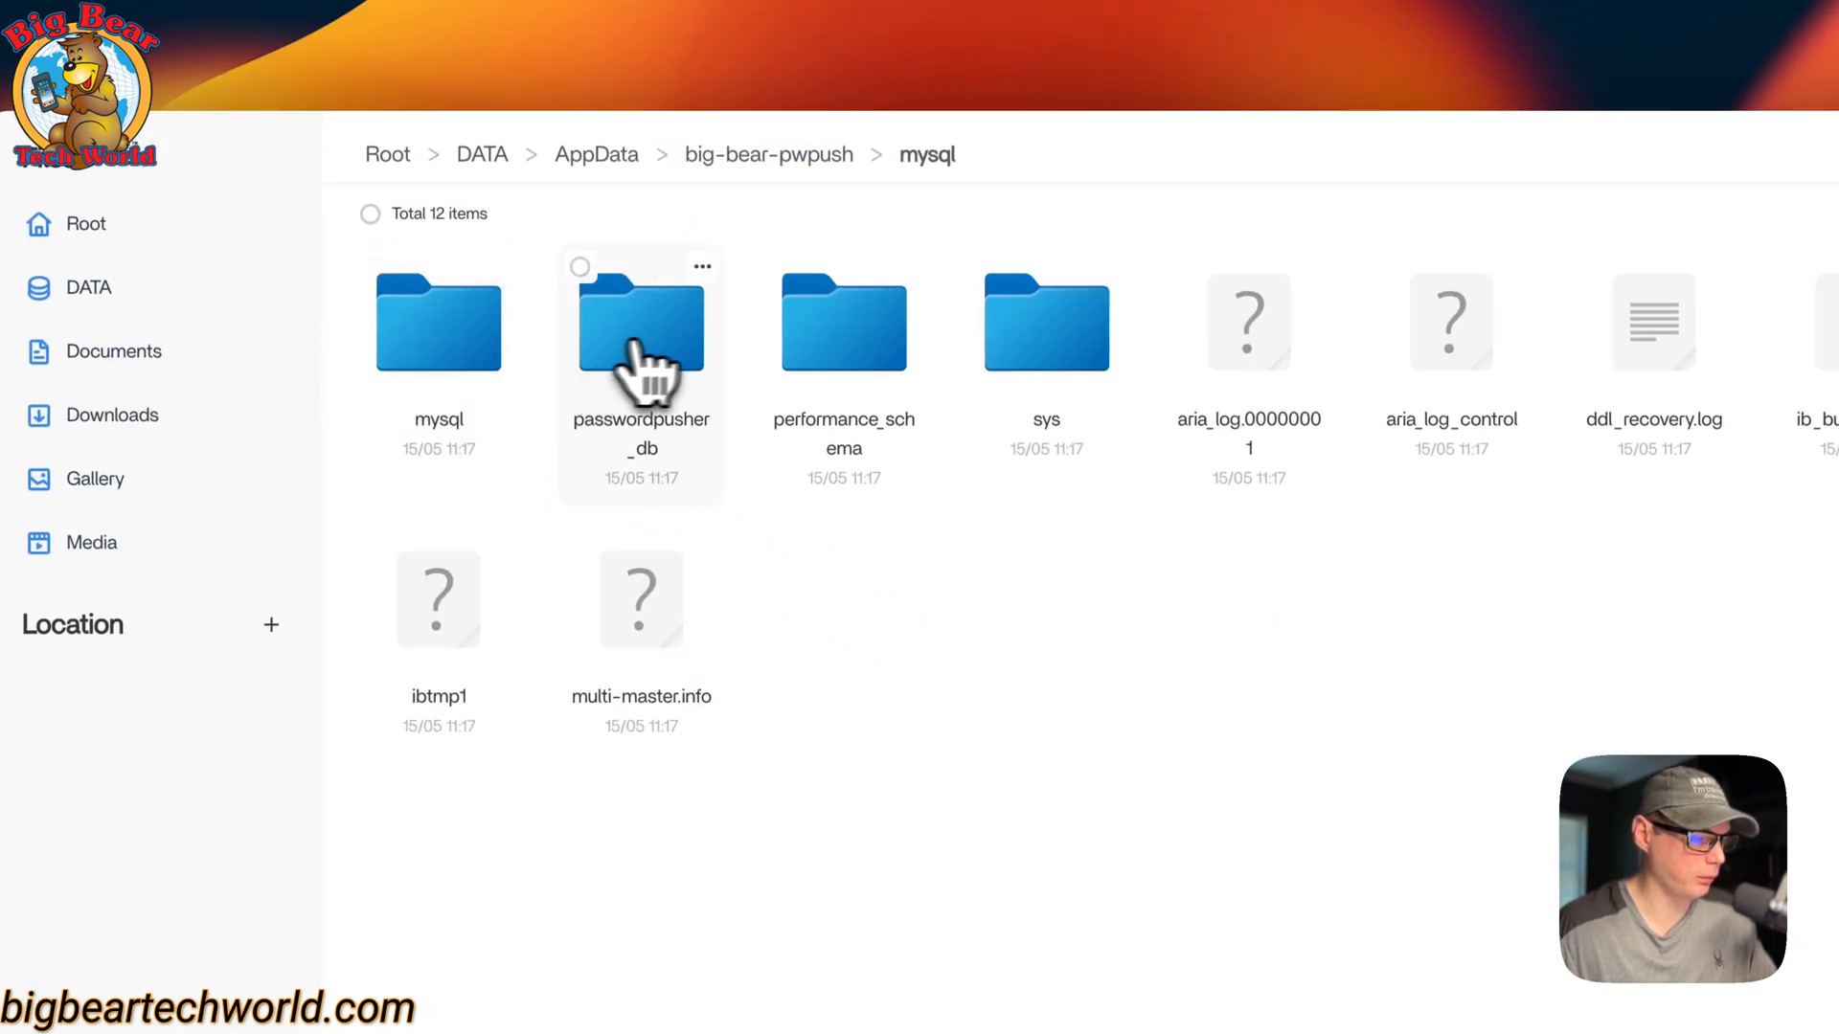
Step: Return to big-bear-pwpush, view the mysql folder's actions, then dismiss them
left_click(768, 153)
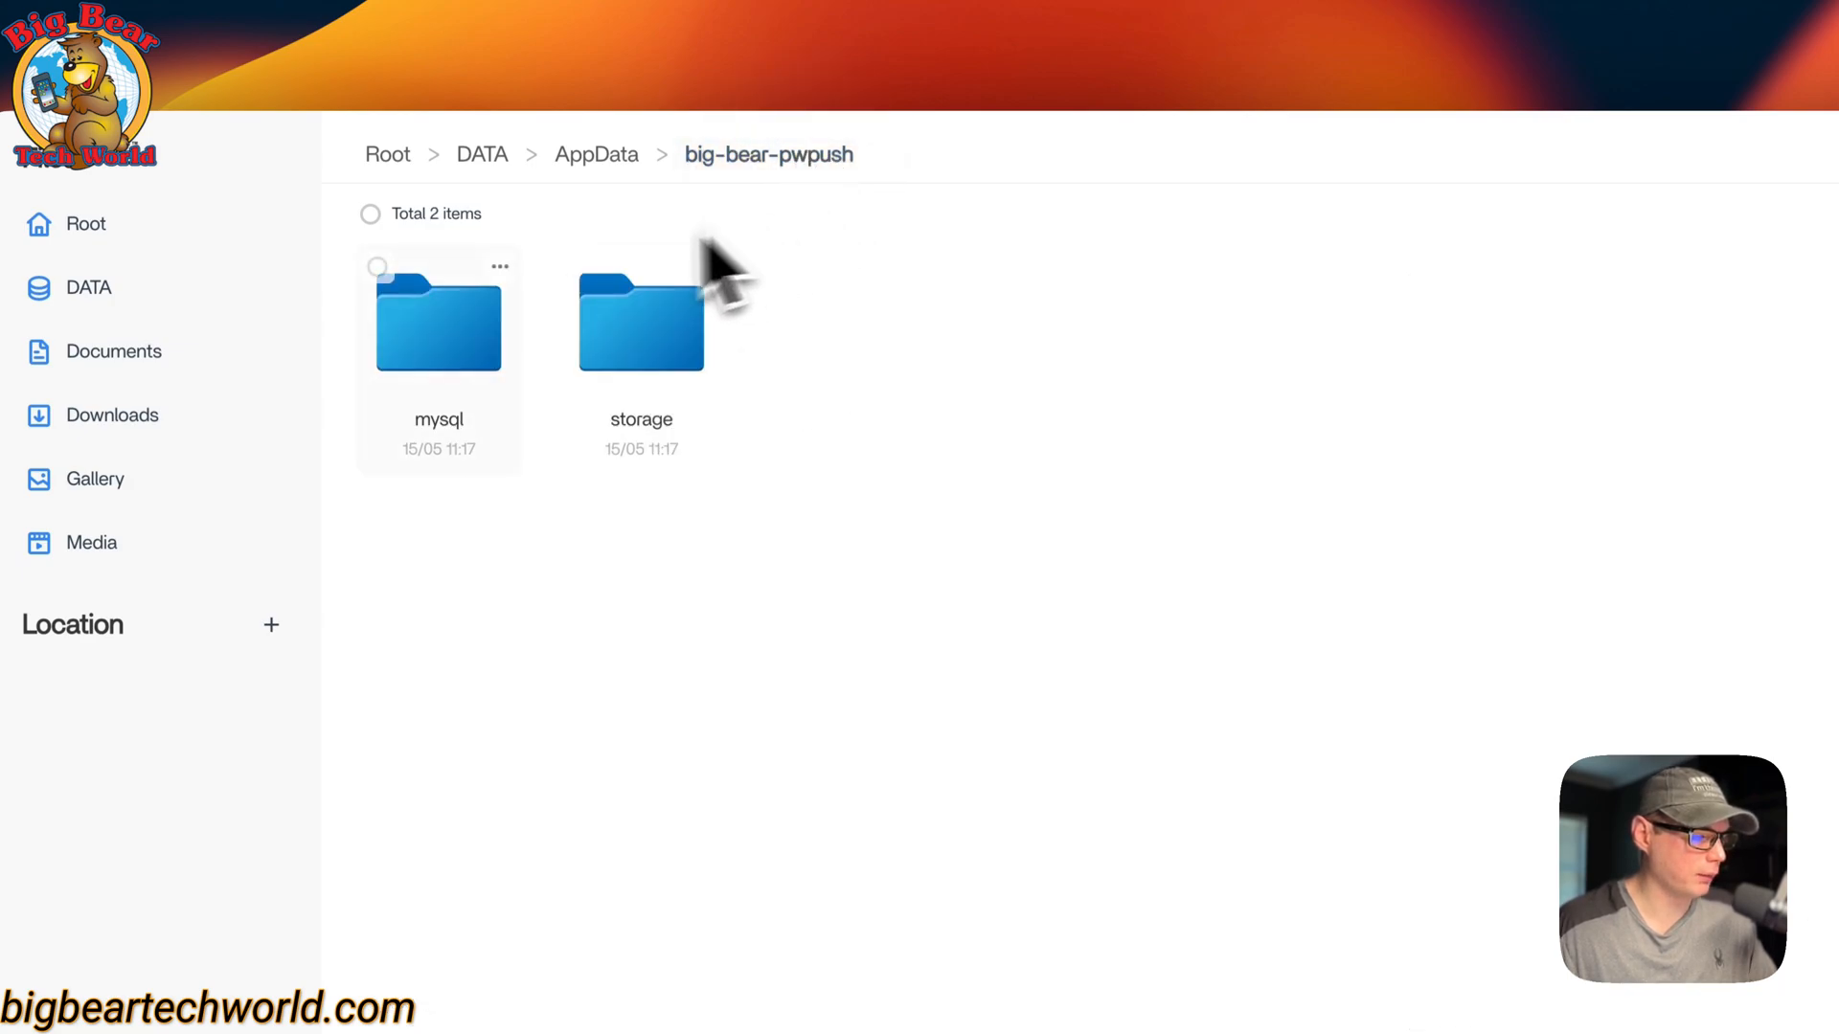
left_click(596, 153)
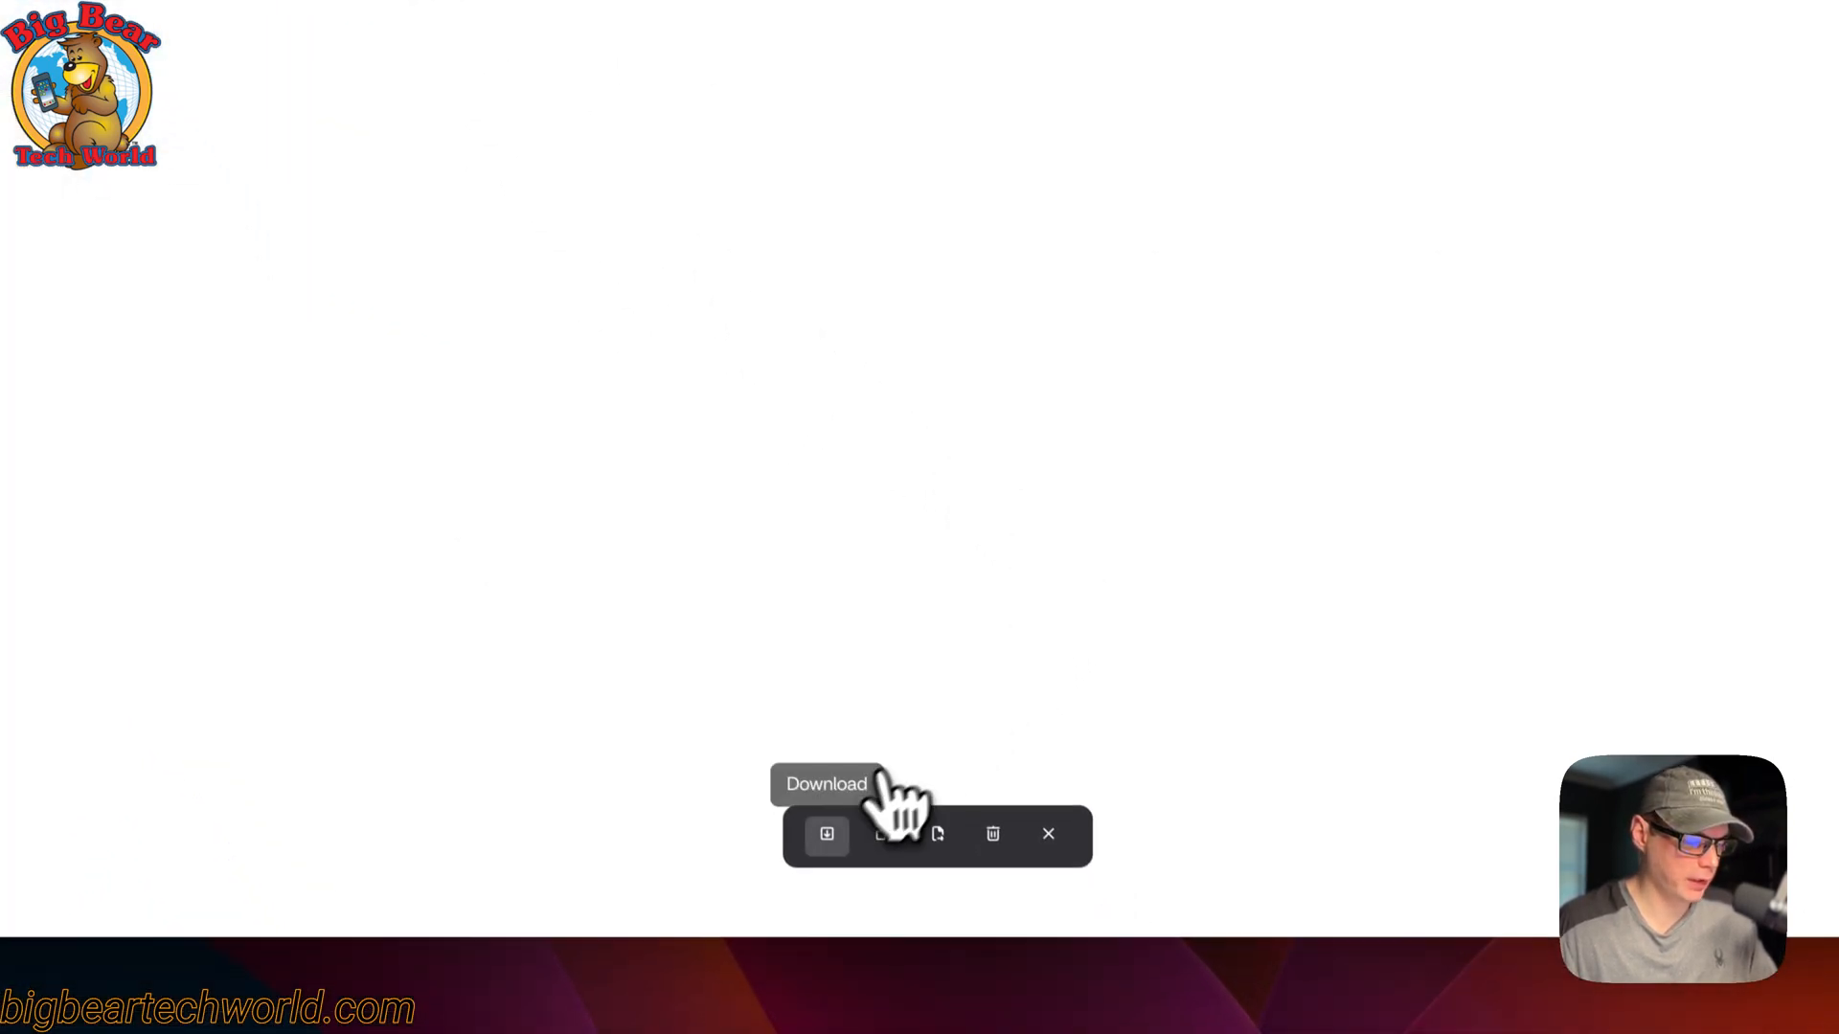
mouse_move(985, 821)
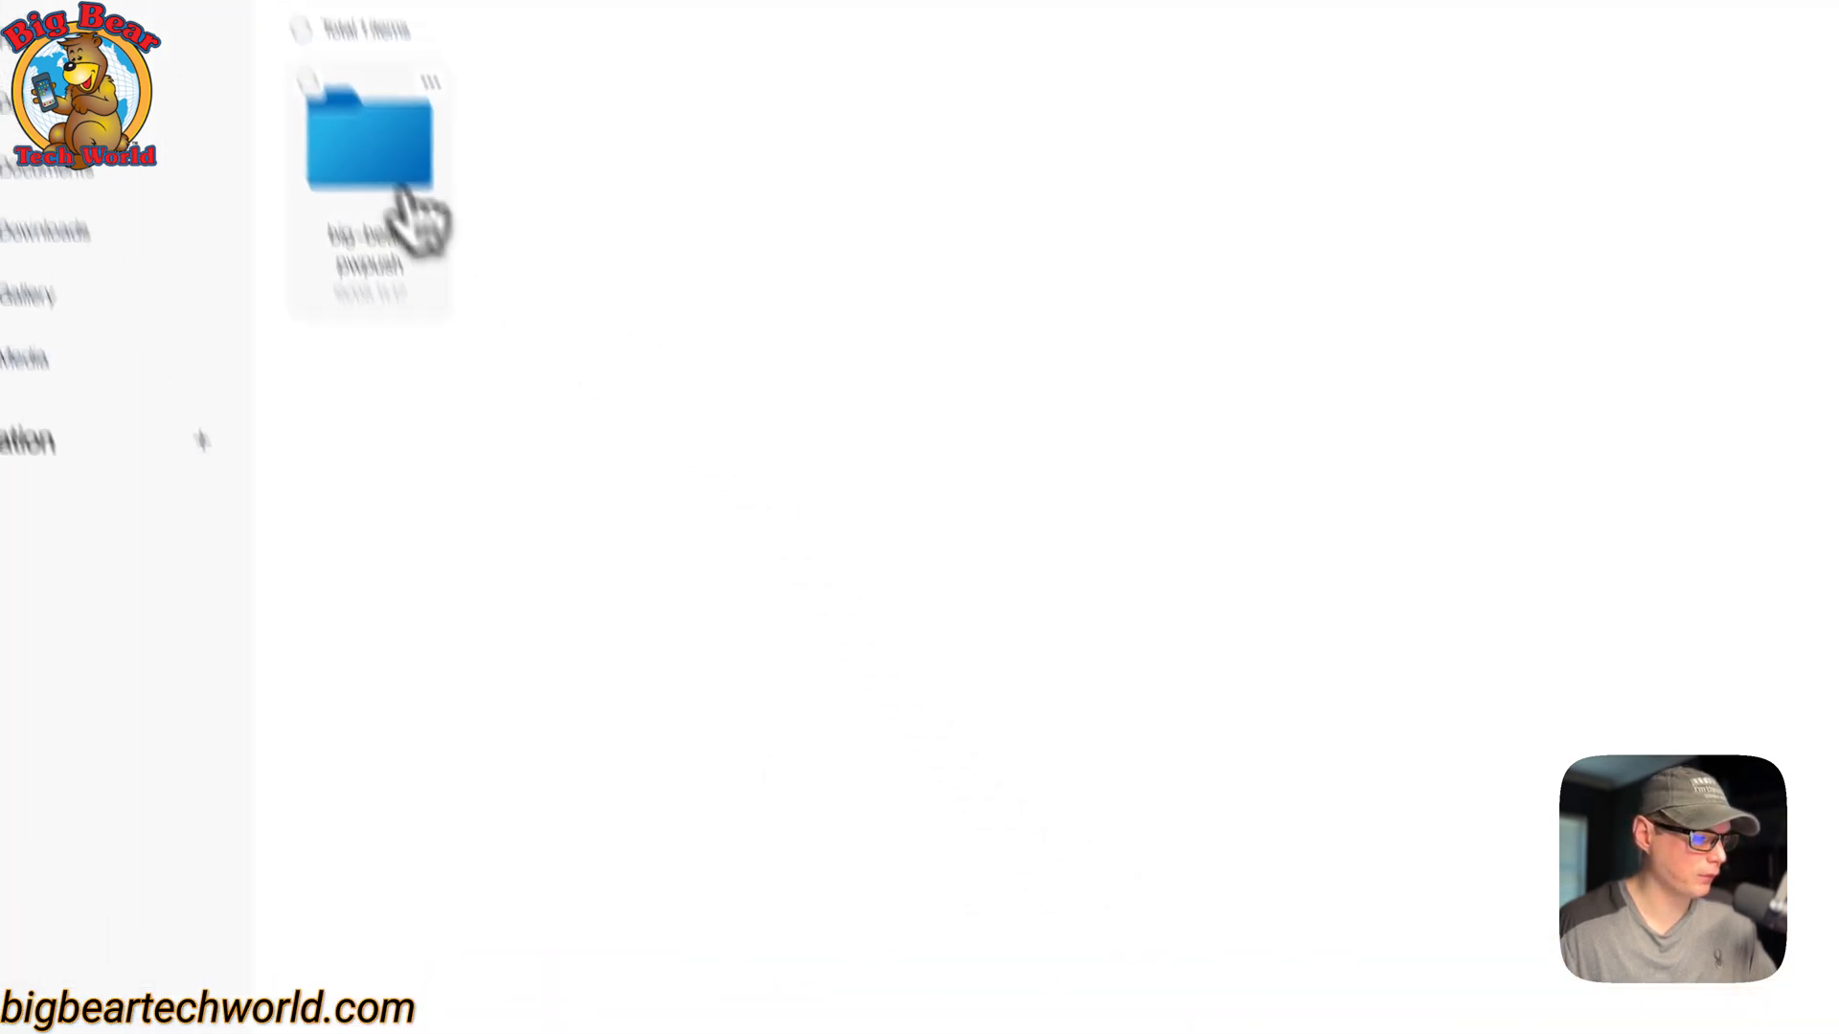
double_click(370, 141)
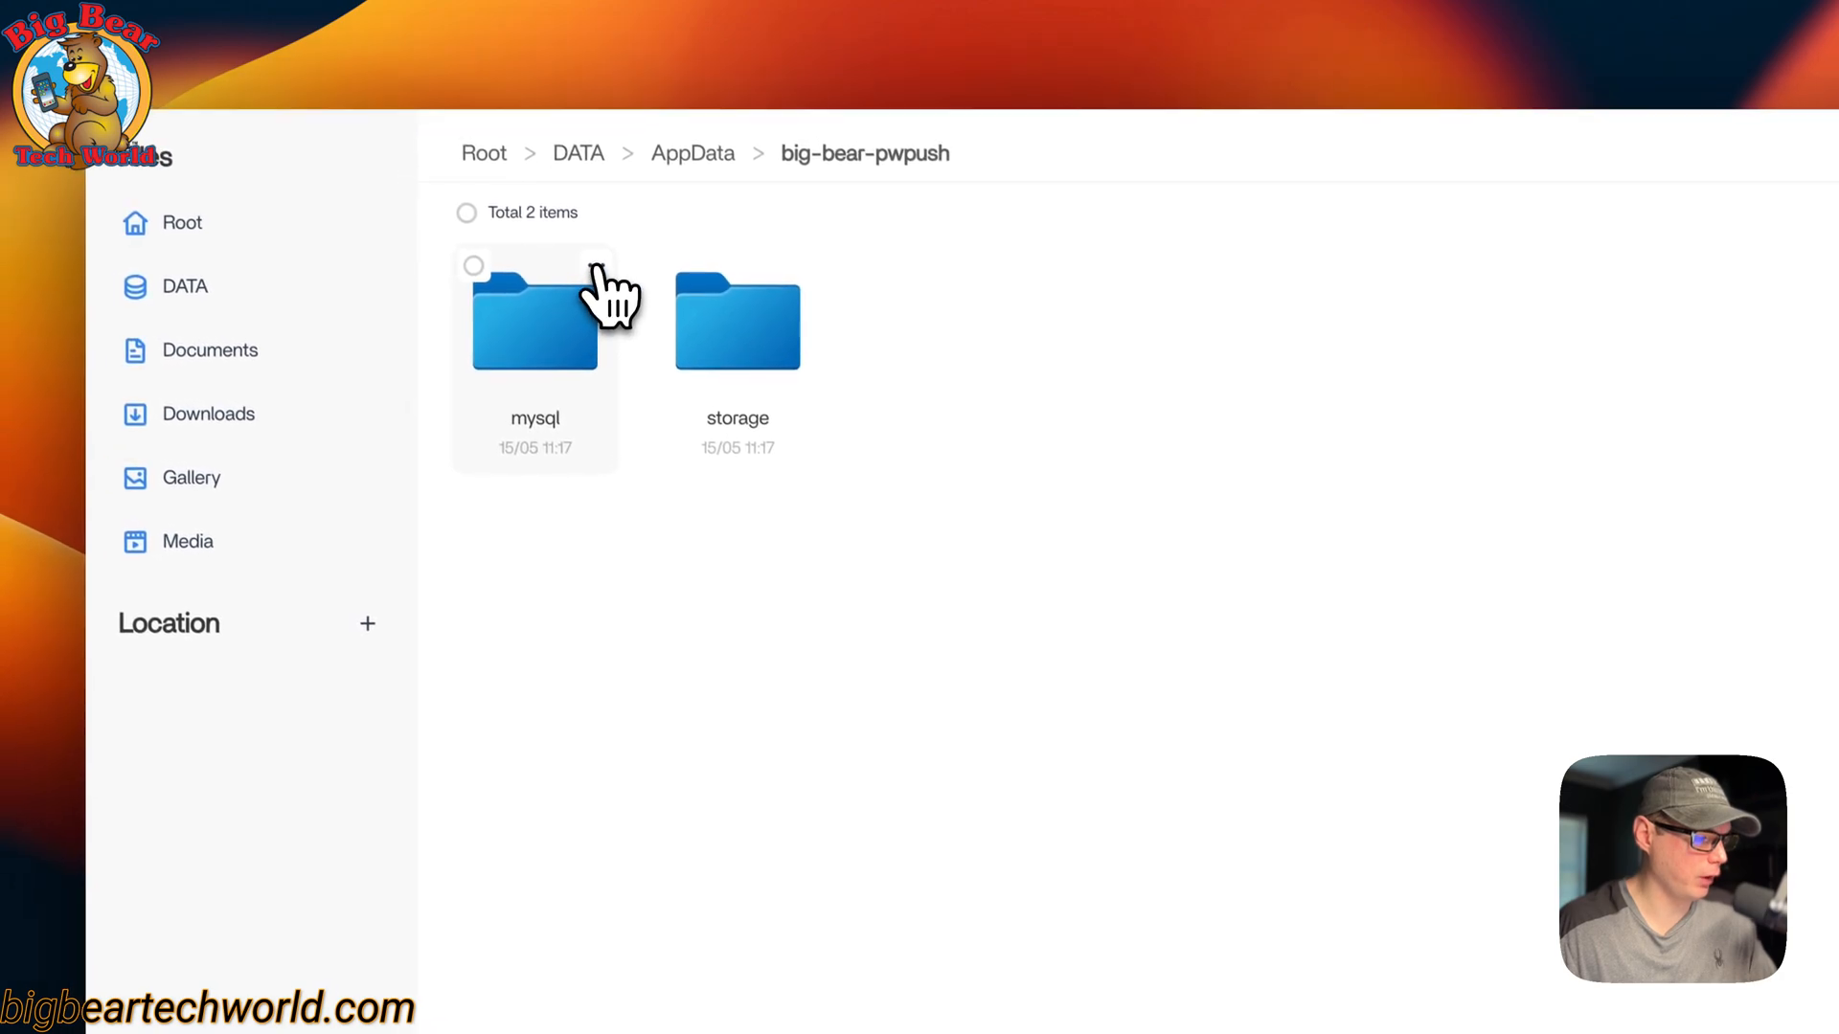
right_click(534, 323)
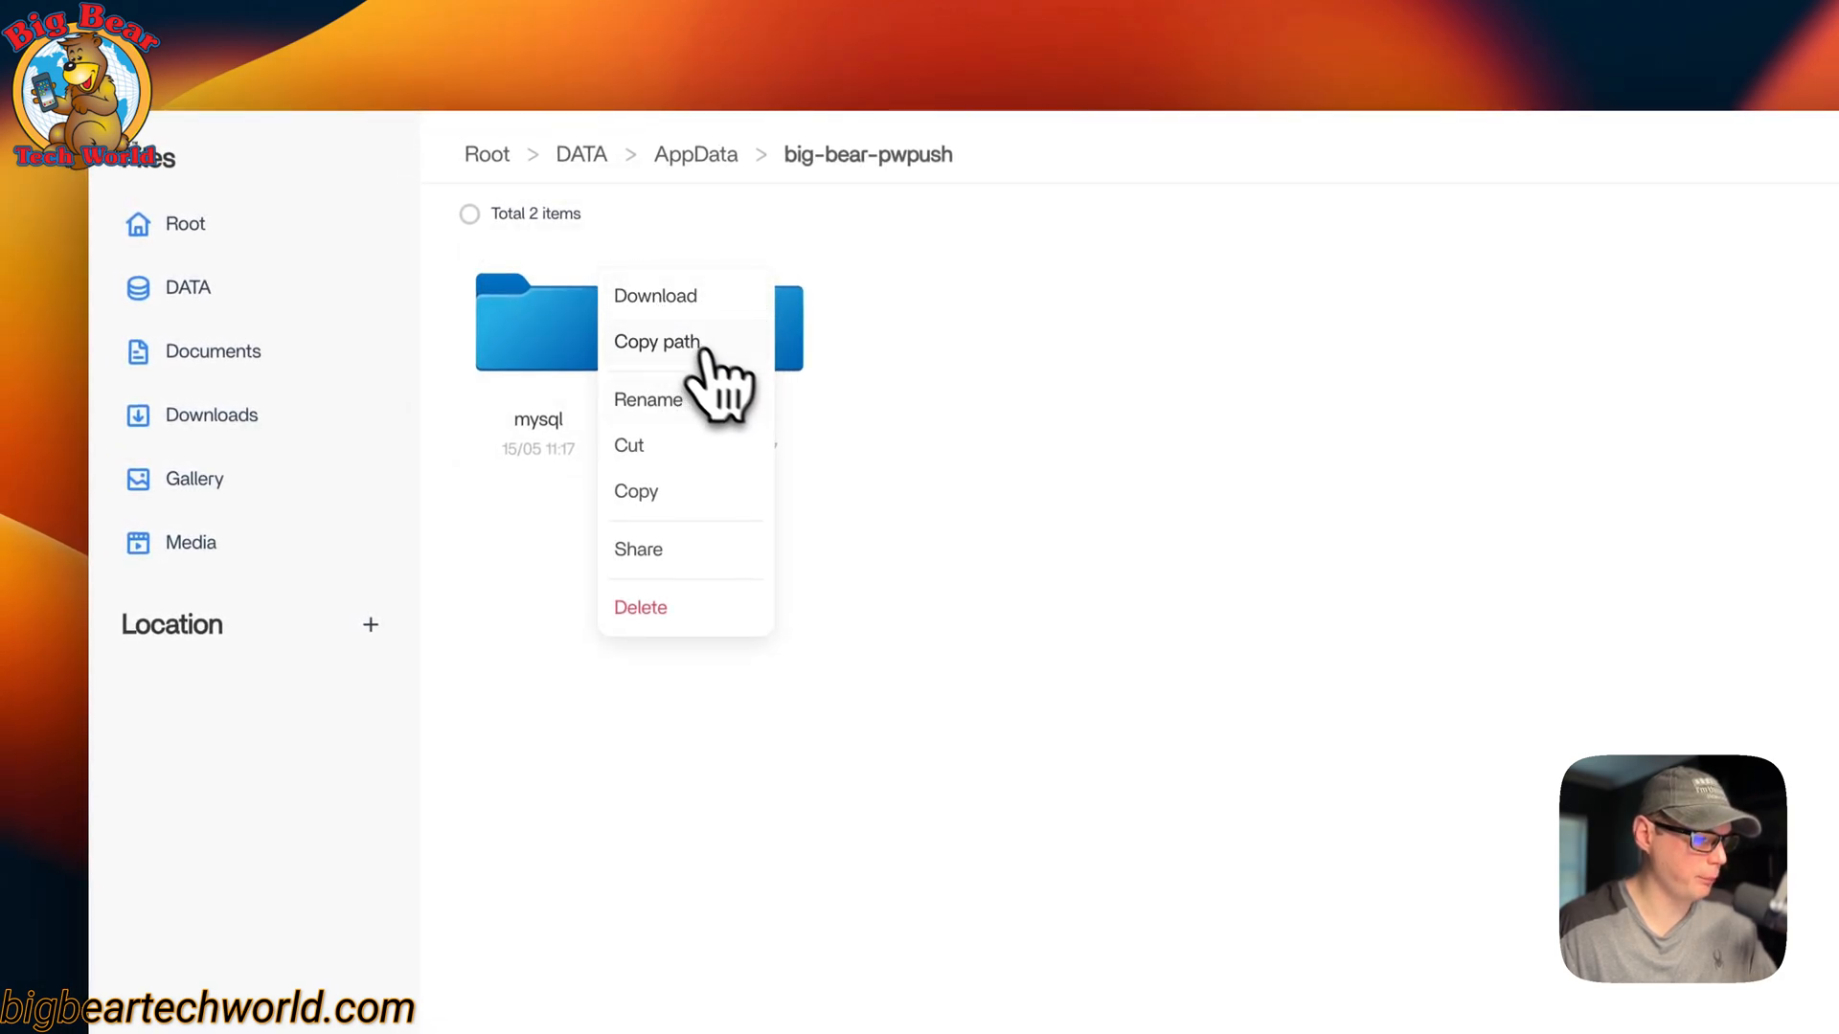
mouse_move(798, 552)
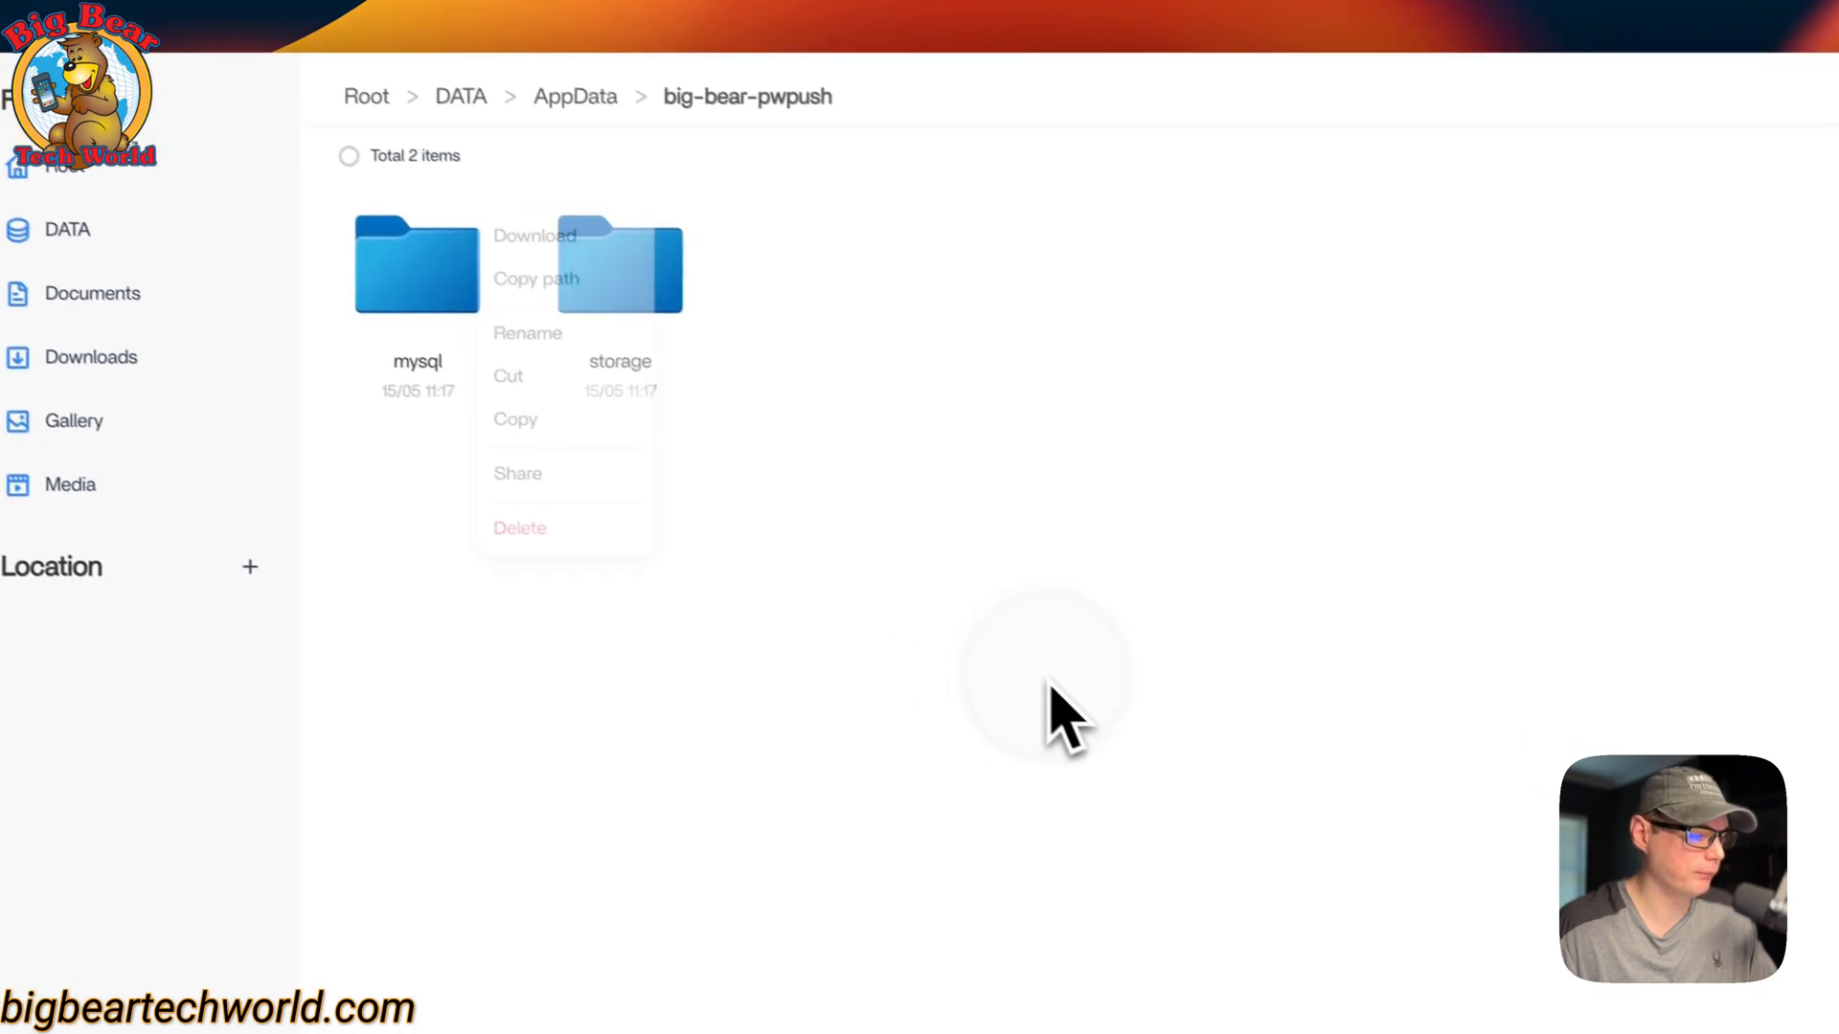
left_click(1044, 680)
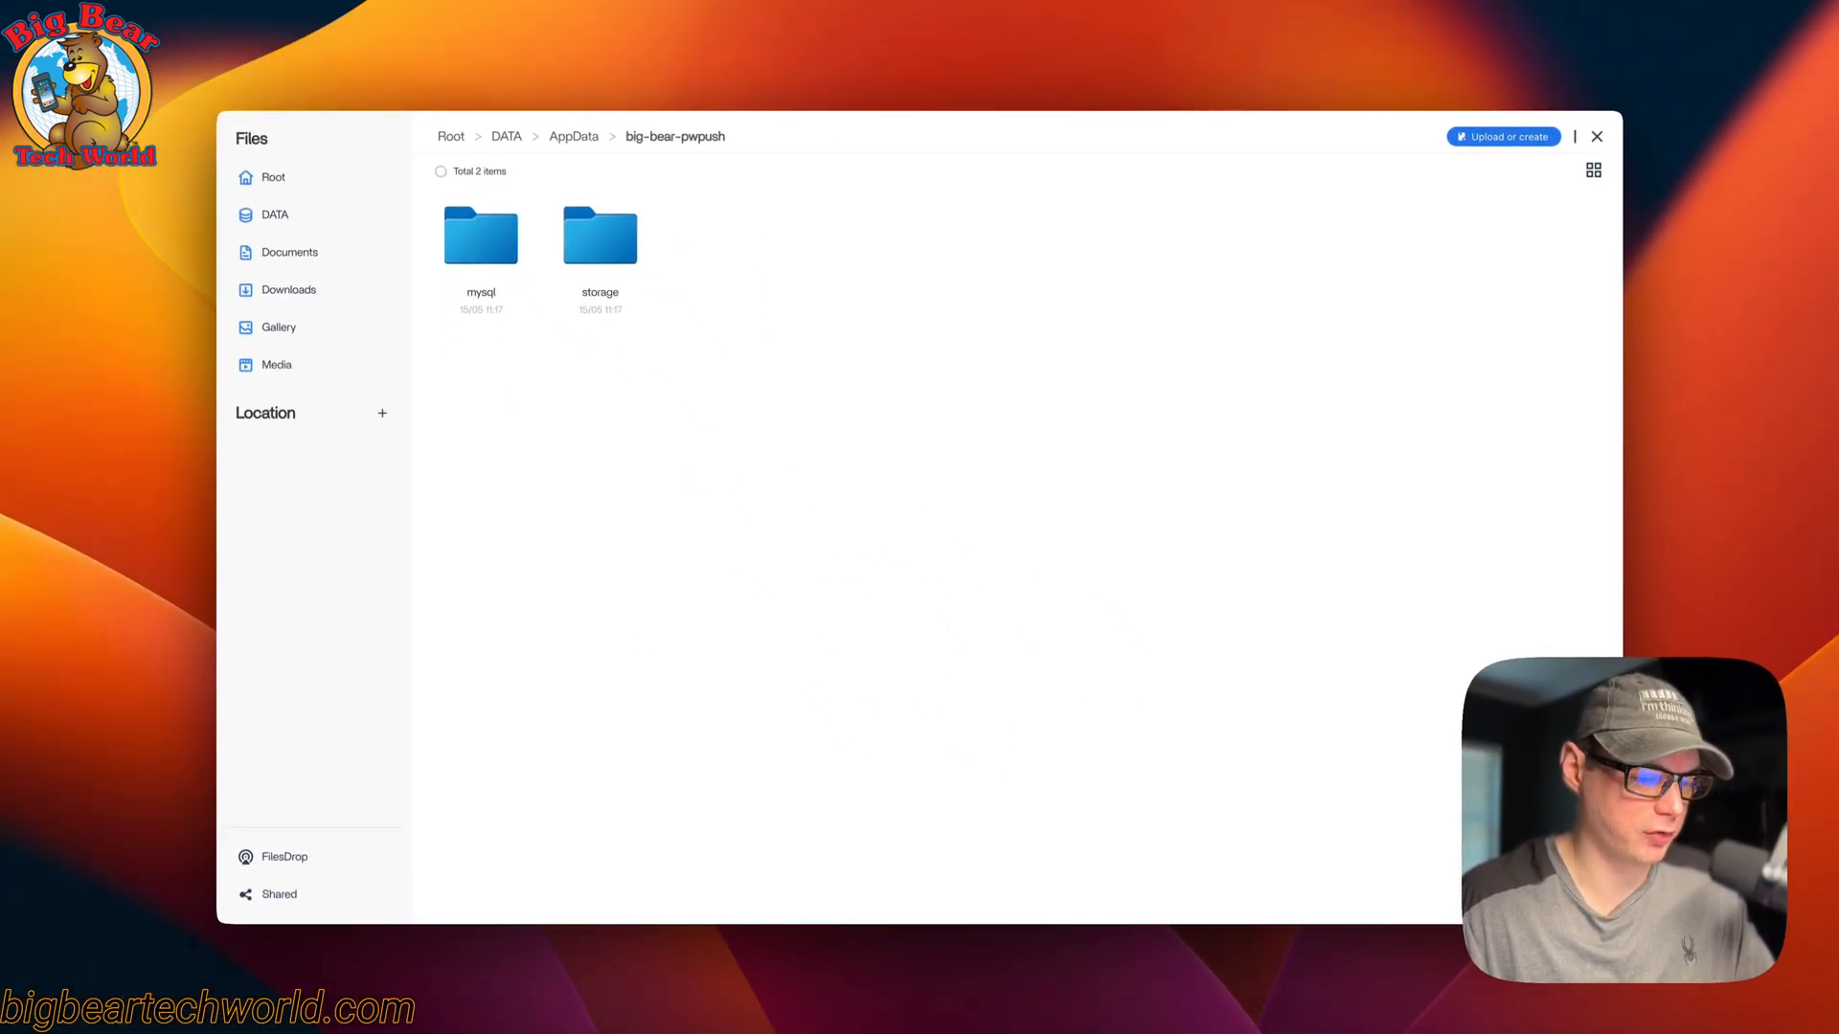
left_click(1597, 135)
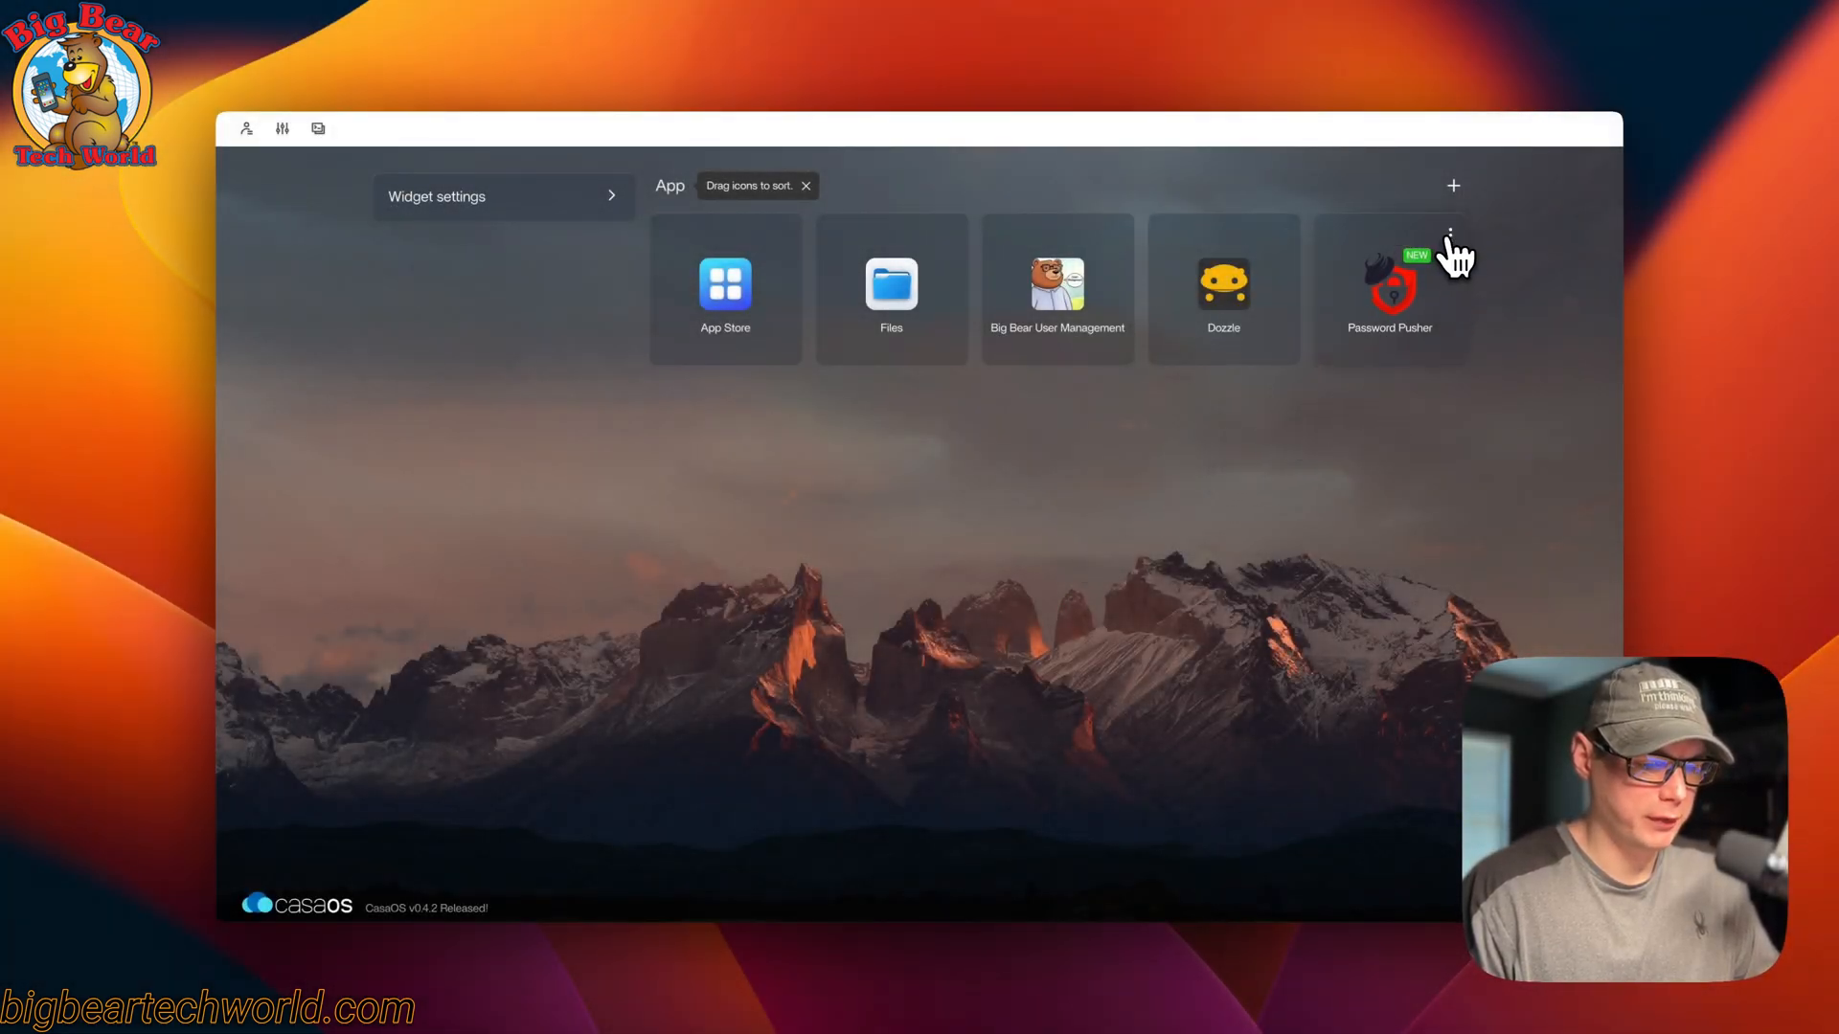
Step: Save 'testing' as a tip on the Password Pusher tile
left_click(1451, 241)
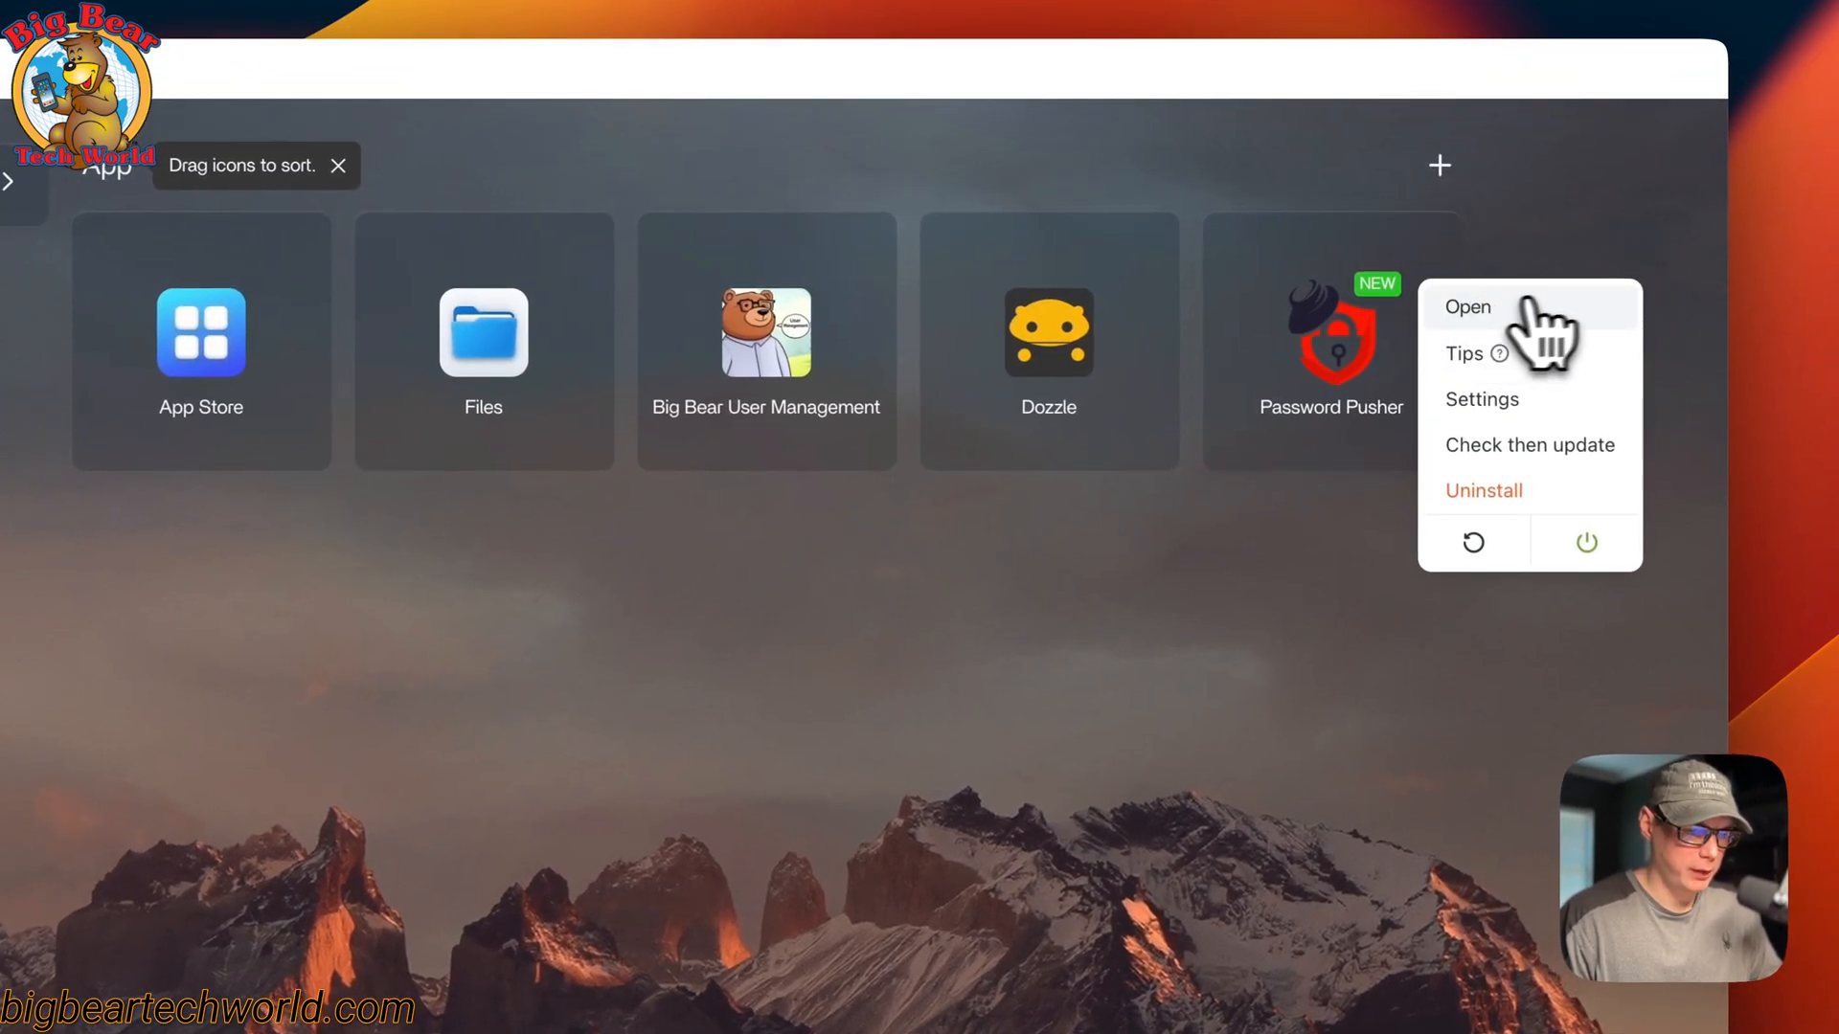
left_click(1463, 354)
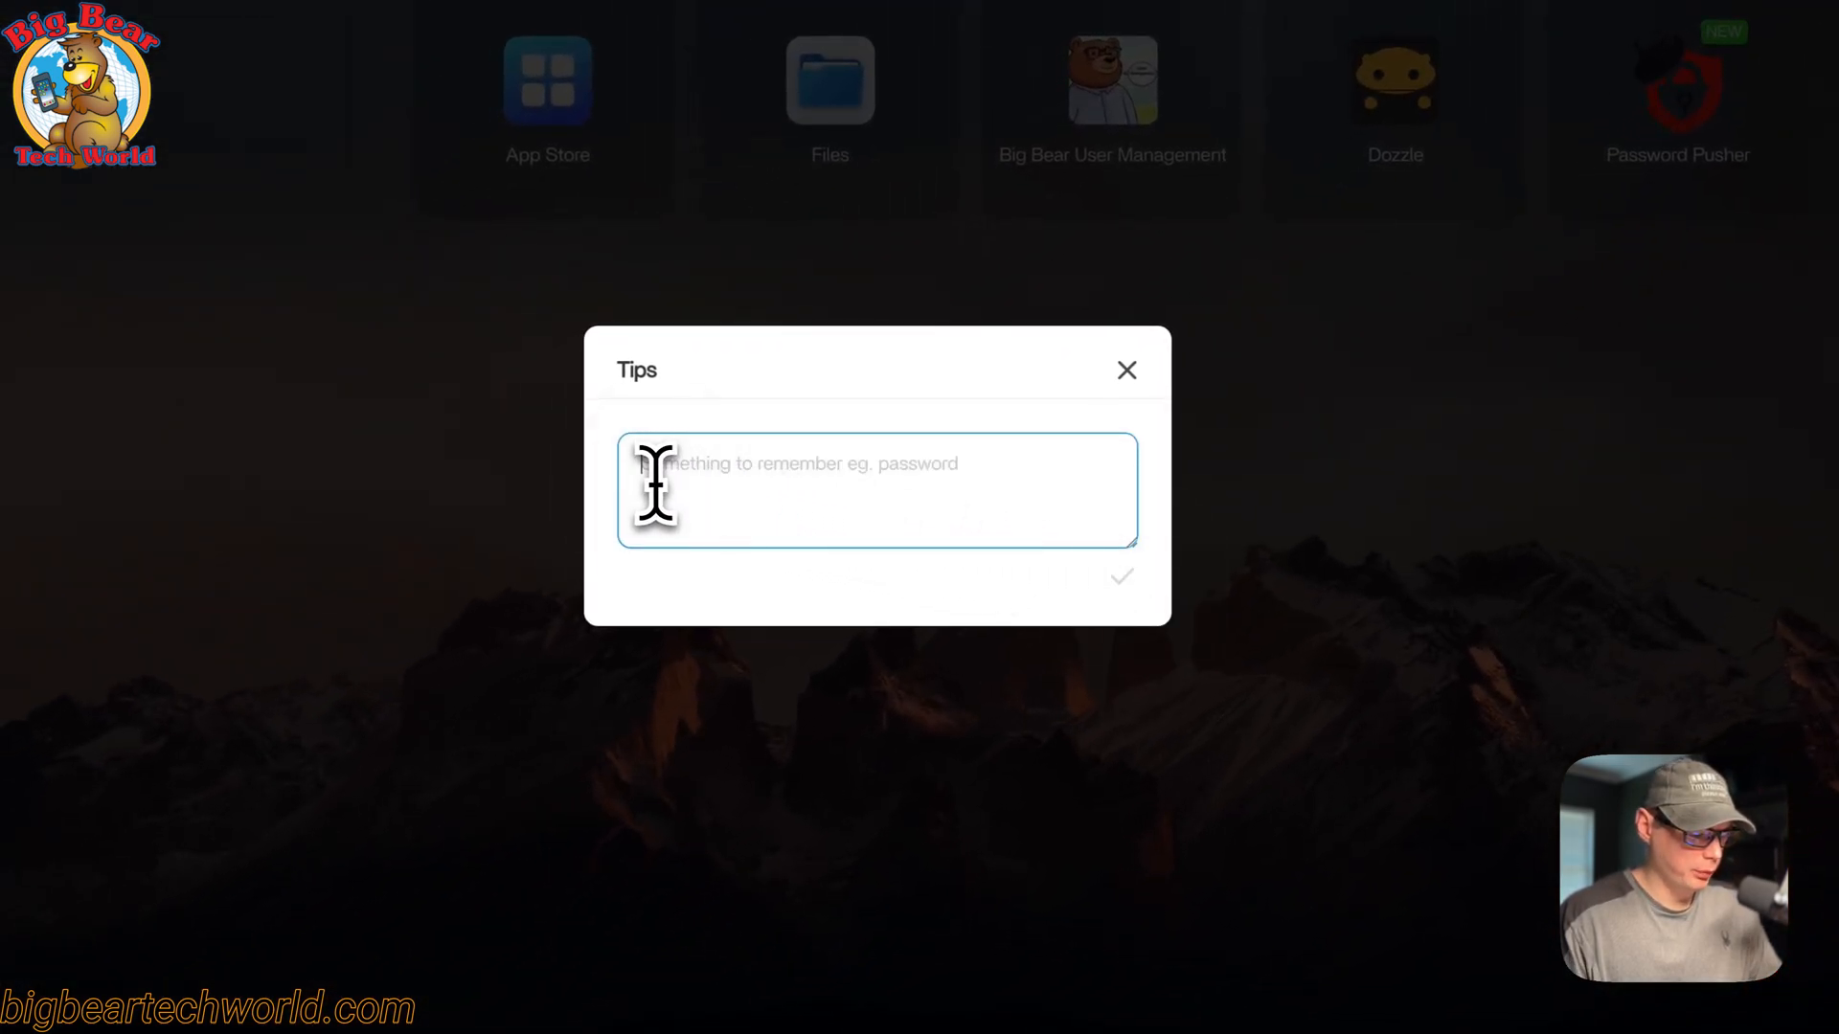
type("testing")
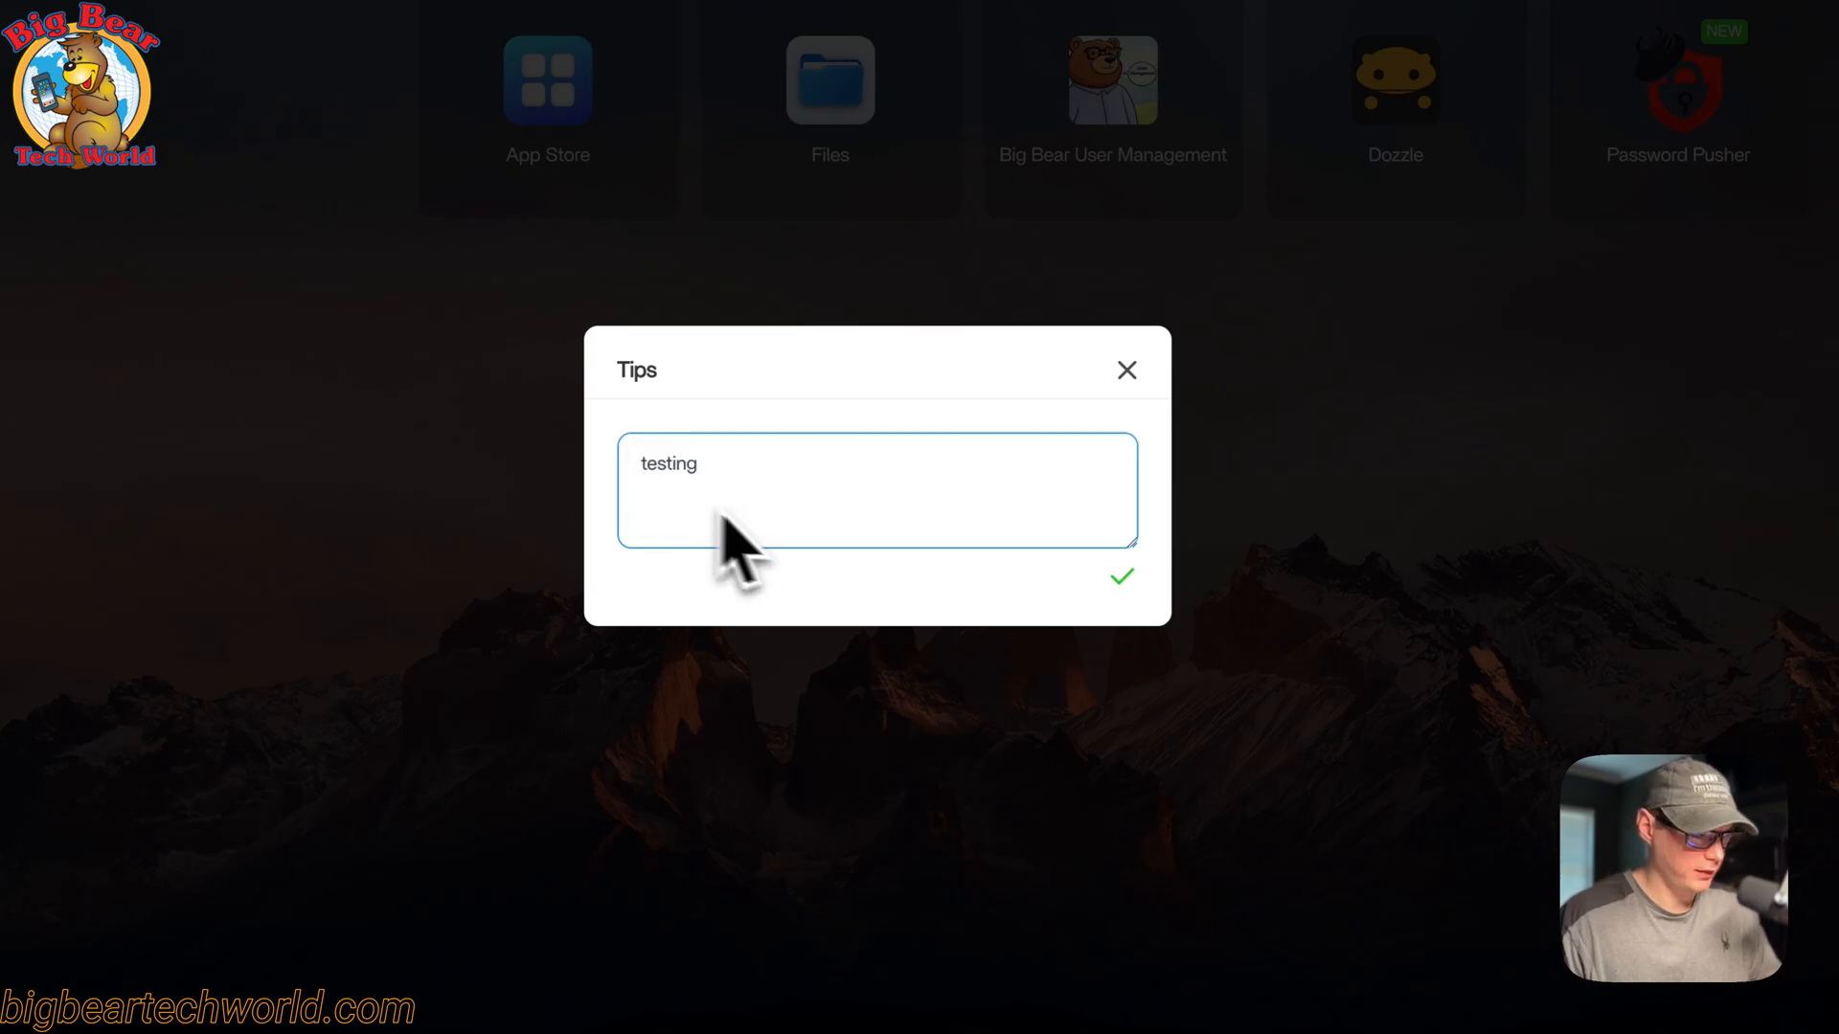
left_click(1119, 577)
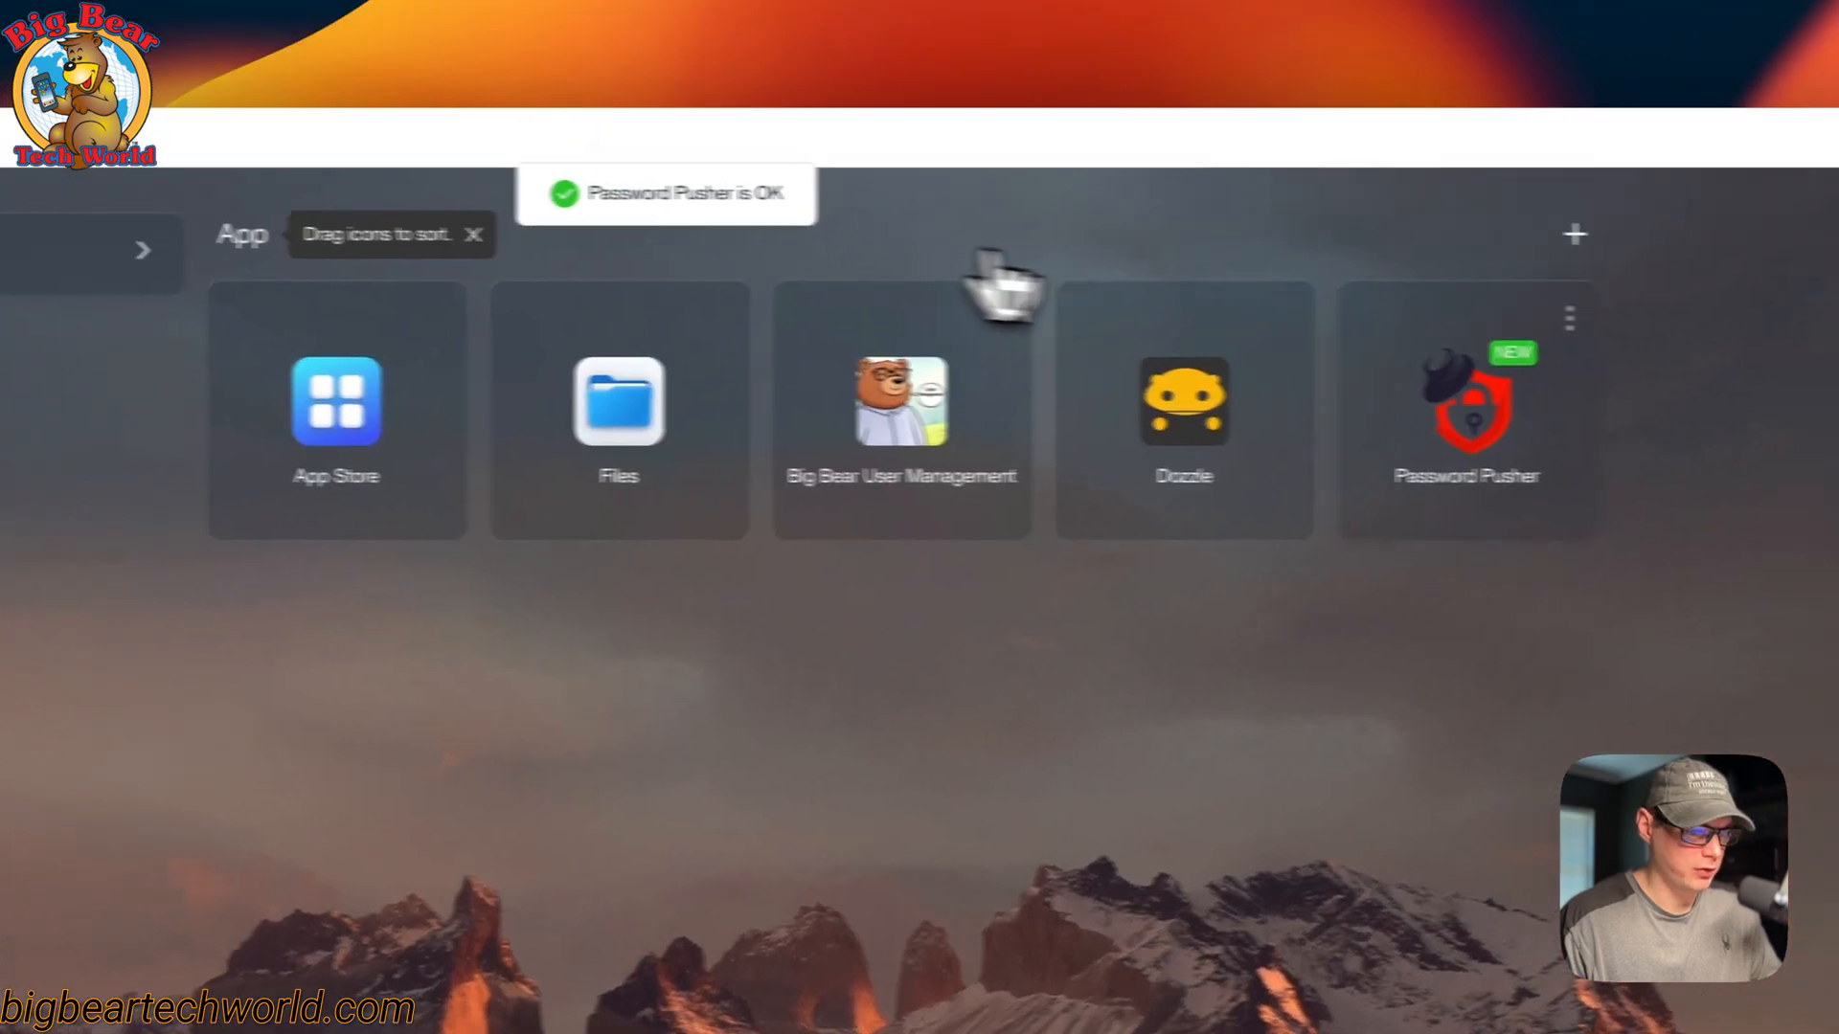
left_click(1569, 318)
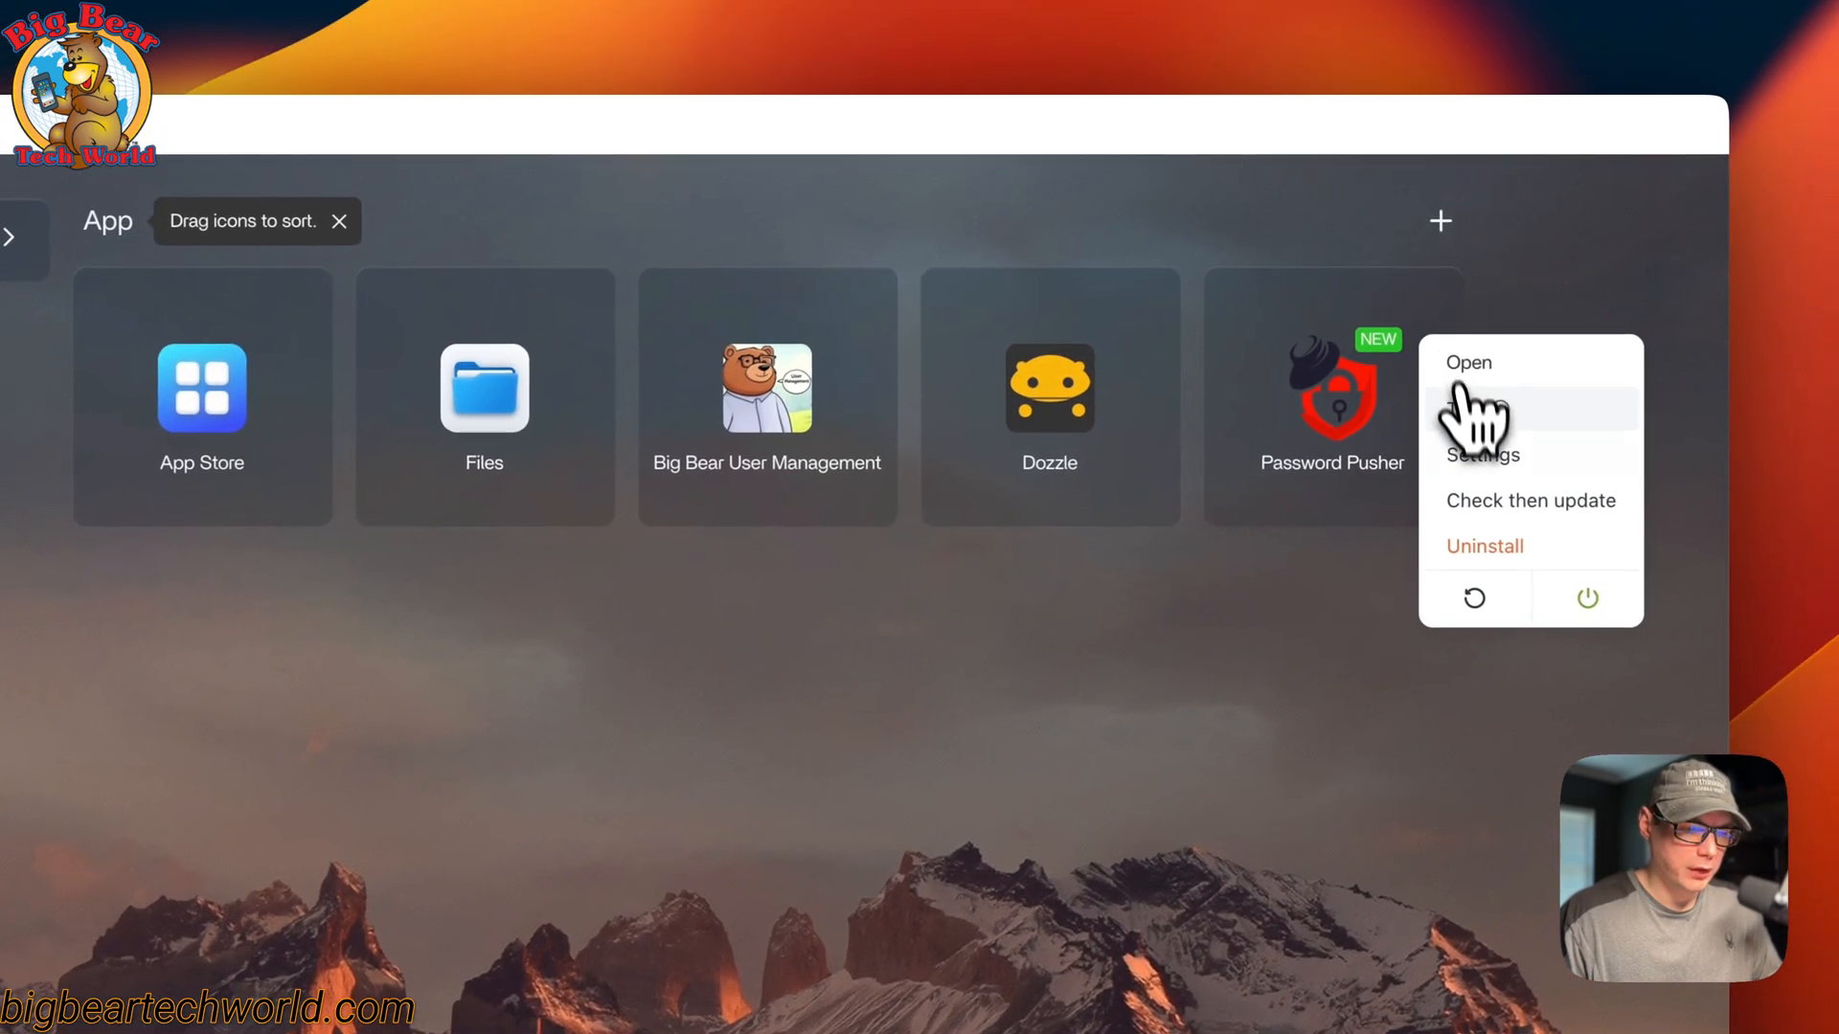
Step: Review Password Pusher settings across the big-bear-pwpush and big-bear-pwpush-db container tabs
left_click(1483, 455)
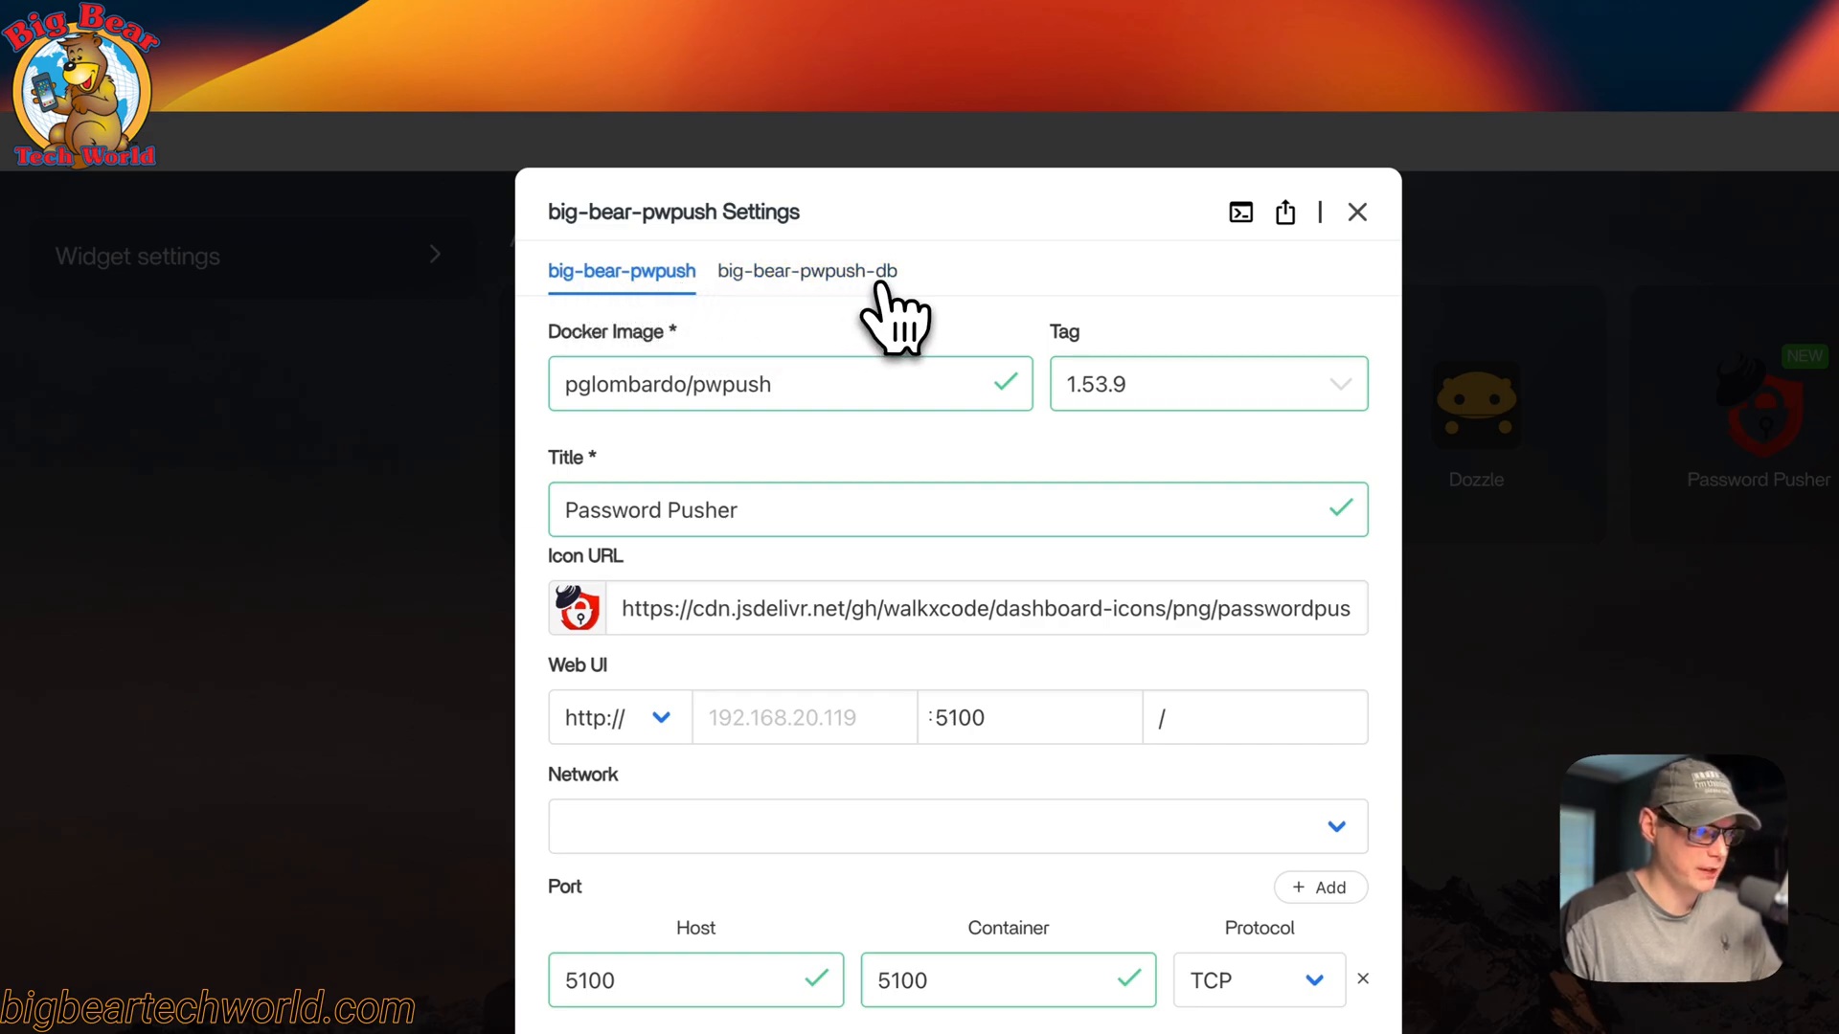
left_click(806, 271)
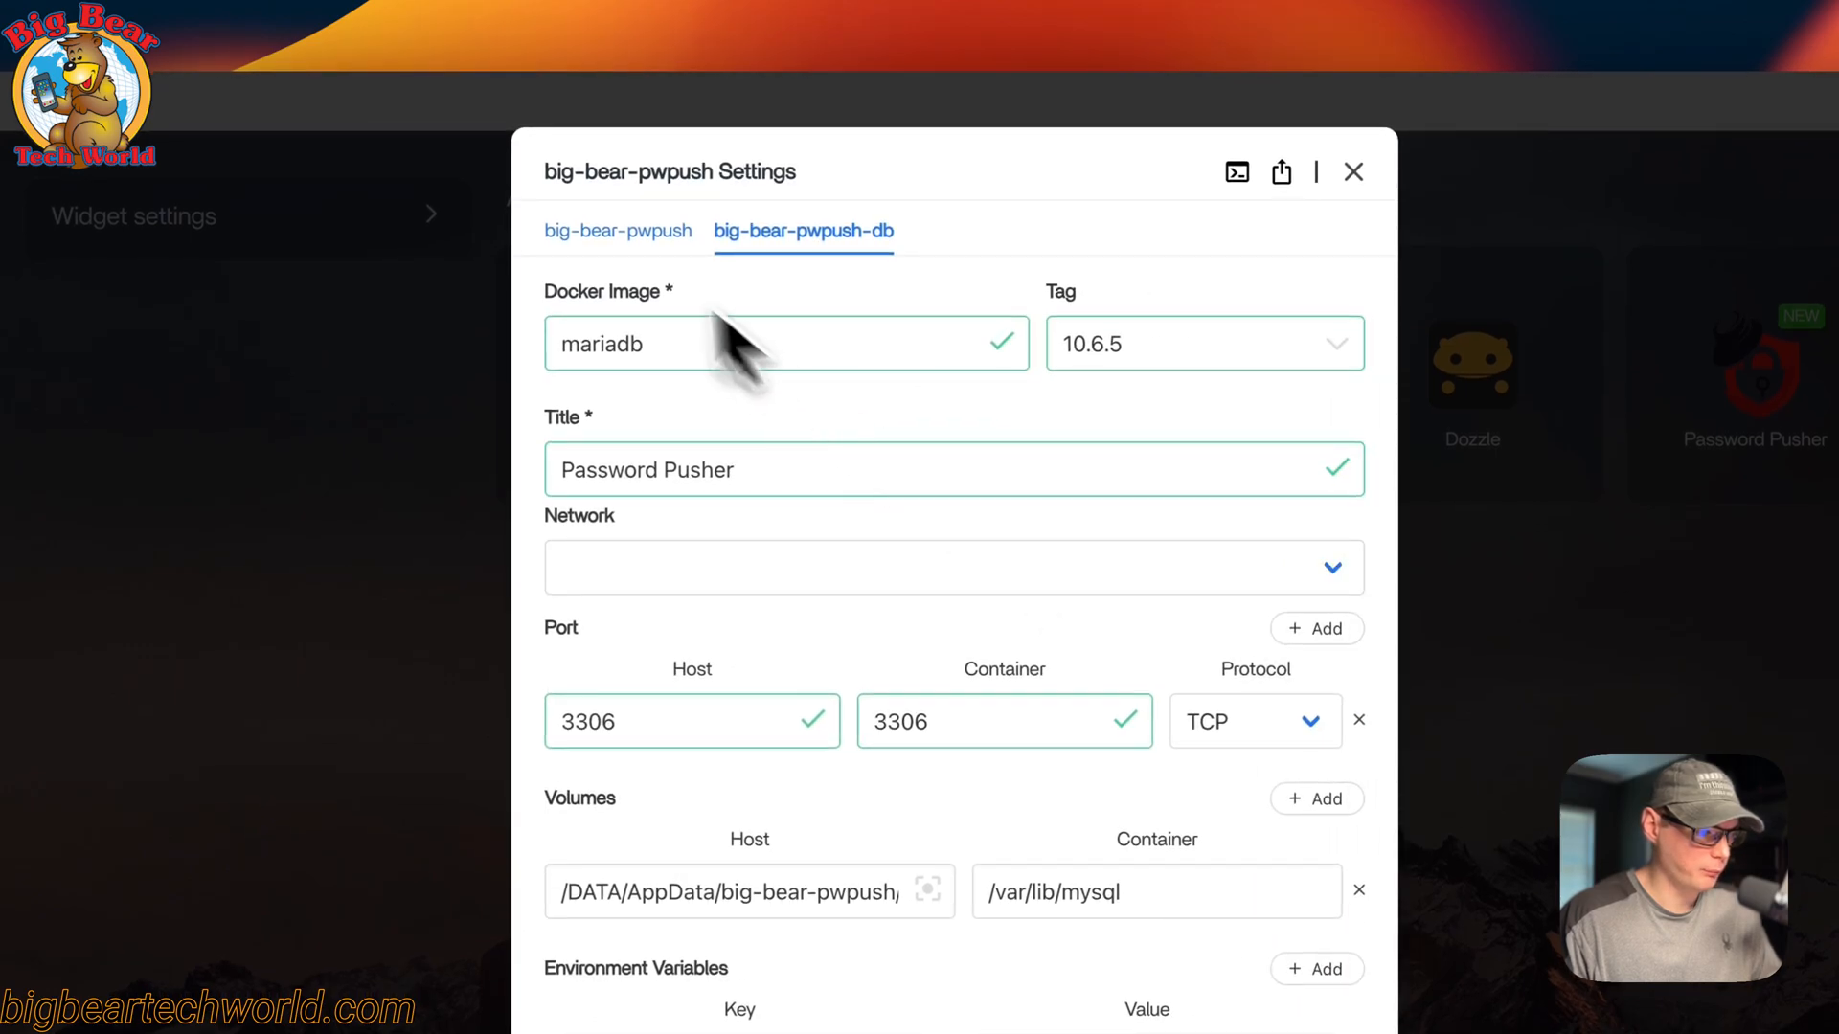
left_click(618, 230)
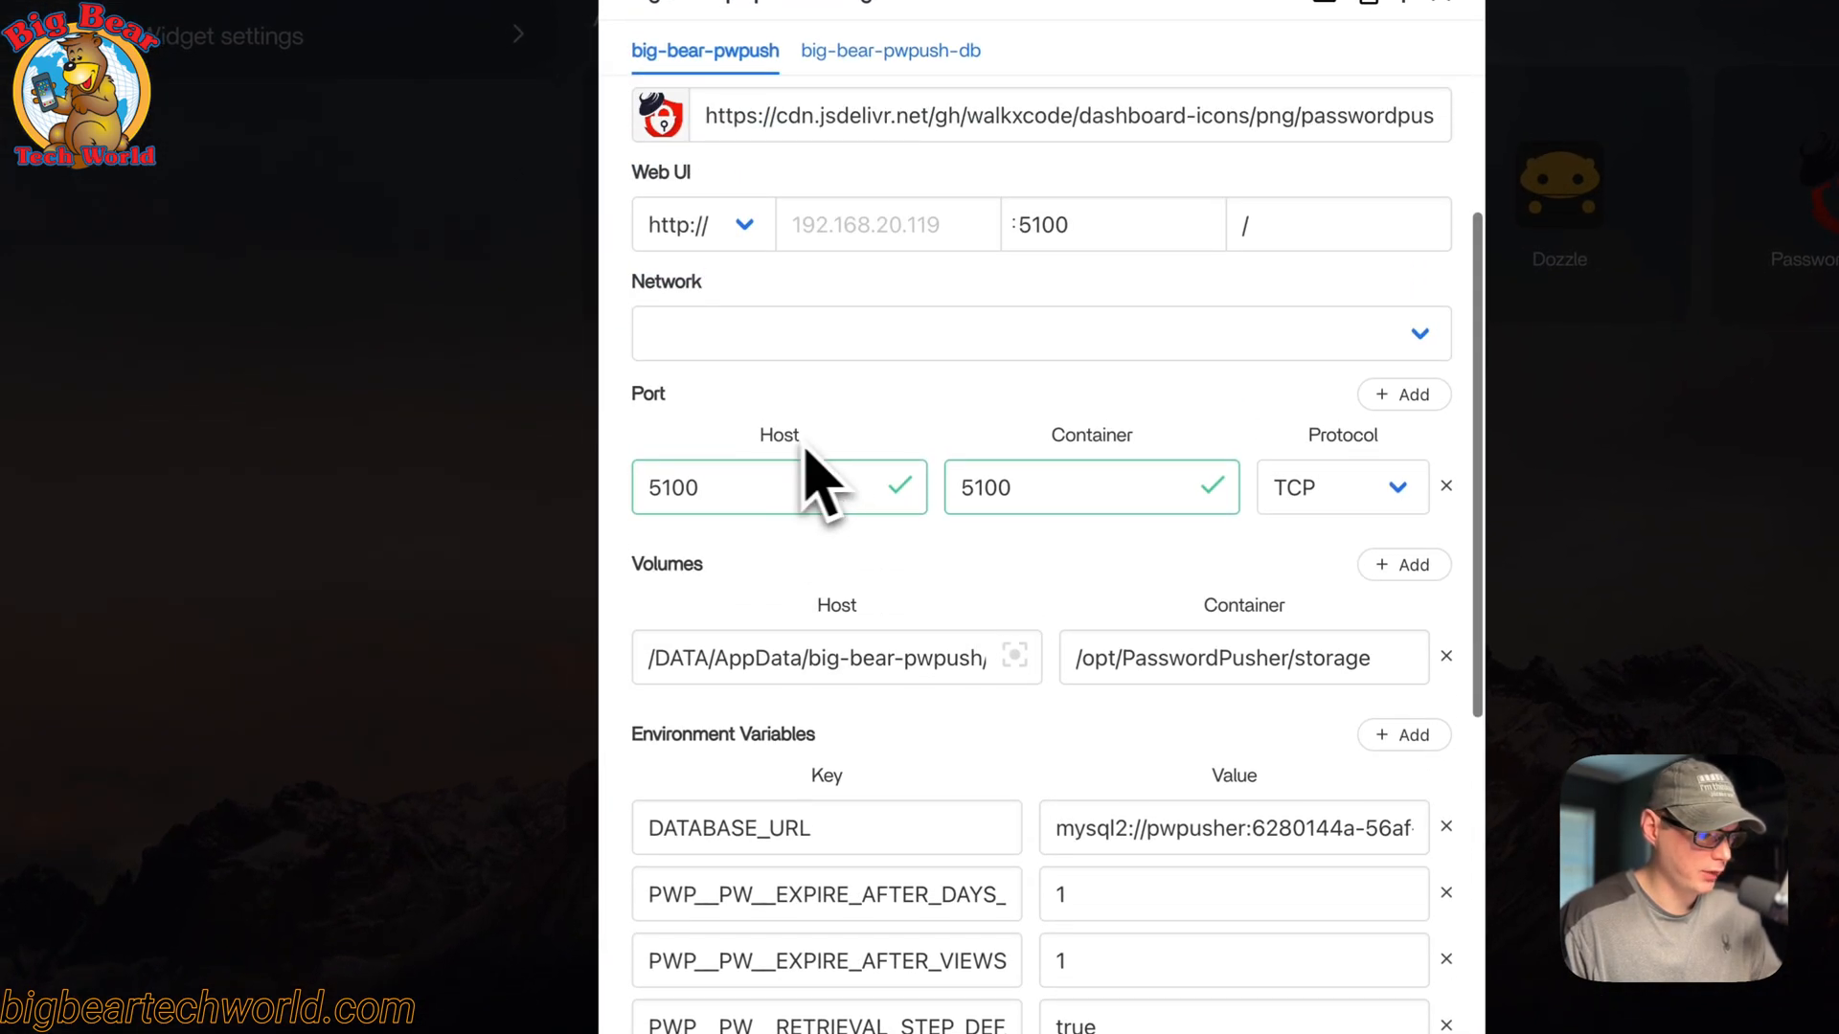
left_click(778, 487)
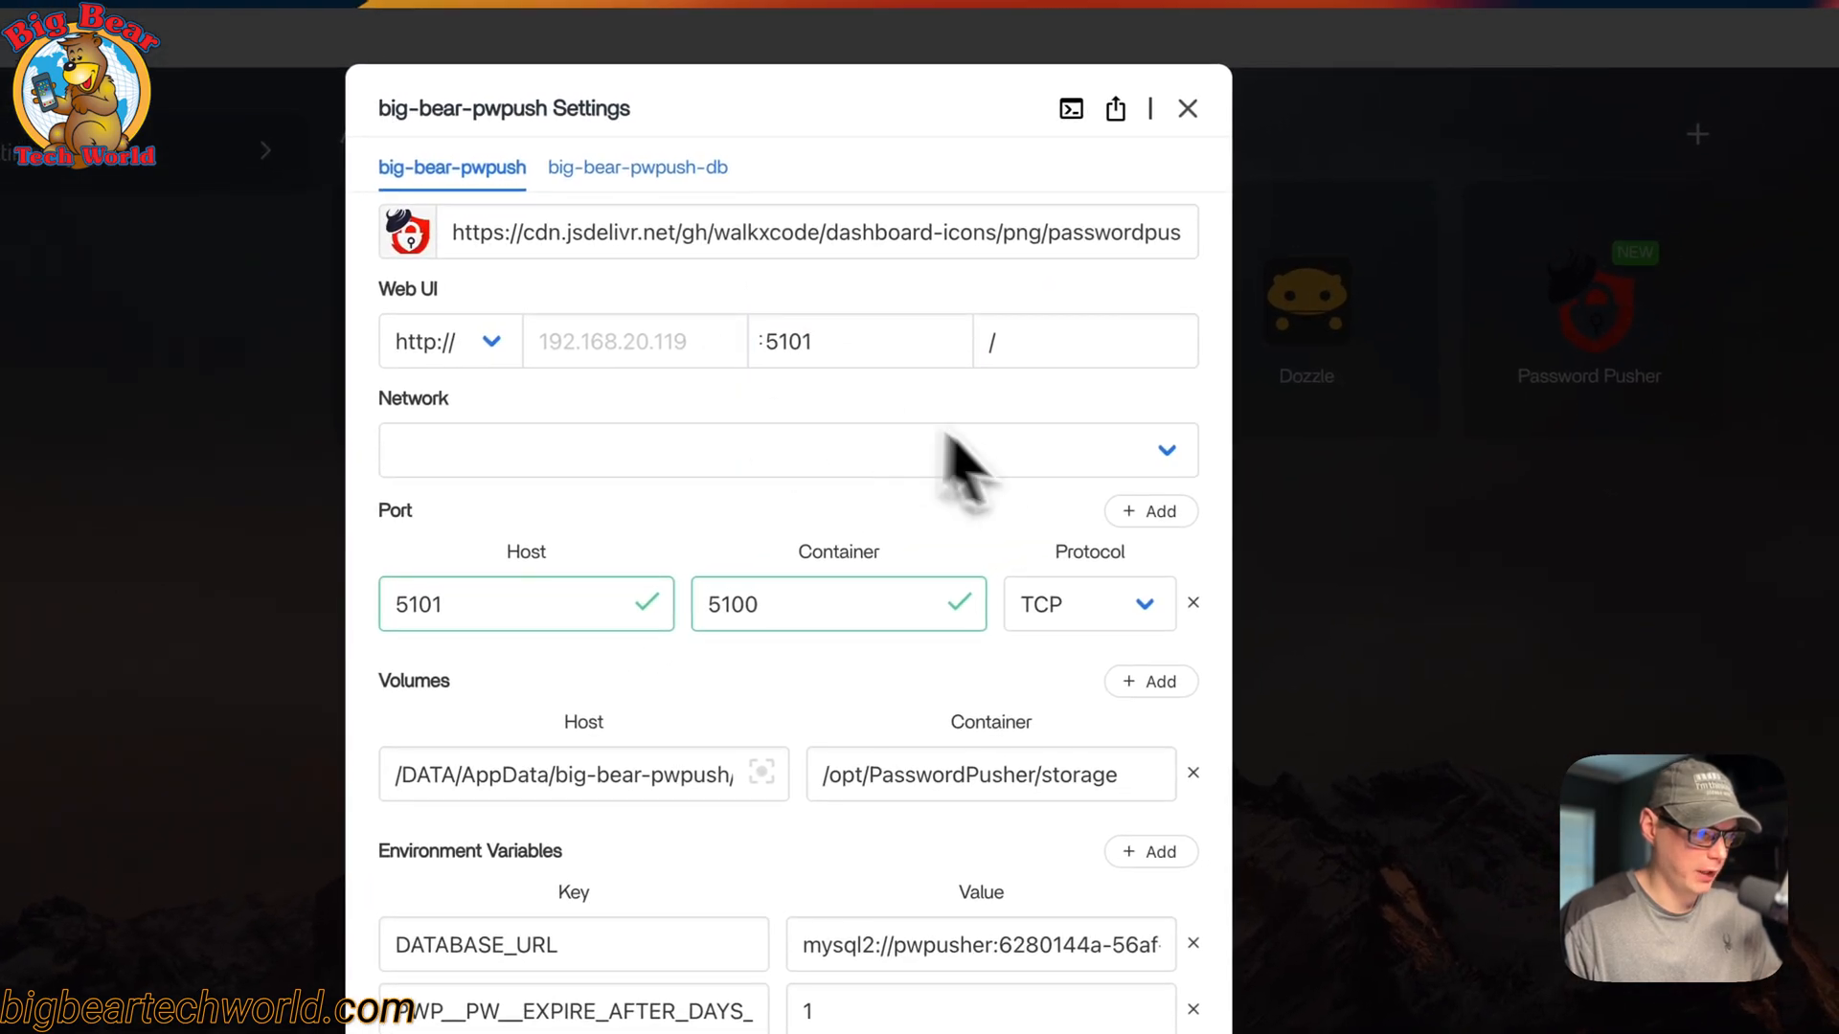
scroll("down", 3)
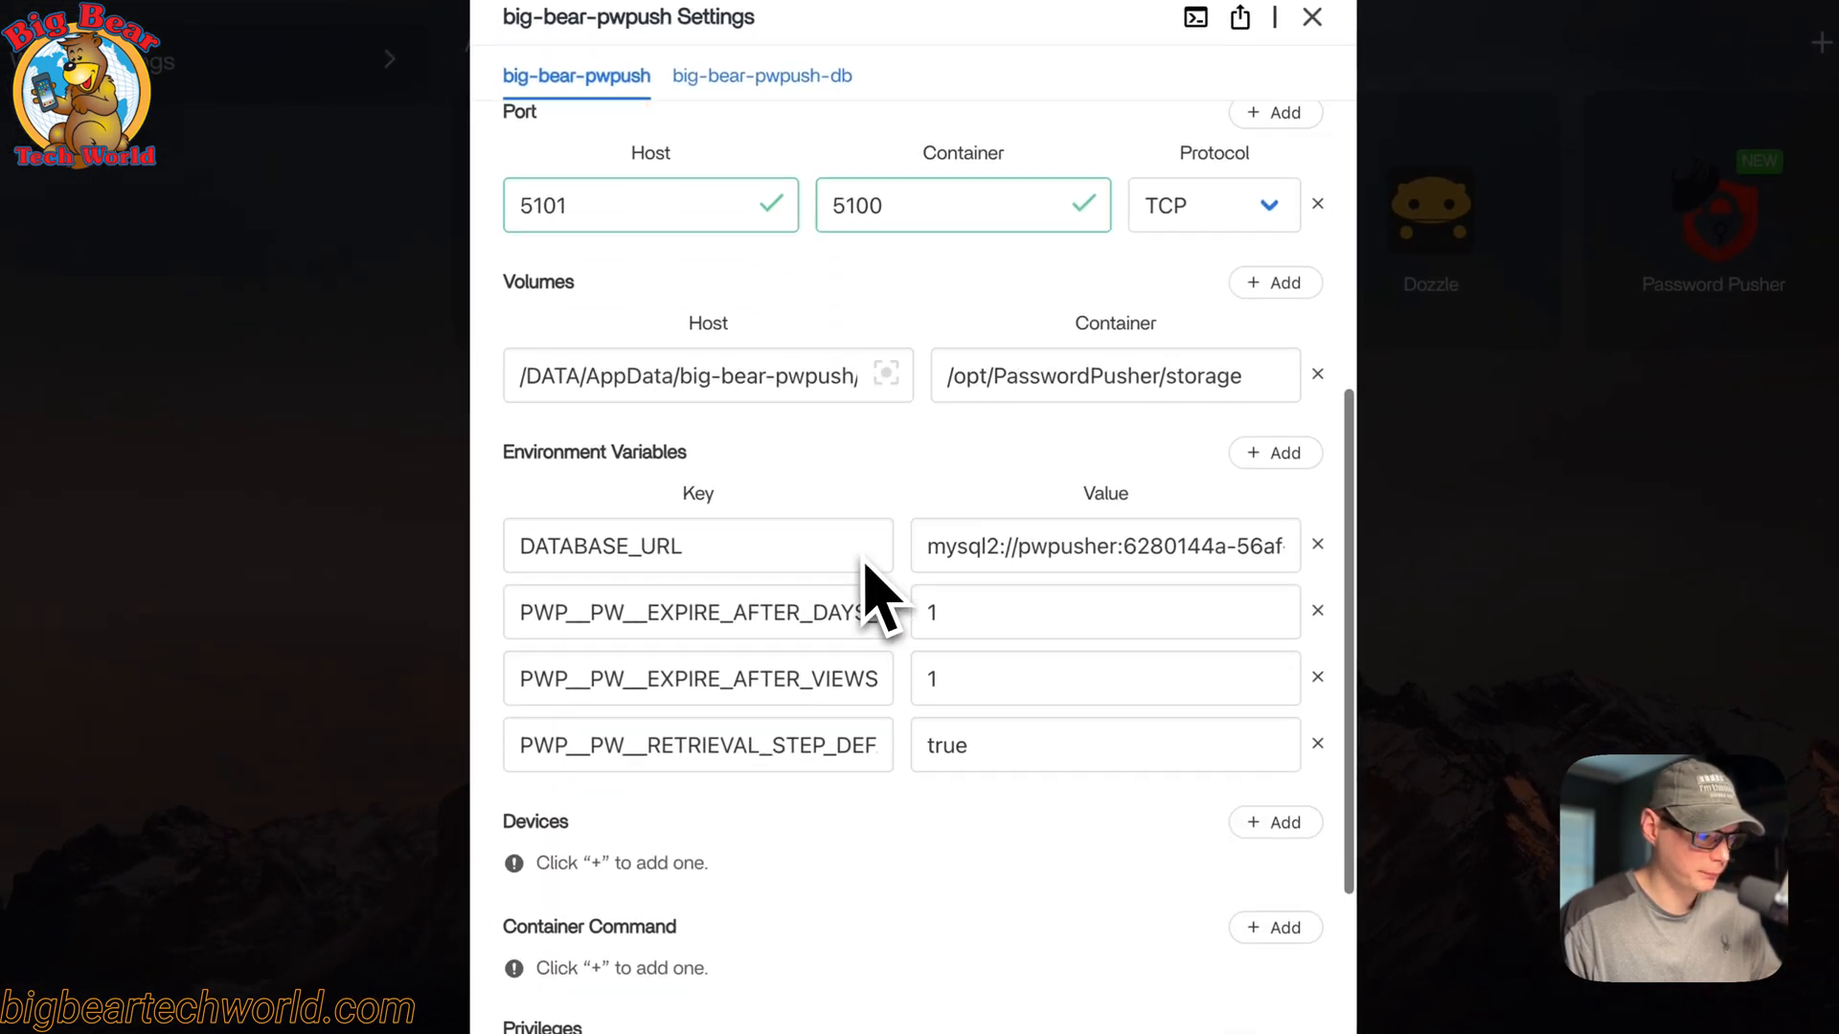
scroll("down", 3)
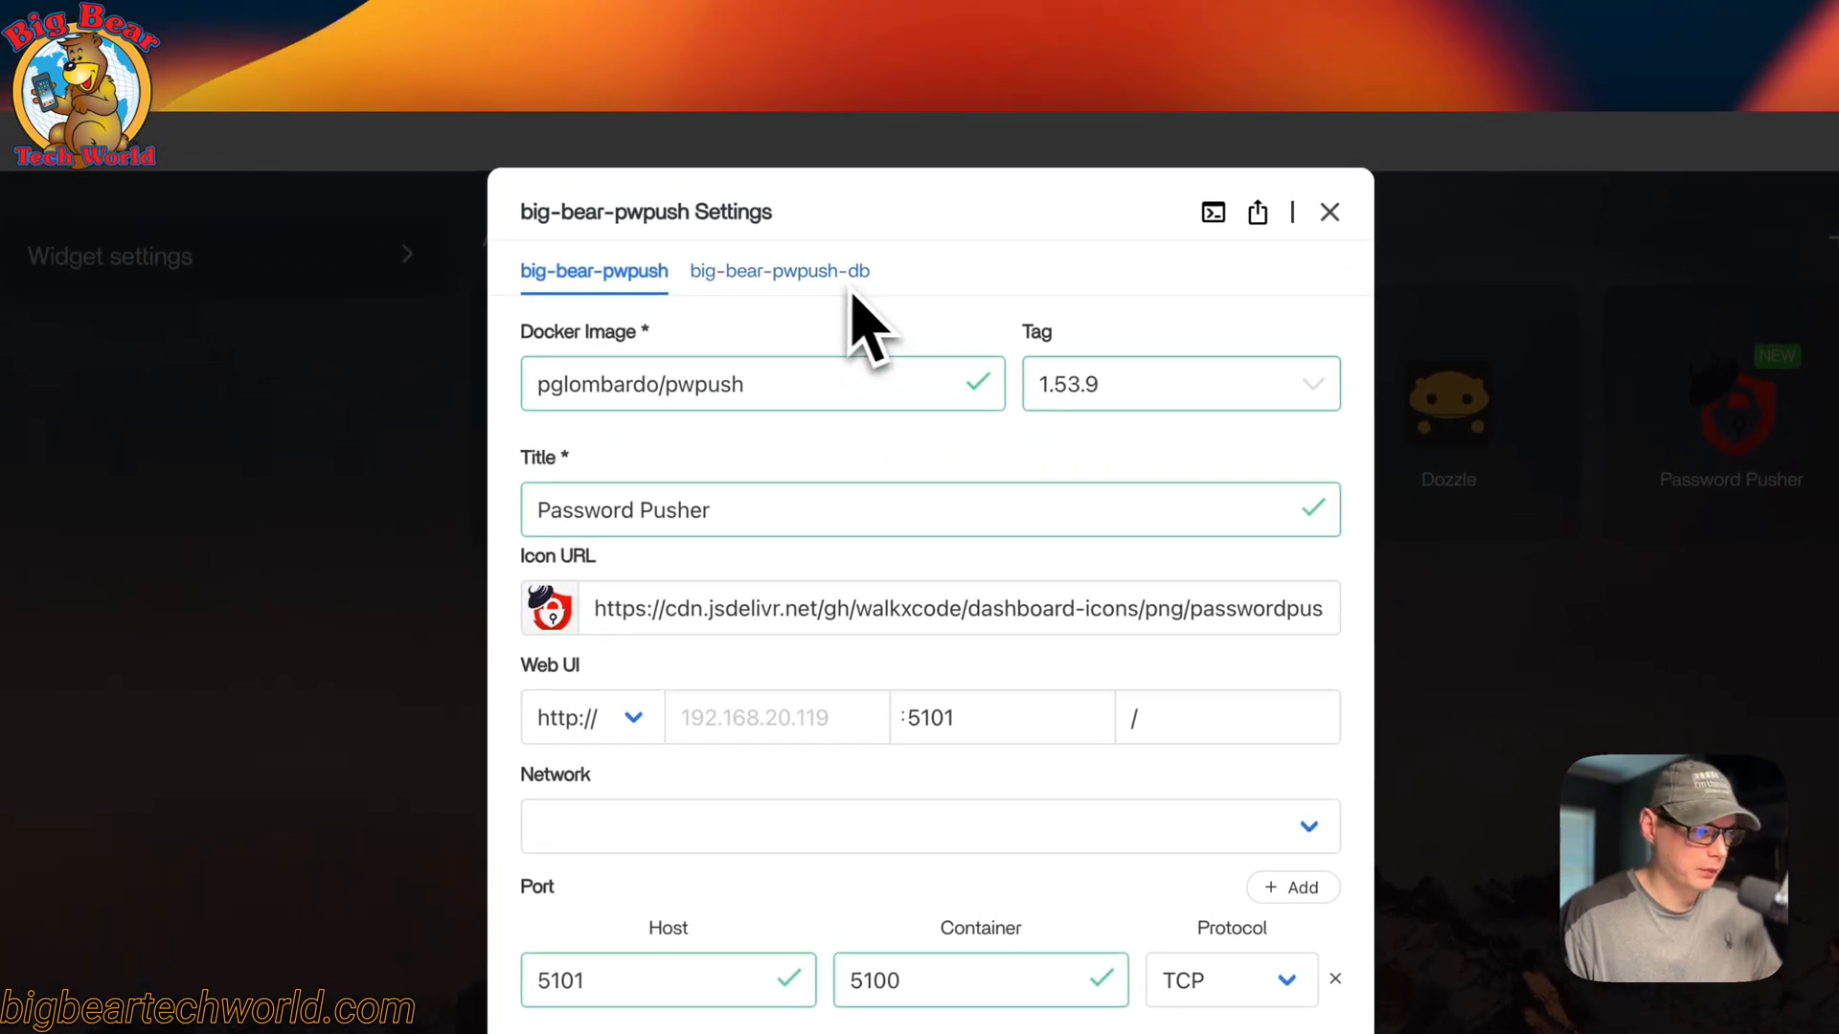
left_click(778, 271)
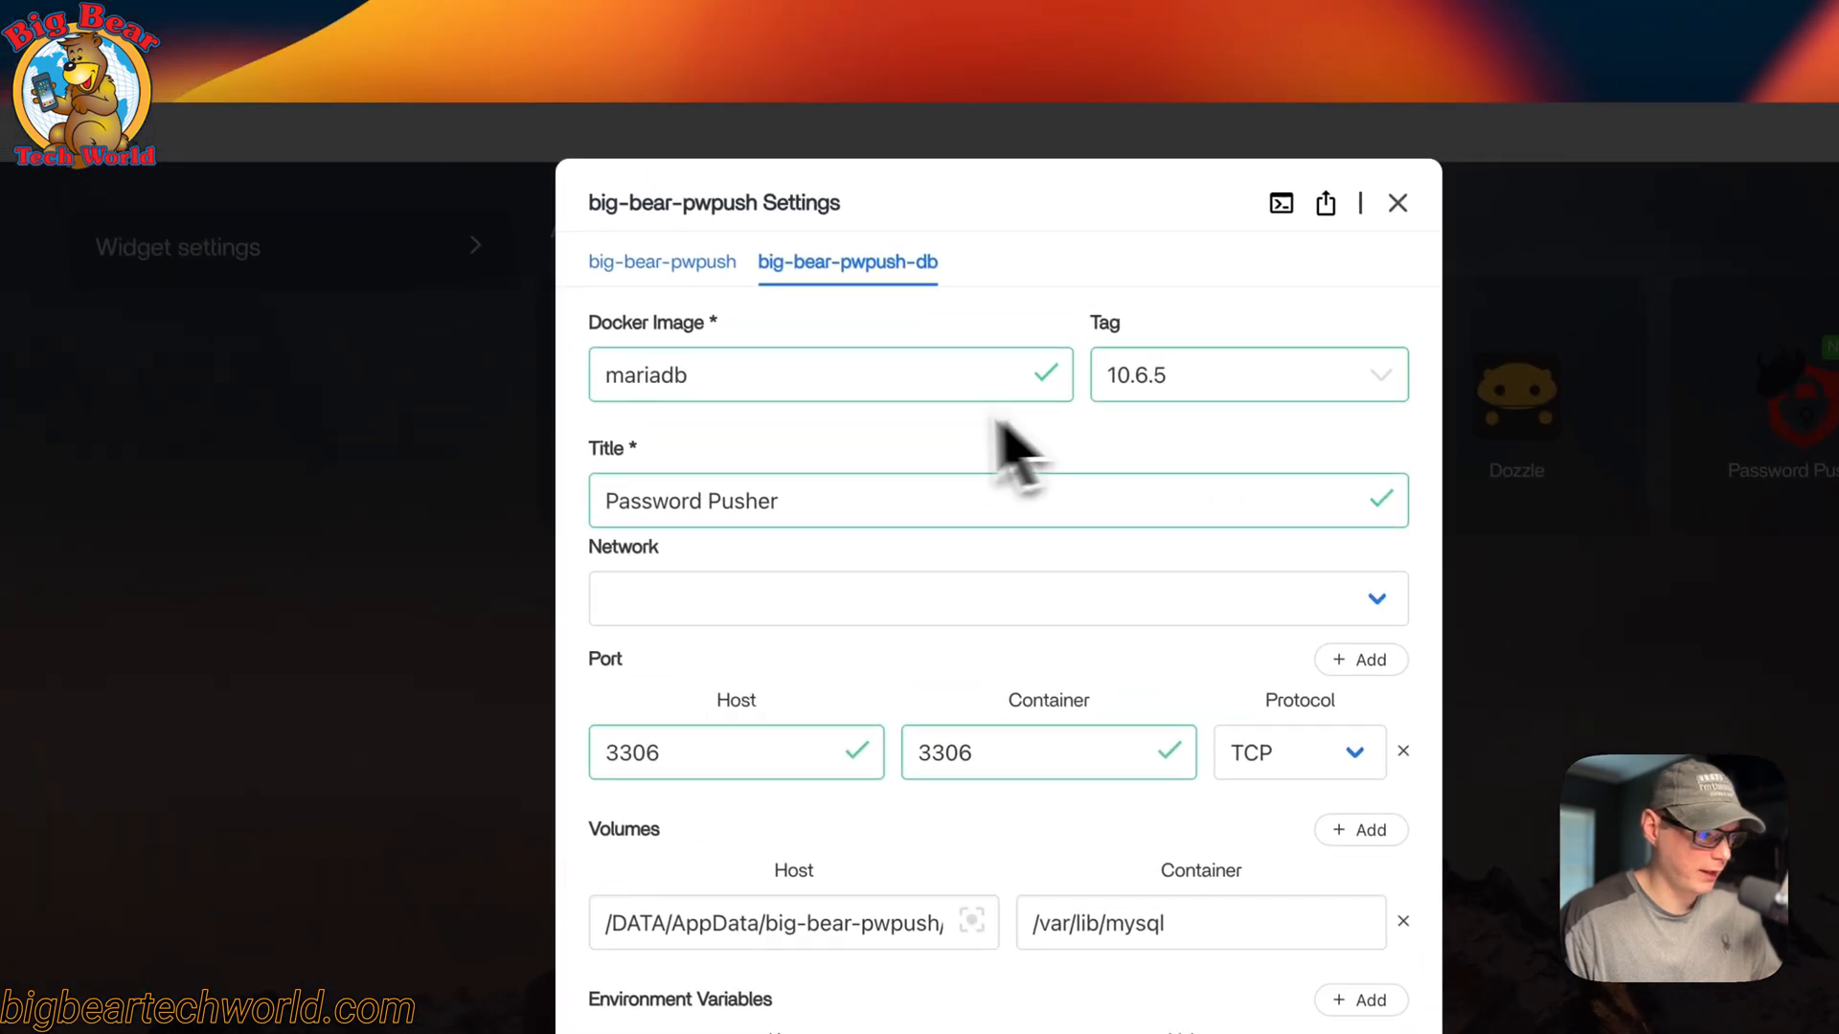
left_click(662, 261)
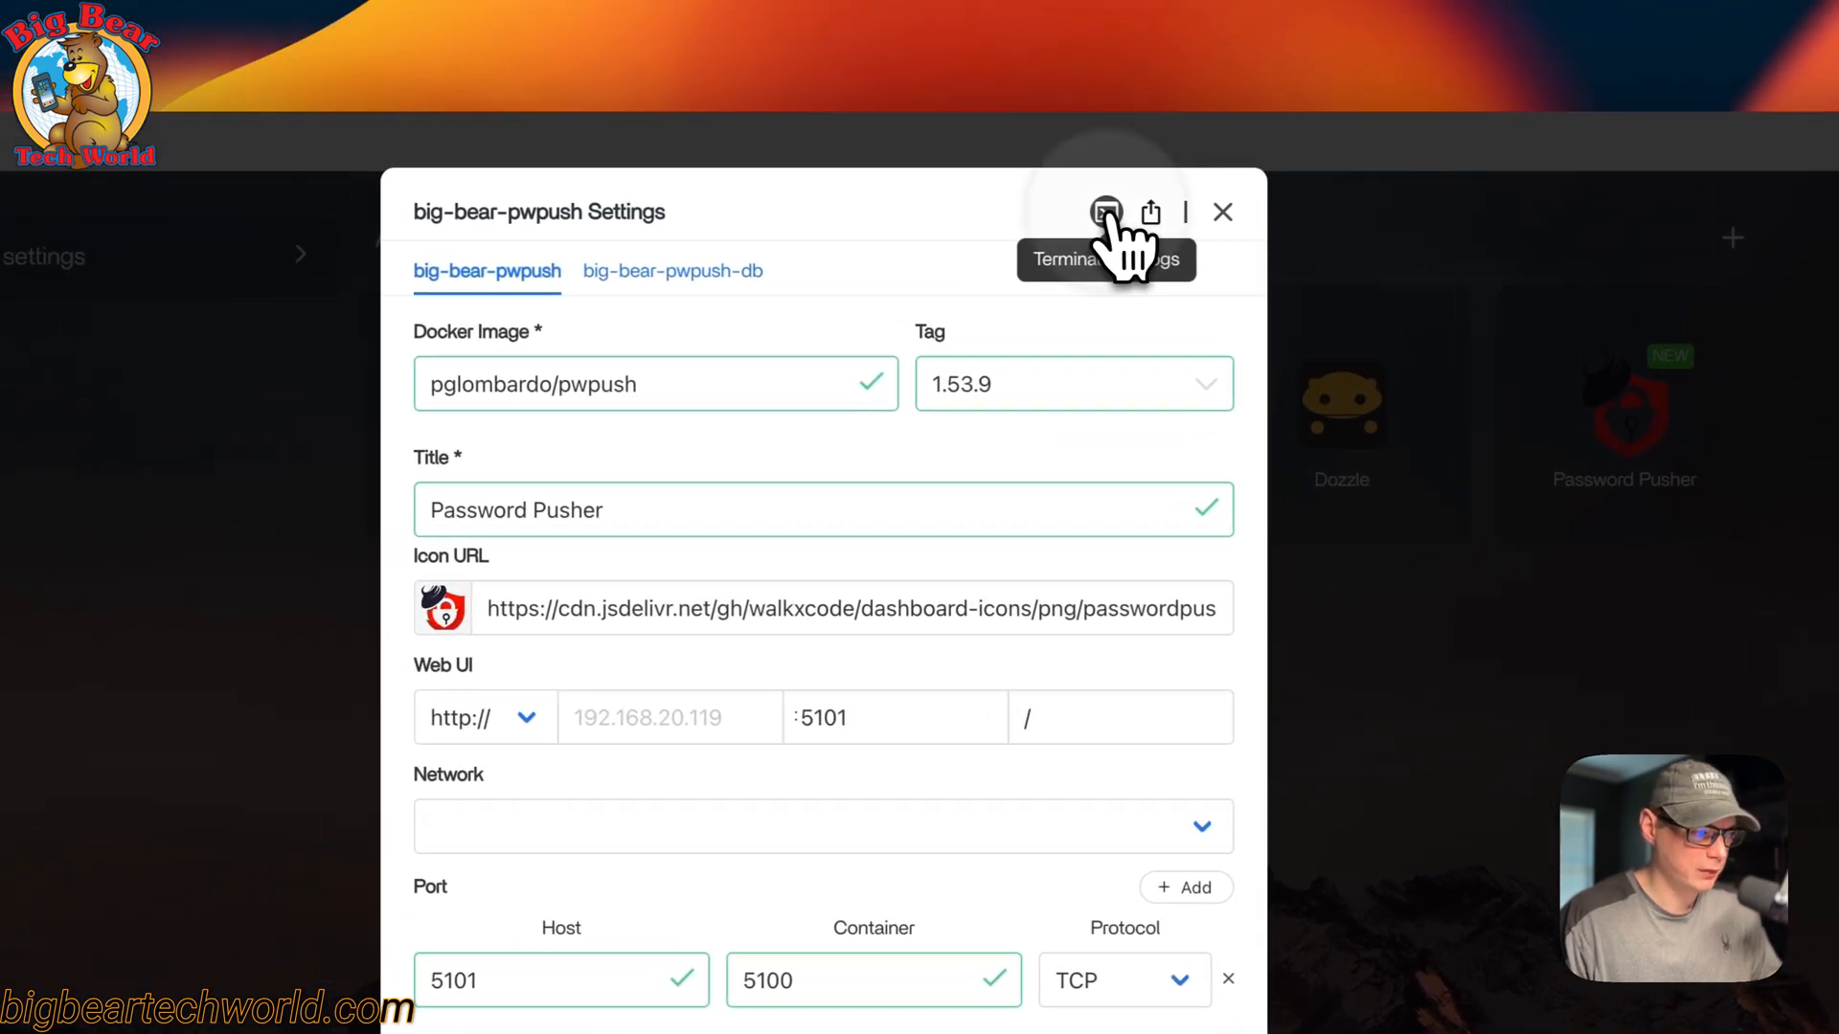
left_click(1104, 212)
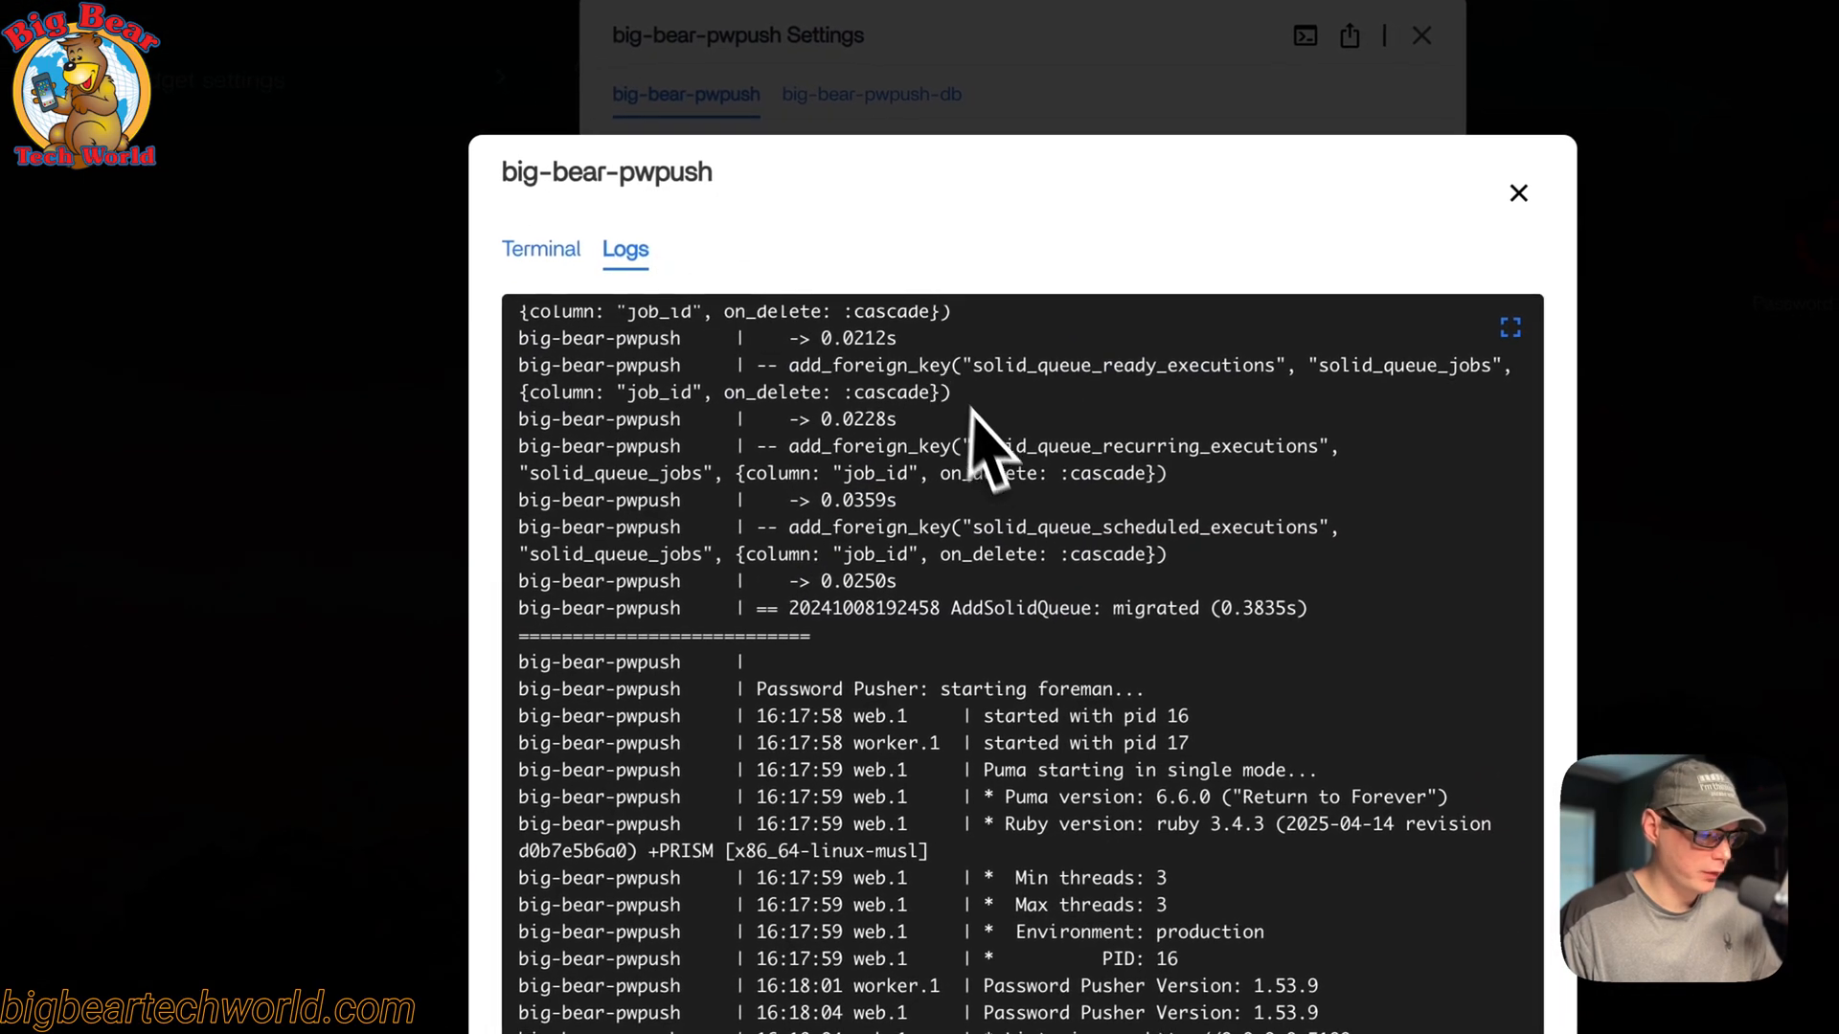
scroll("down", 3)
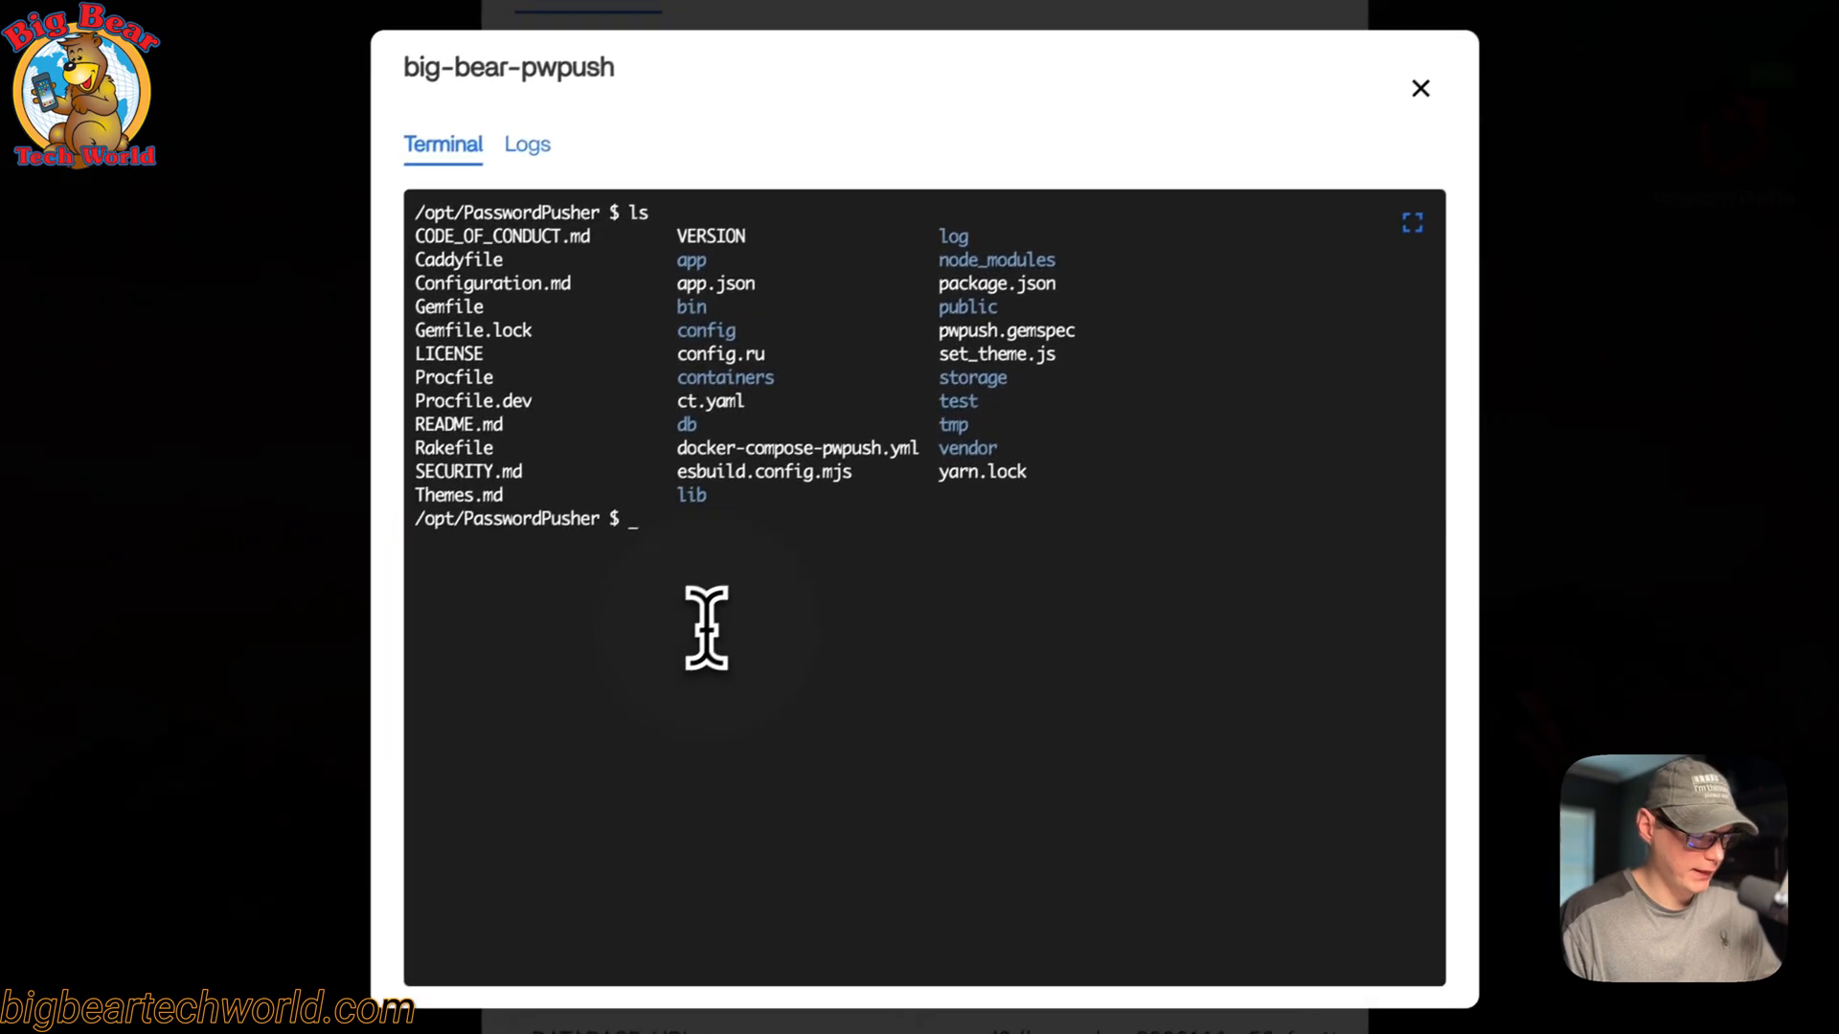
type("cat Cad")
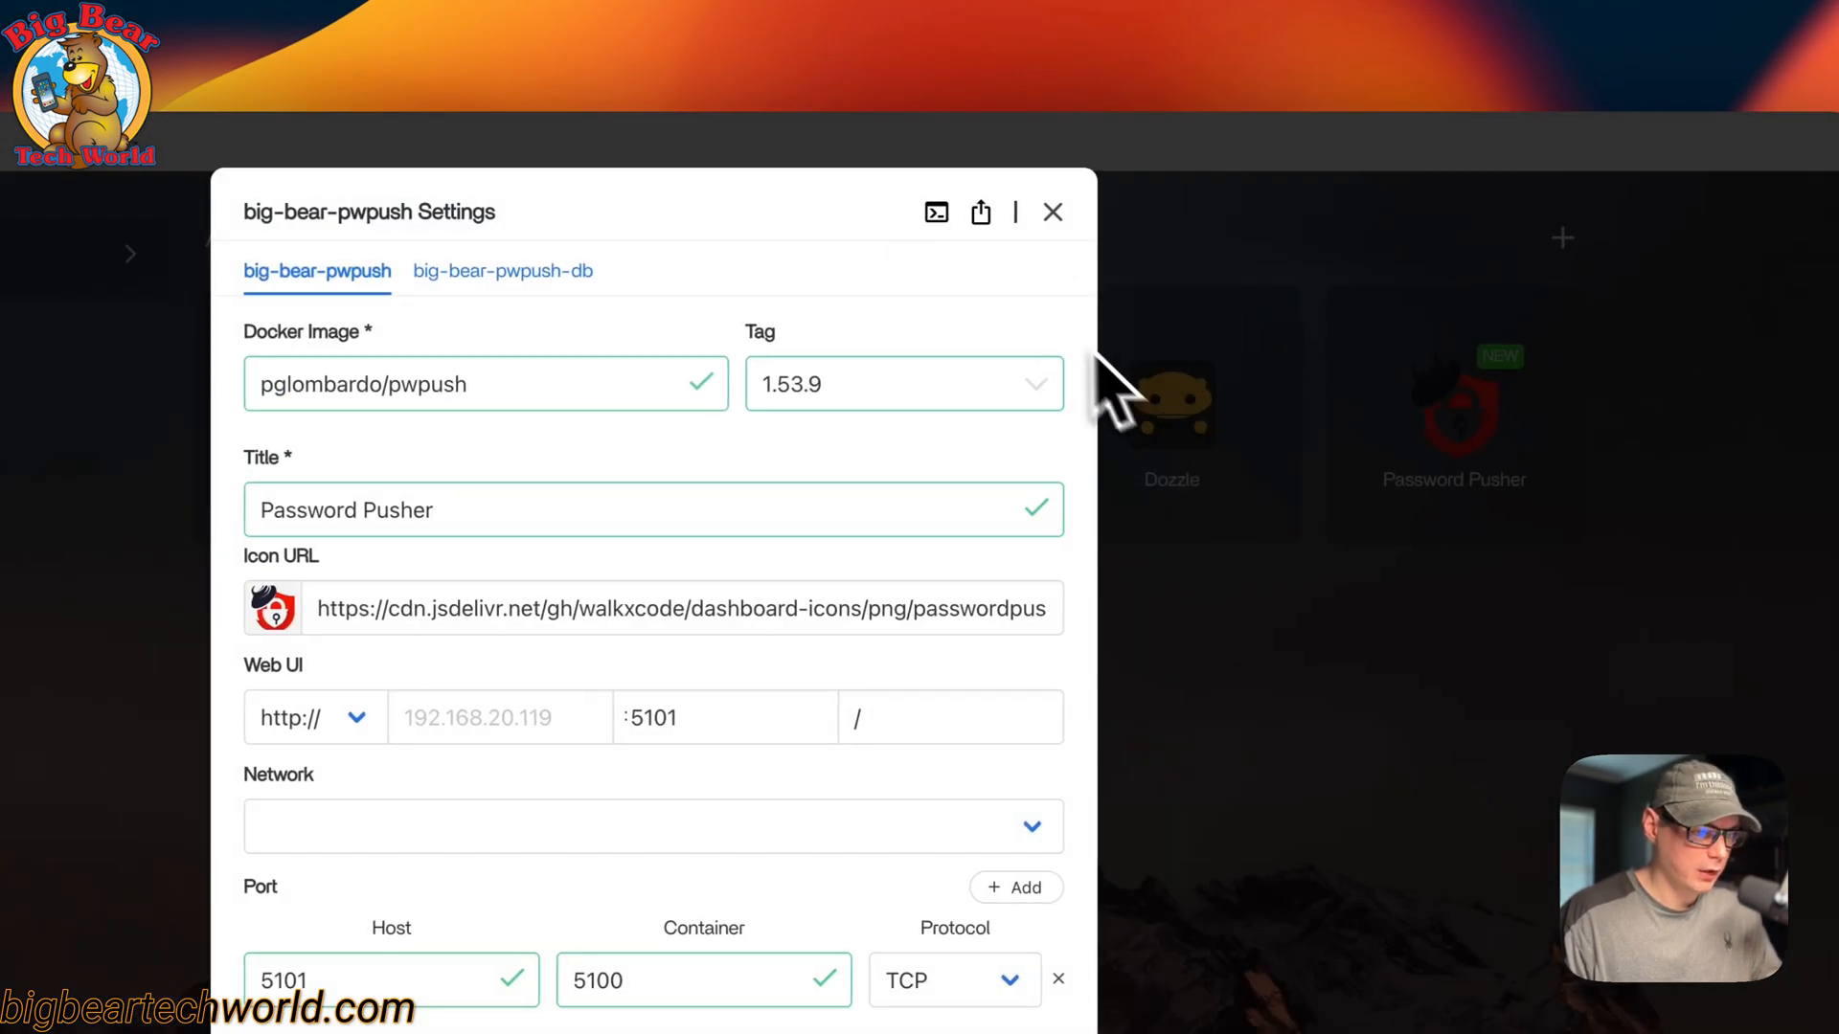
mouse_move(979, 213)
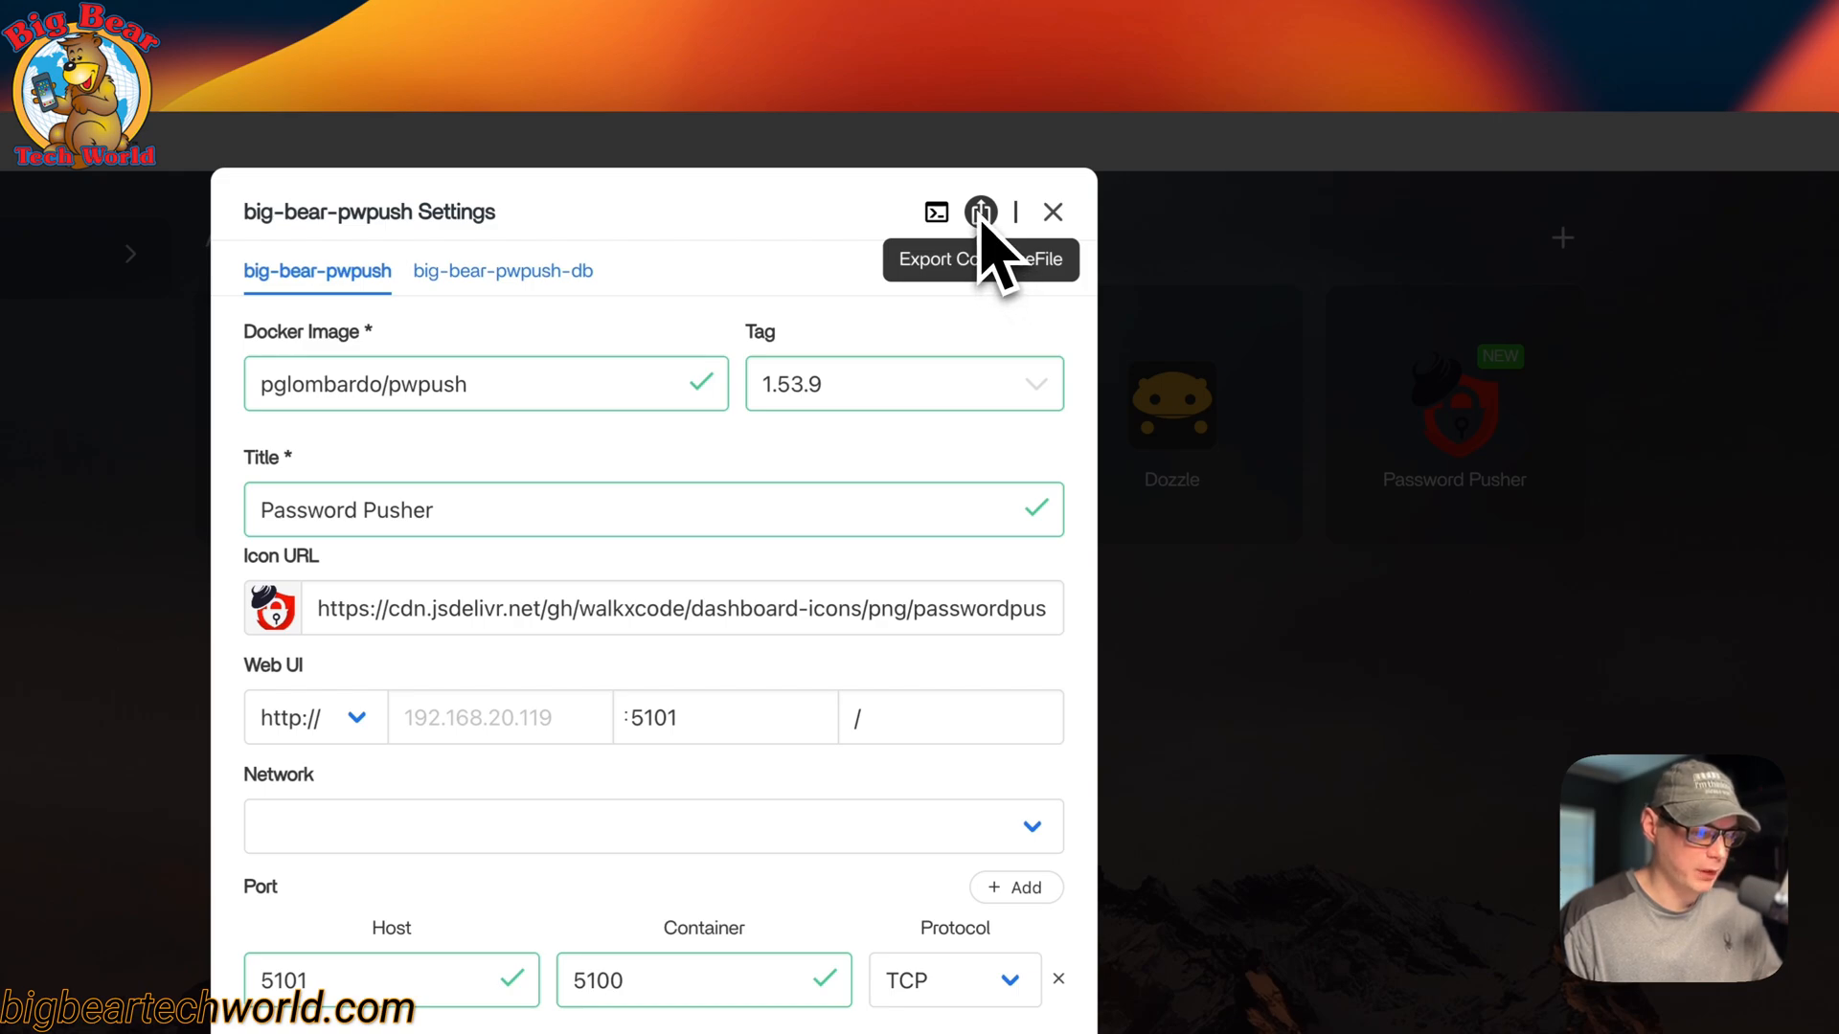
mouse_move(997, 246)
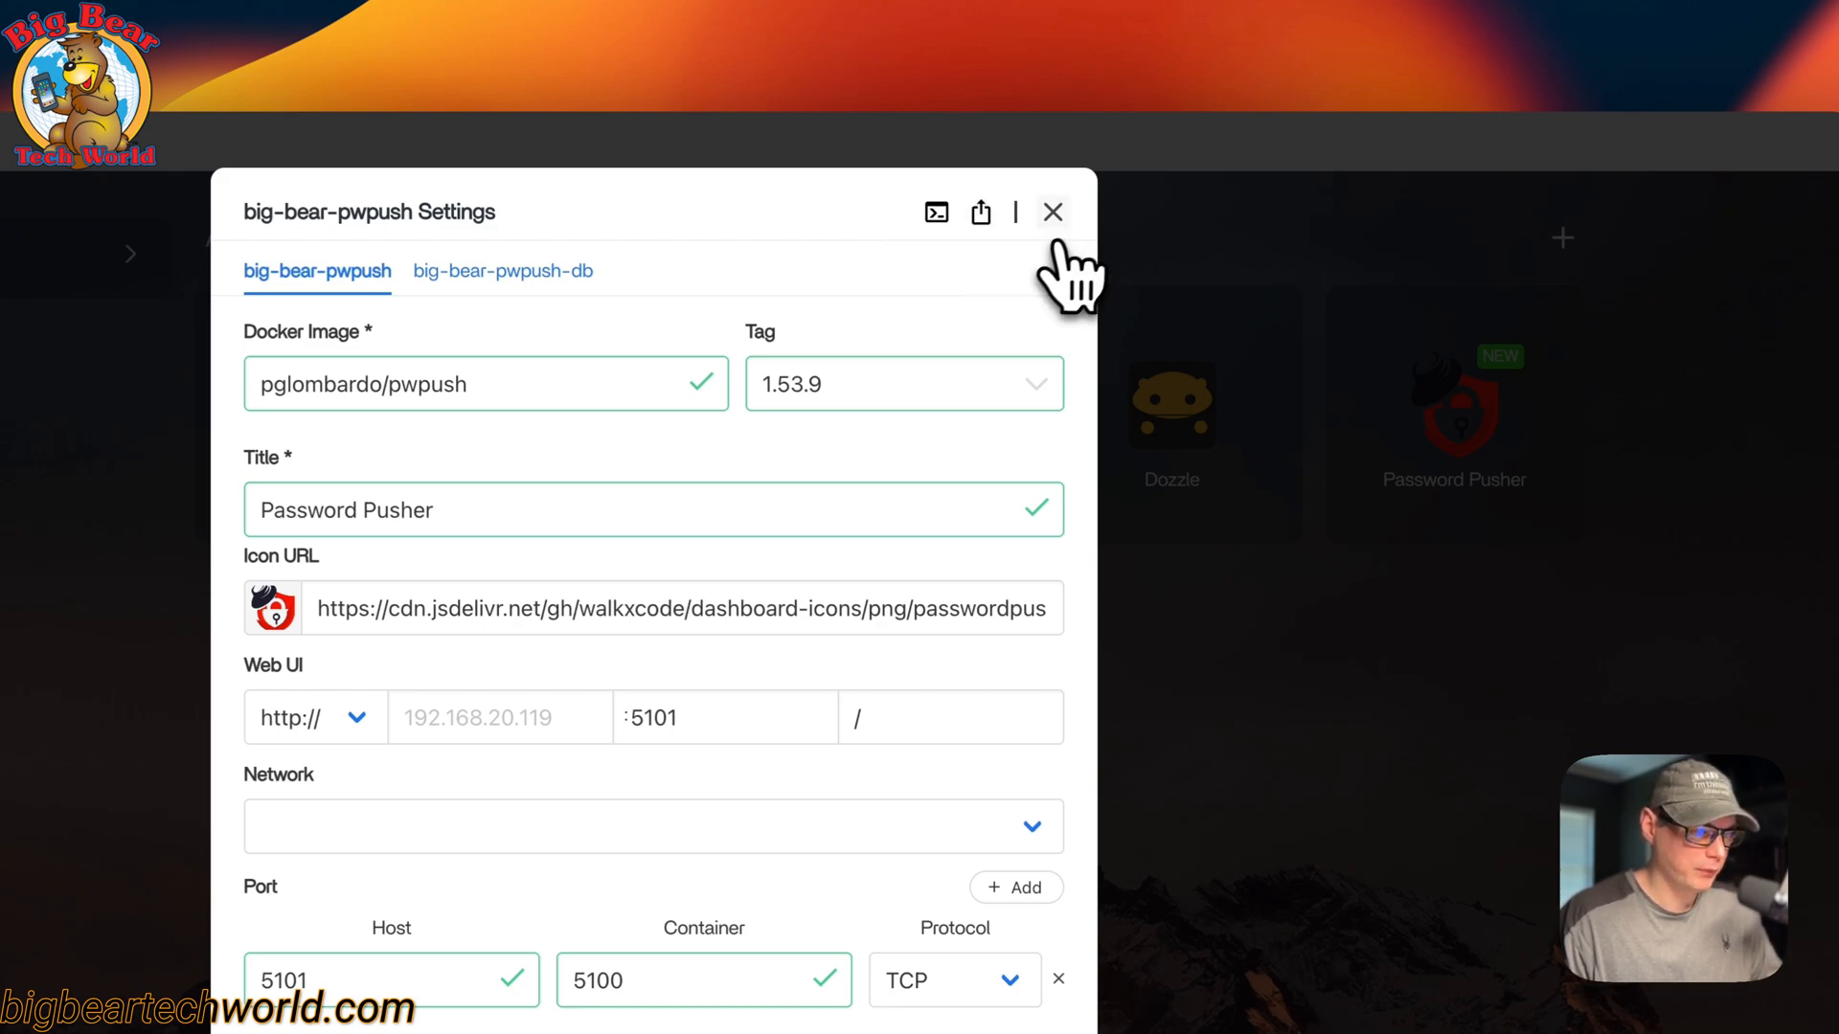
Step: Close Password Pusher's settings and choose Uninstall from its tile menu
left_click(1052, 213)
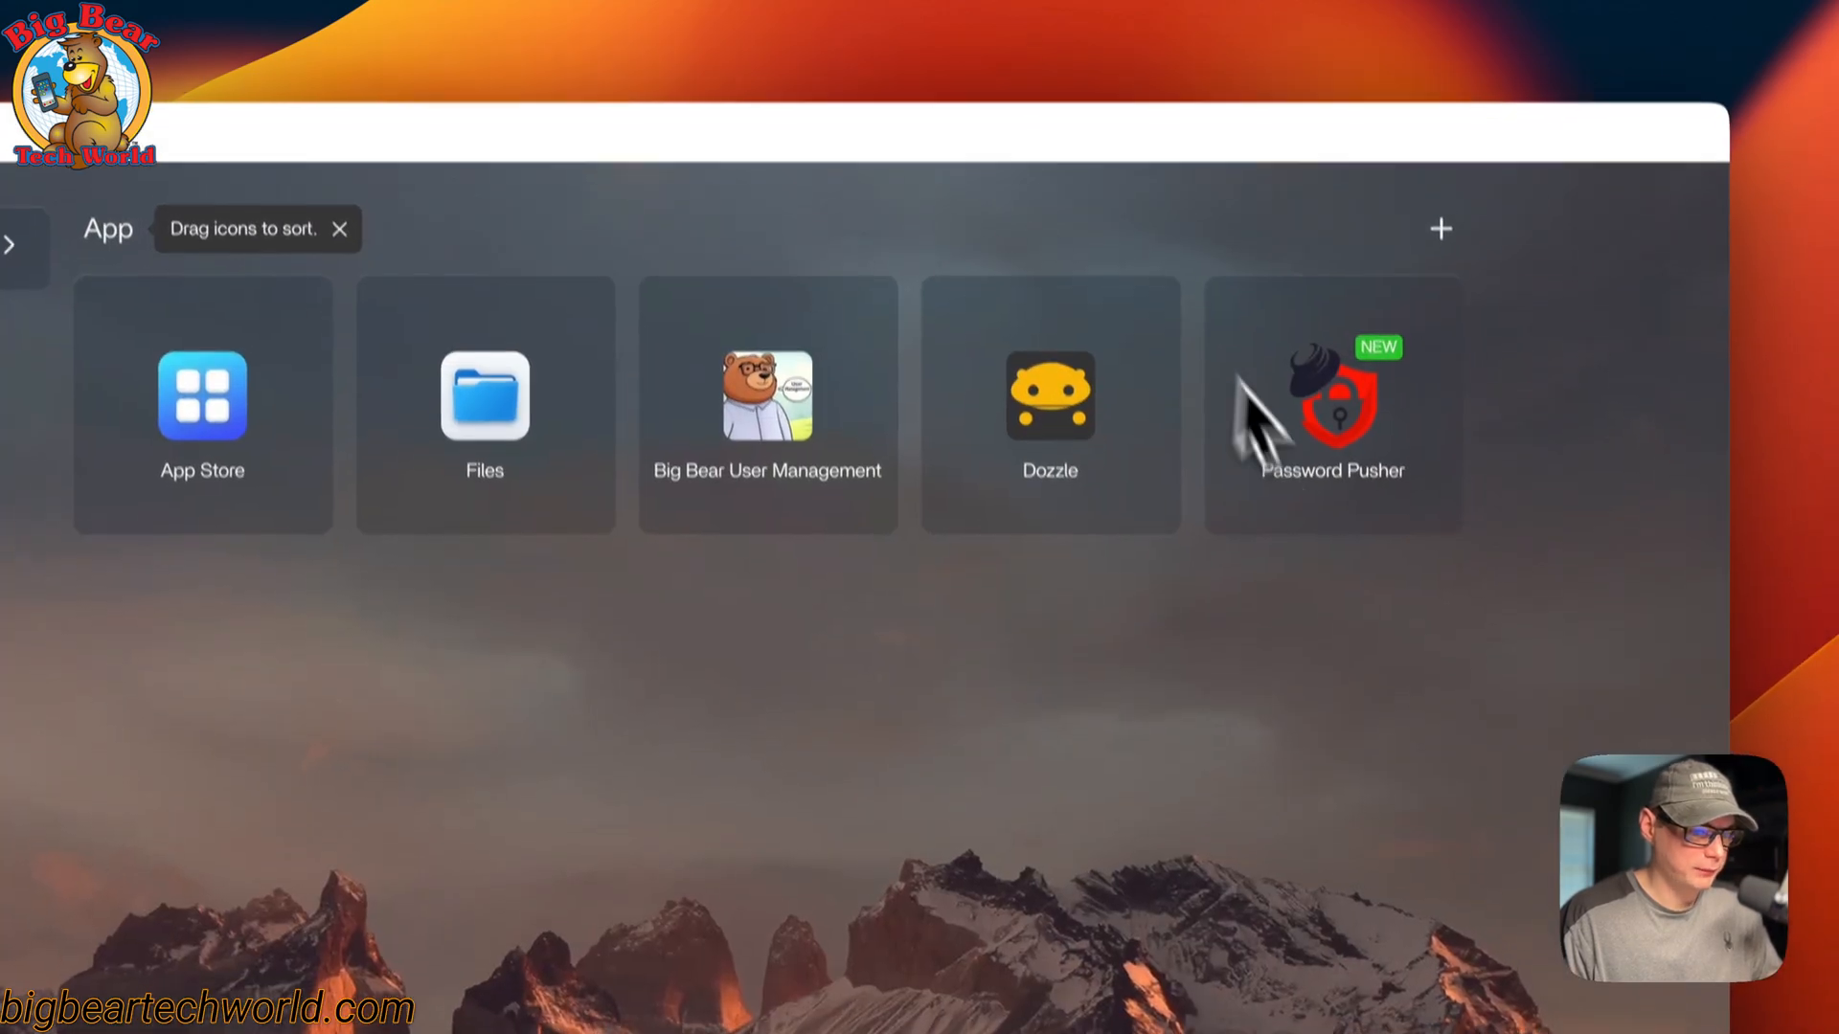
right_click(1331, 376)
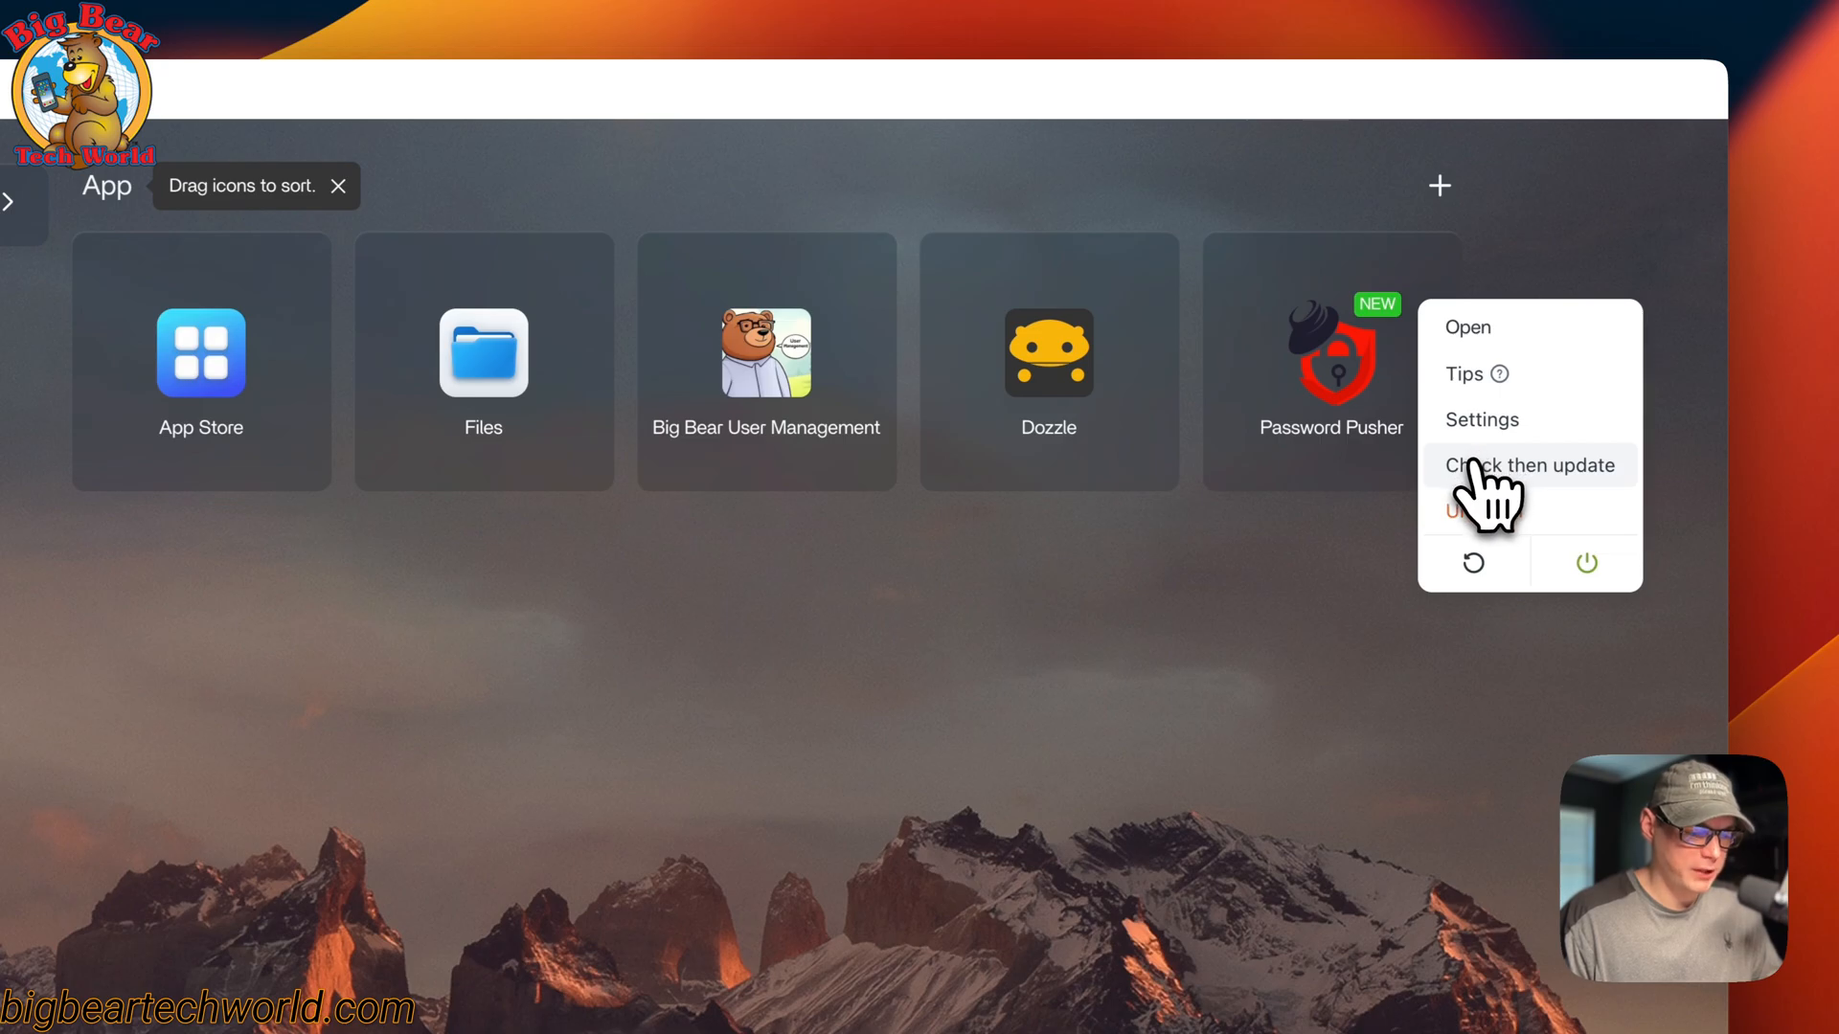
left_click(1530, 465)
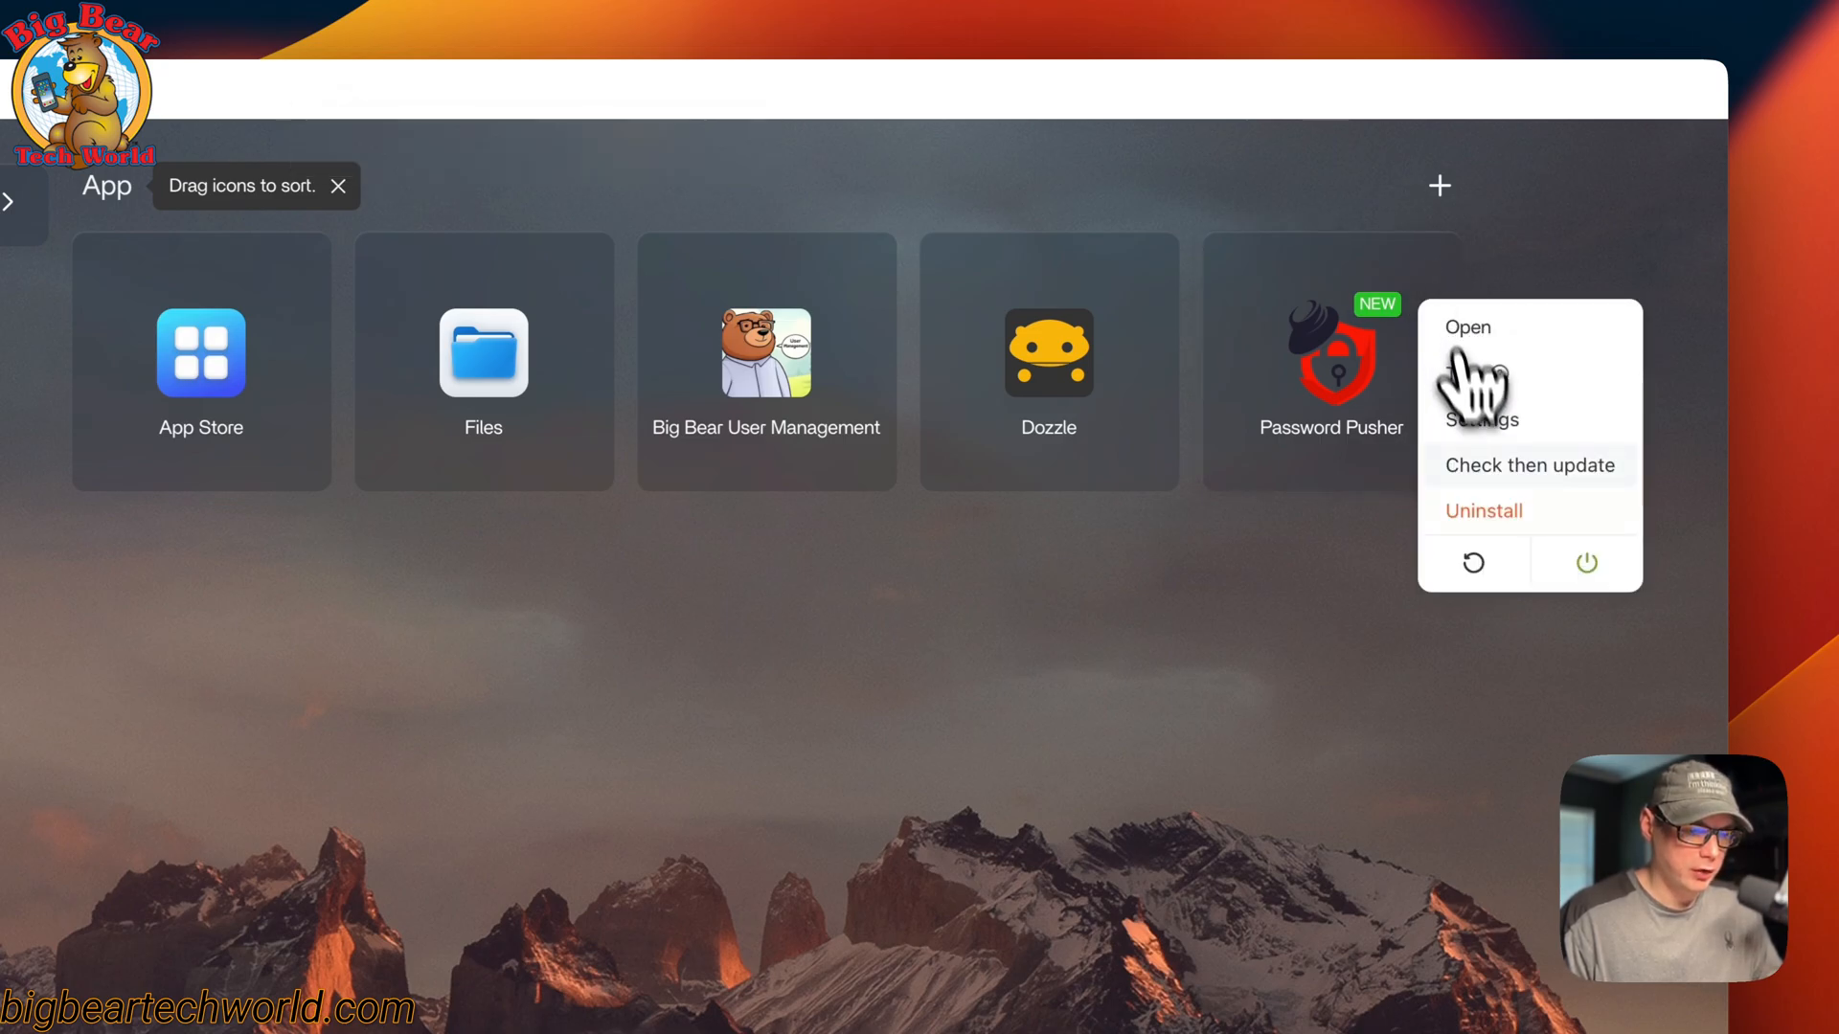
left_click(1483, 510)
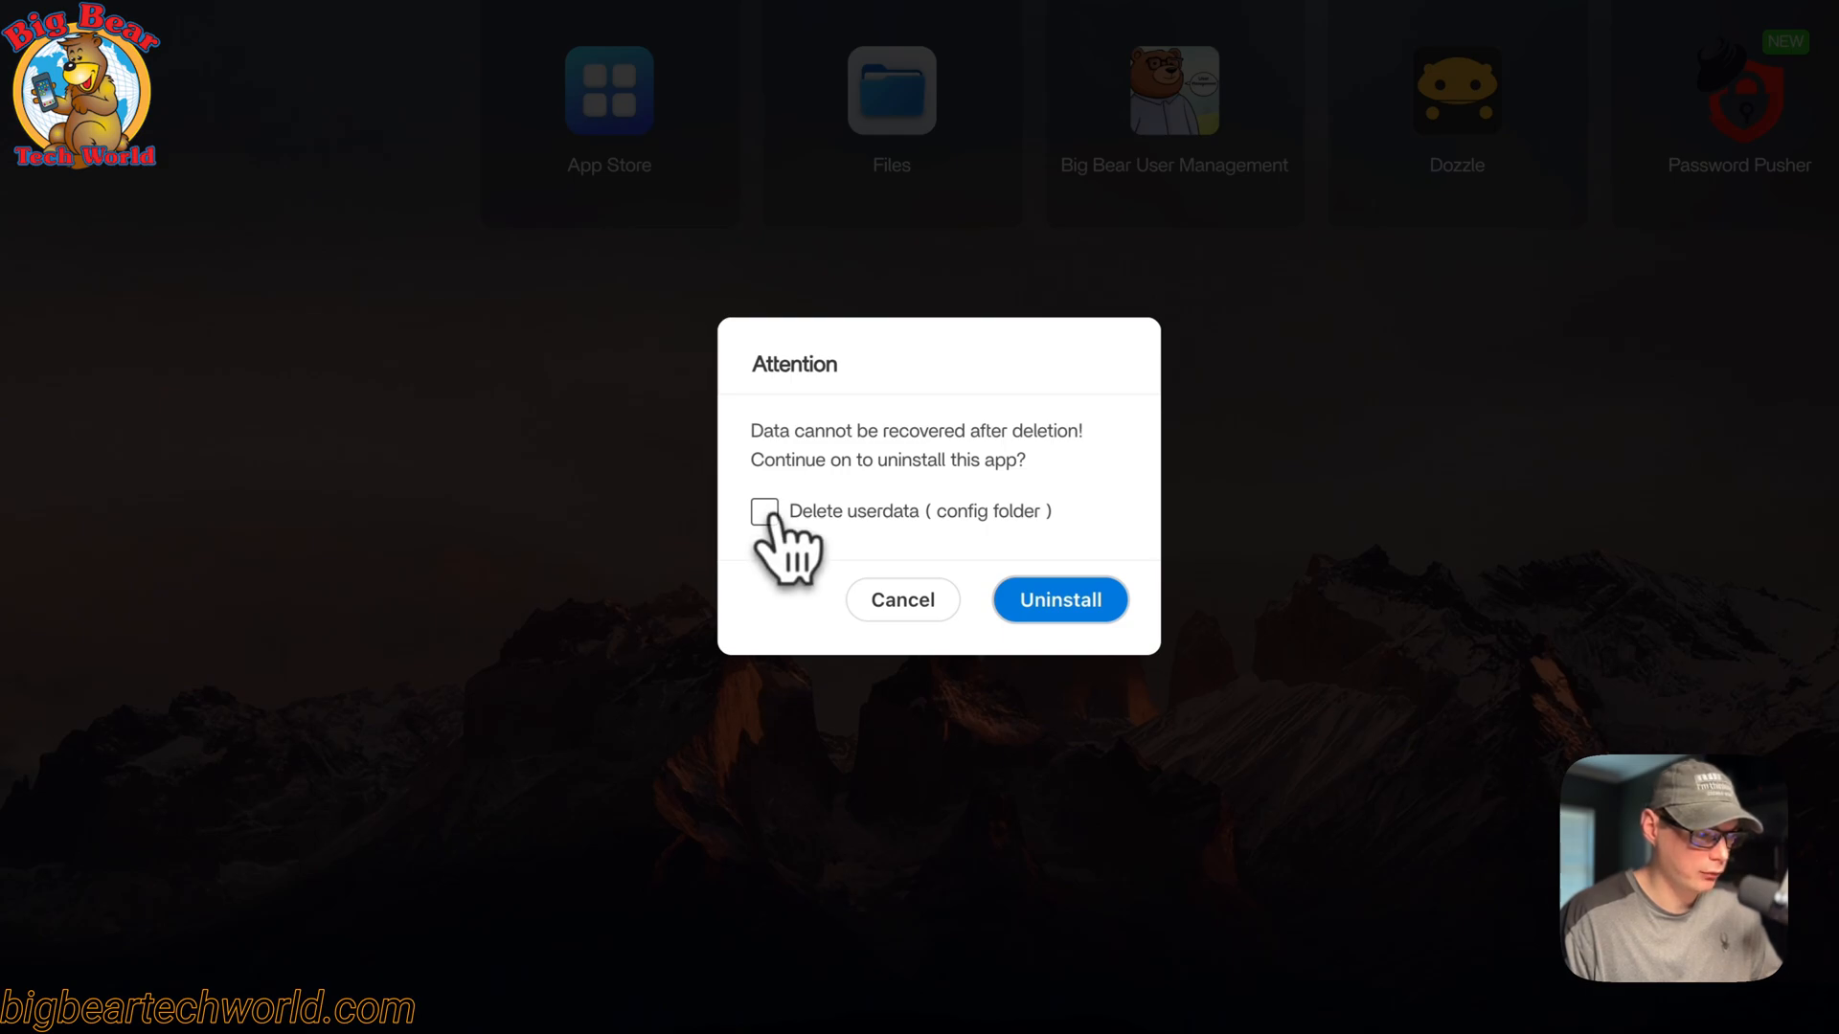
Step: Tick then untick 'Delete userdata (config folder)' and cancel the uninstall
left_click(763, 511)
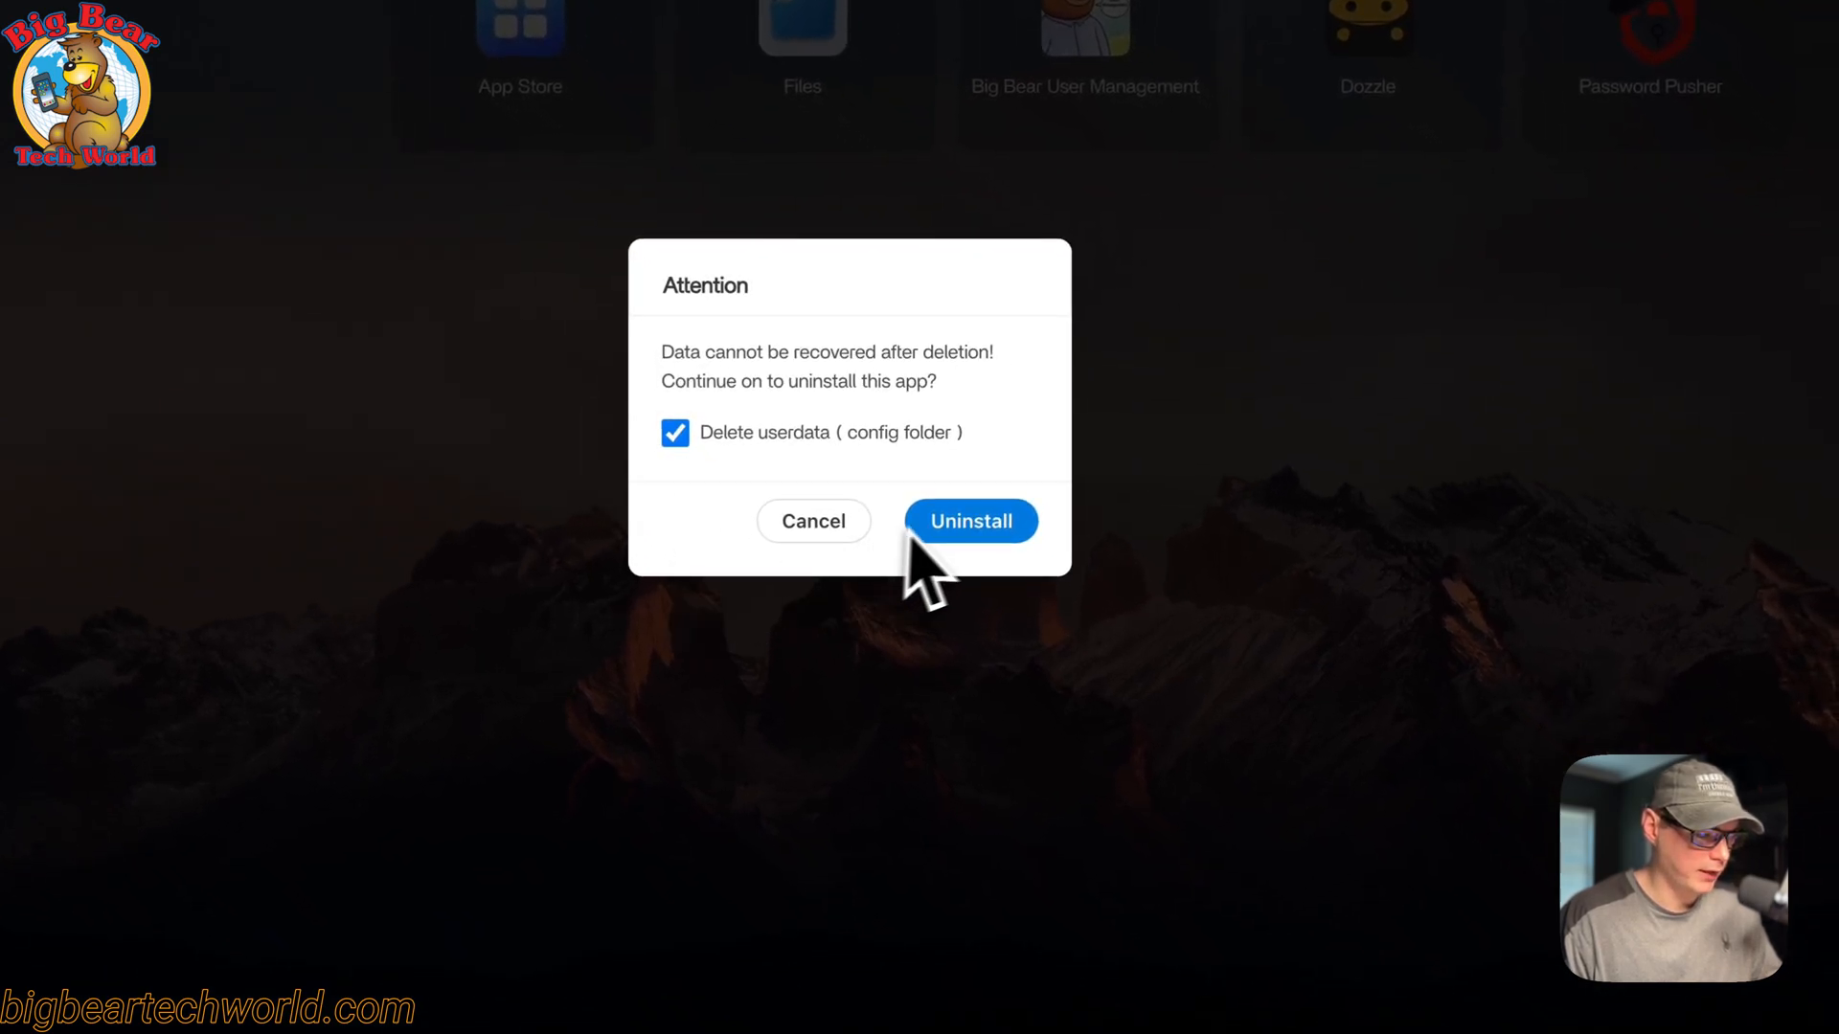
left_click(674, 432)
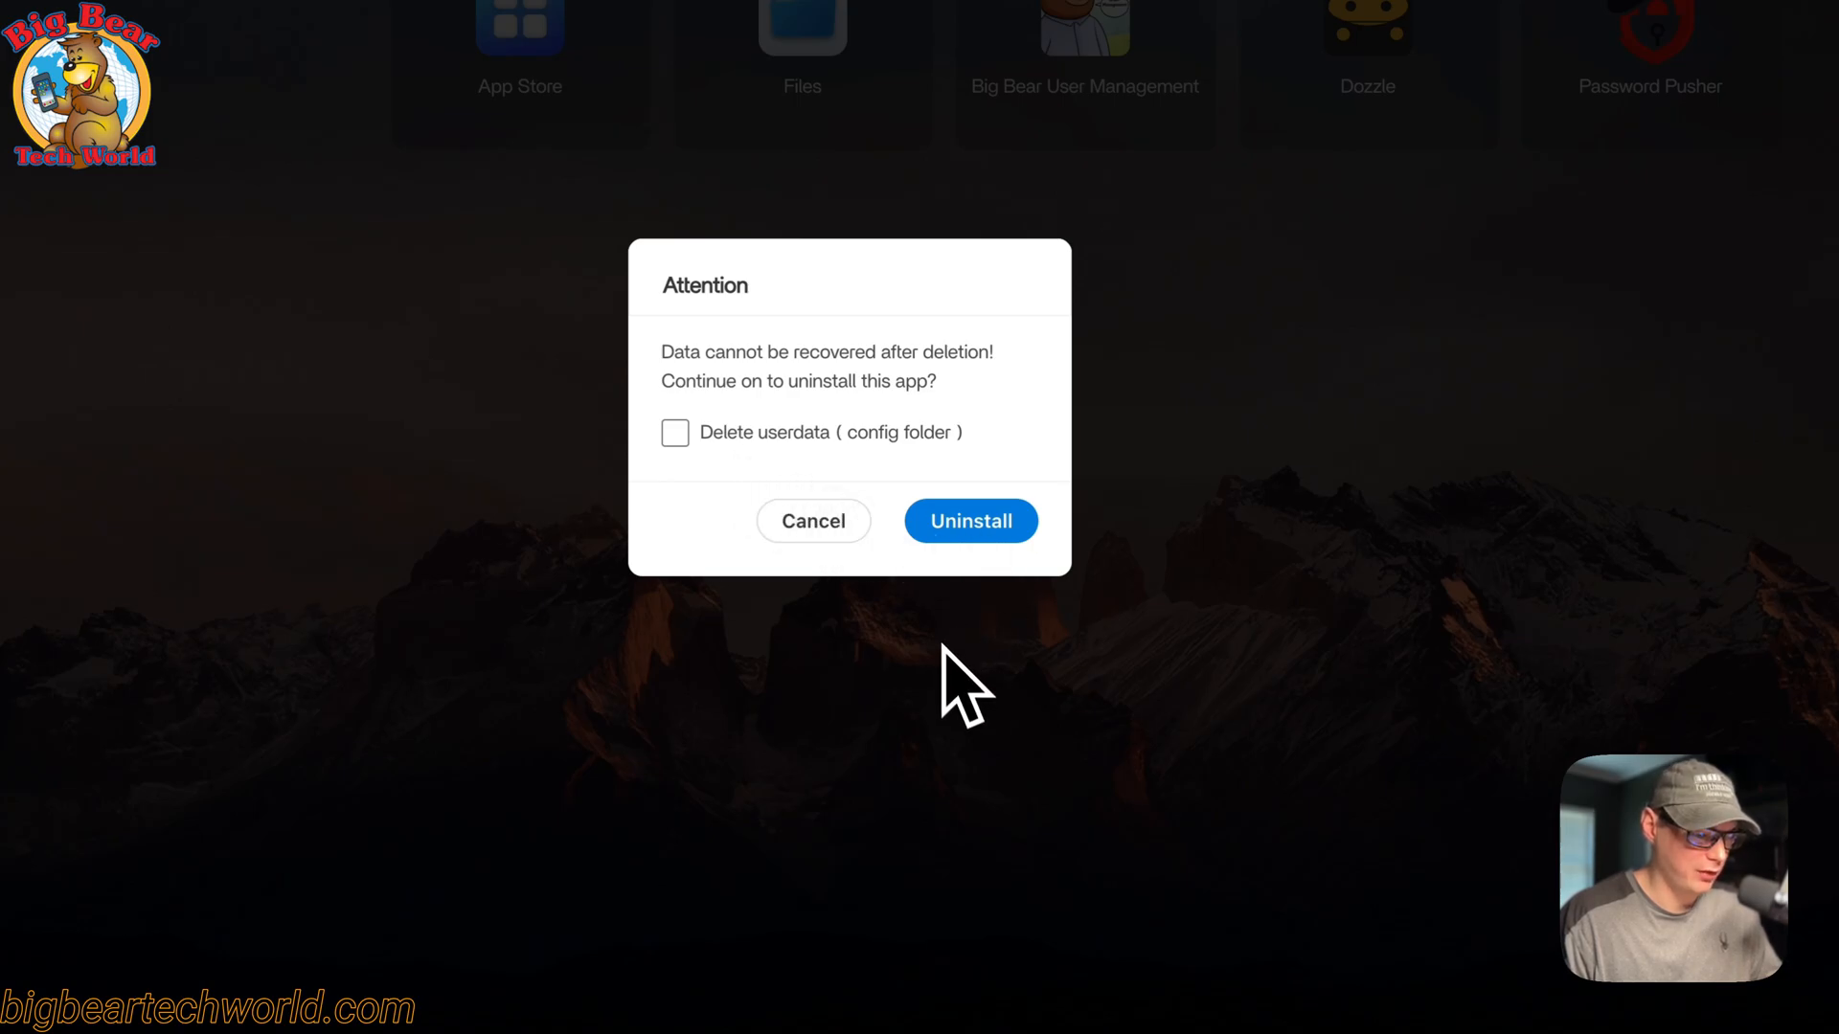
mouse_move(814, 521)
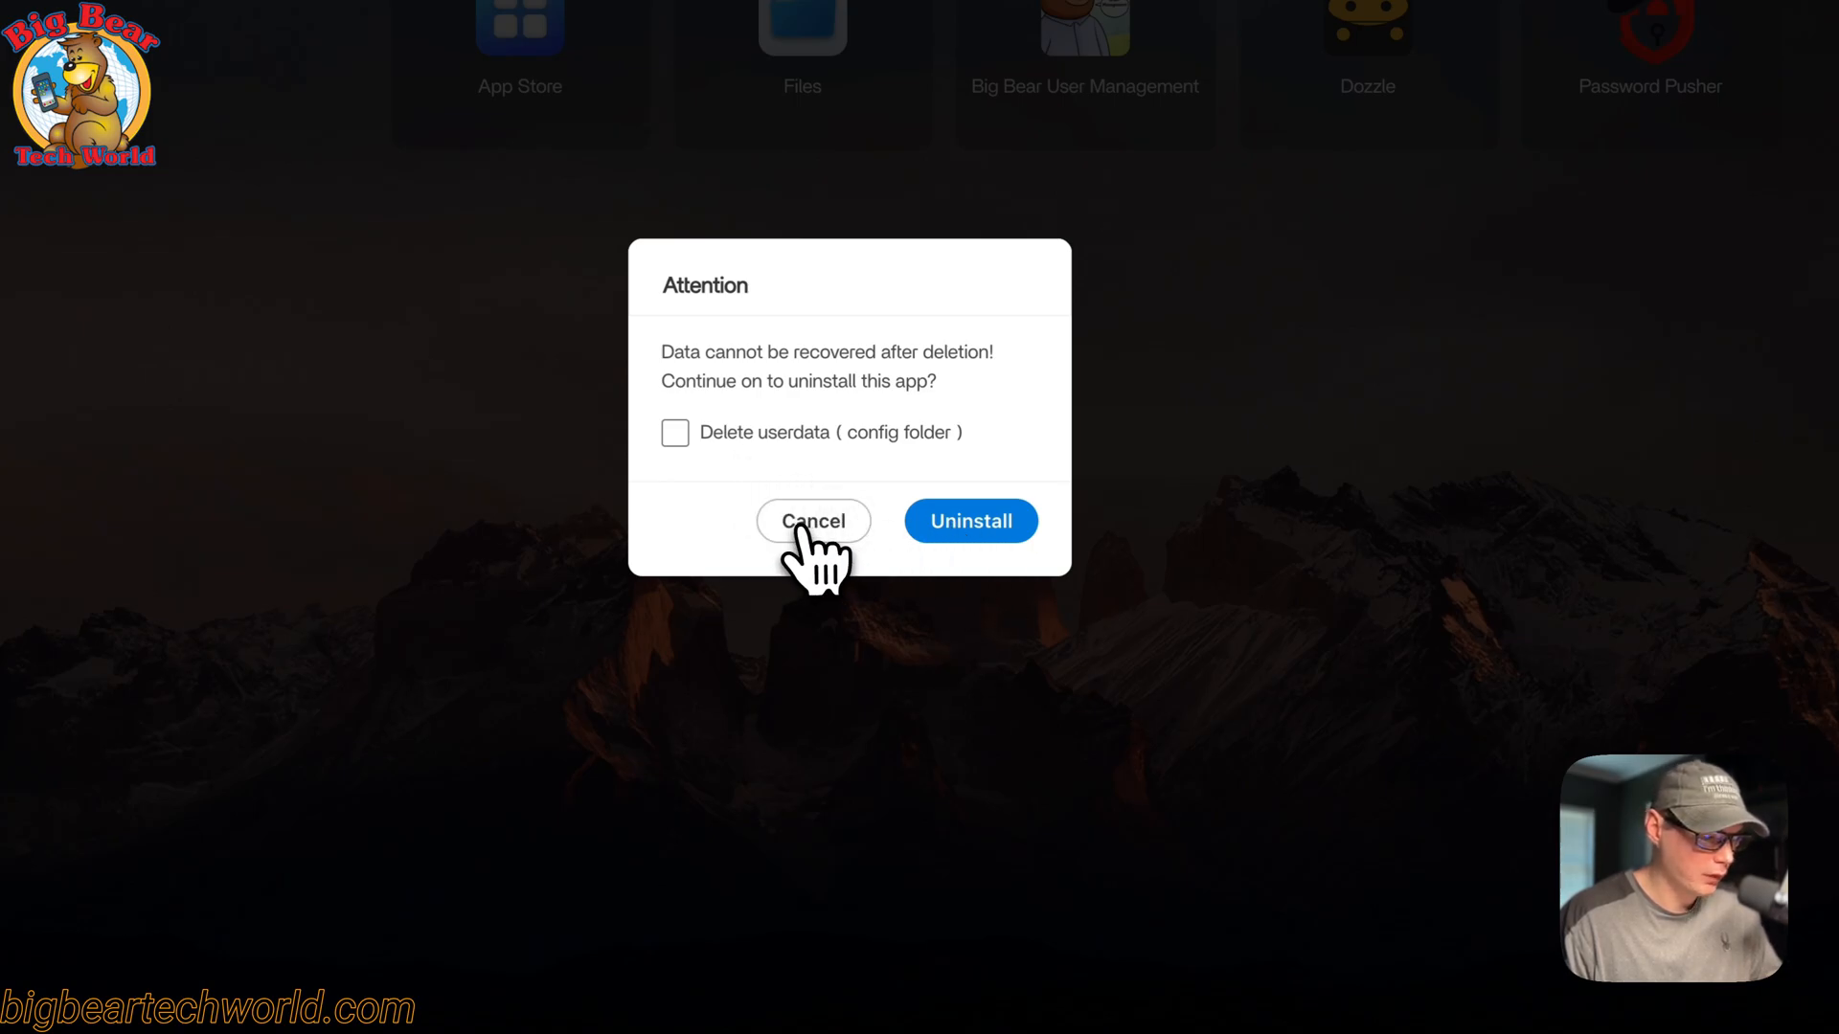
left_click(811, 521)
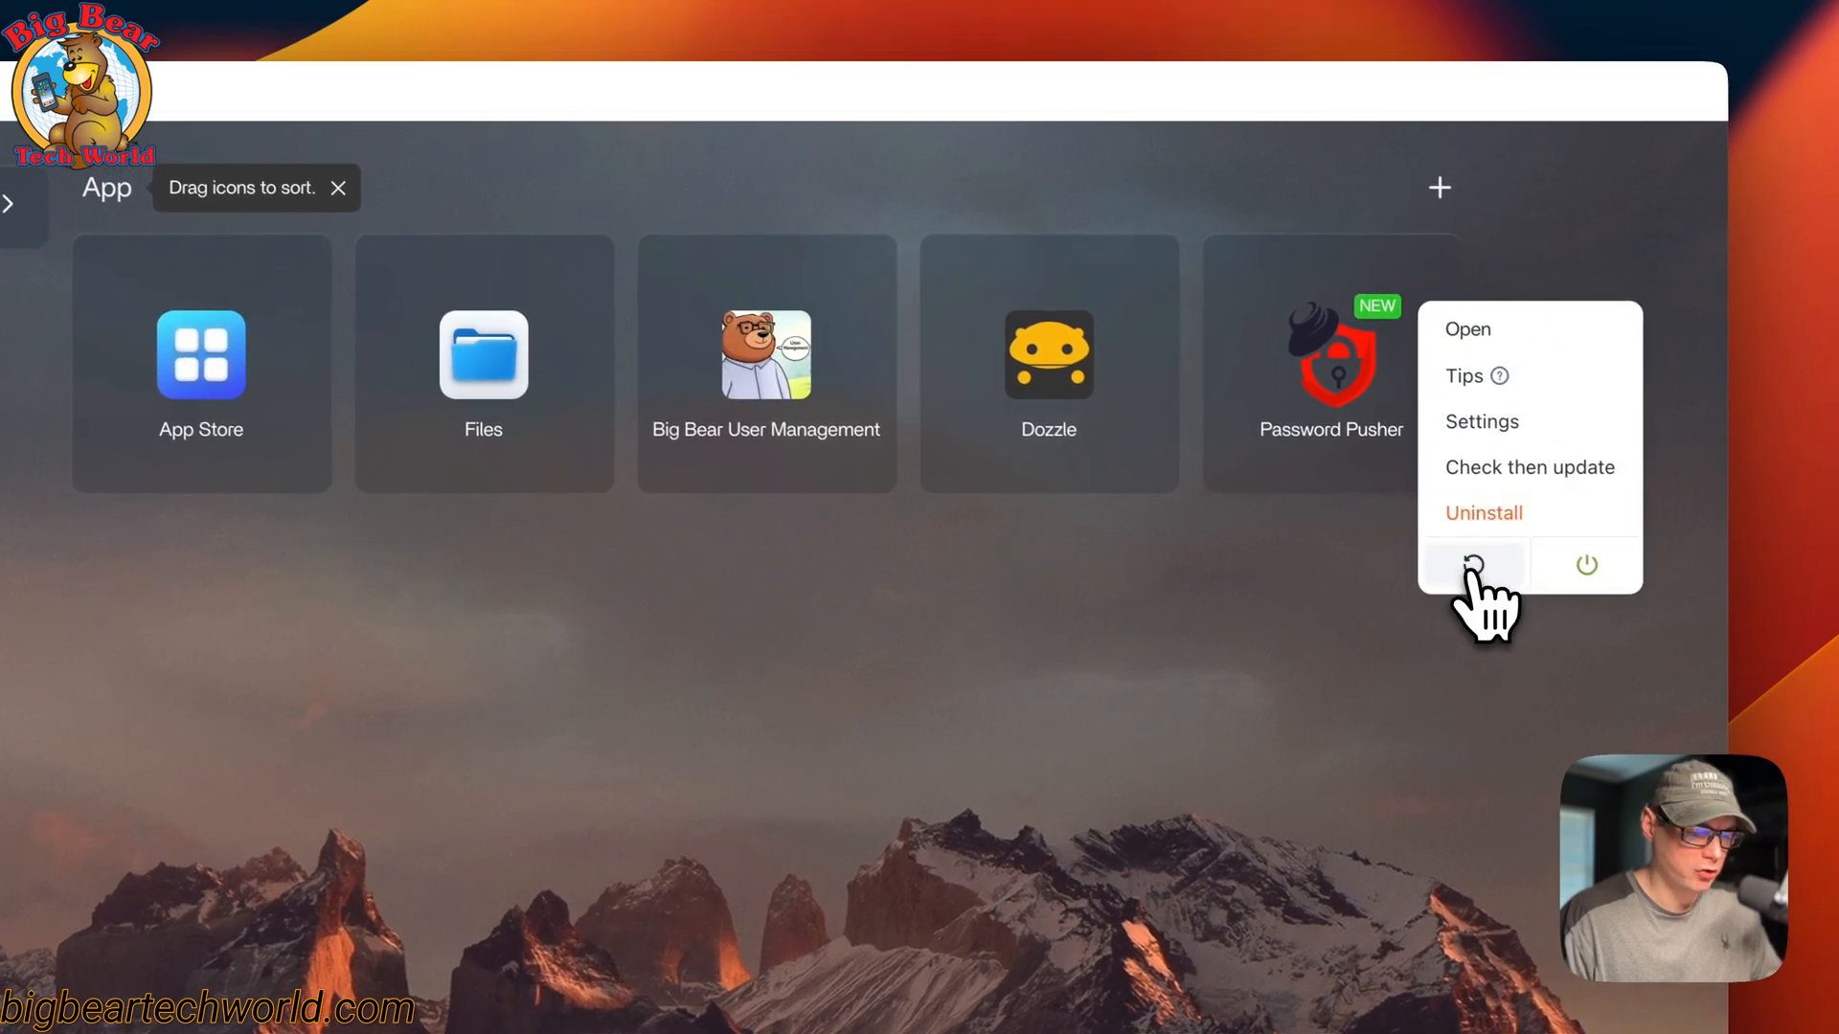
mouse_move(1542, 657)
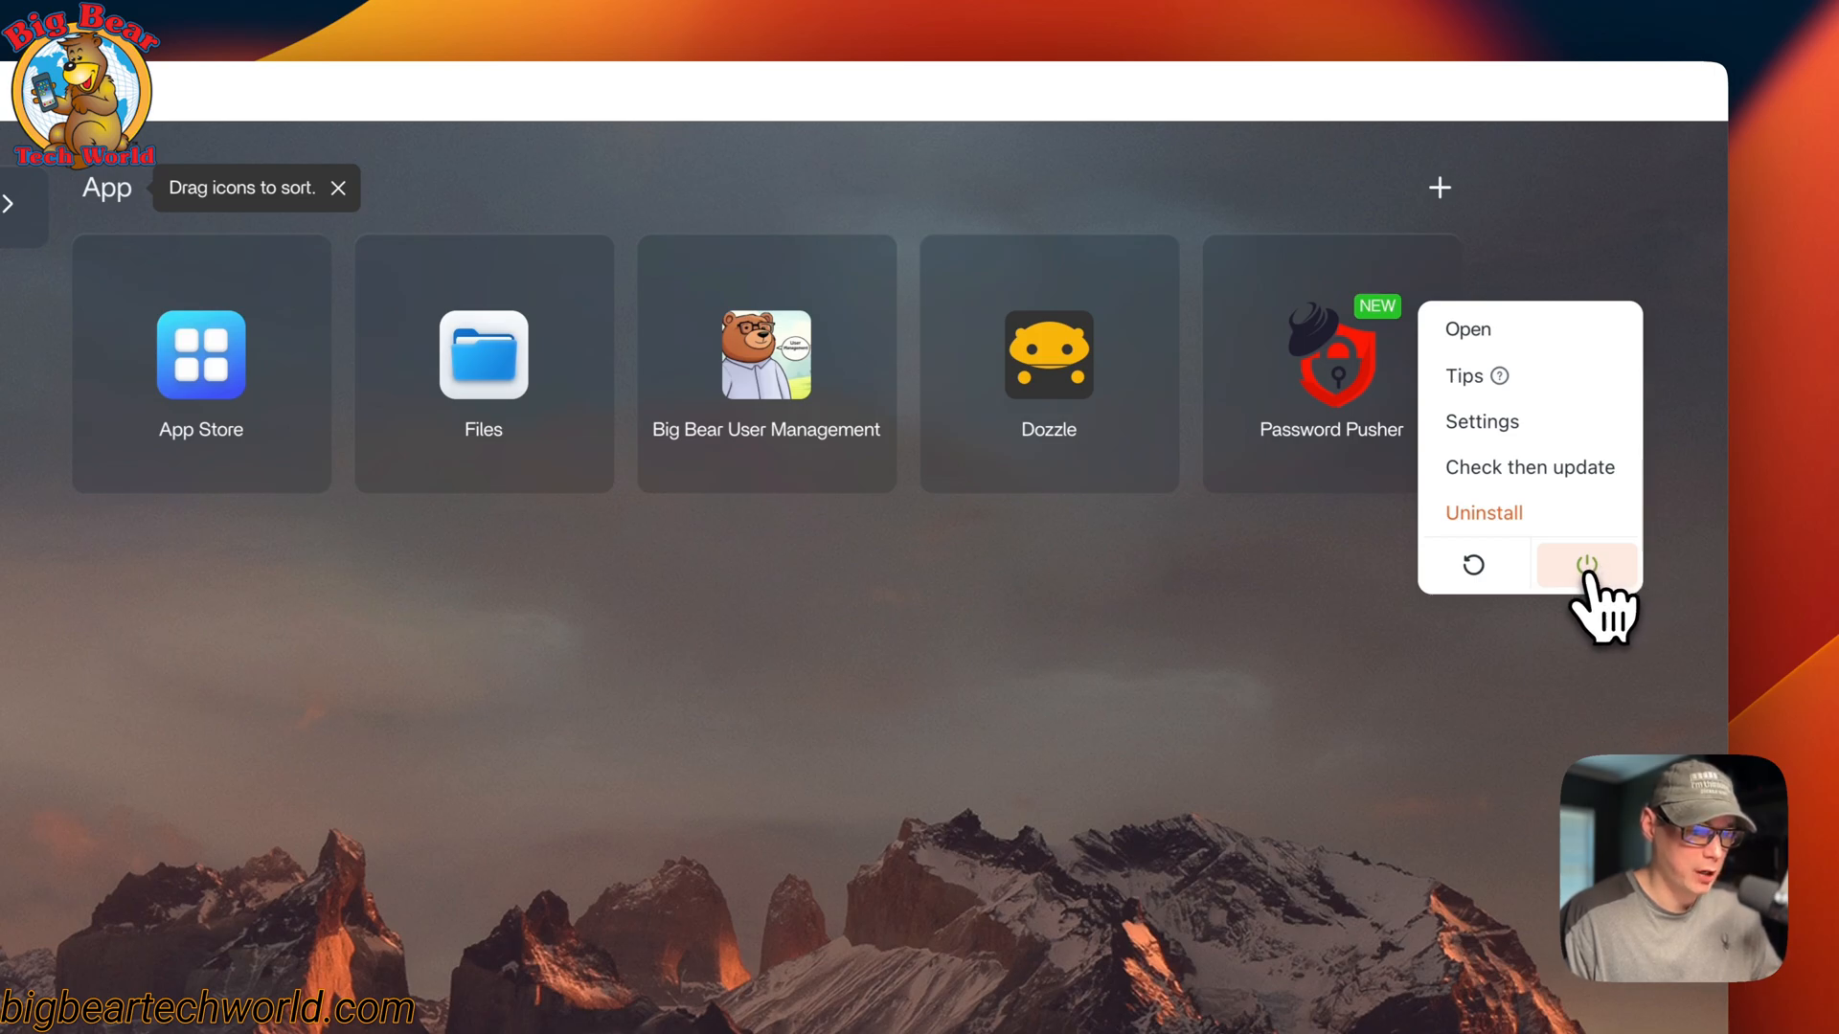
Step: Toggle Password Pusher's running state and close its options list
left_click(1587, 565)
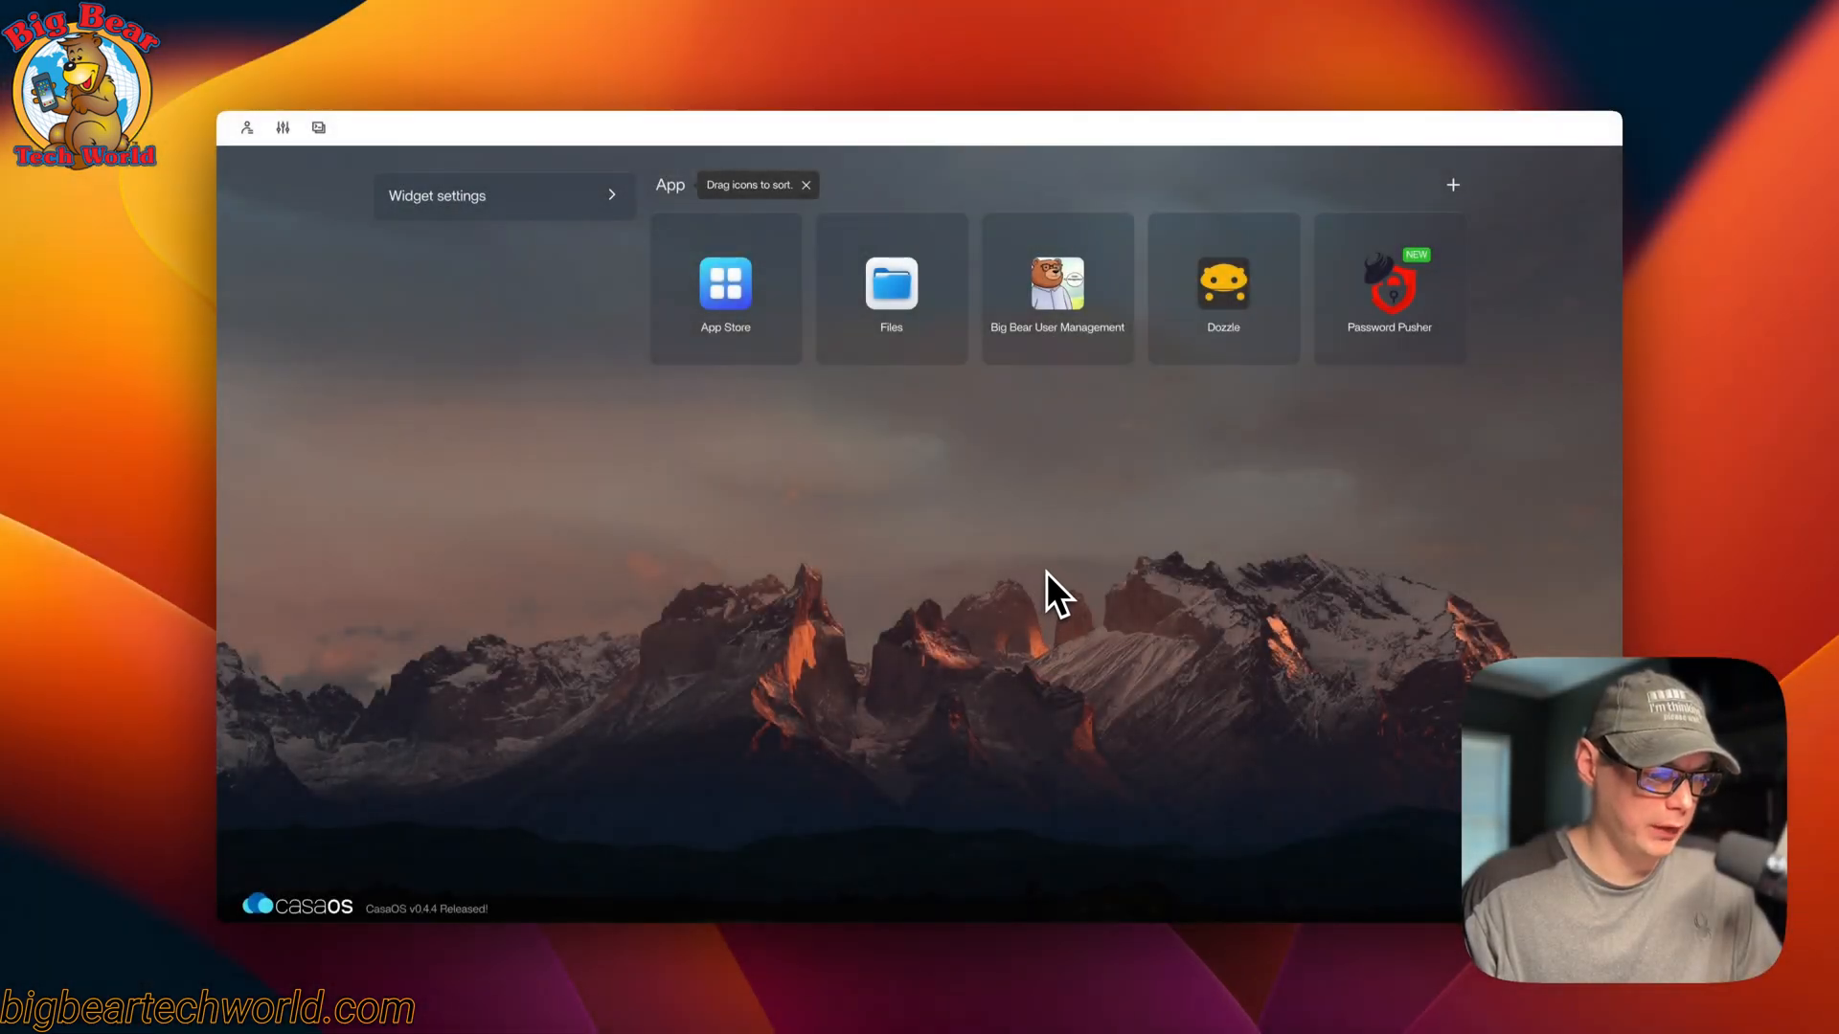
mouse_move(1103, 587)
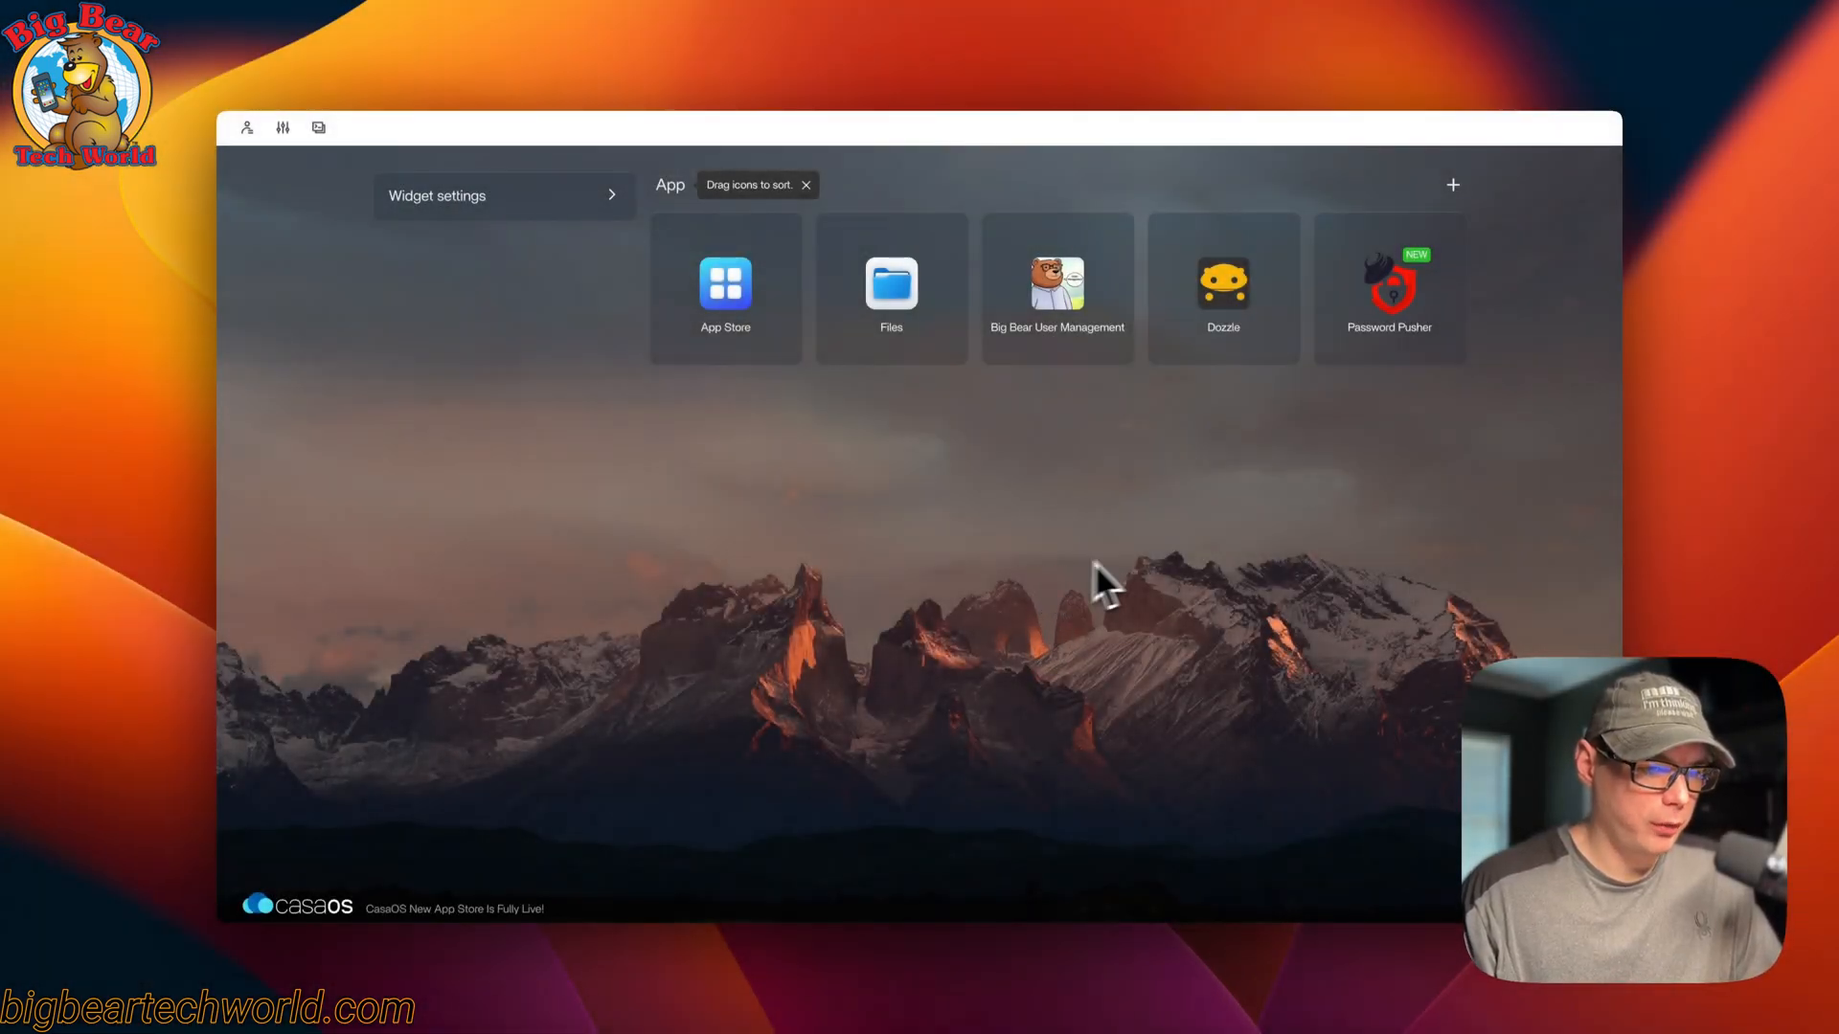
left_click(1433, 228)
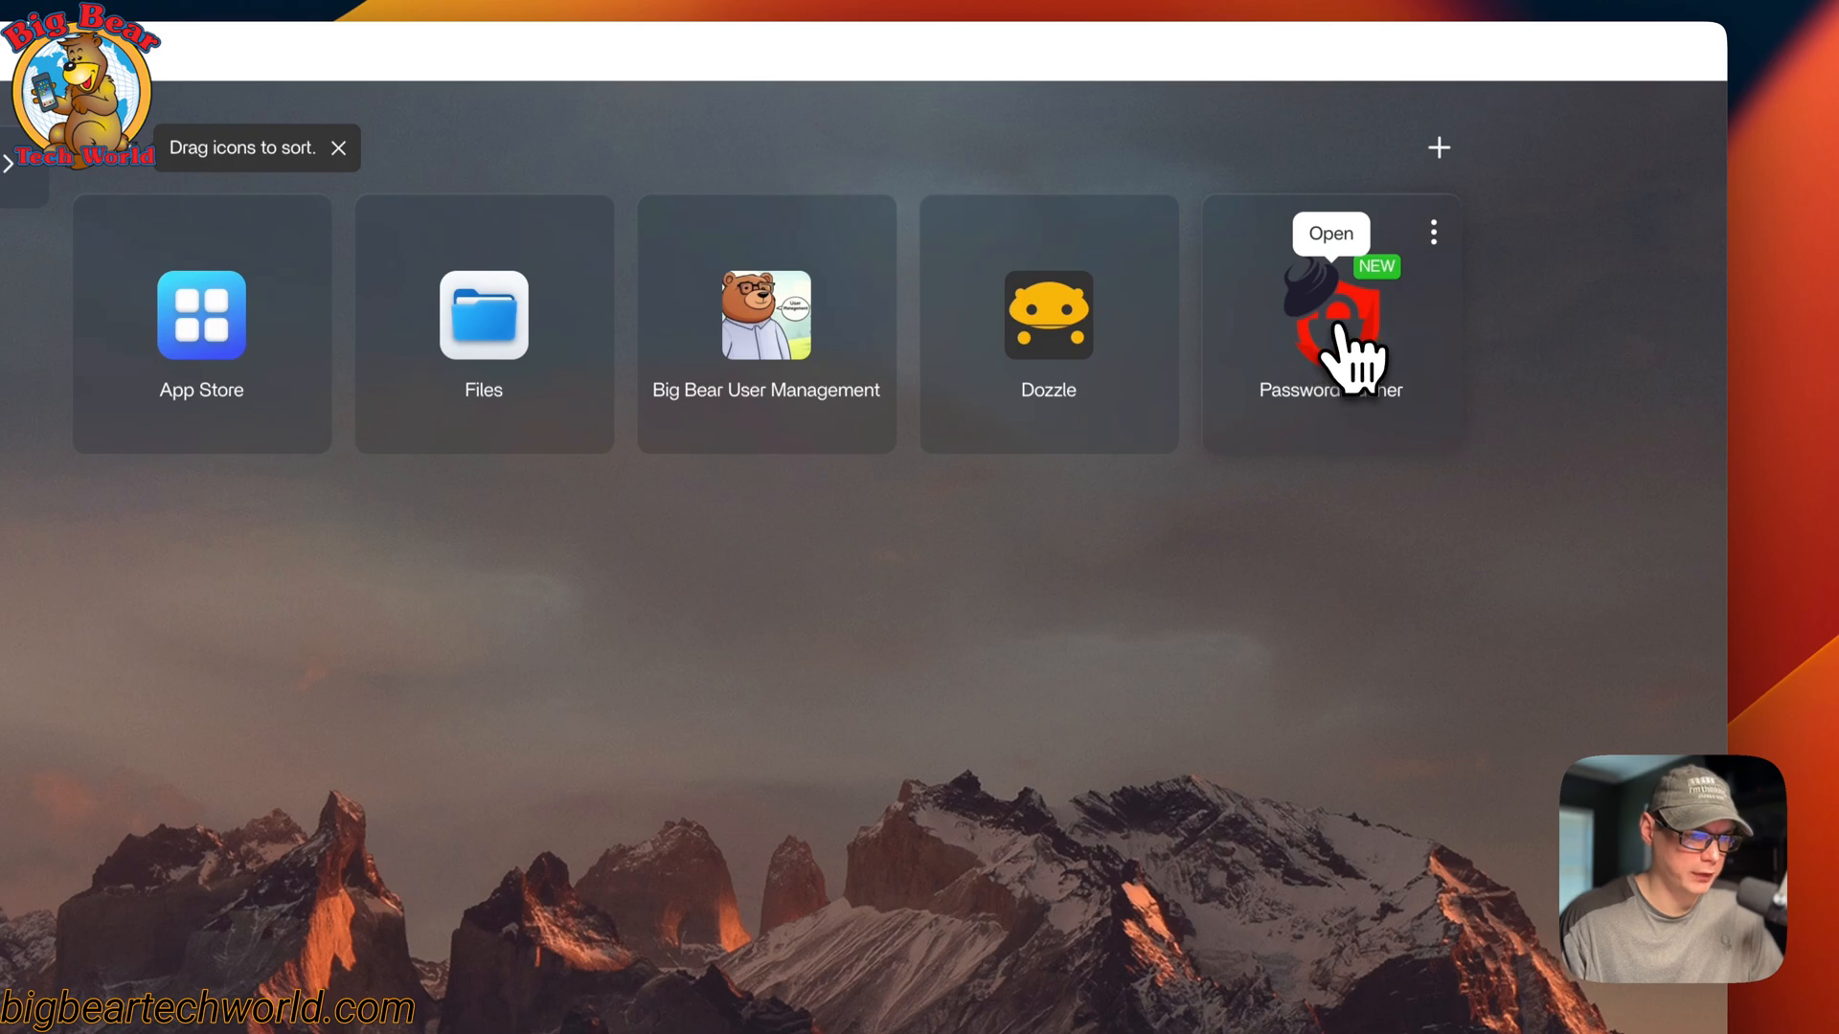
Step: Open Password Pusher, enter the push text, and set expiry to 1 day or 4 views
left_click(1330, 314)
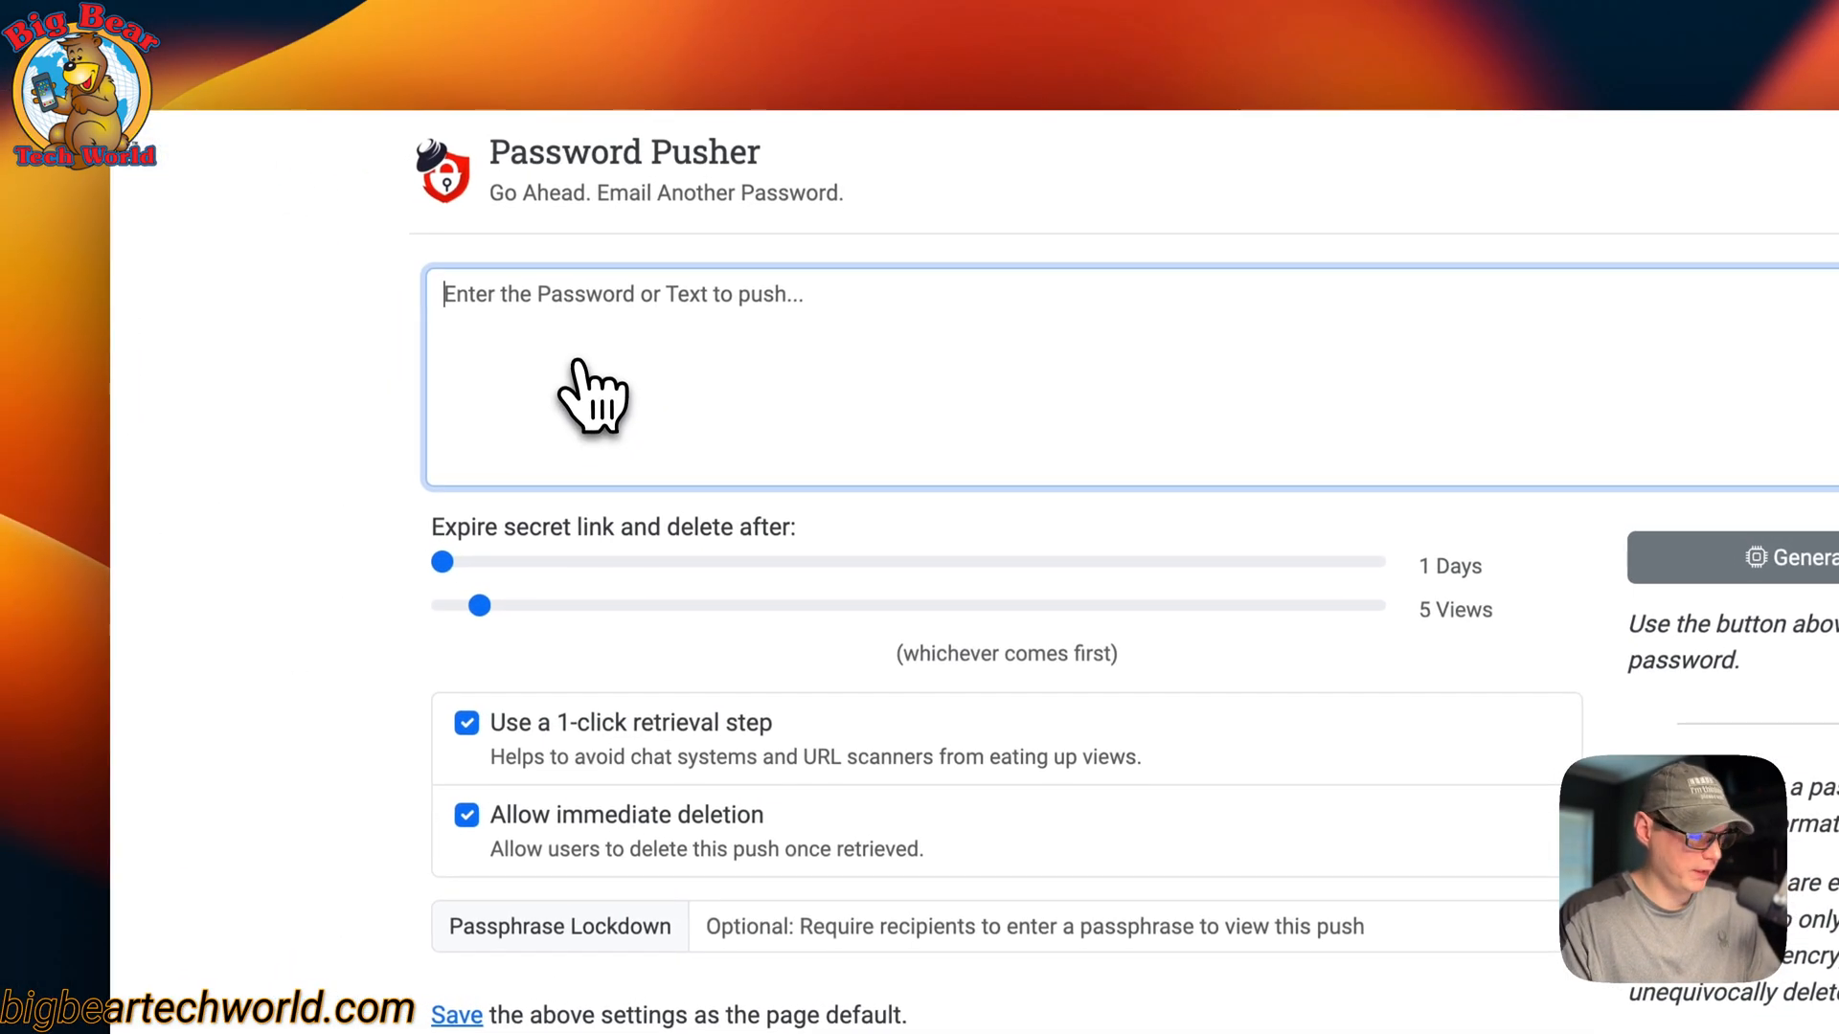
type("password")
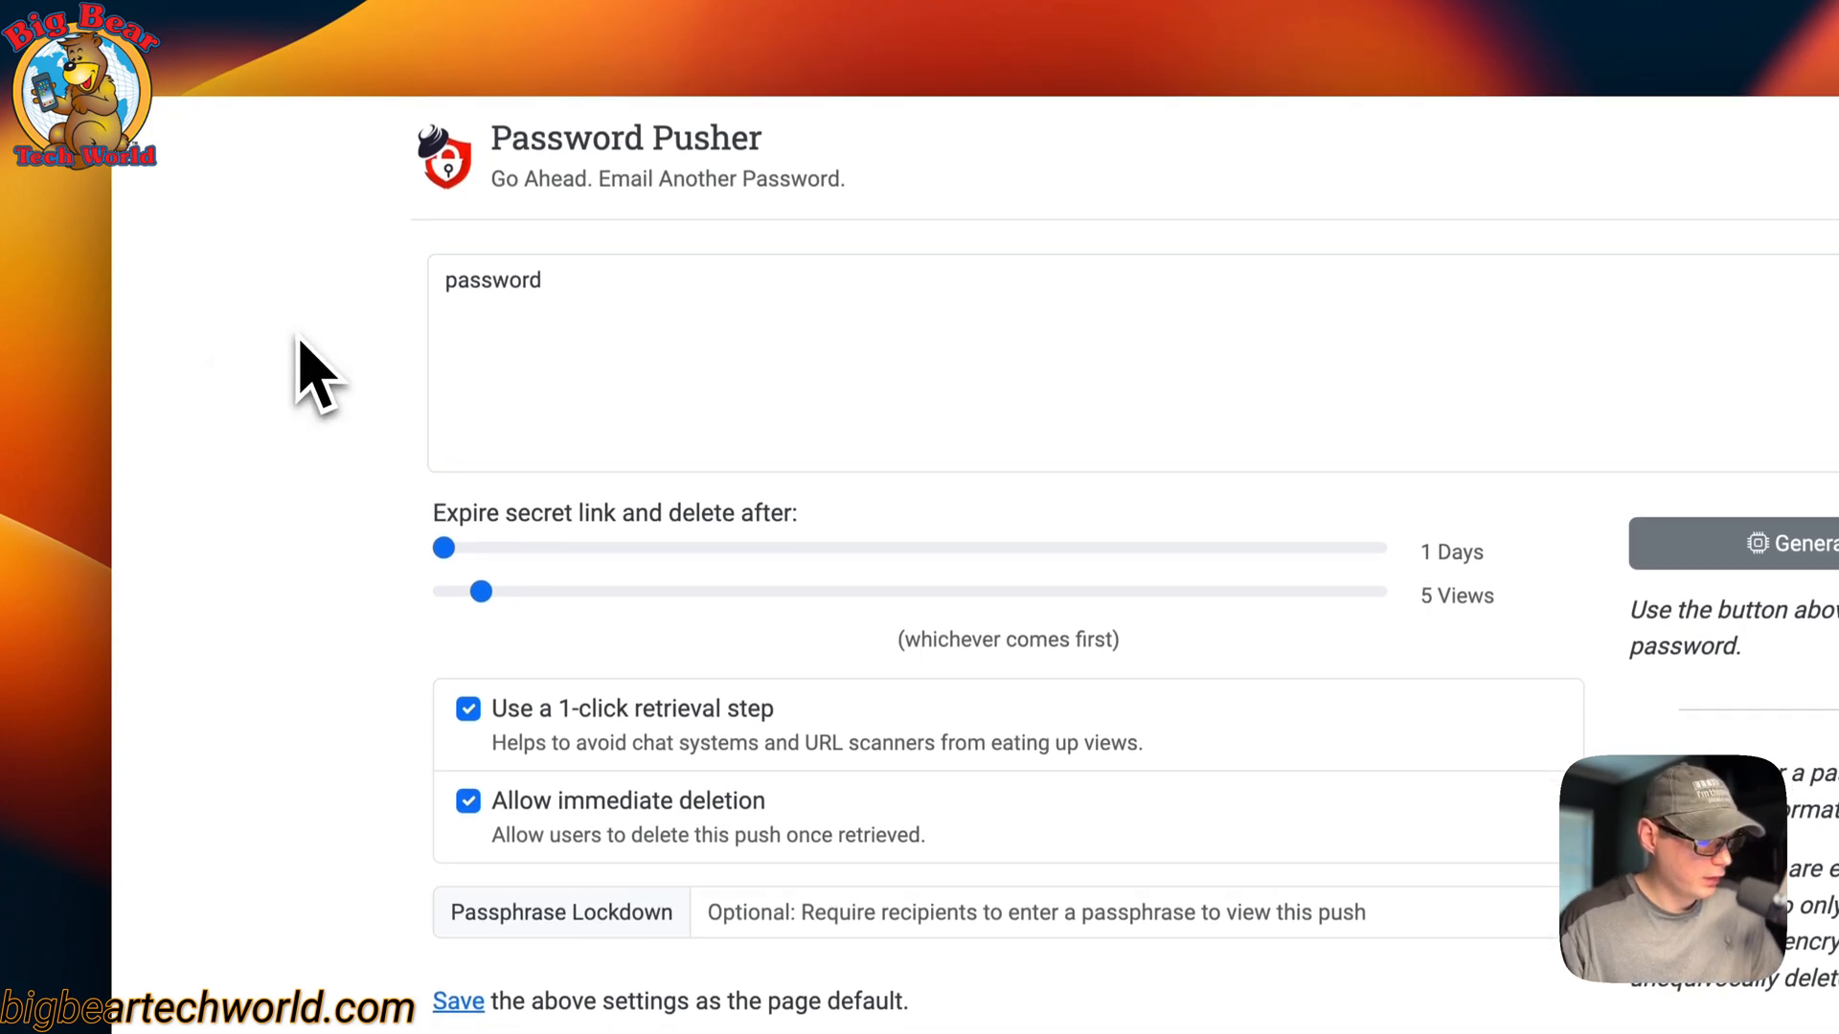
left_click_drag(443, 547, 475, 547)
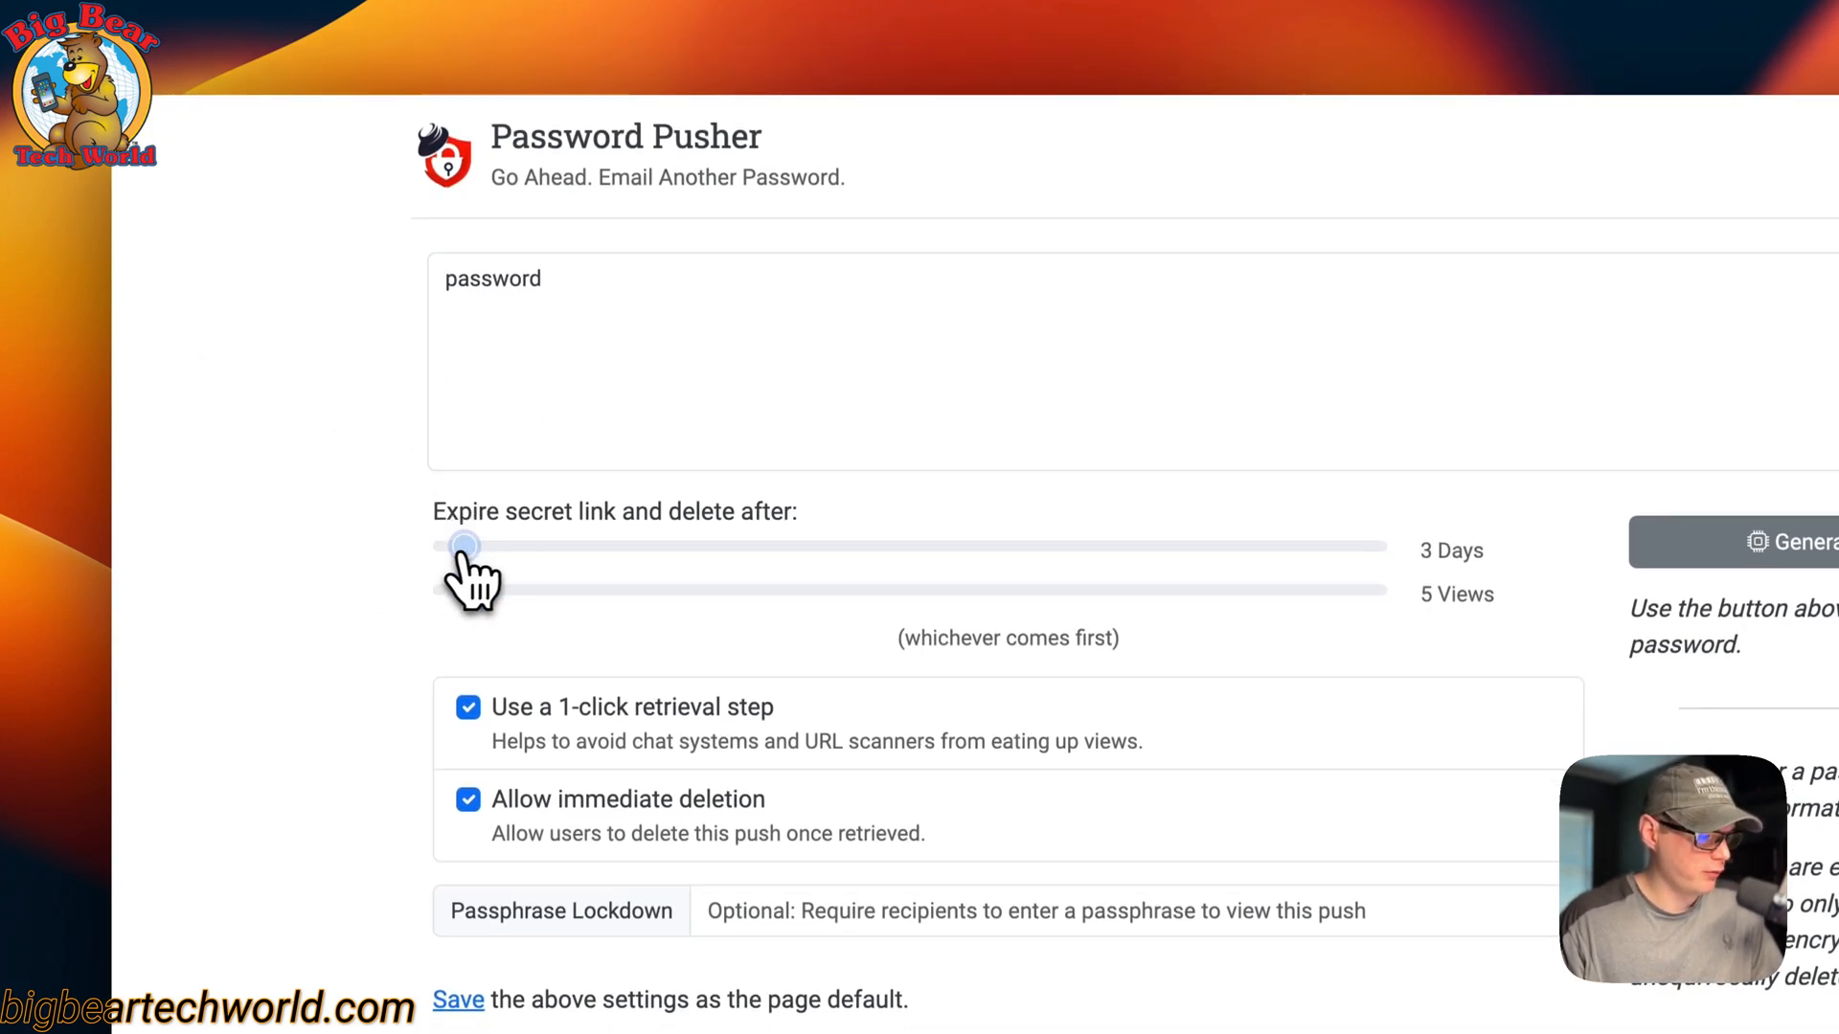
left_click_drag(460, 545, 481, 545)
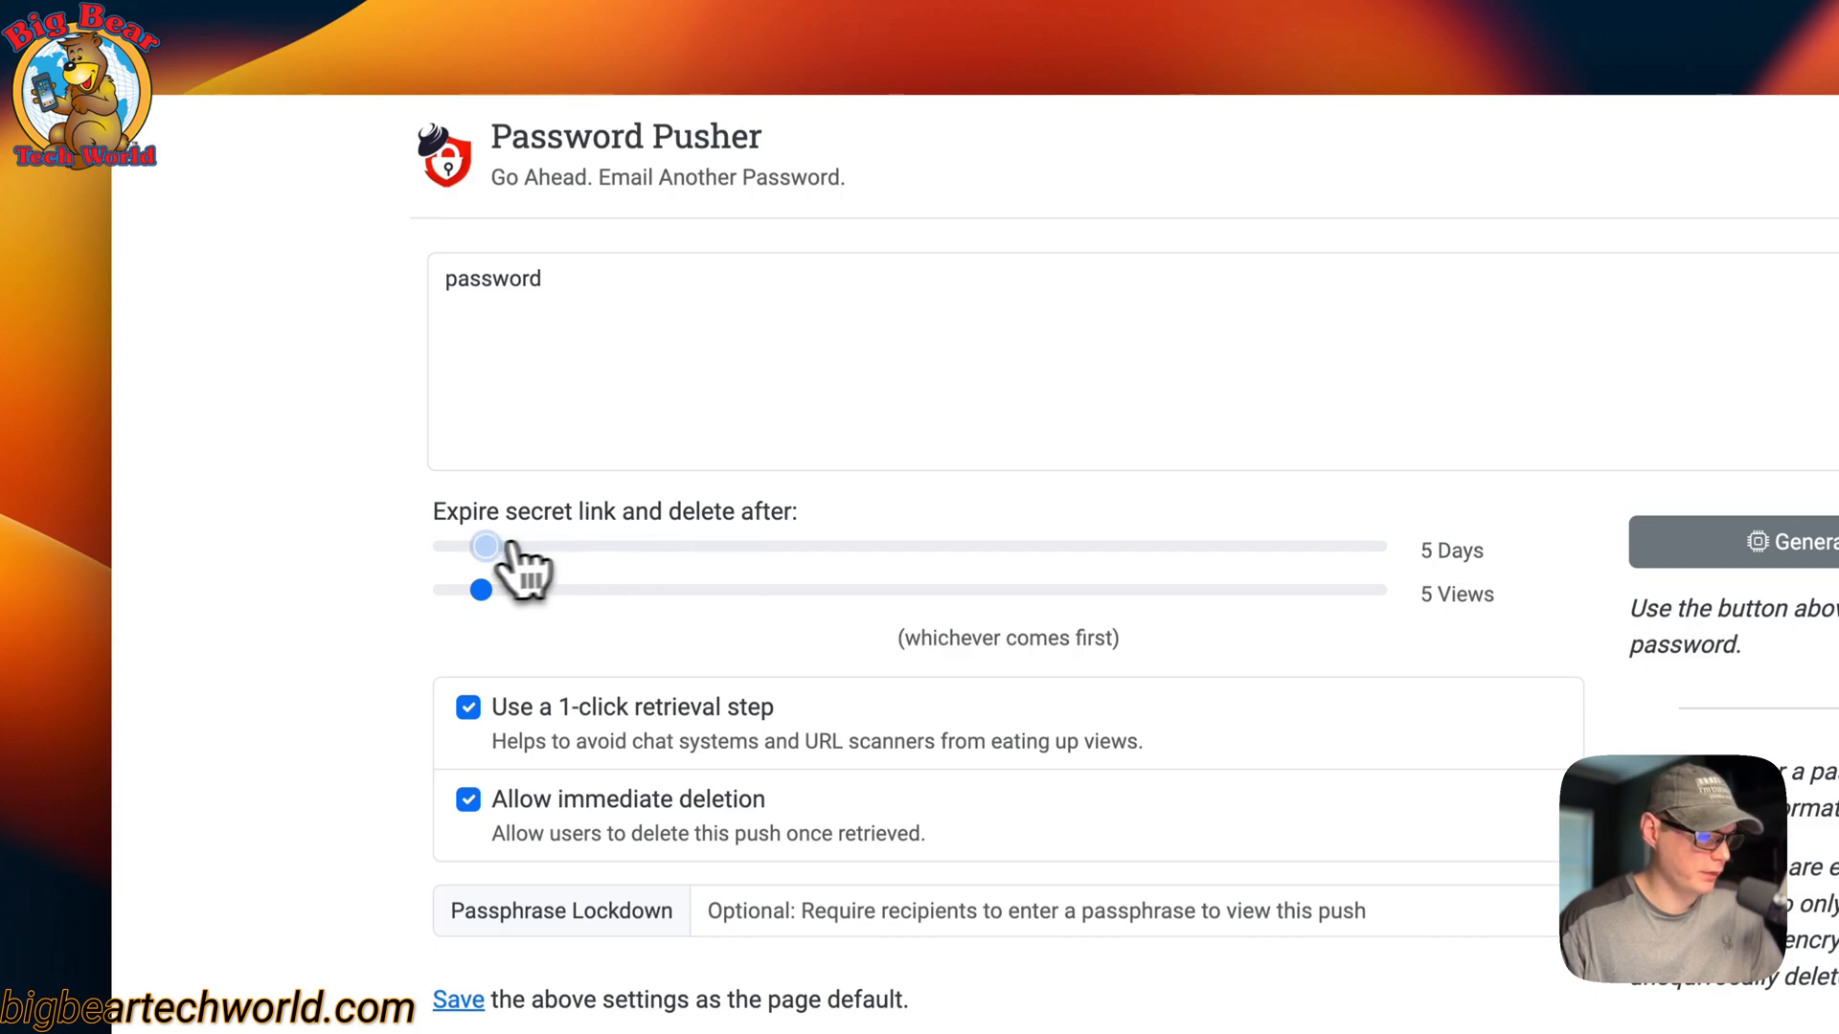
left_click_drag(486, 547, 439, 548)
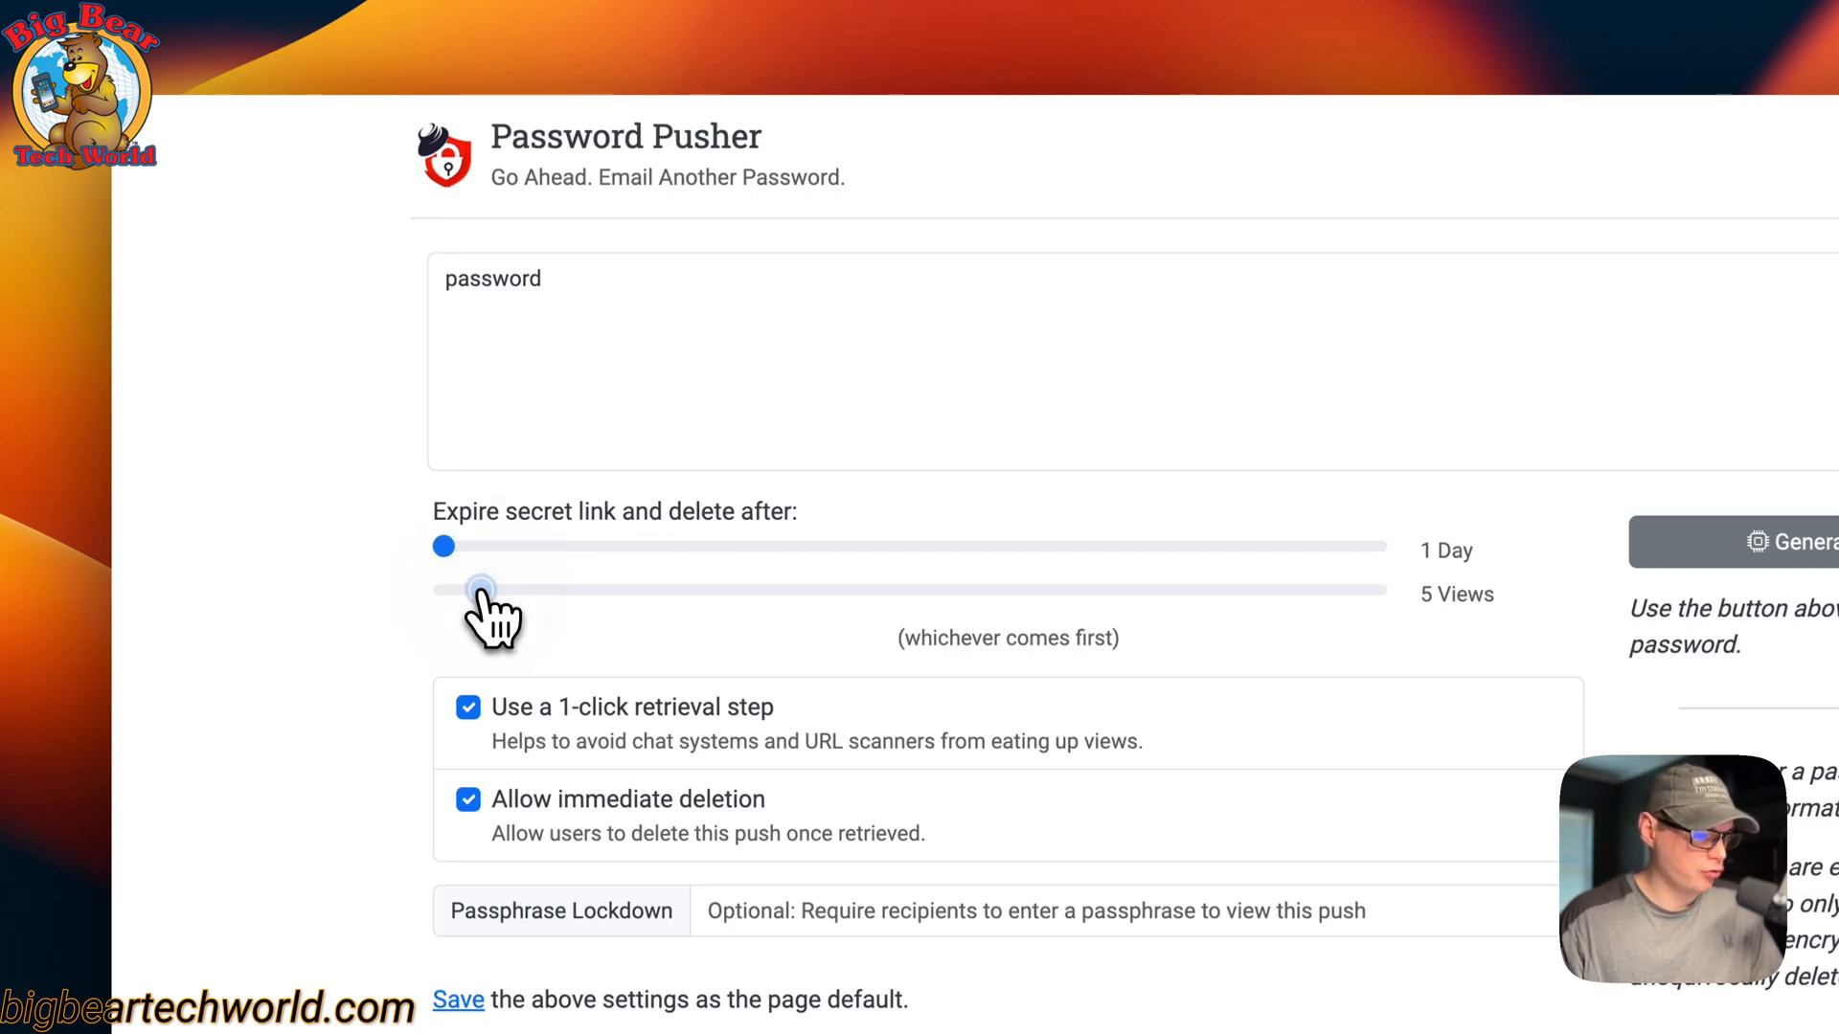
left_click_drag(481, 590, 524, 590)
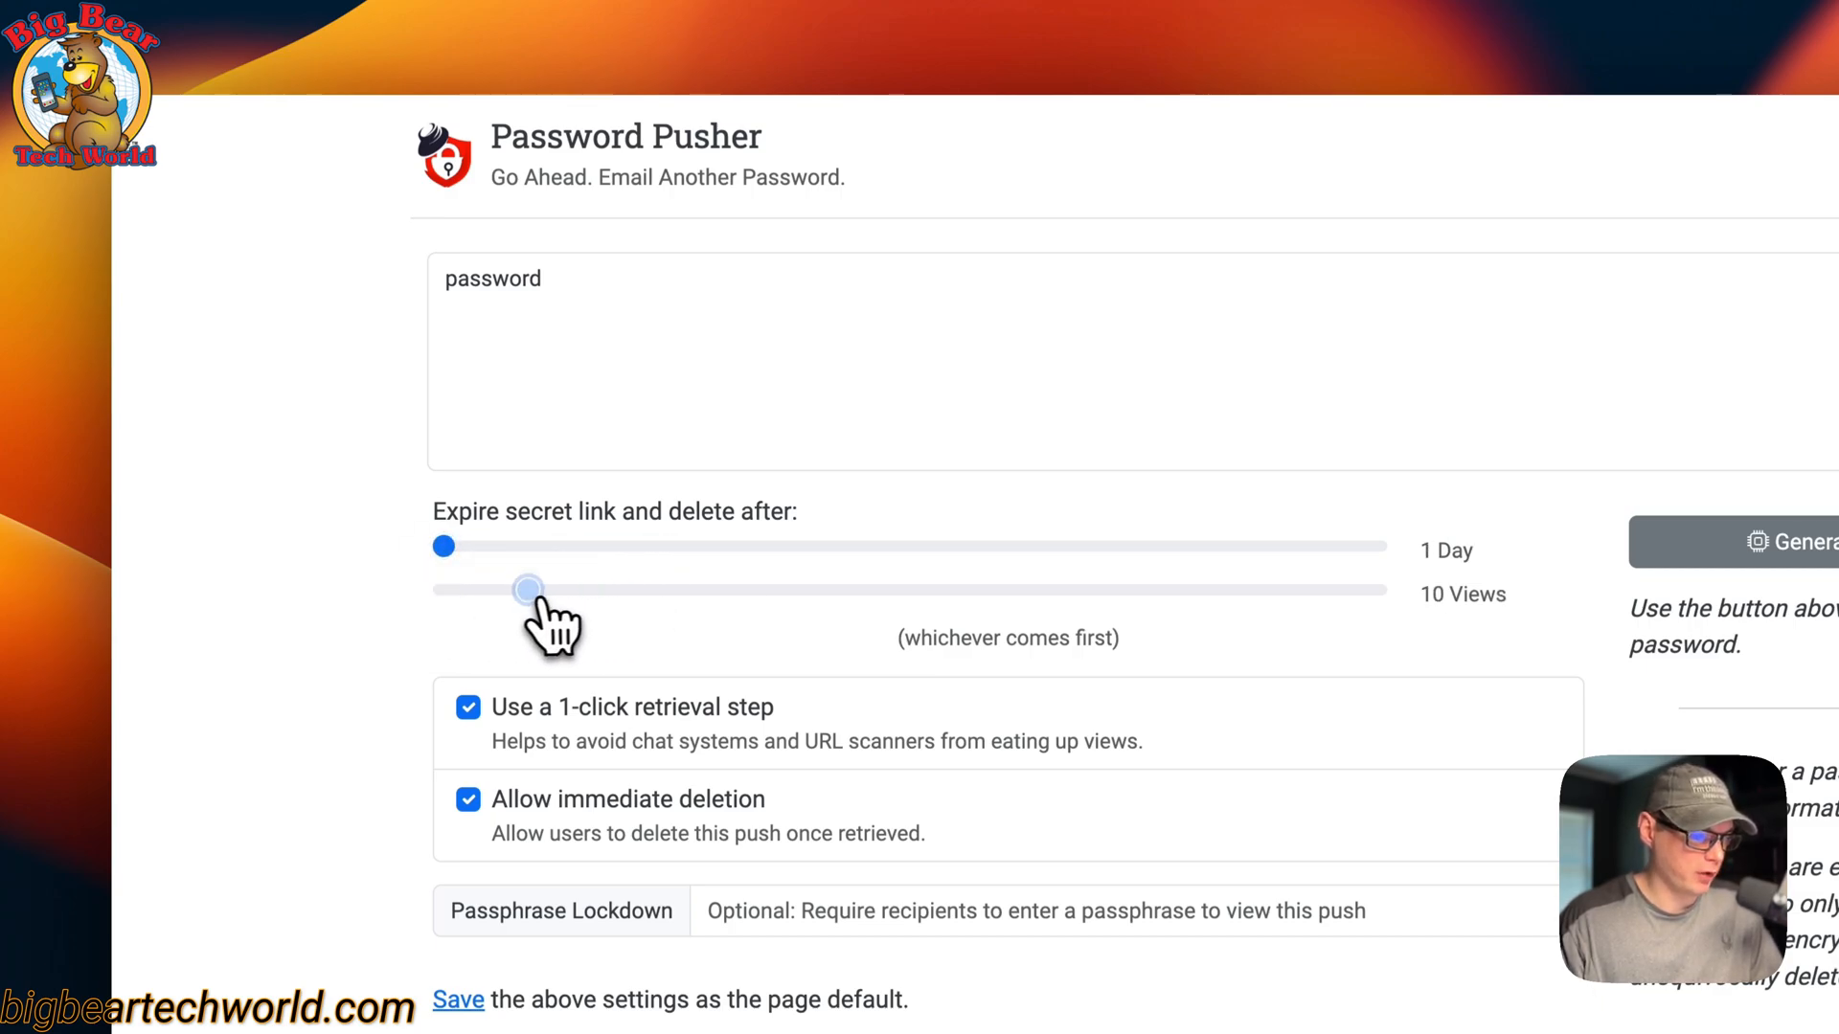
left_click_drag(526, 590, 475, 590)
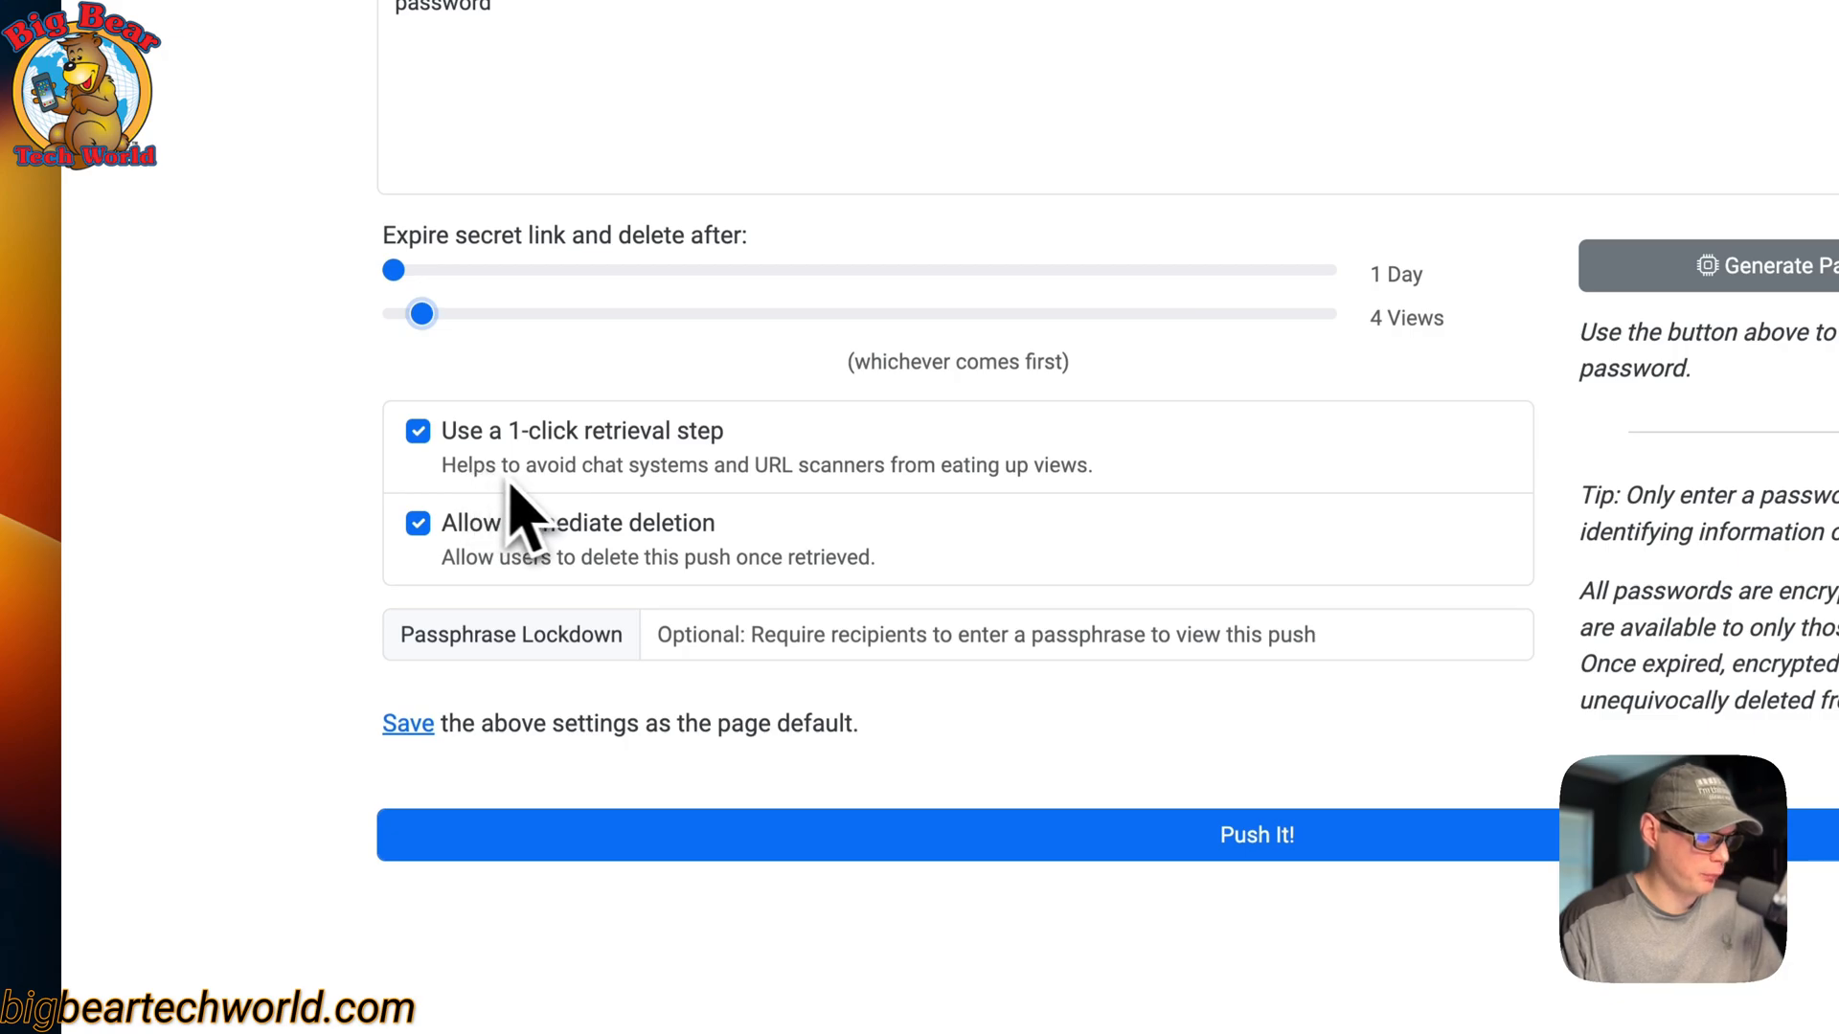
mouse_move(804, 522)
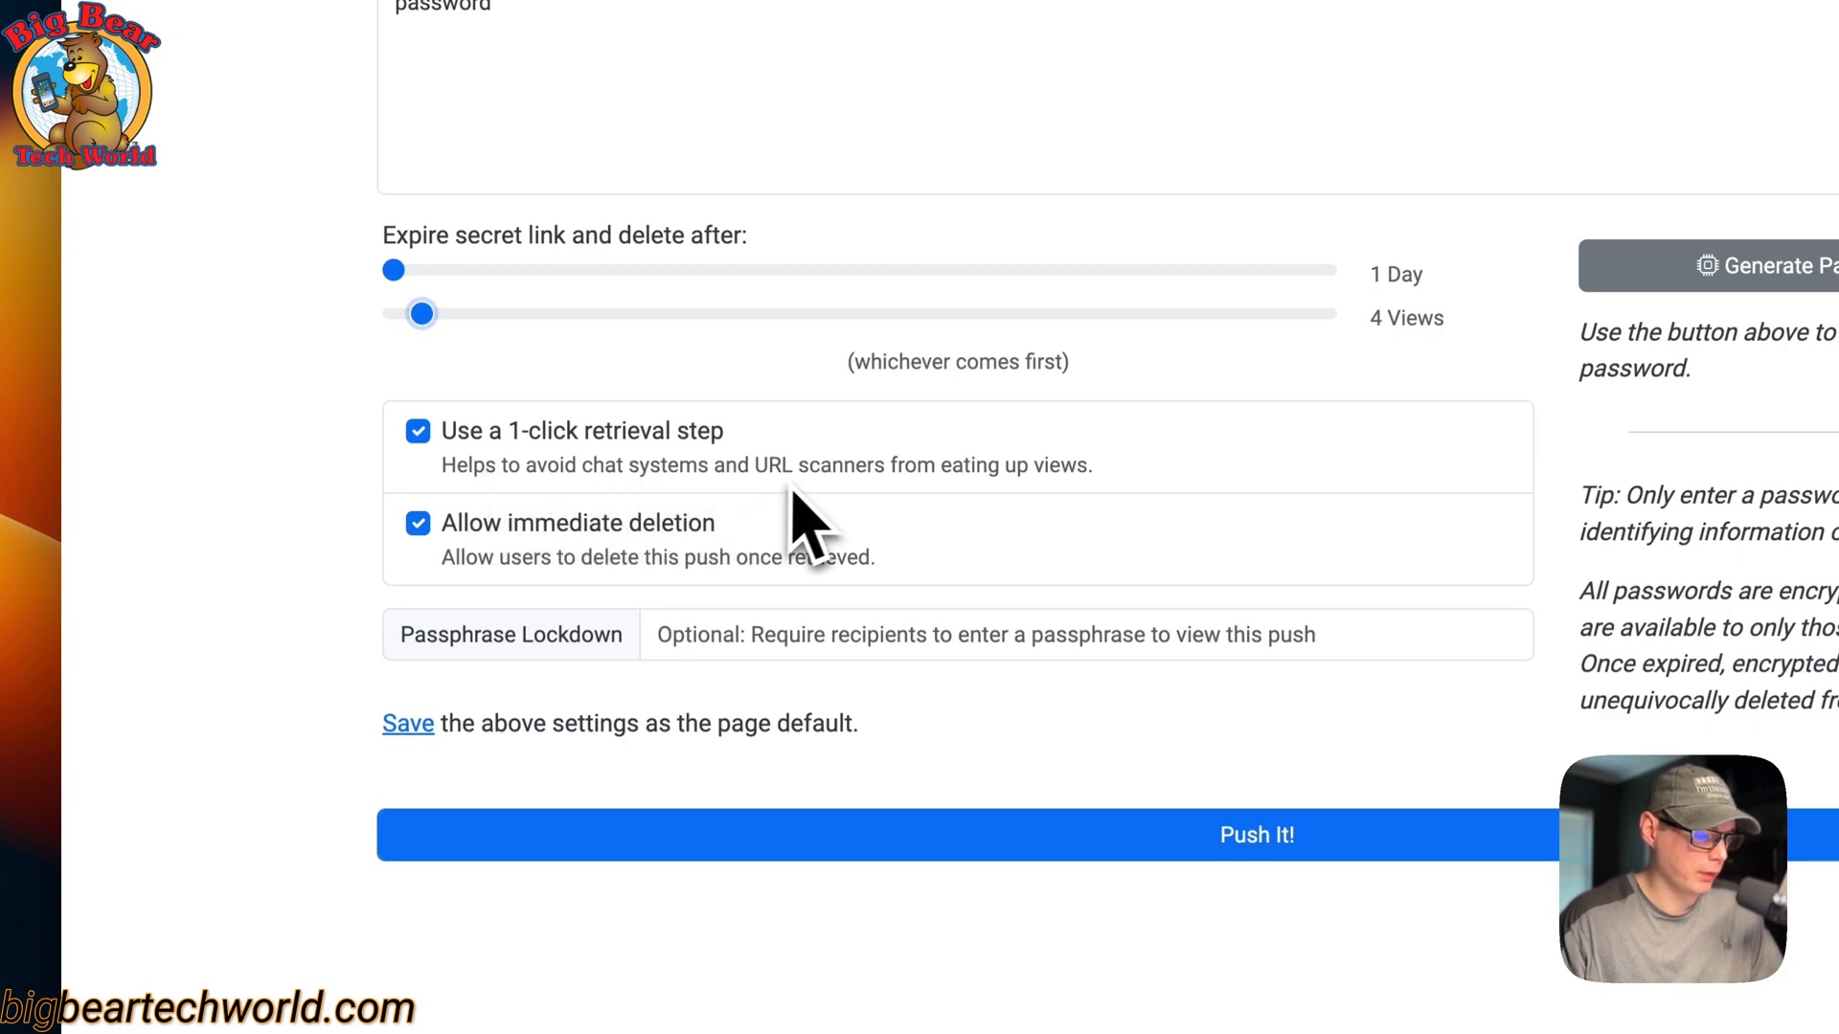
mouse_move(633, 586)
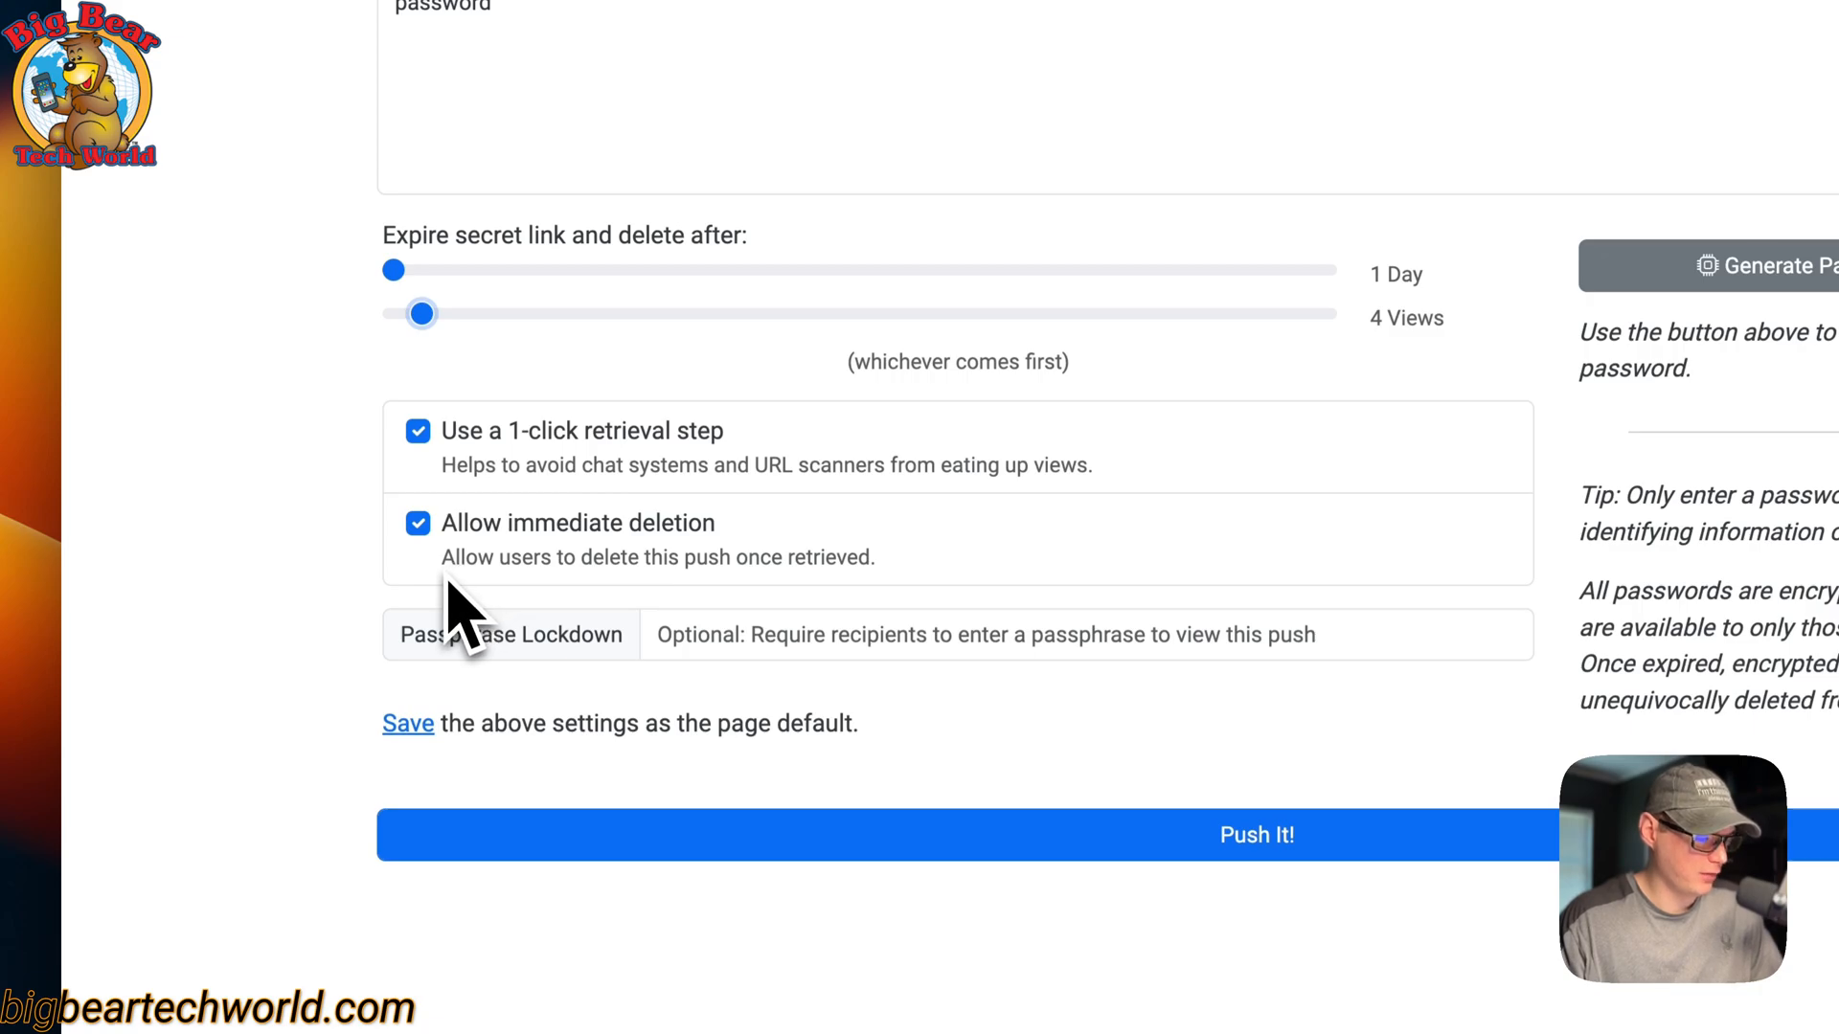
mouse_move(627, 622)
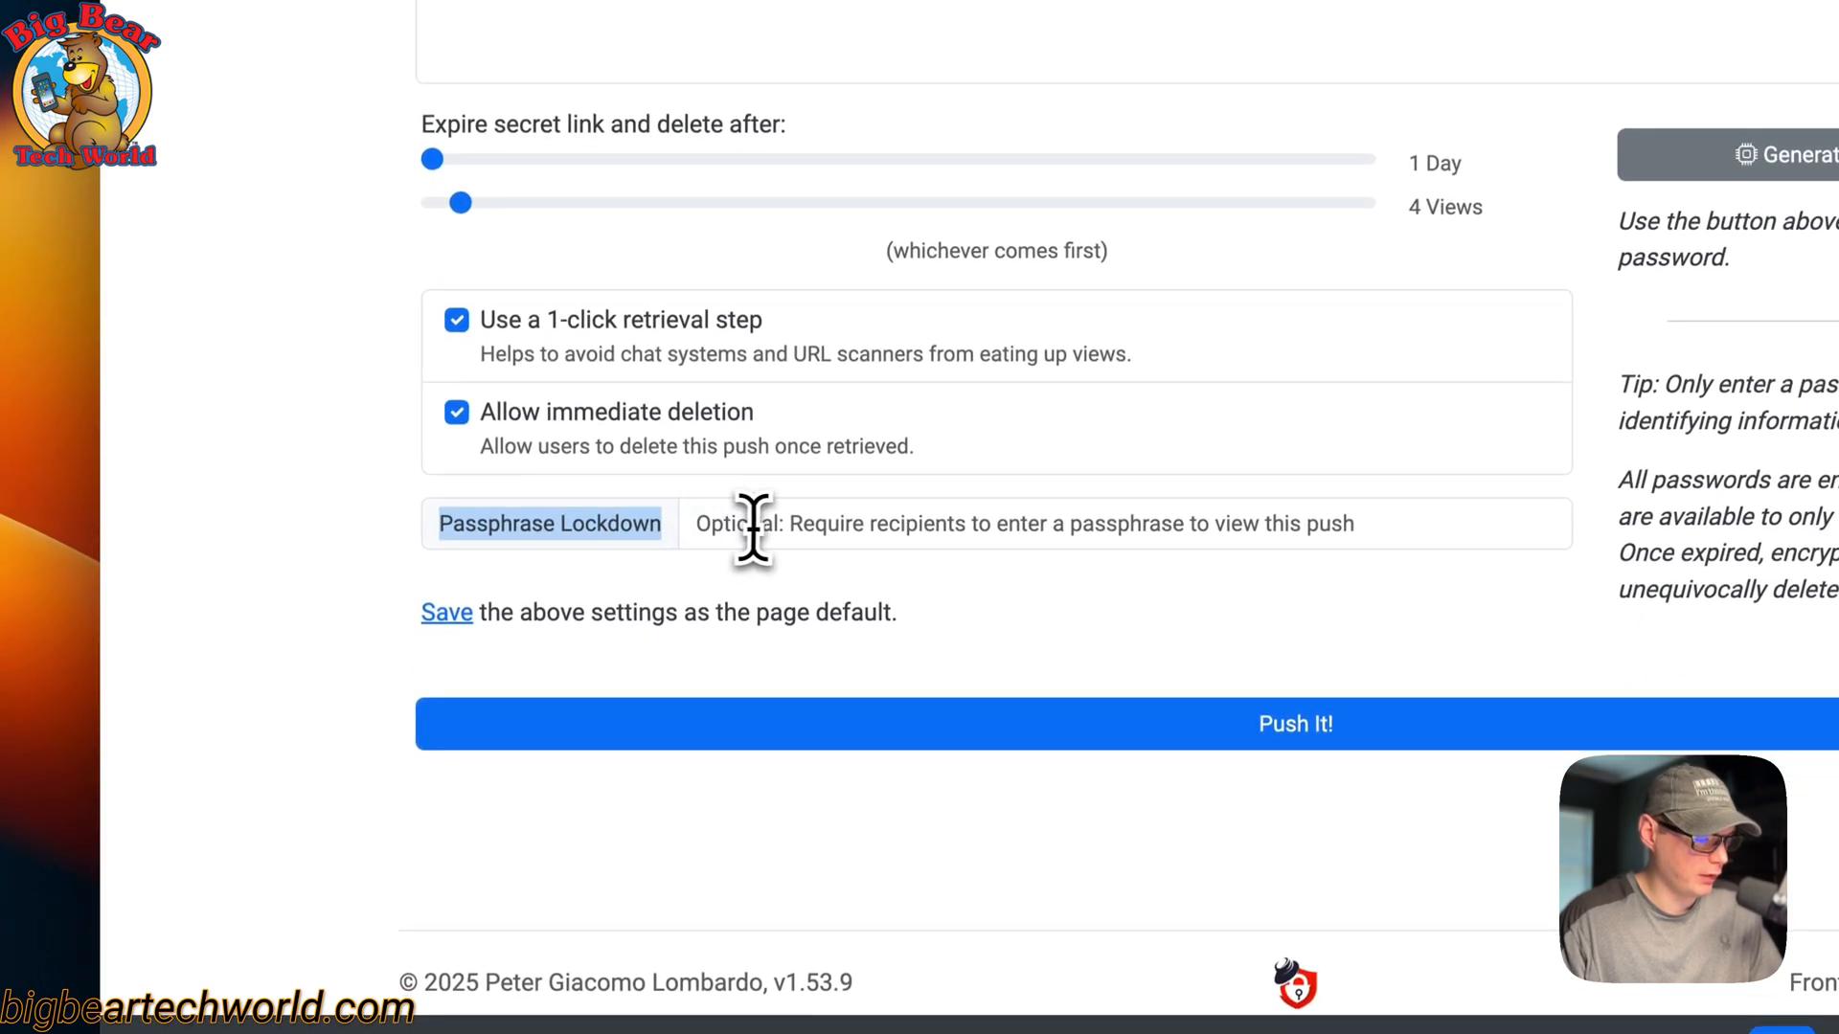
left_click(1120, 523)
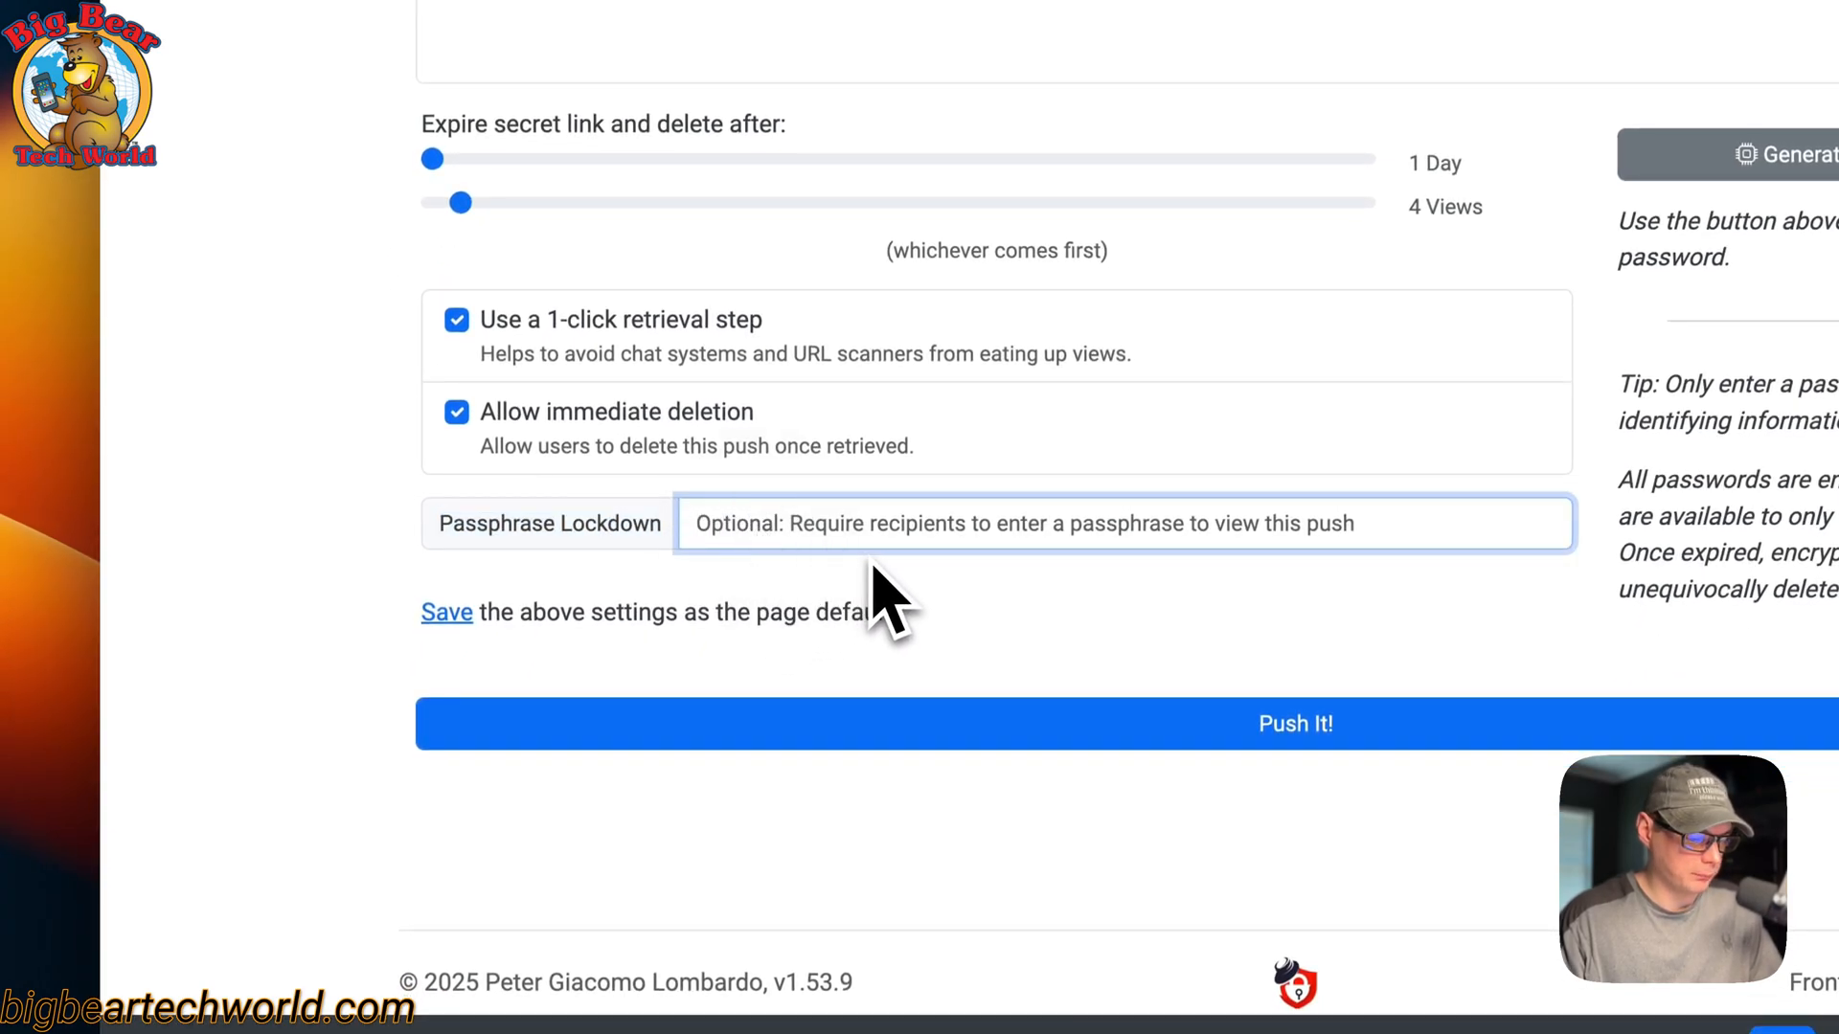
type("passwoir")
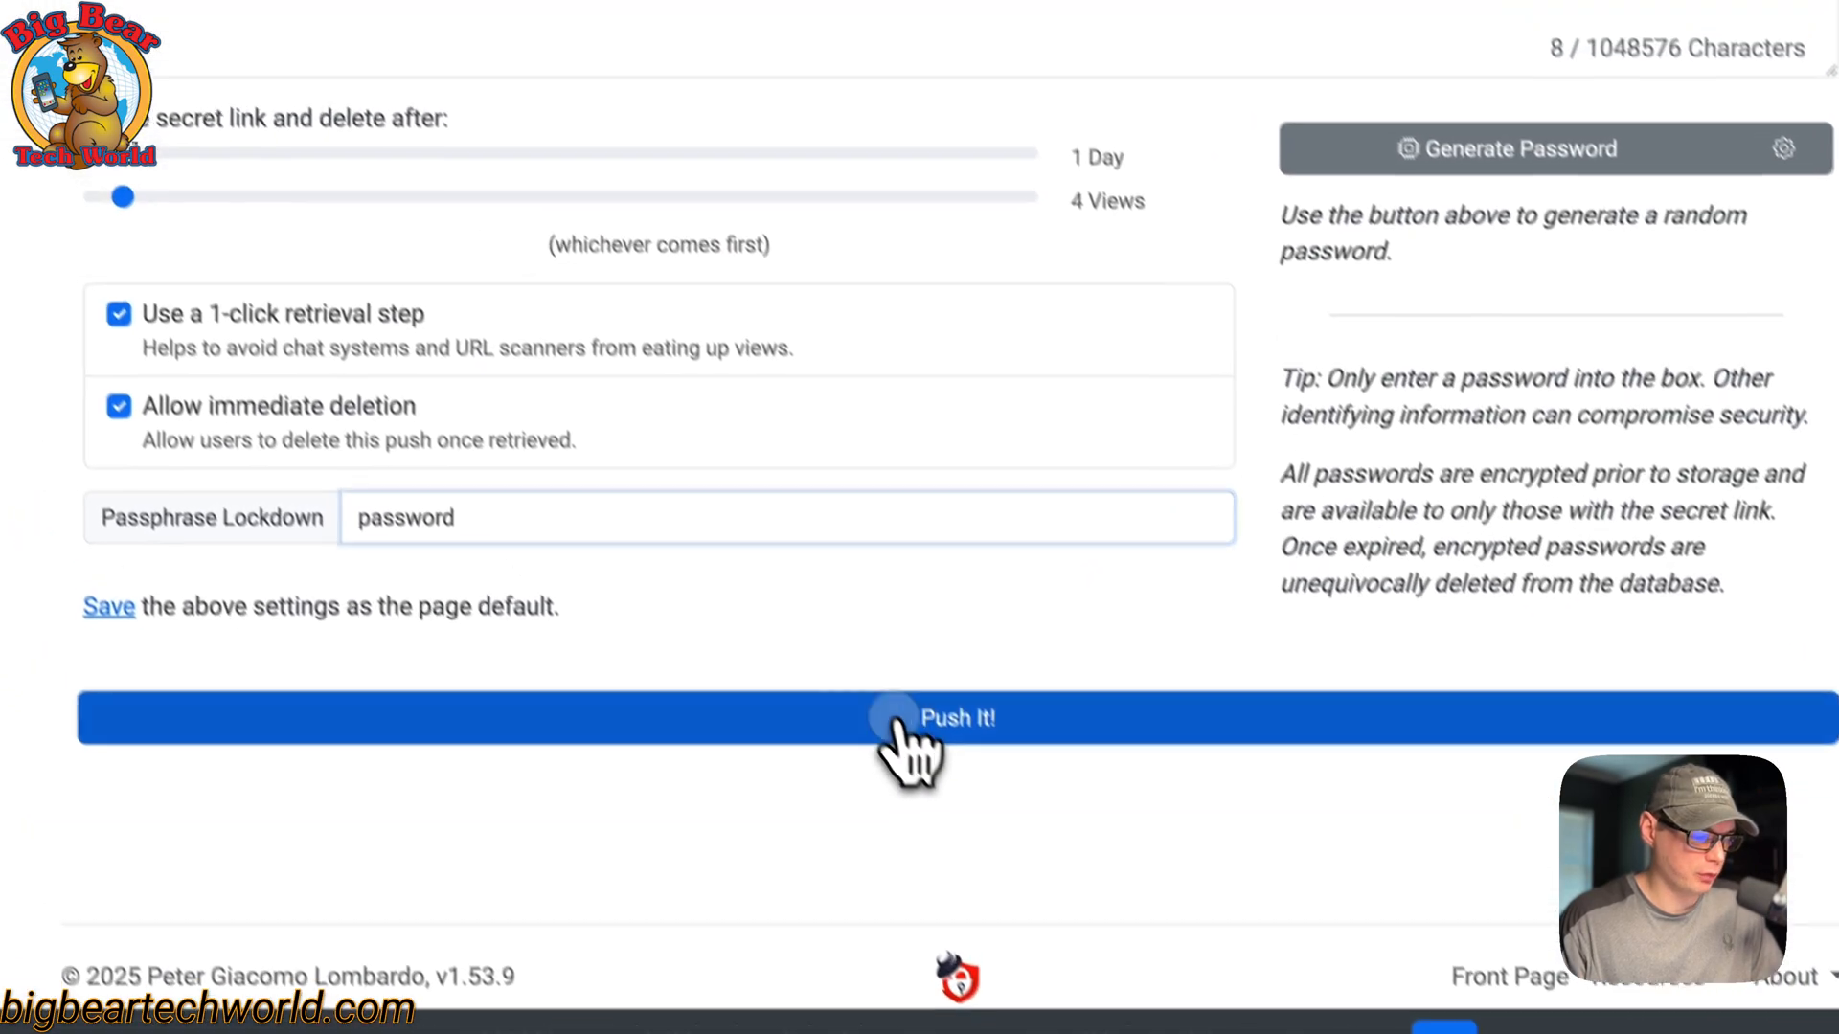
left_click(900, 717)
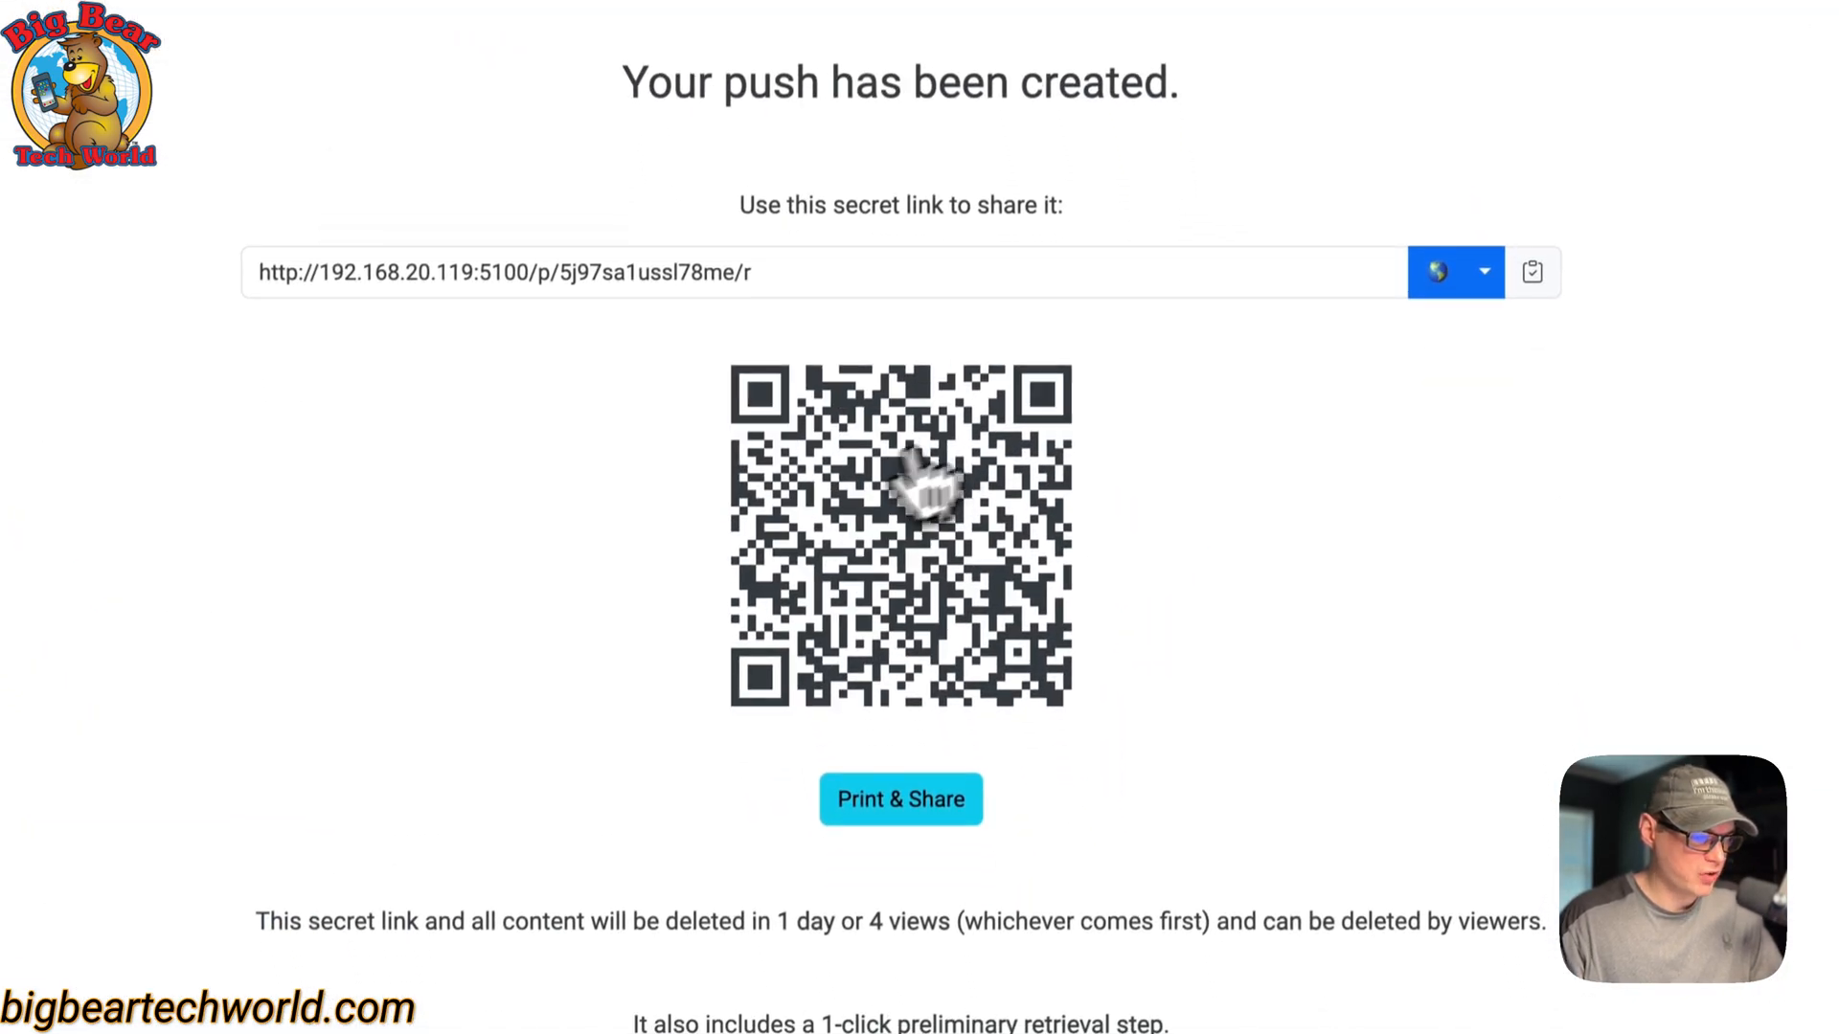
Step: Copy the new push's secret link to the clipboard after closing the language choices
scroll("down", 3)
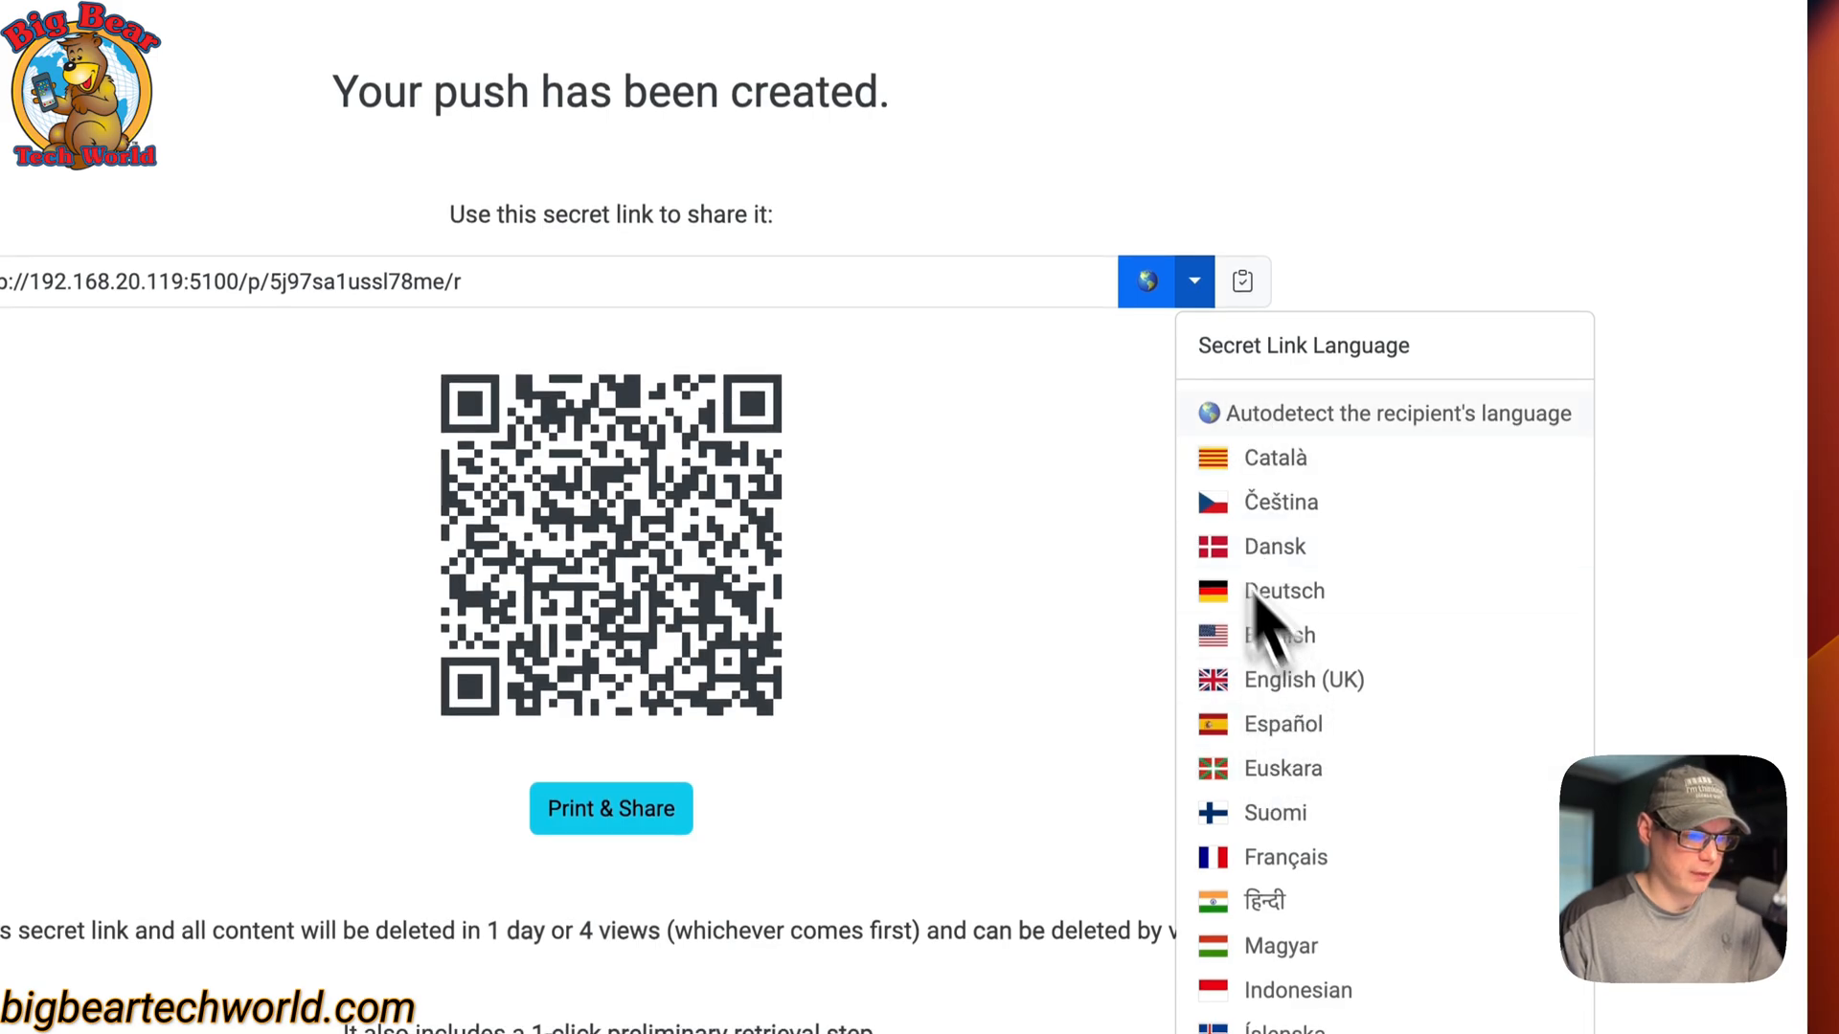
left_click(1192, 282)
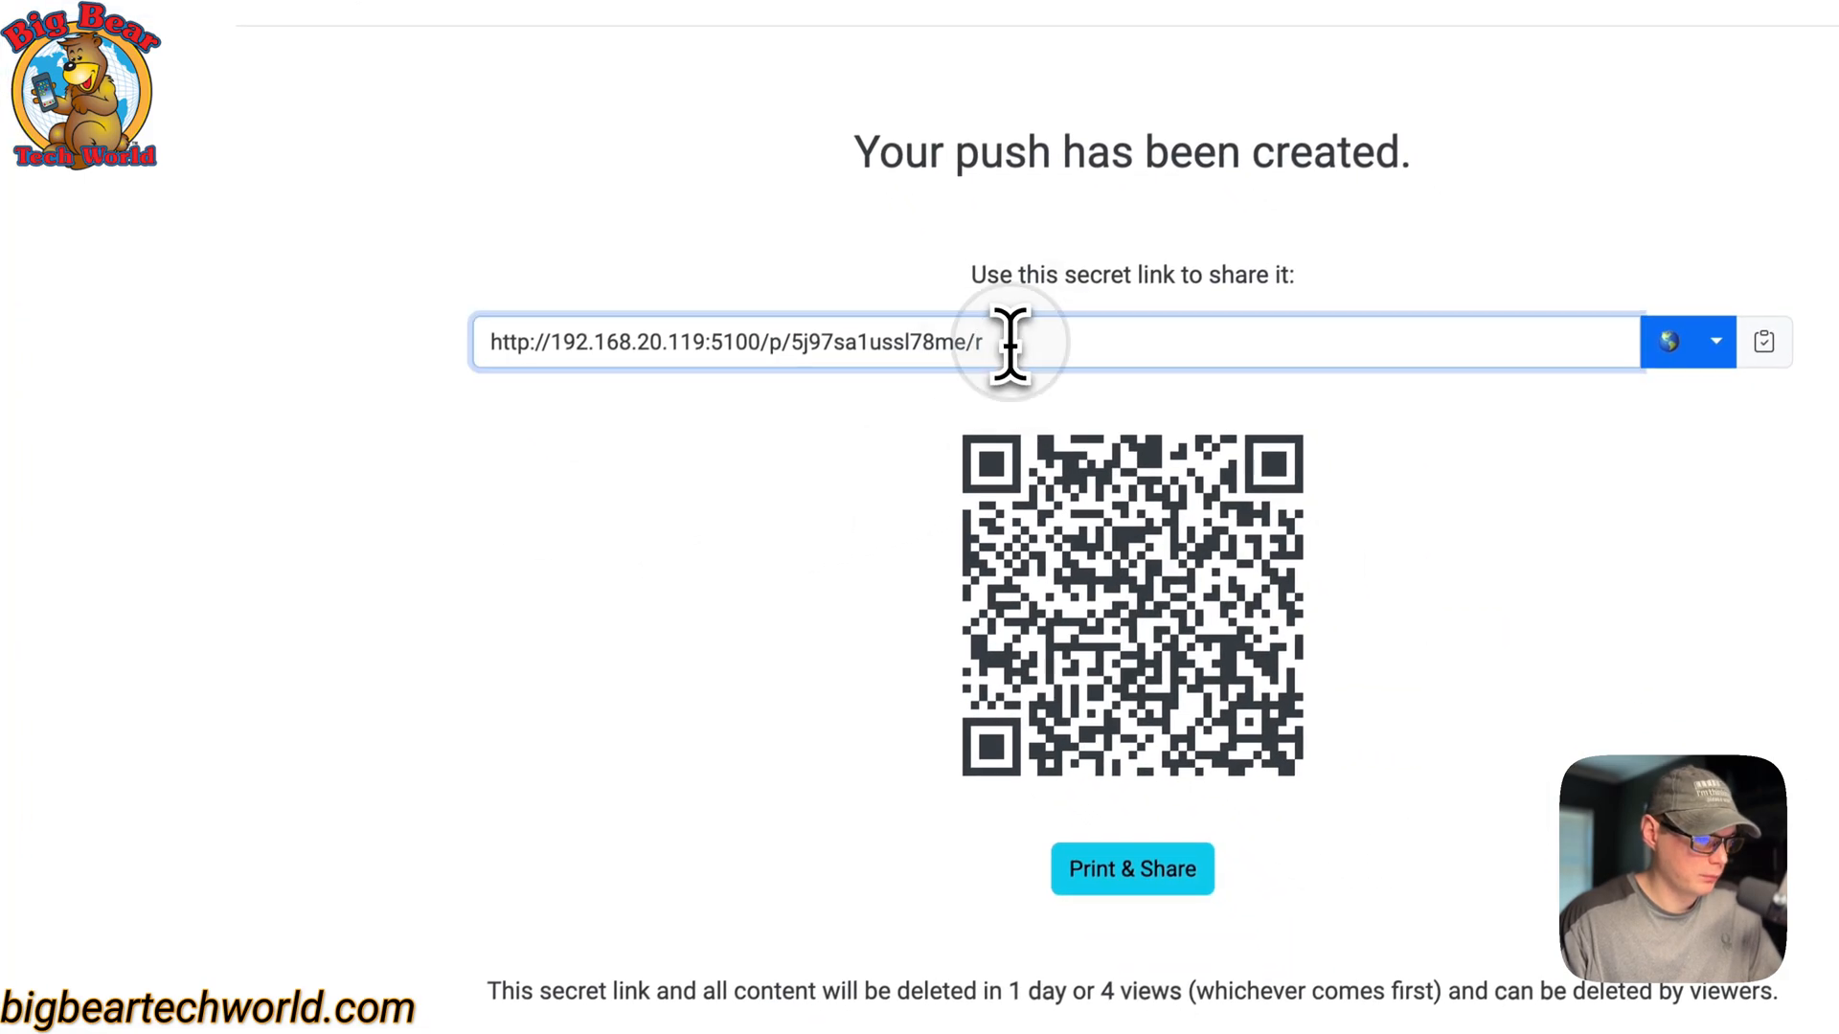
key("cmd+c")
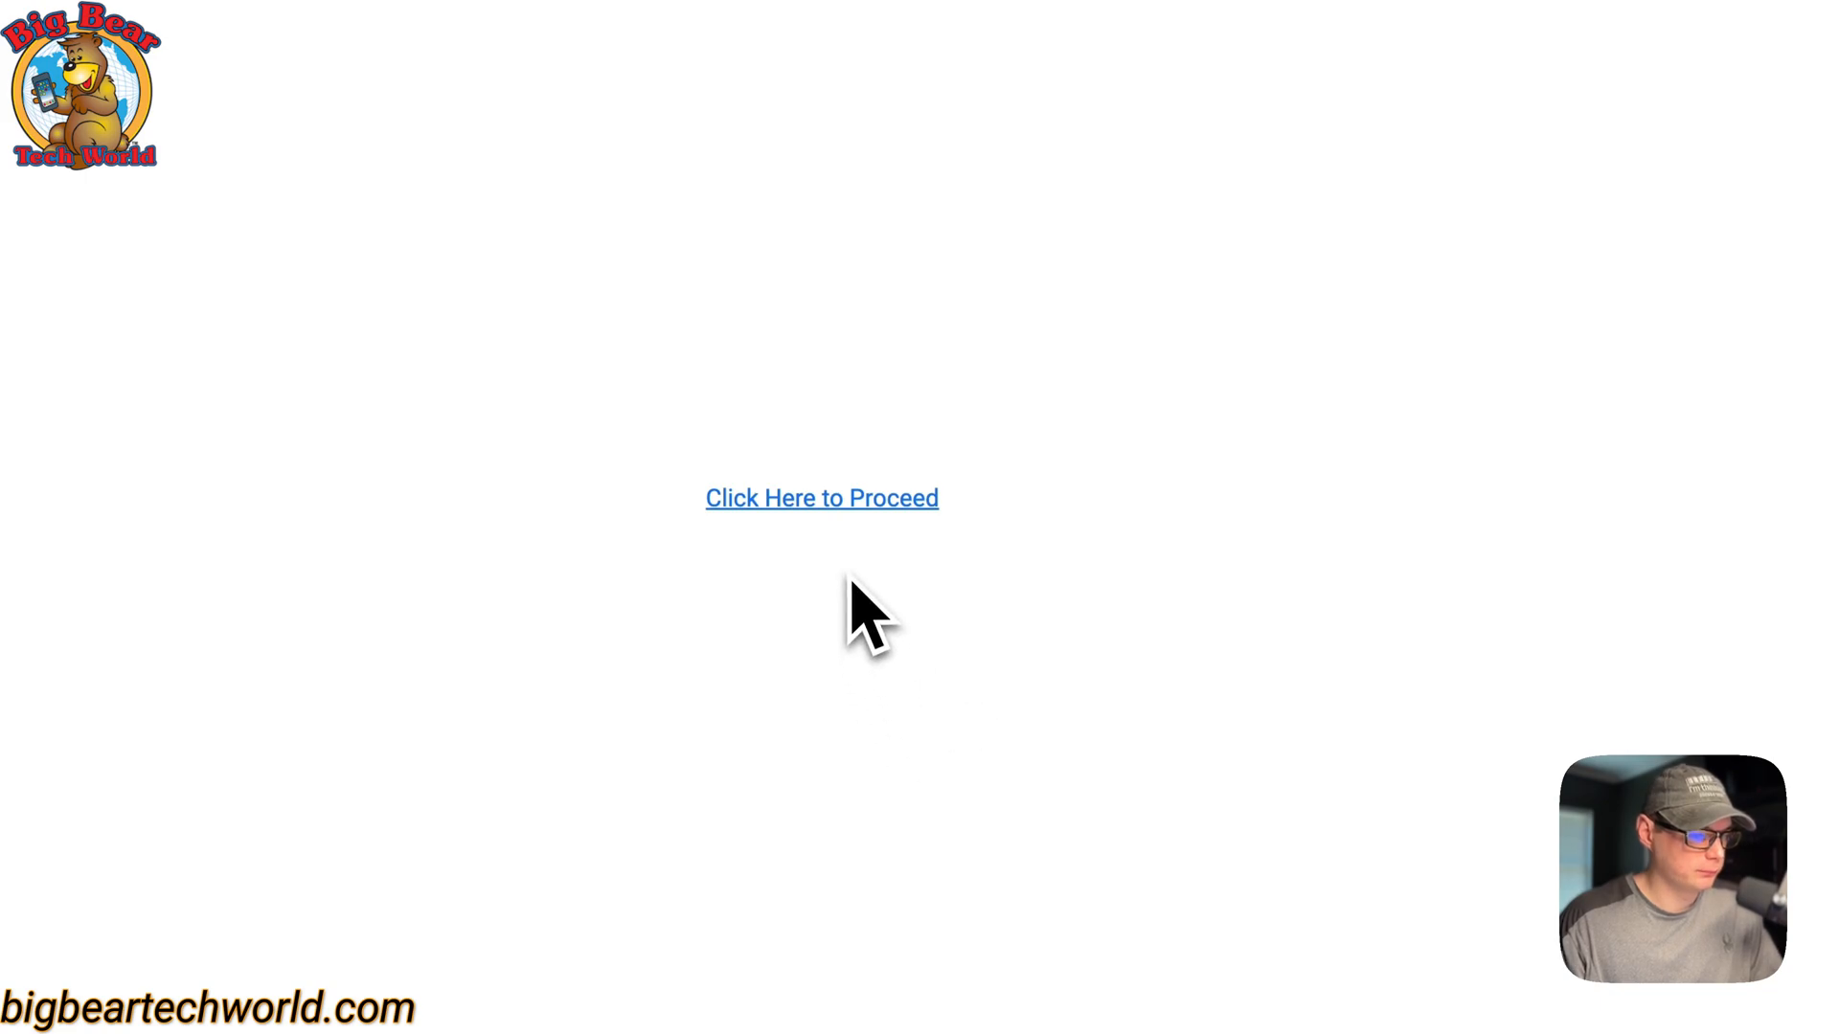
mouse_move(802, 544)
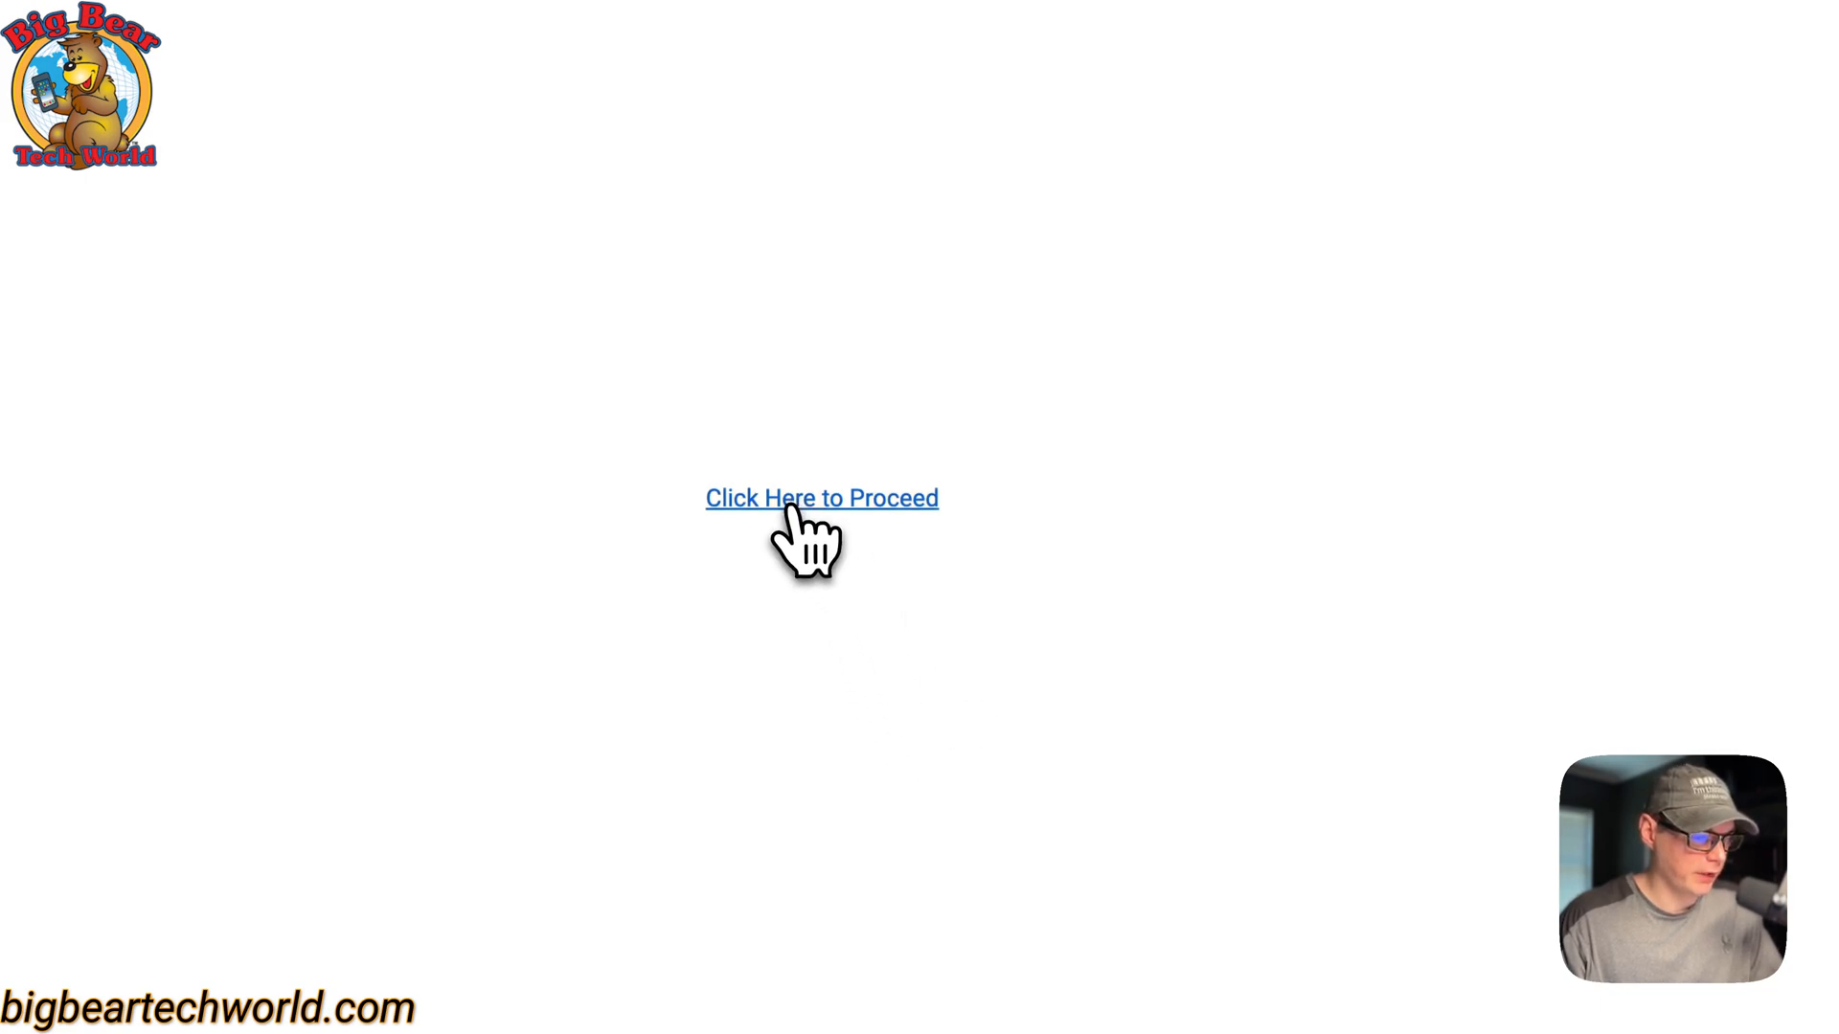
left_click(821, 497)
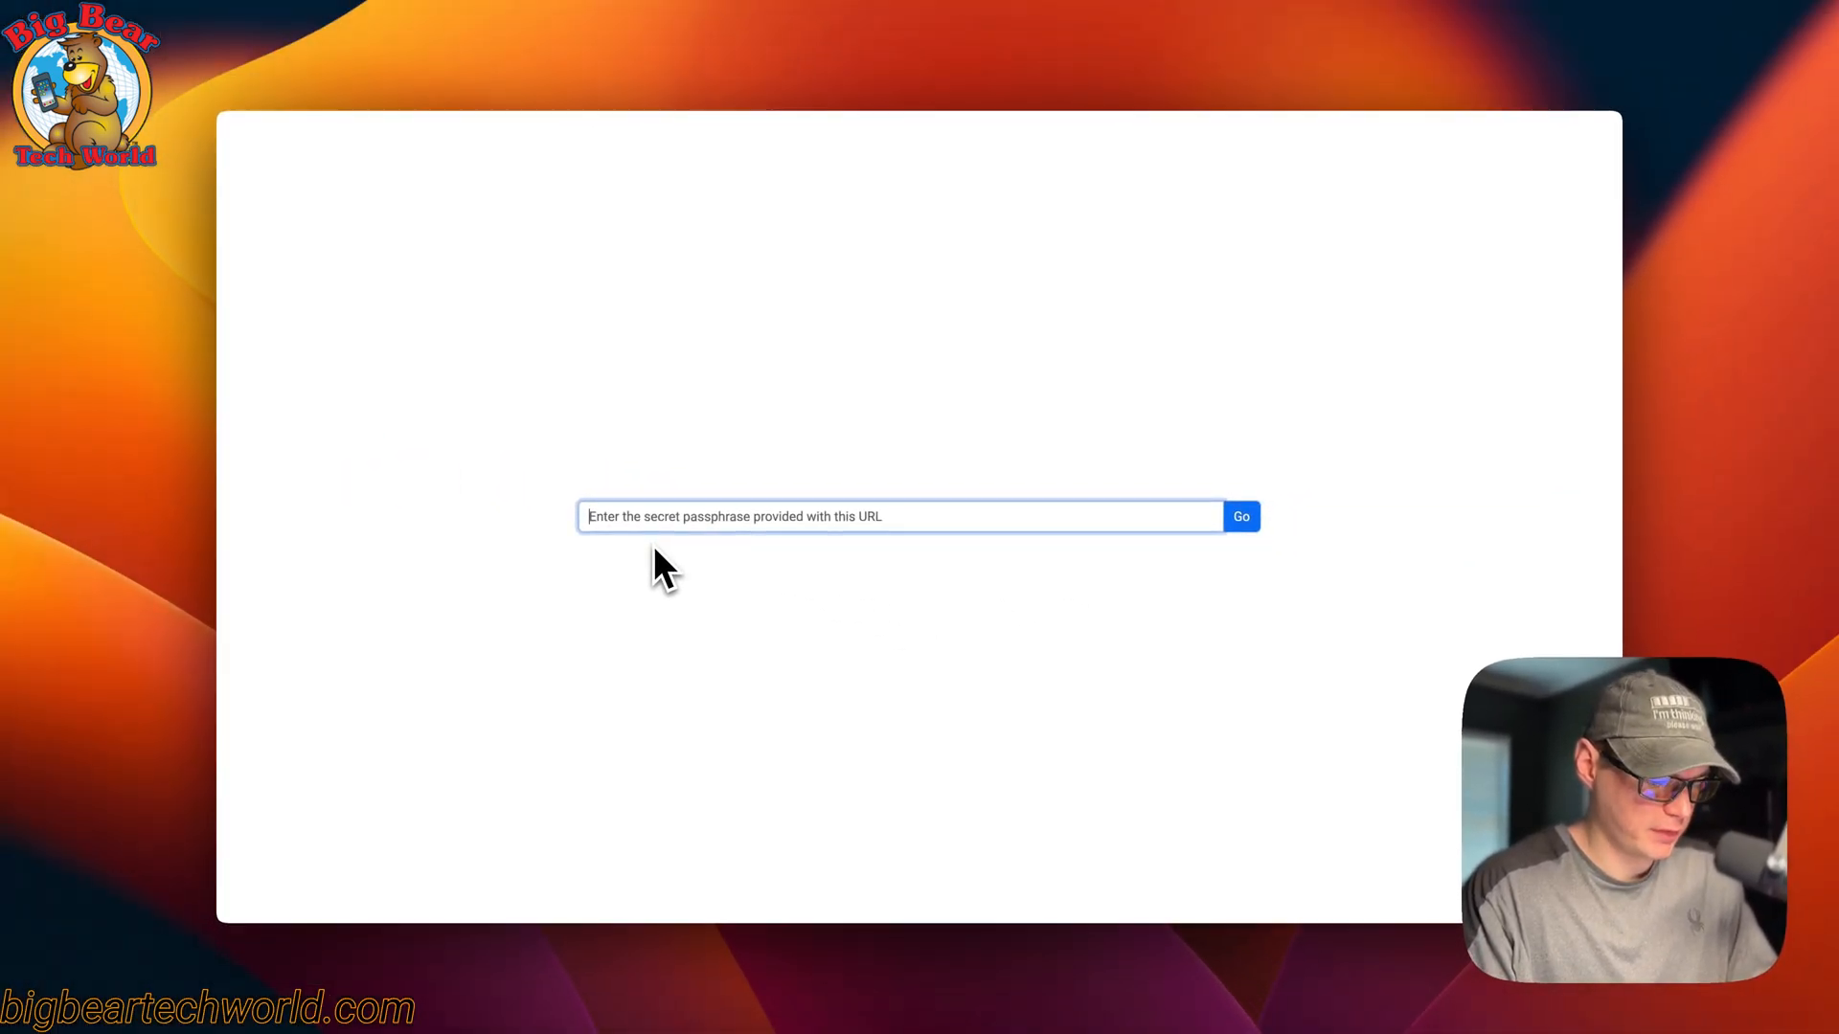
type("passwo")
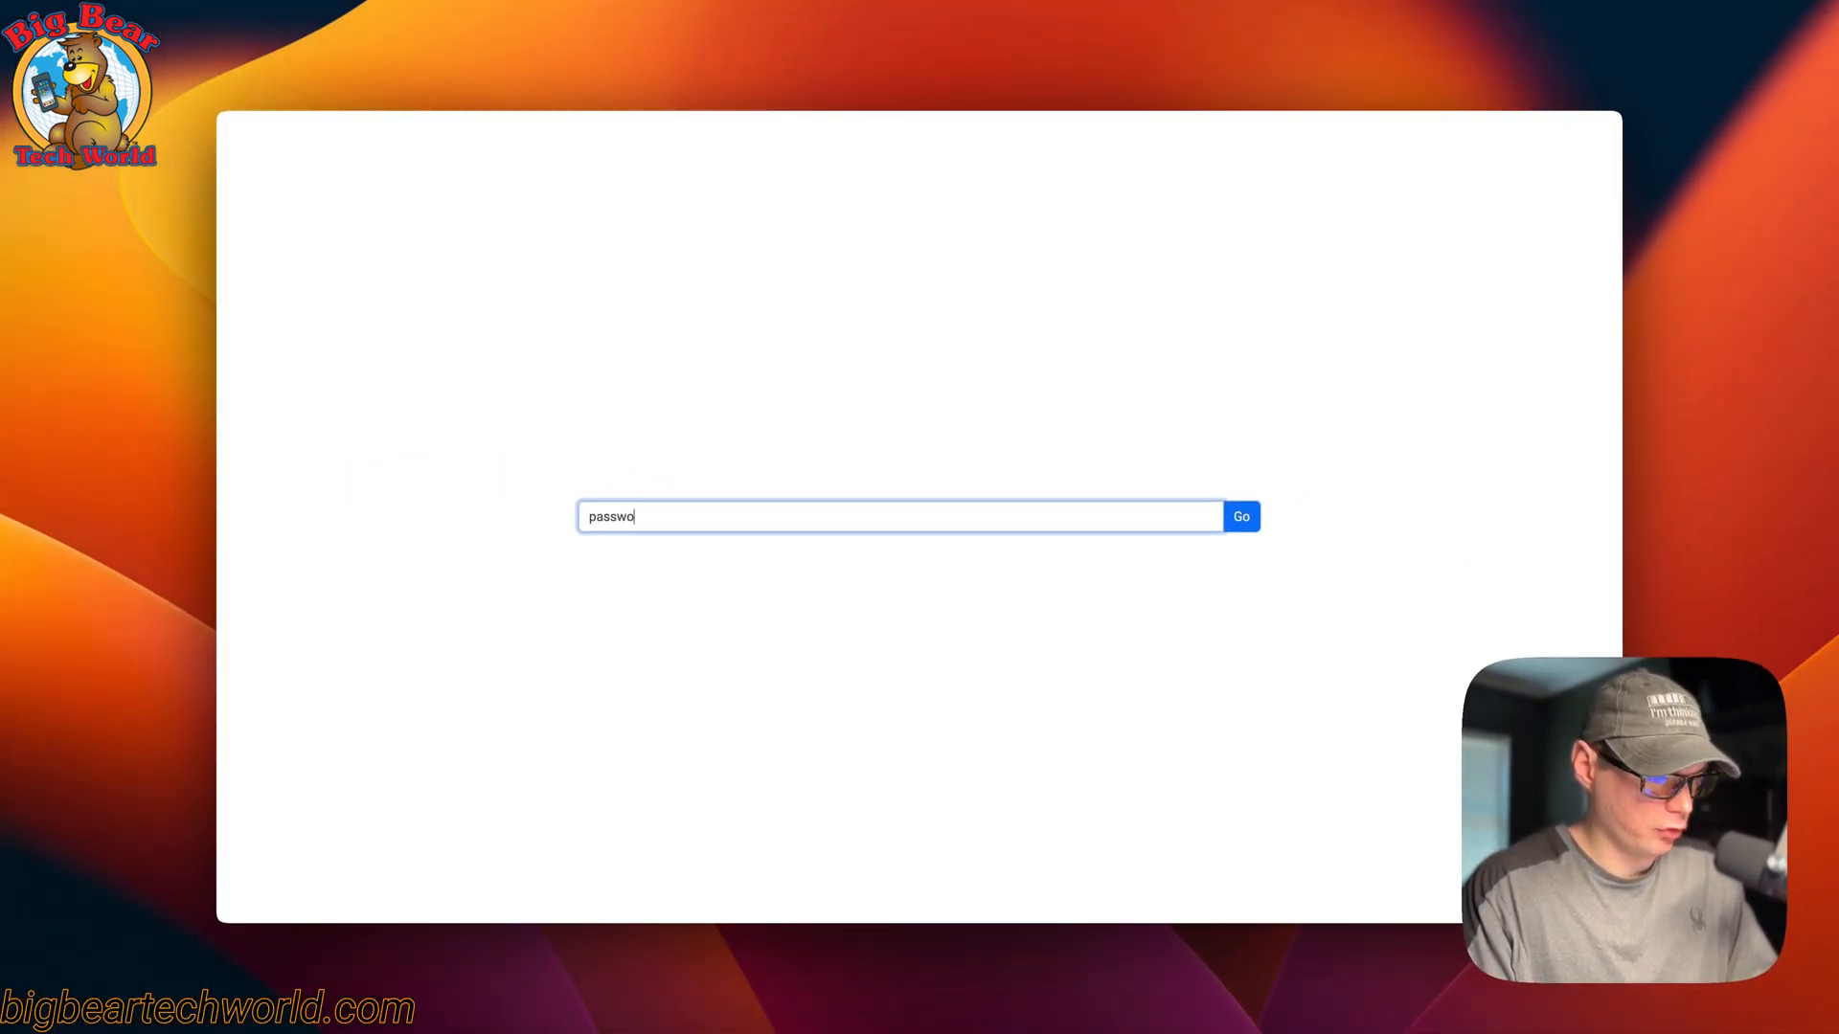
left_click(1241, 517)
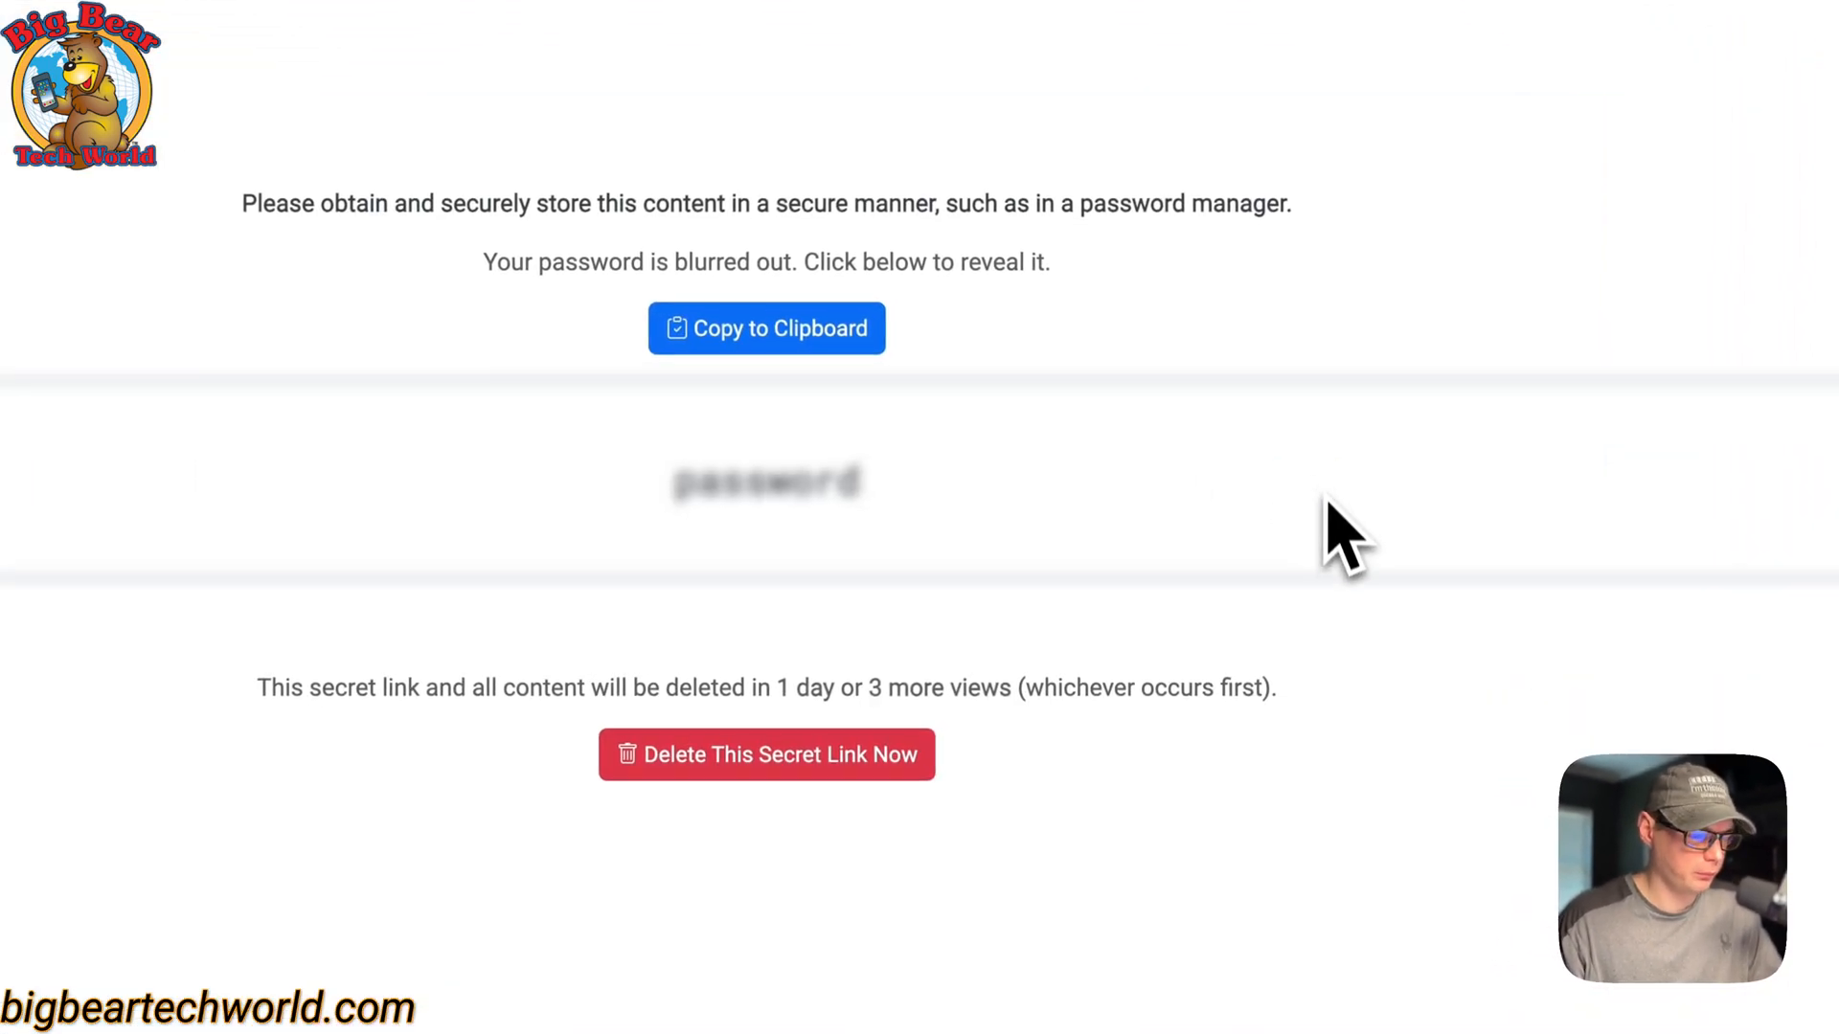
mouse_move(903, 493)
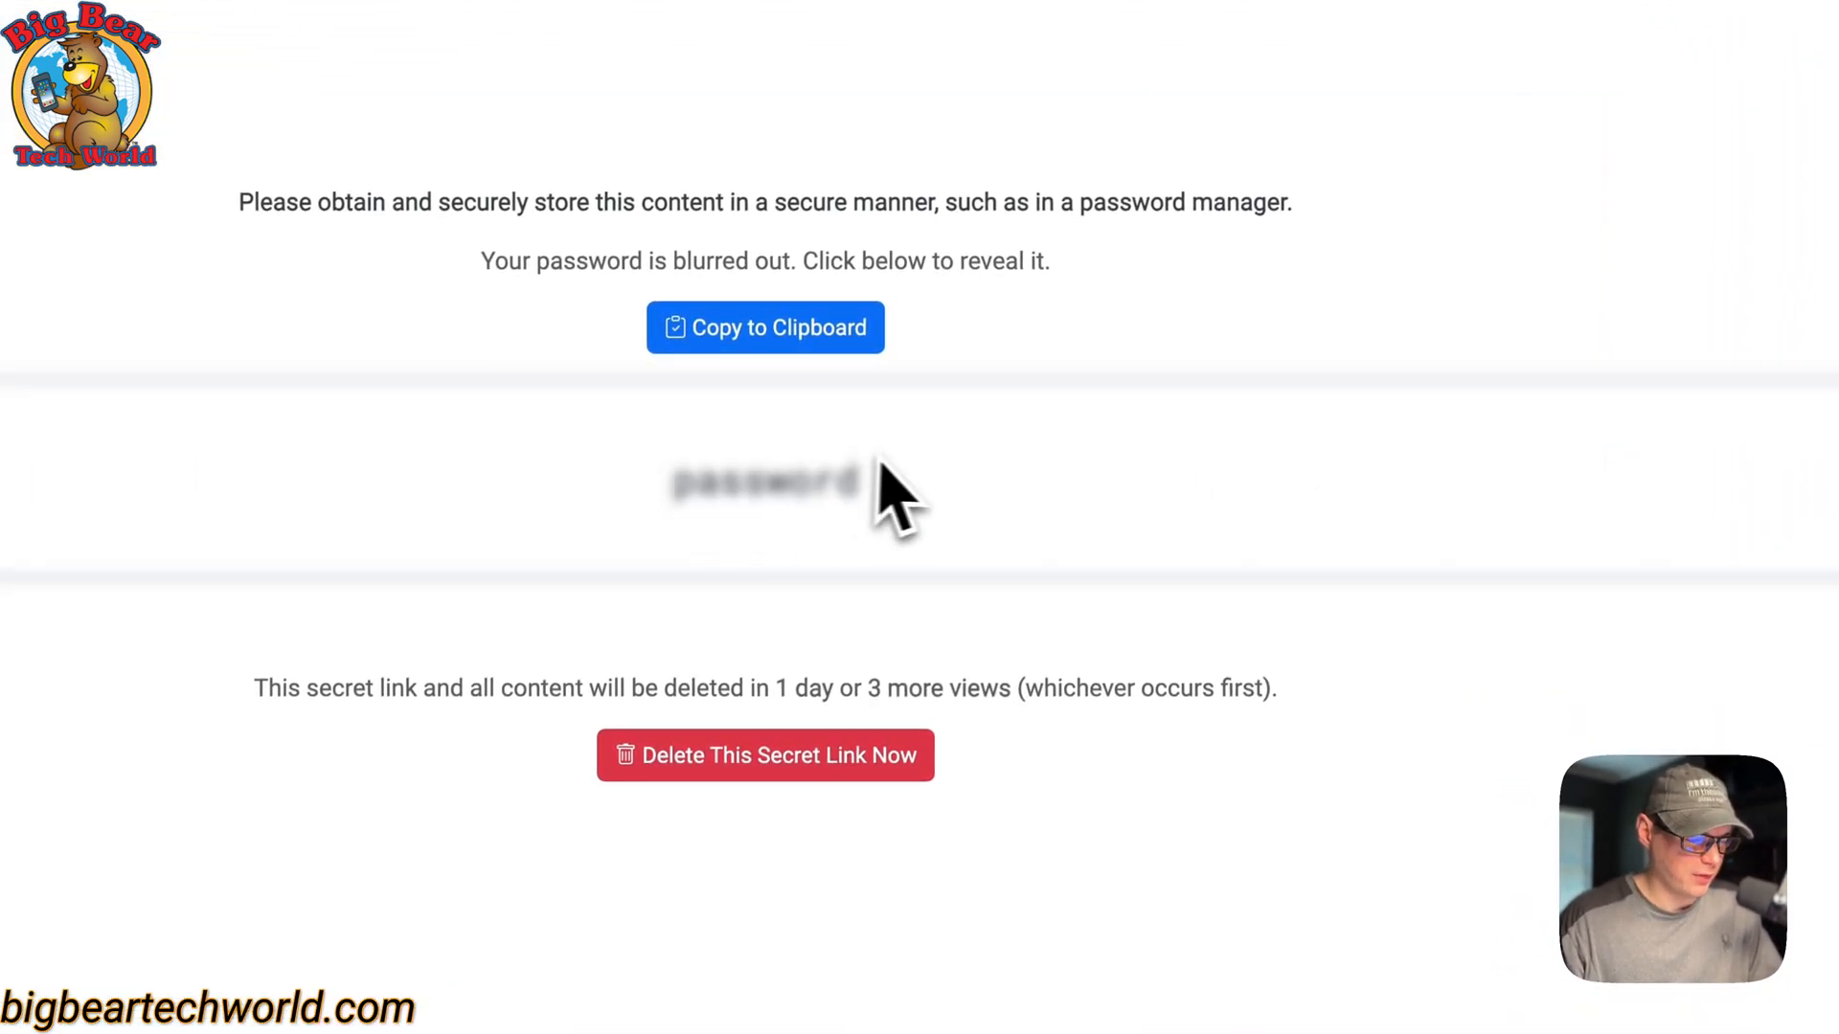
left_click(766, 483)
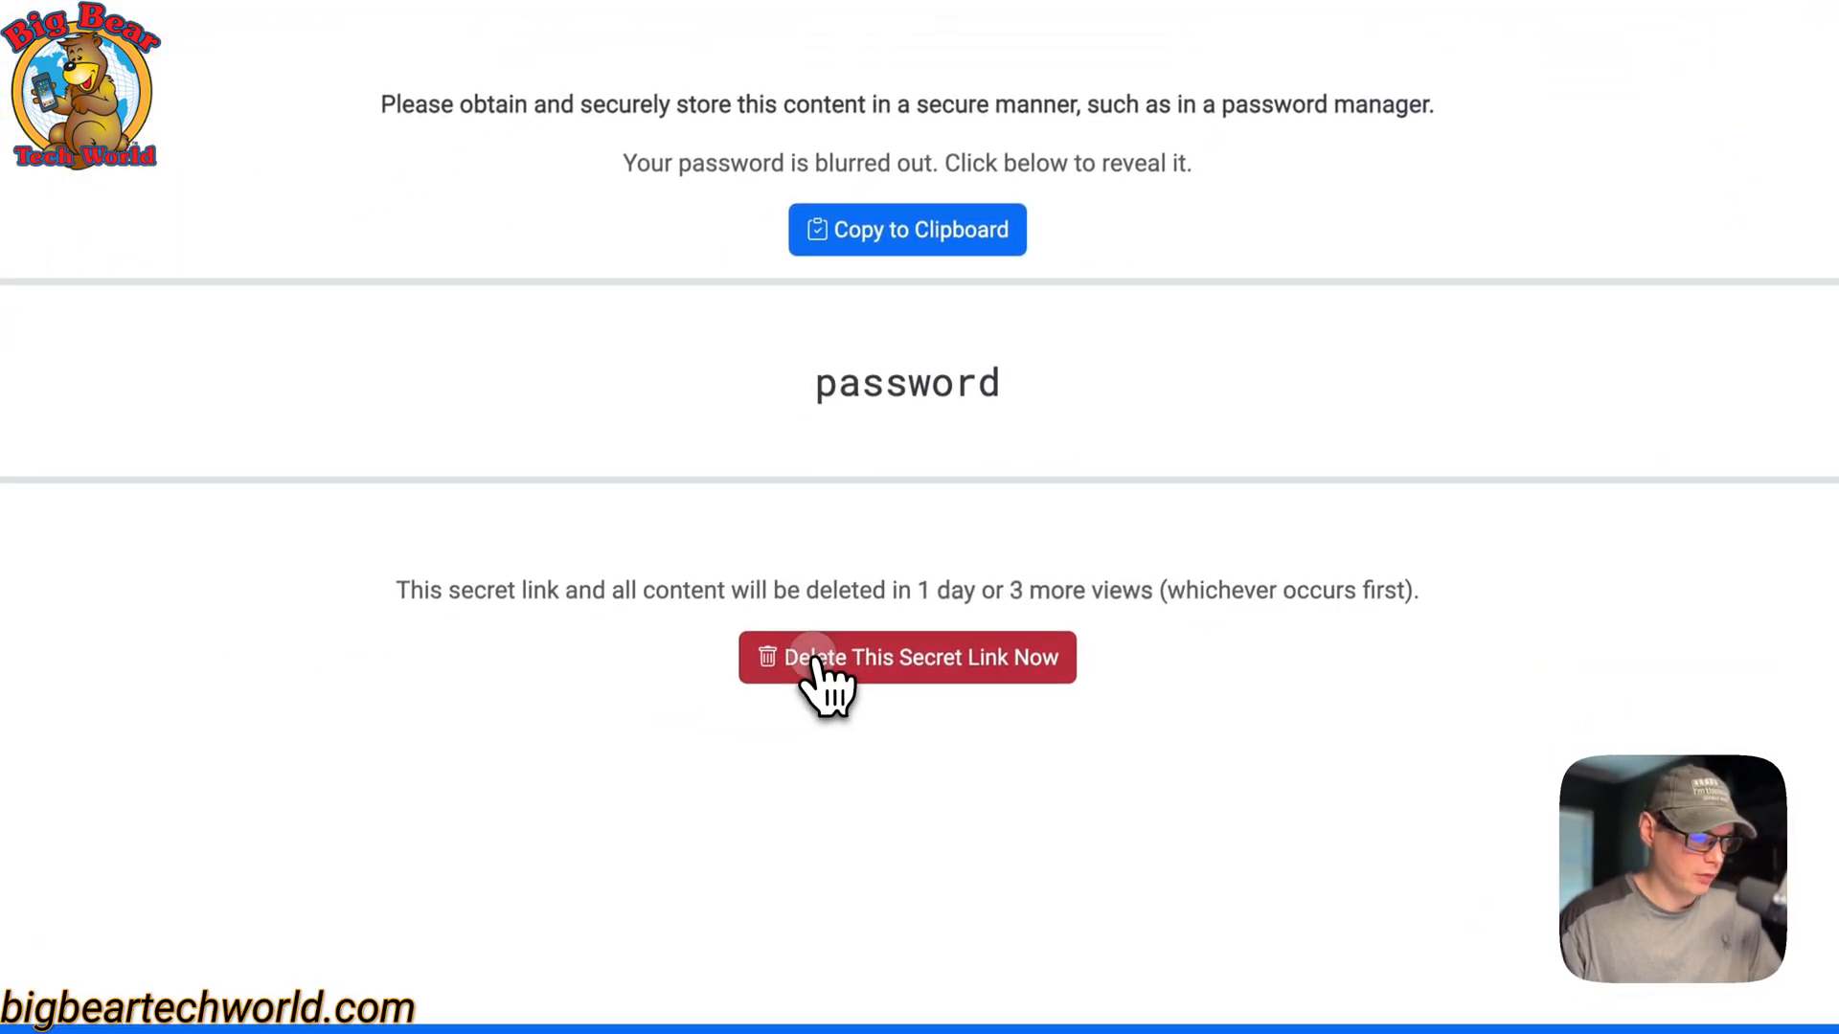
Step: Delete the secret link now and confirm the permanent deletion
left_click(907, 657)
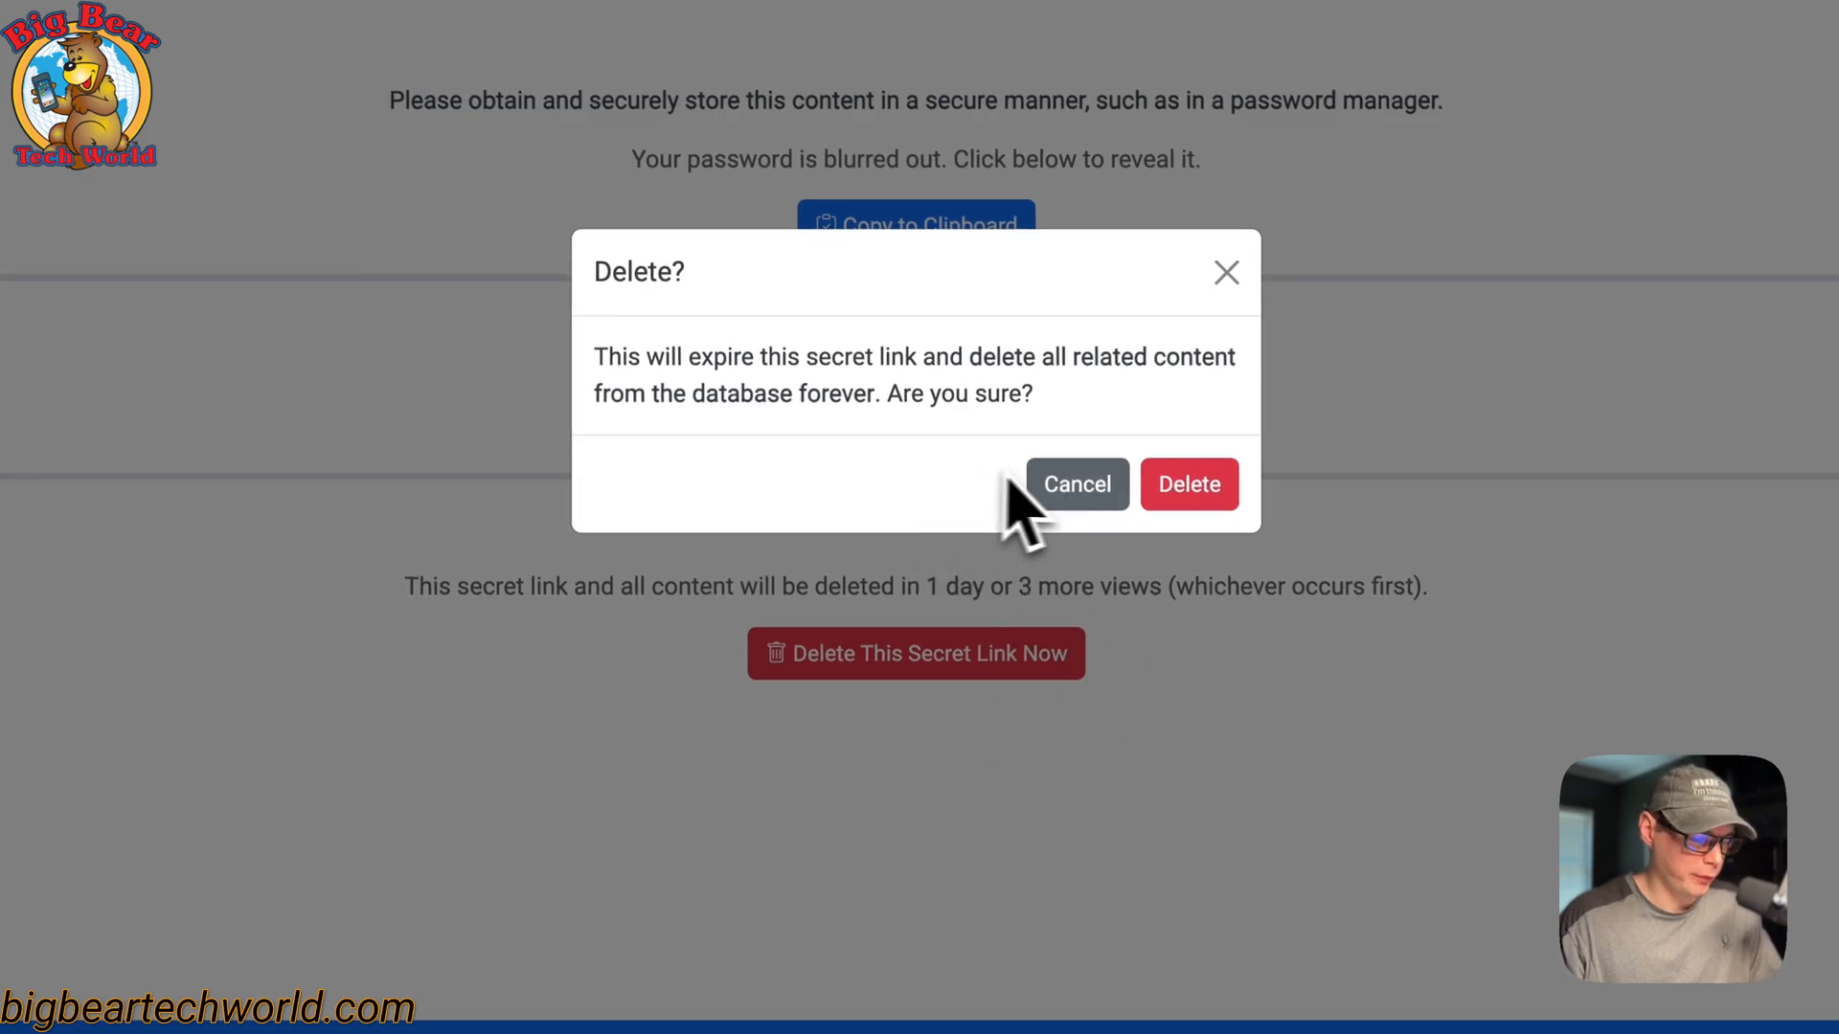
left_click(1187, 485)
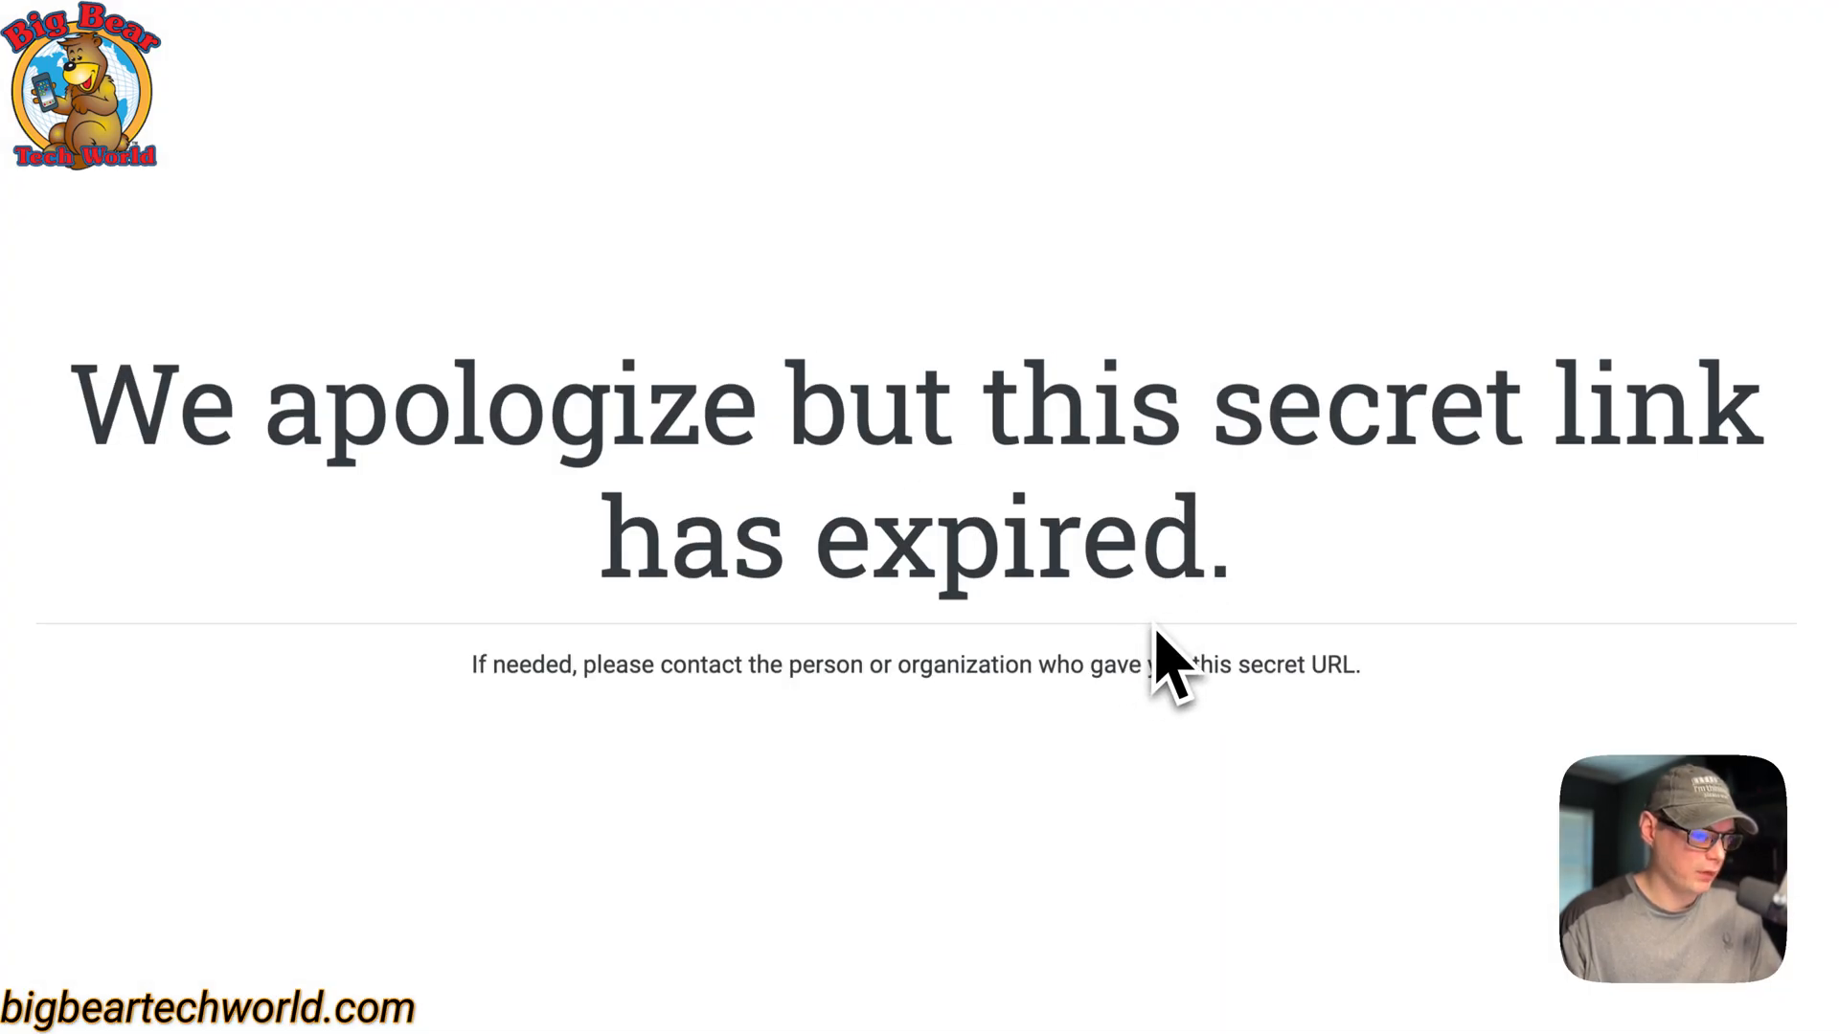